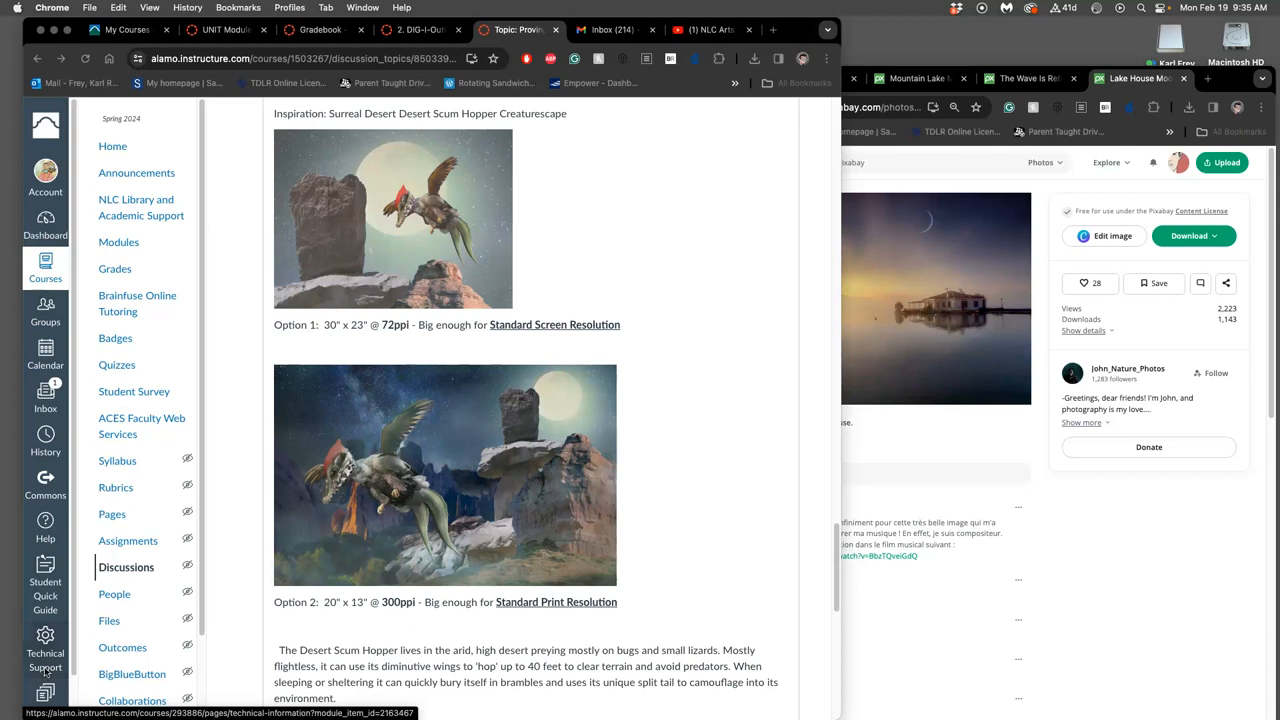
pyautogui.moveTo(640, 408)
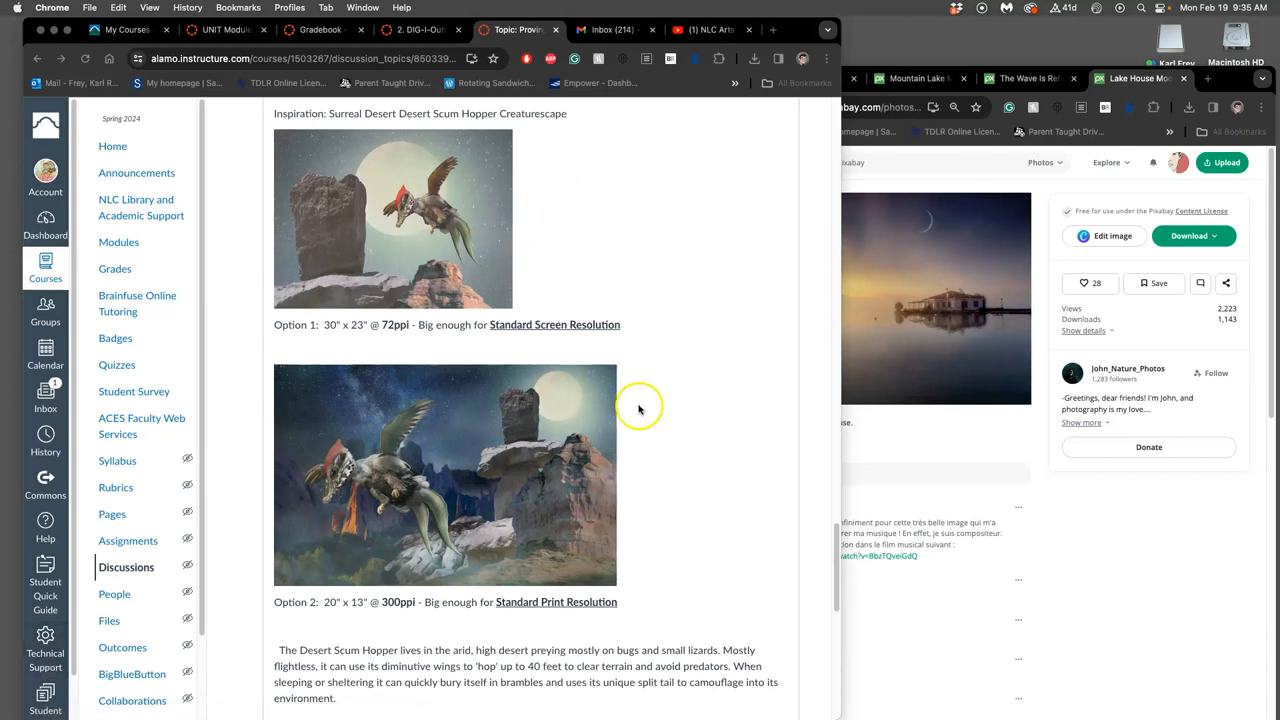
pyautogui.moveTo(410, 470)
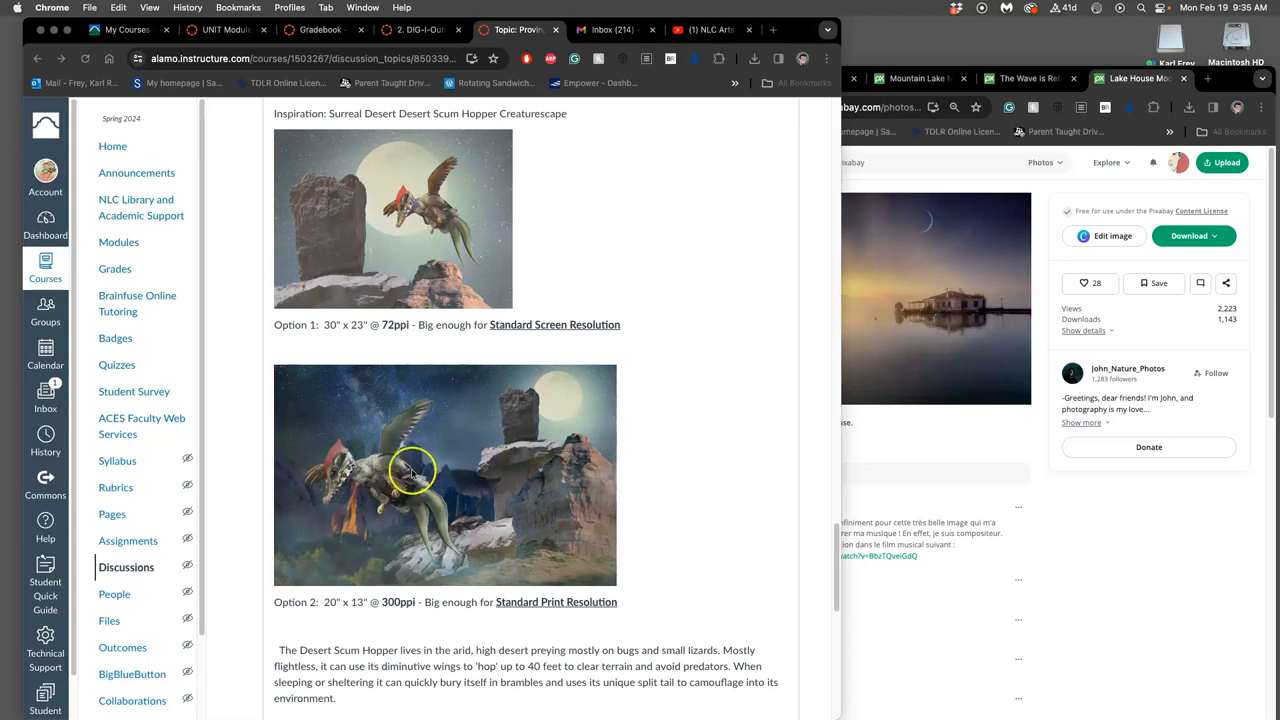
pyautogui.moveTo(564, 504)
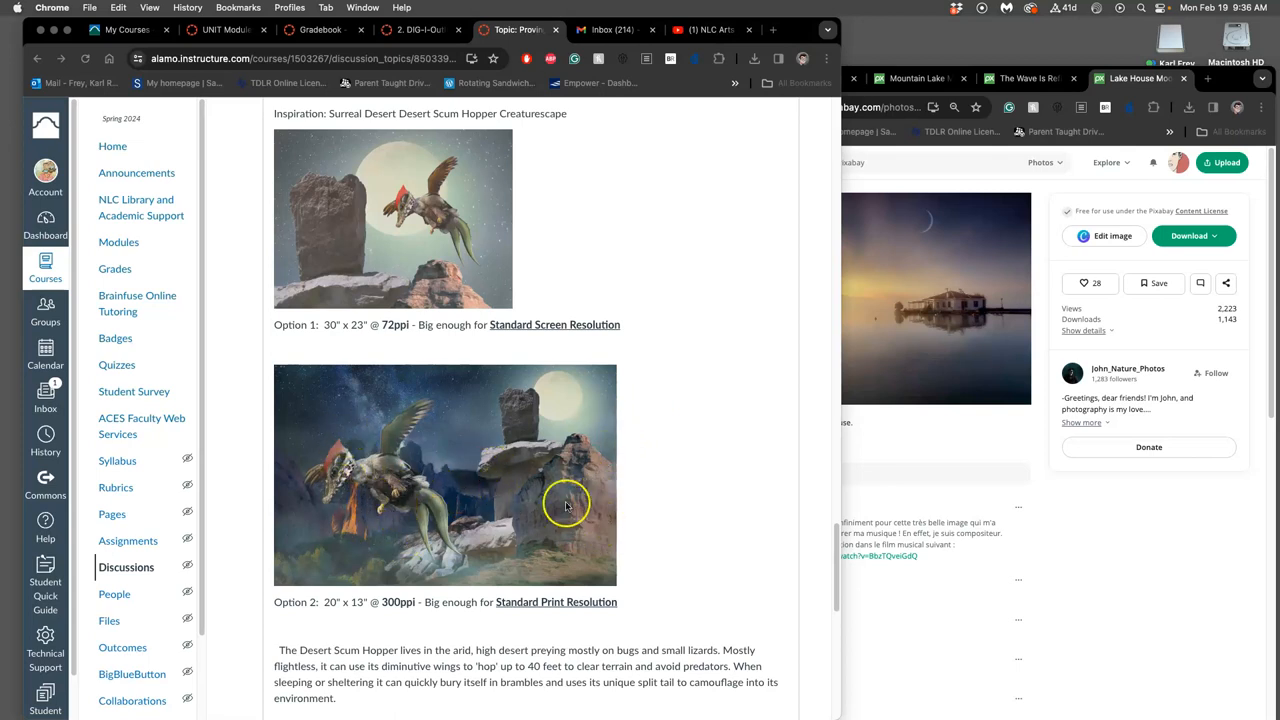
pyautogui.moveTo(396, 490)
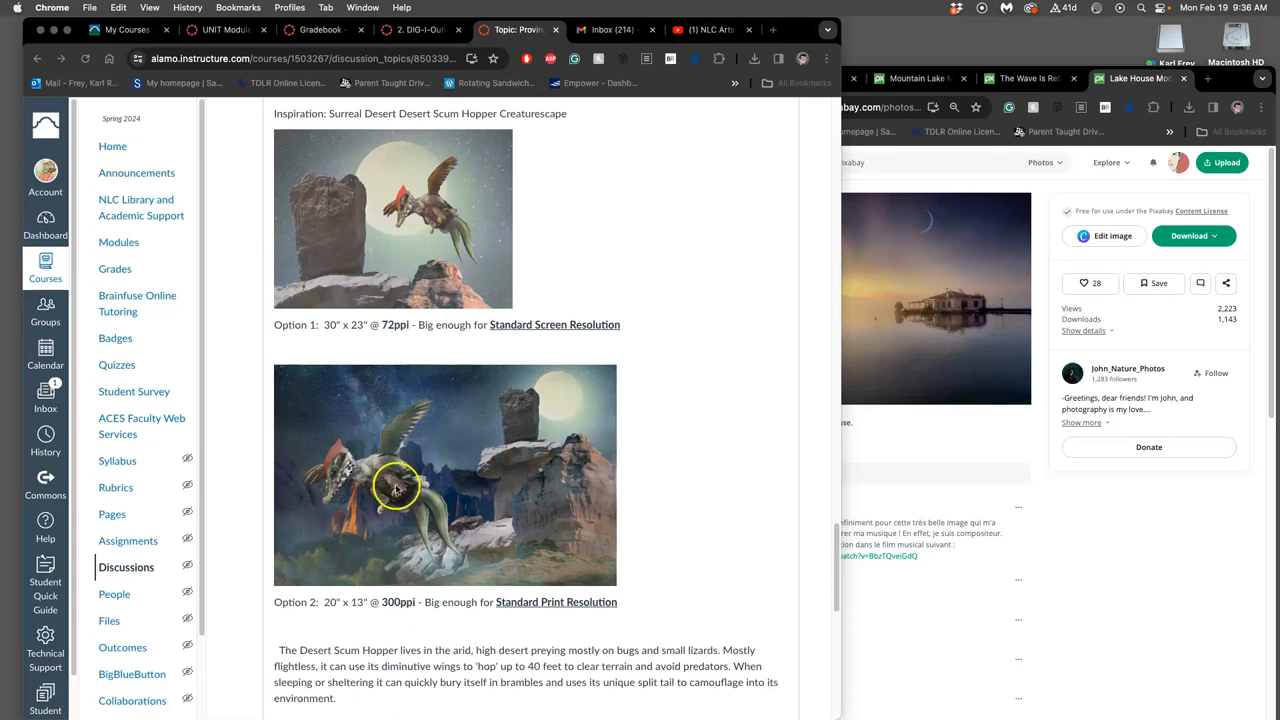
pyautogui.moveTo(418, 500)
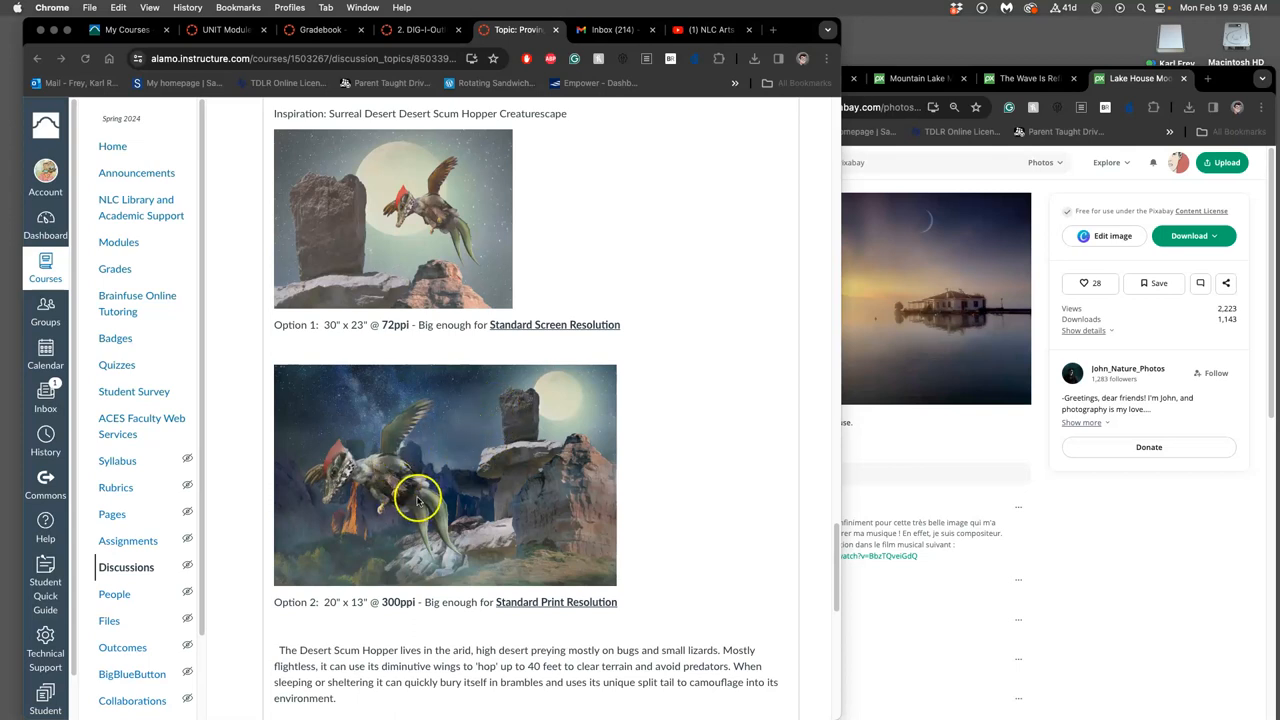
pyautogui.moveTo(452, 520)
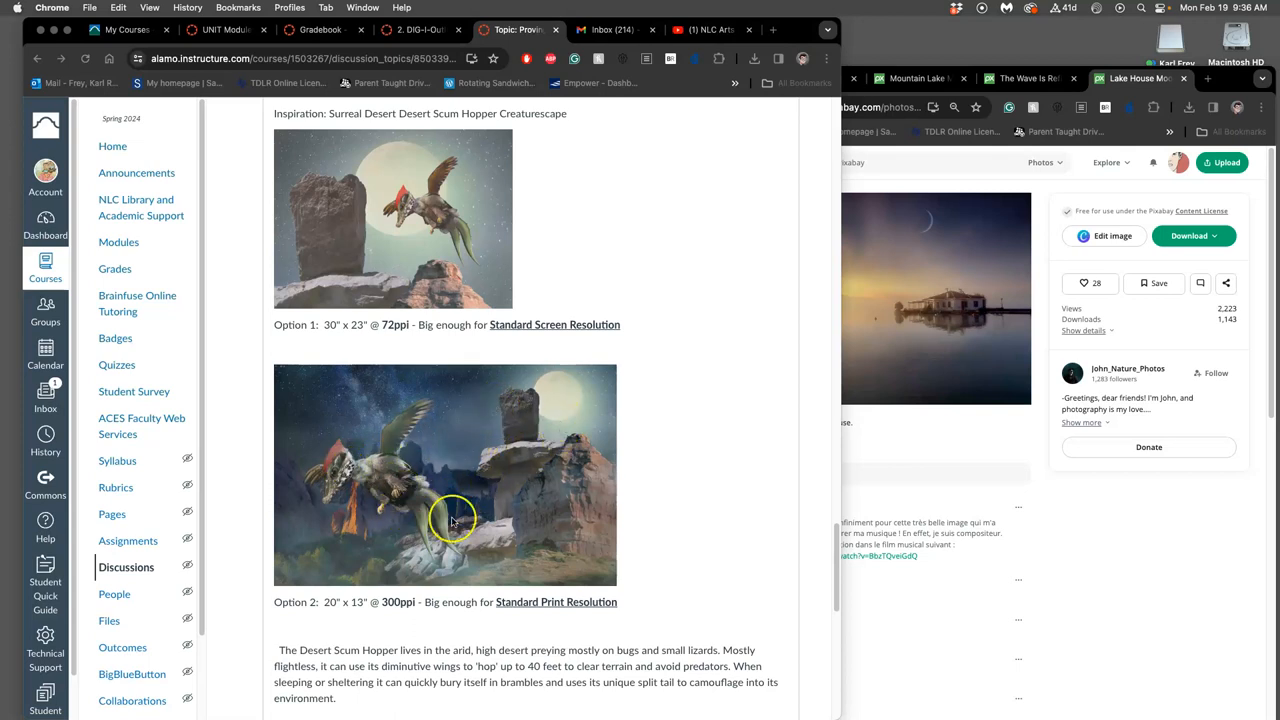
pyautogui.moveTo(480, 216)
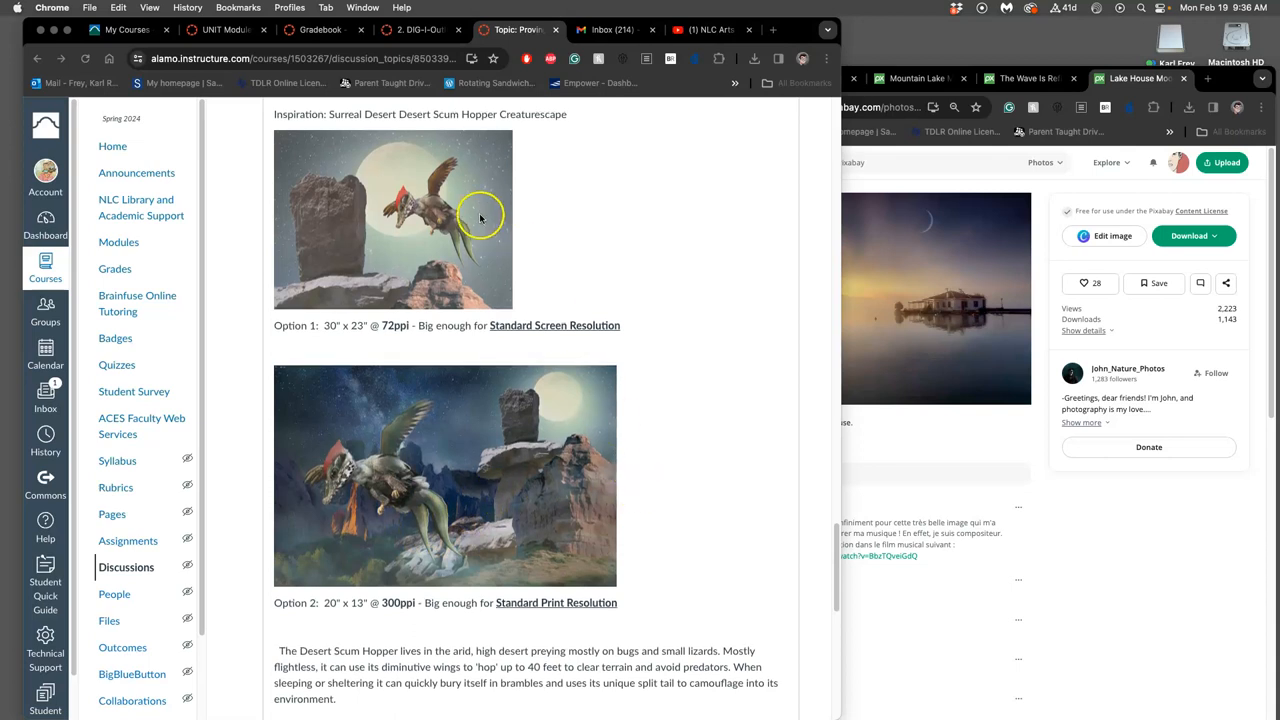
pyautogui.moveTo(516, 448)
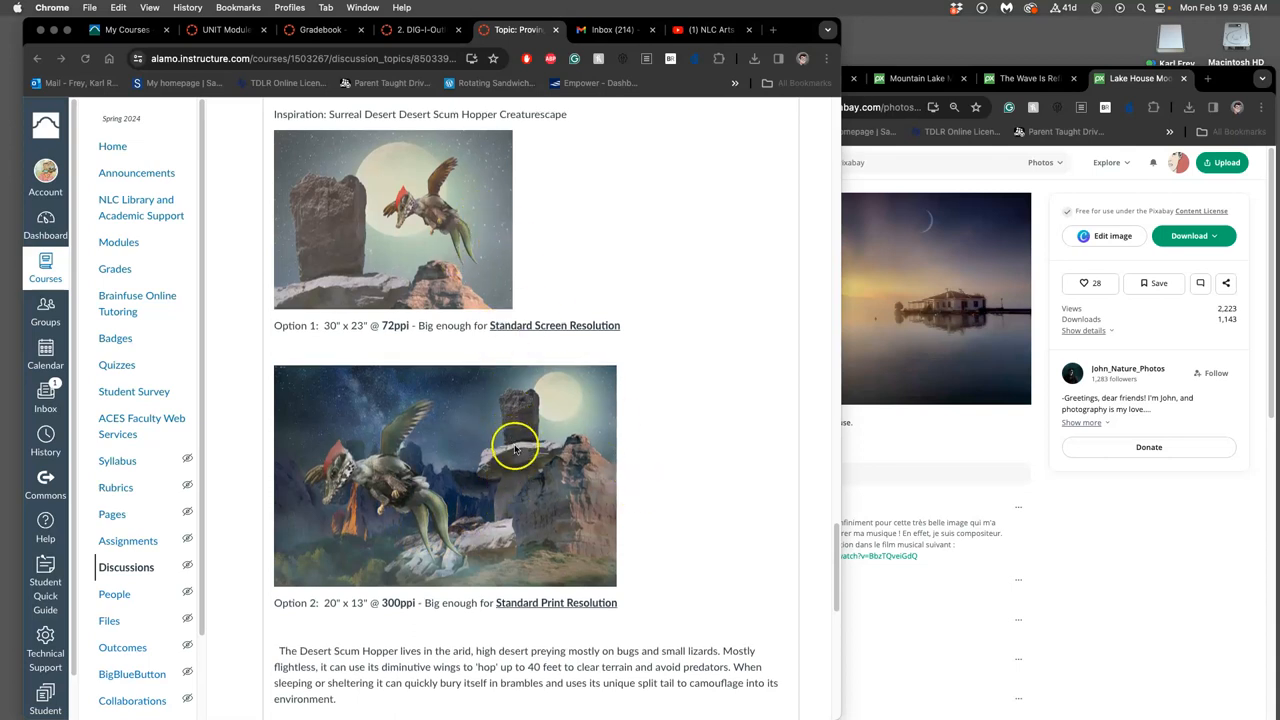
pyautogui.moveTo(434, 212)
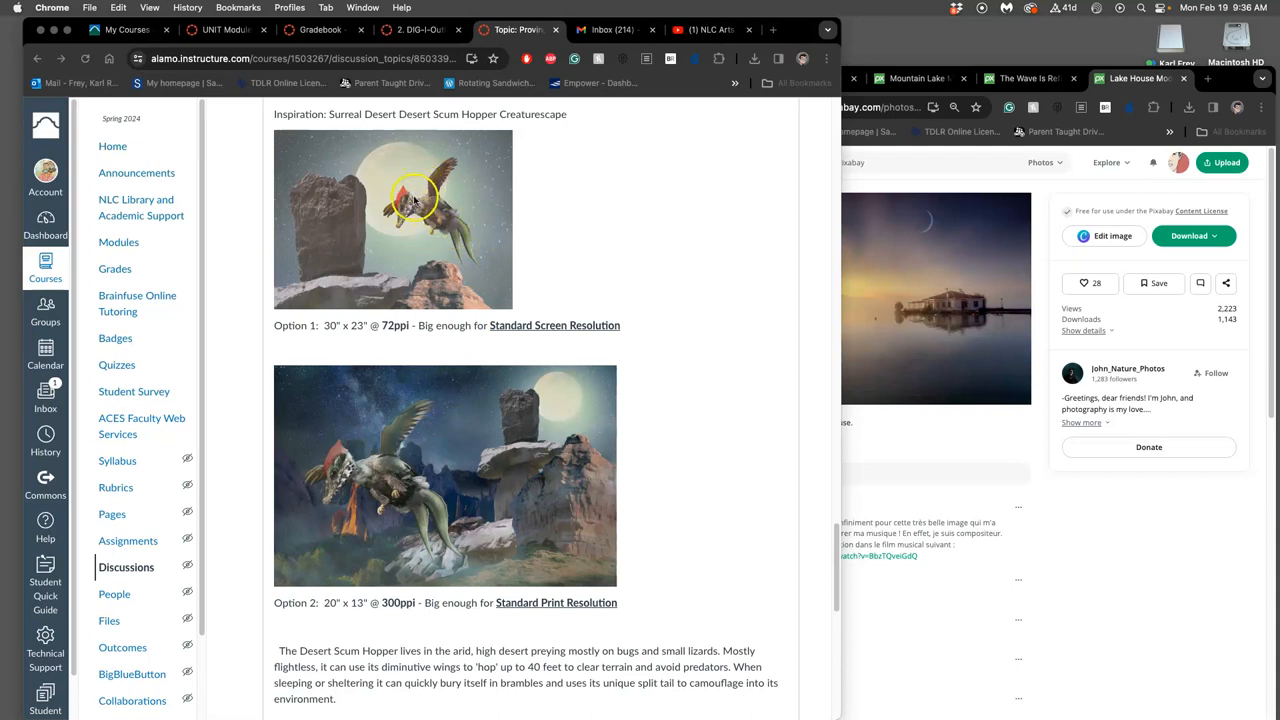
pyautogui.moveTo(570, 414)
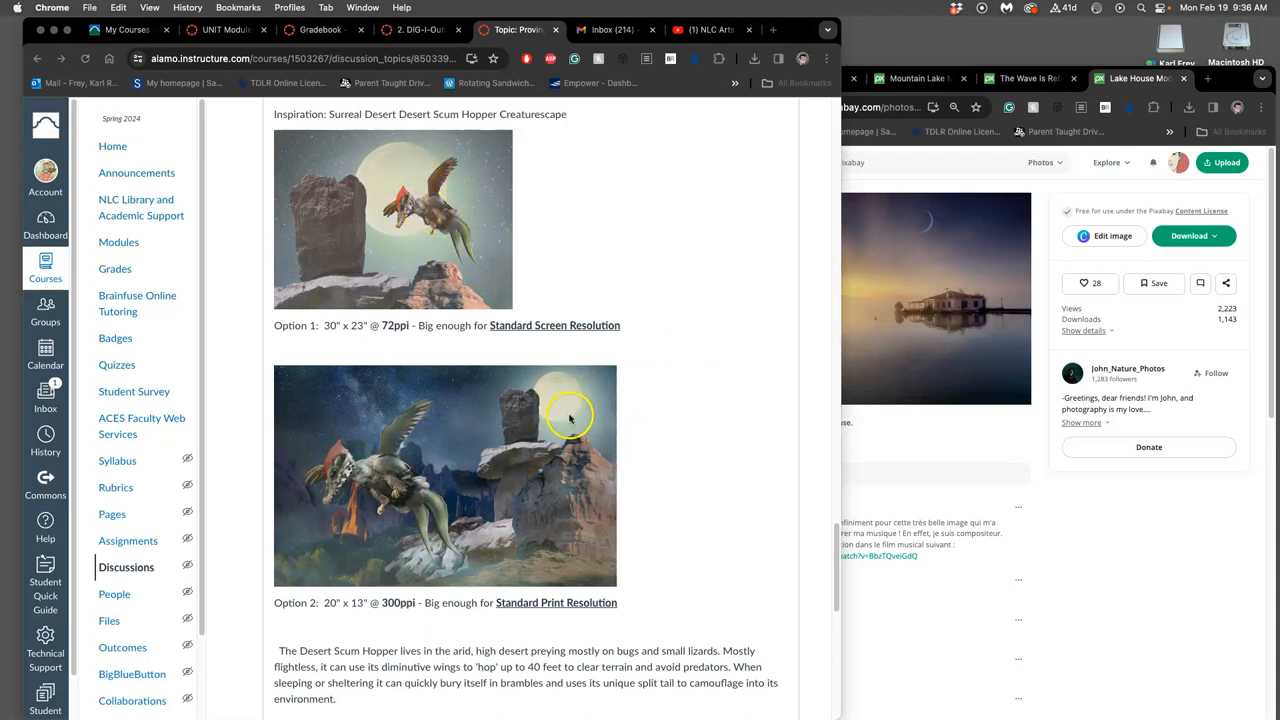
pyautogui.moveTo(264, 162)
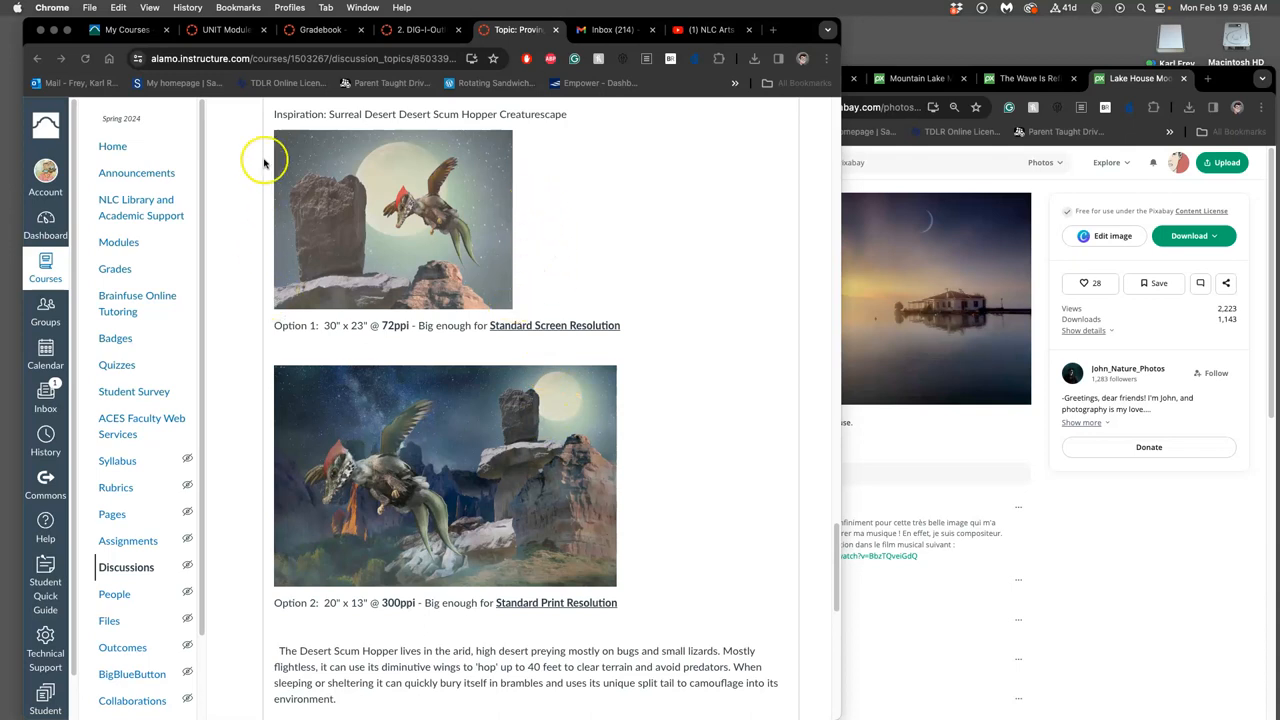
pyautogui.moveTo(408, 216)
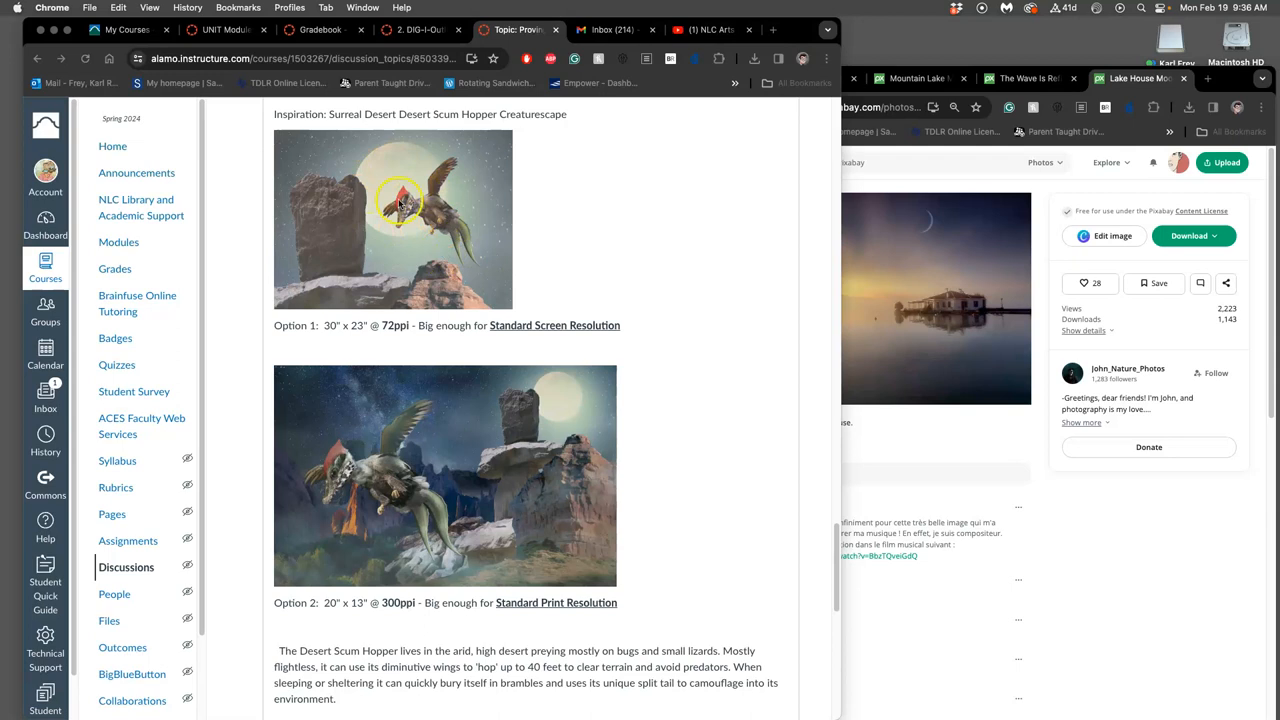
pyautogui.moveTo(424, 152)
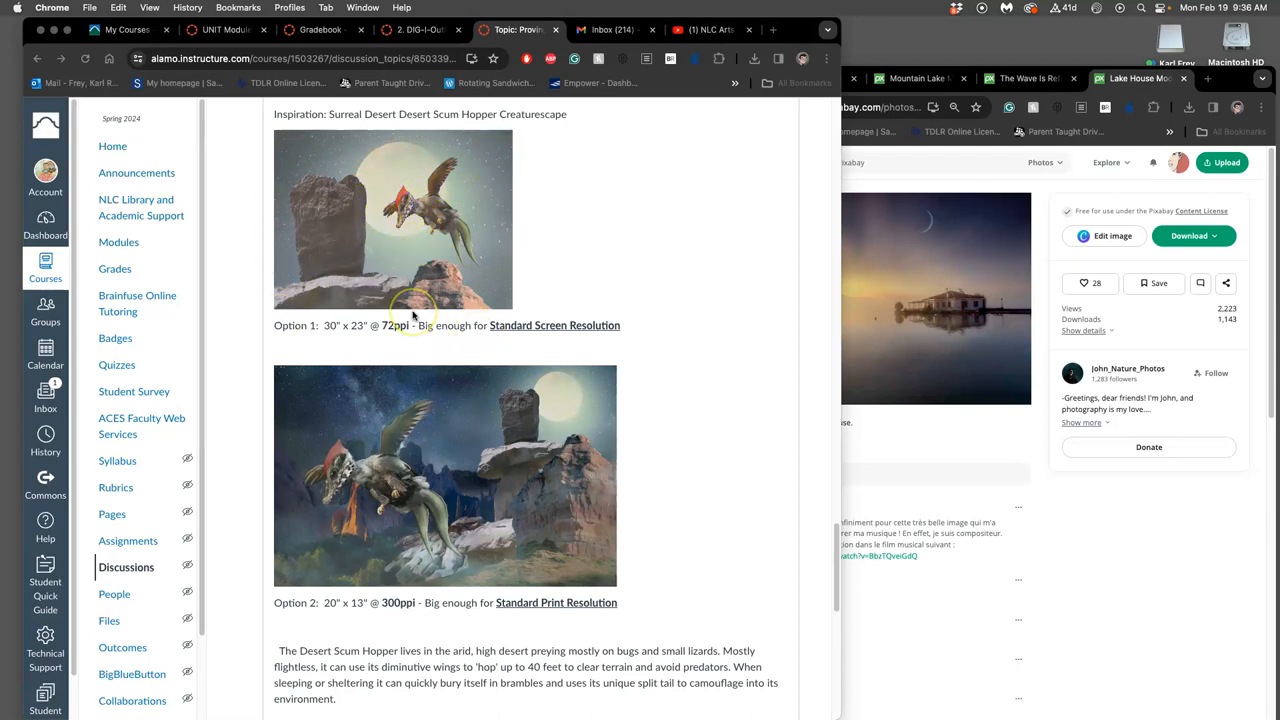
pyautogui.moveTo(432, 212)
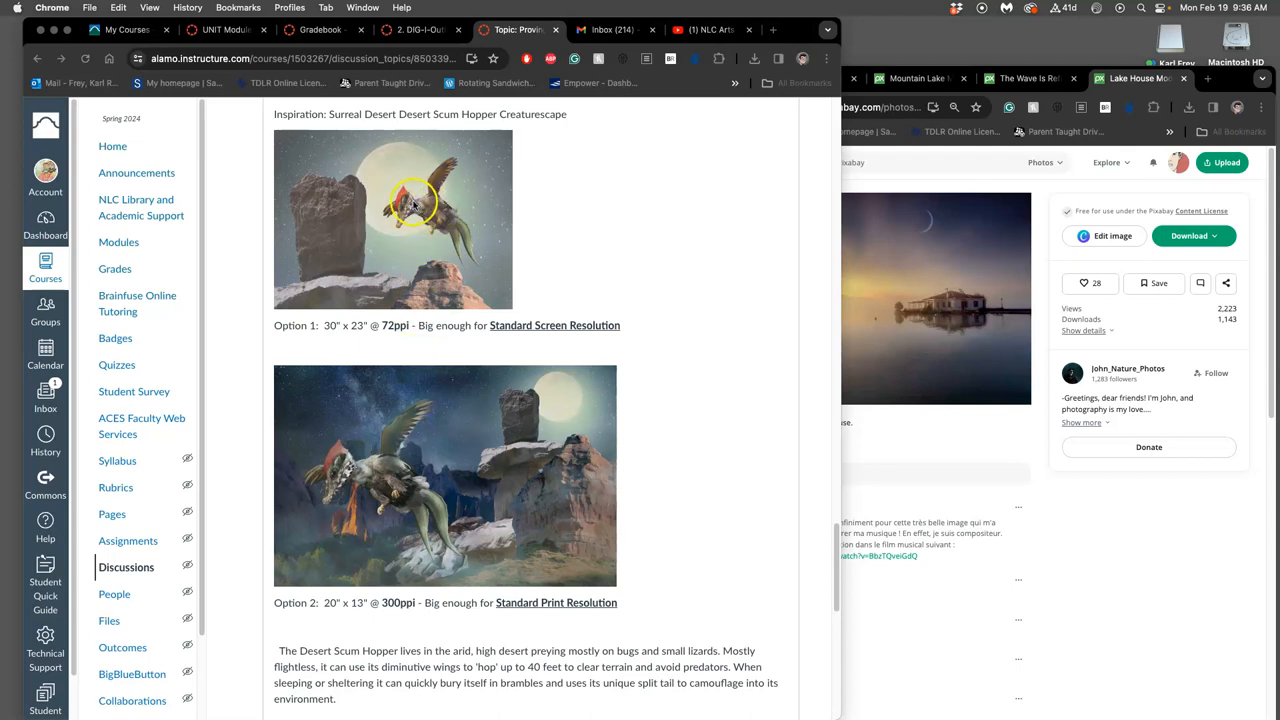
pyautogui.moveTo(428, 192)
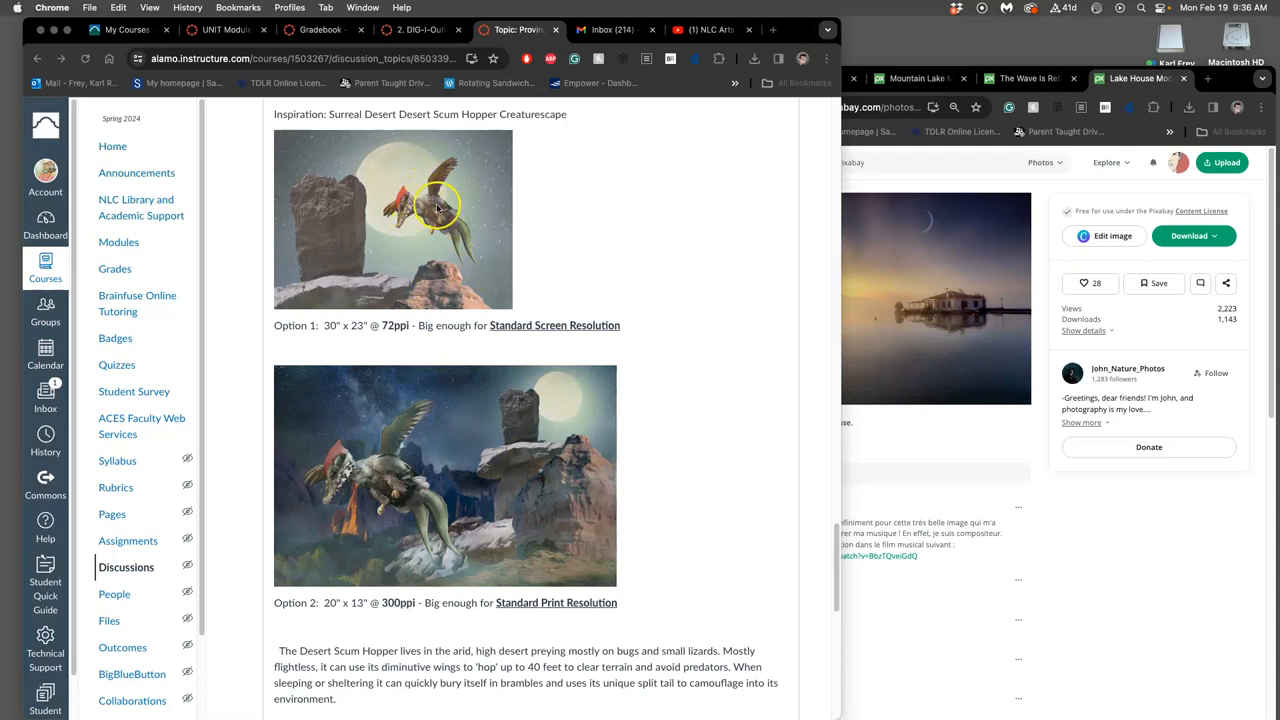
pyautogui.moveTo(496, 244)
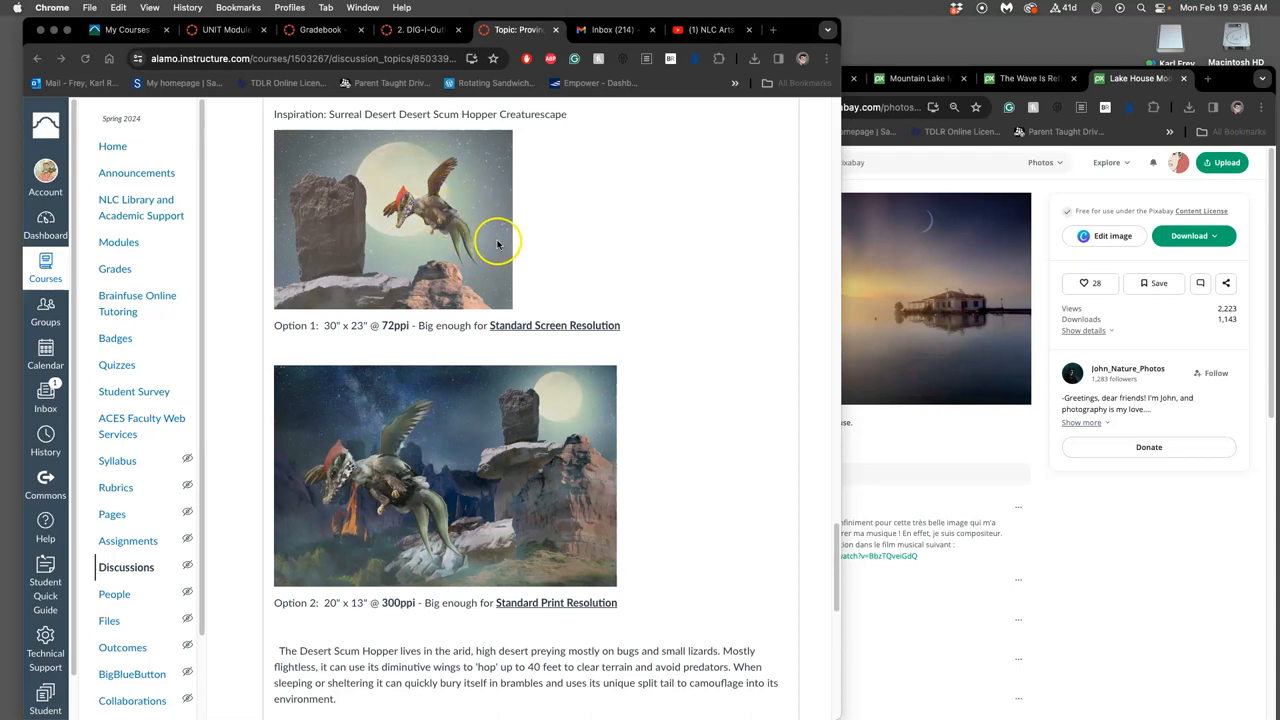
pyautogui.moveTo(562, 268)
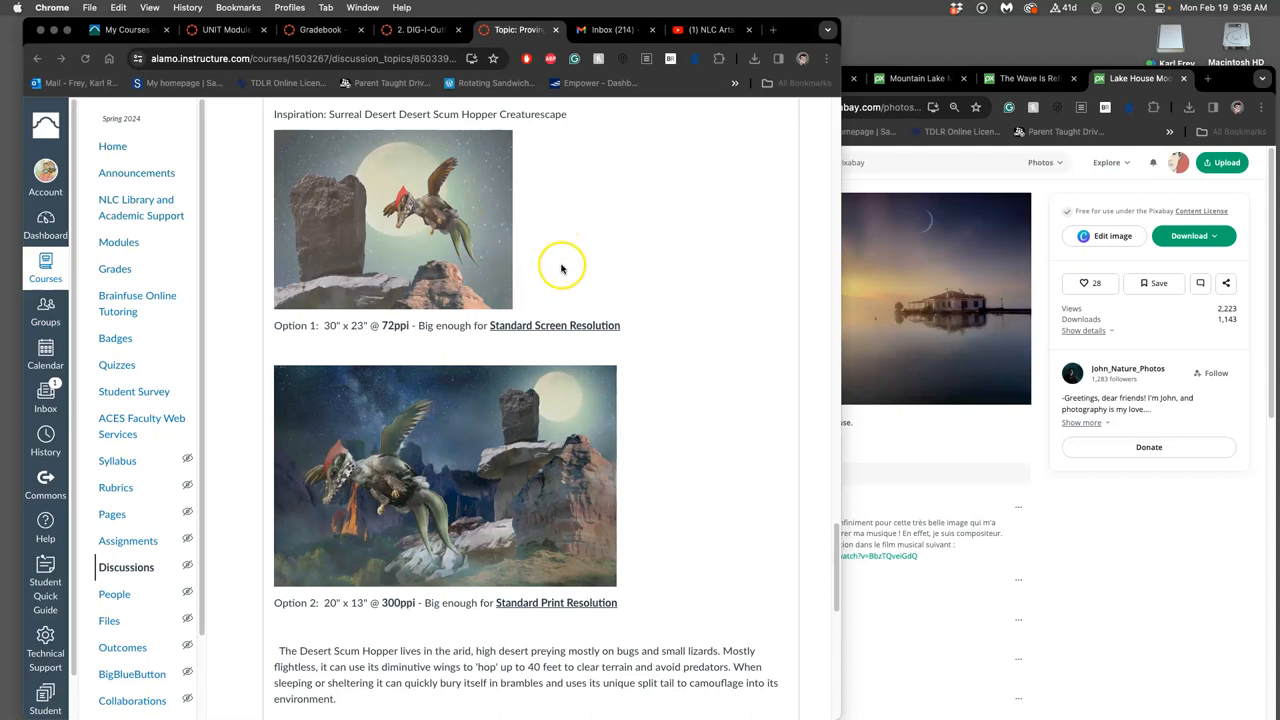
pyautogui.moveTo(488, 234)
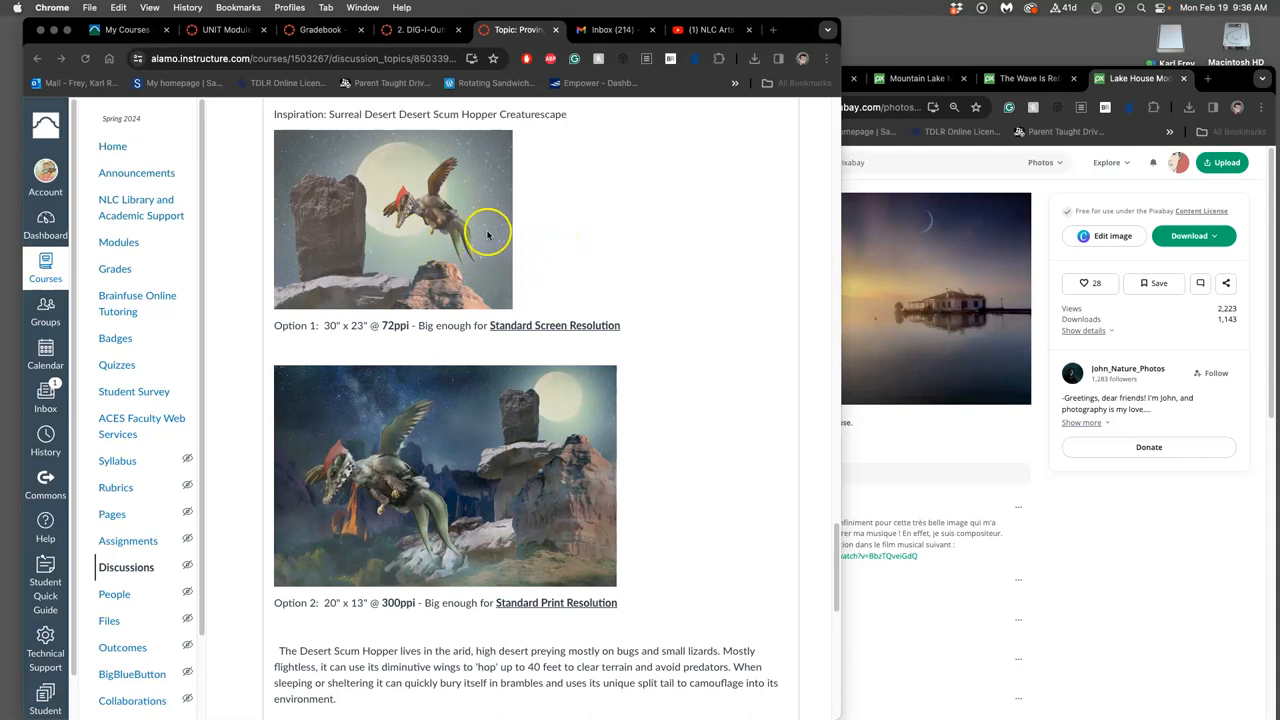
pyautogui.moveTo(464, 244)
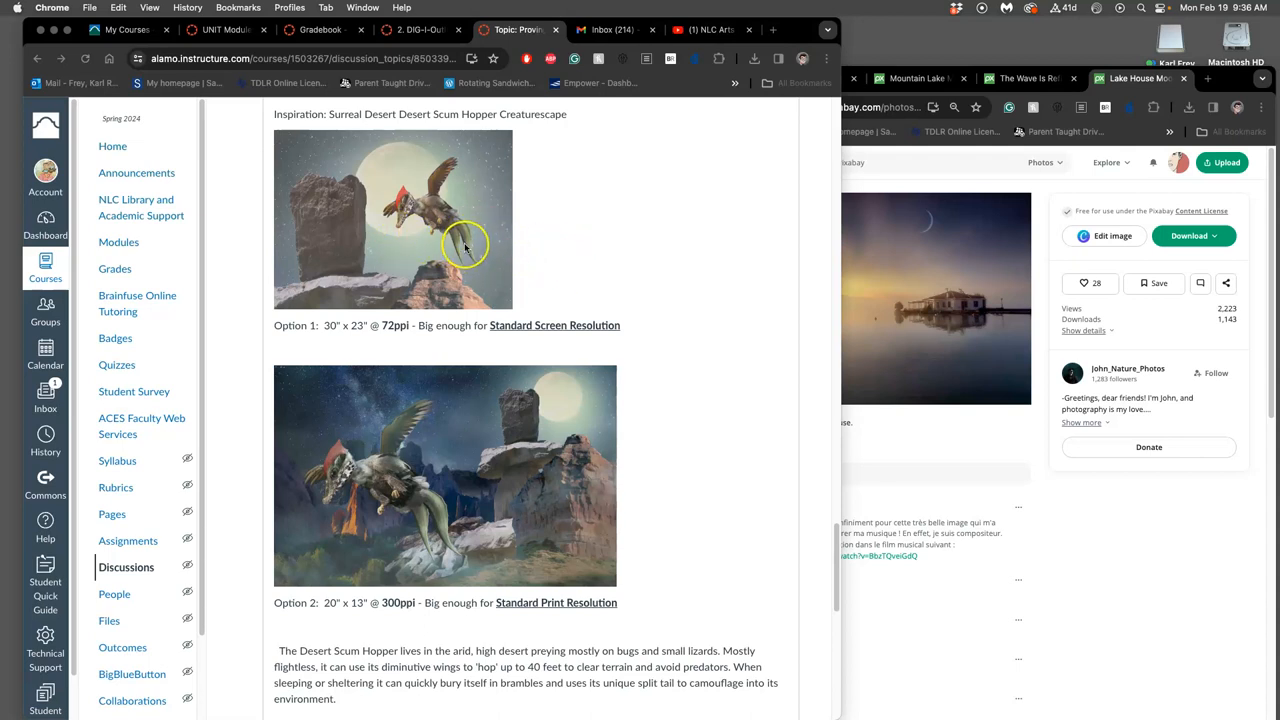
pyautogui.moveTo(650, 438)
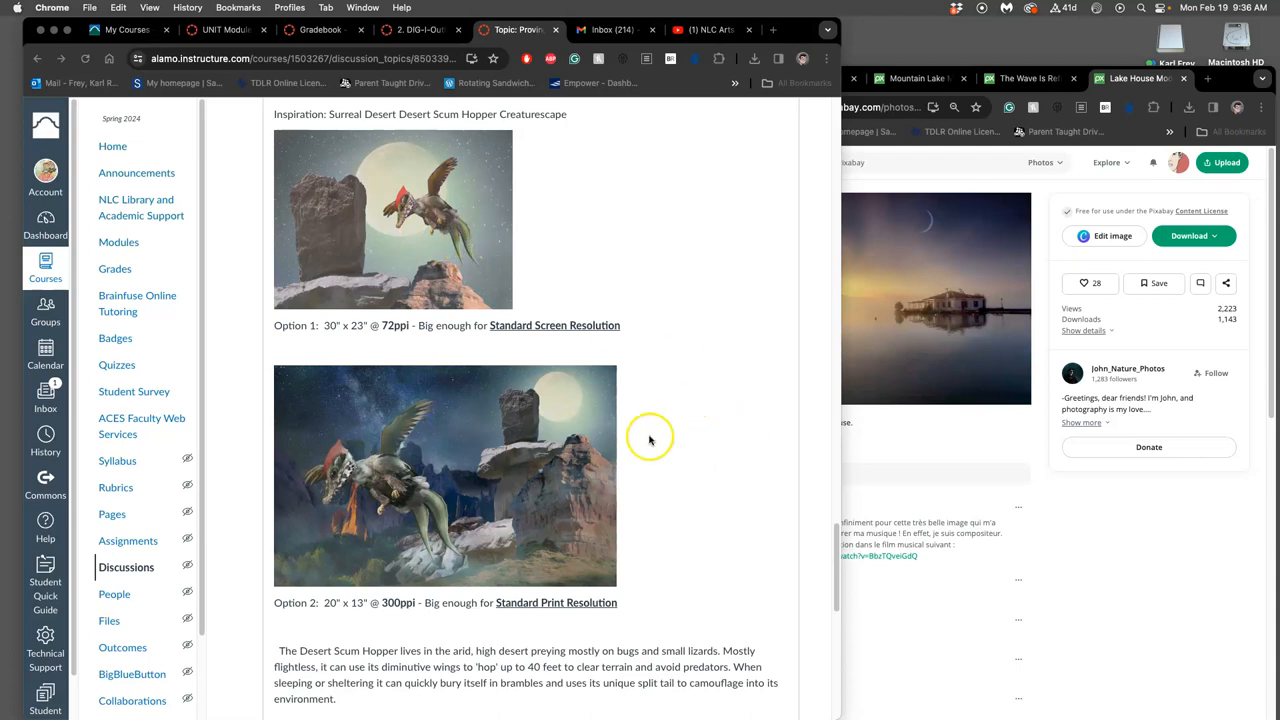
pyautogui.moveTo(420, 496)
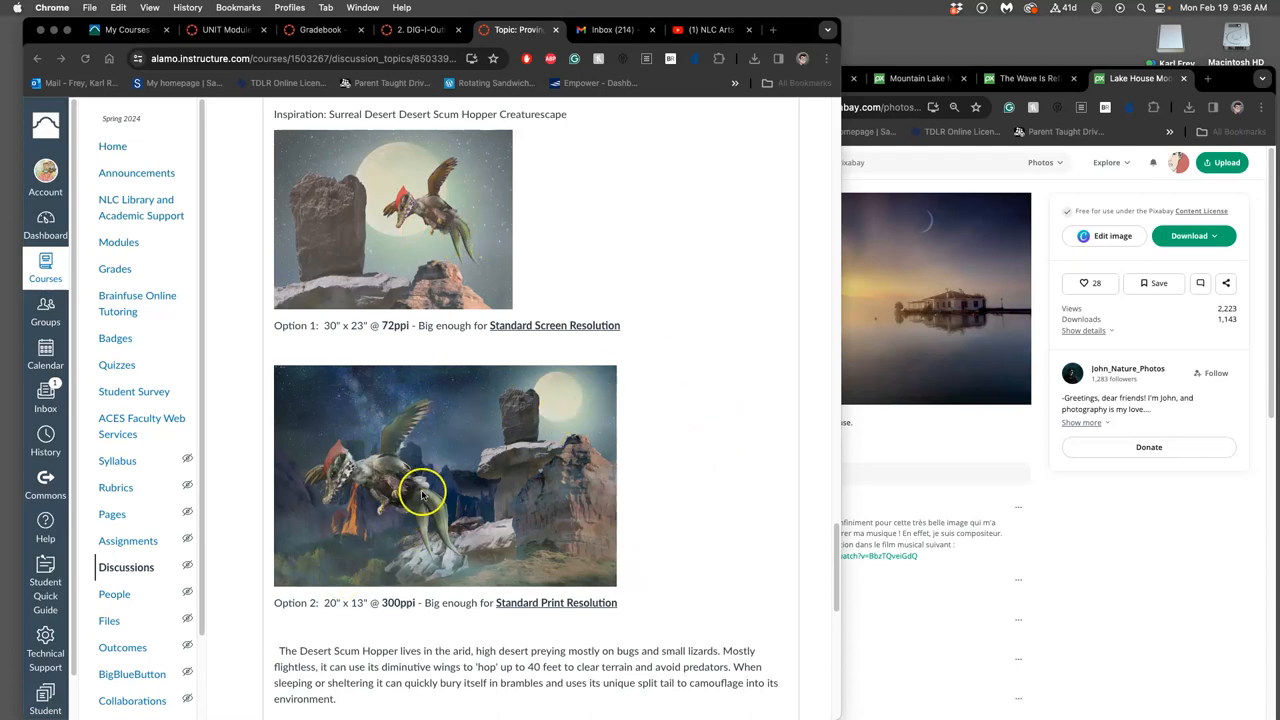
pyautogui.moveTo(436, 524)
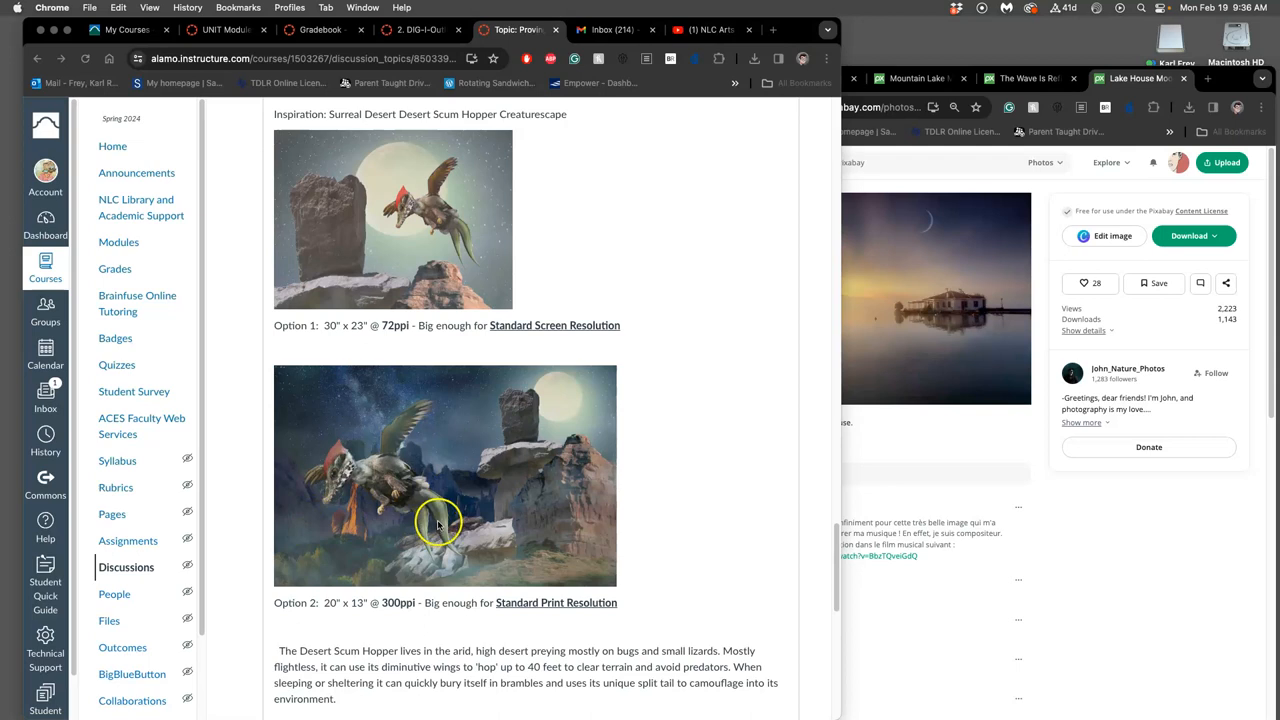
pyautogui.moveTo(440, 516)
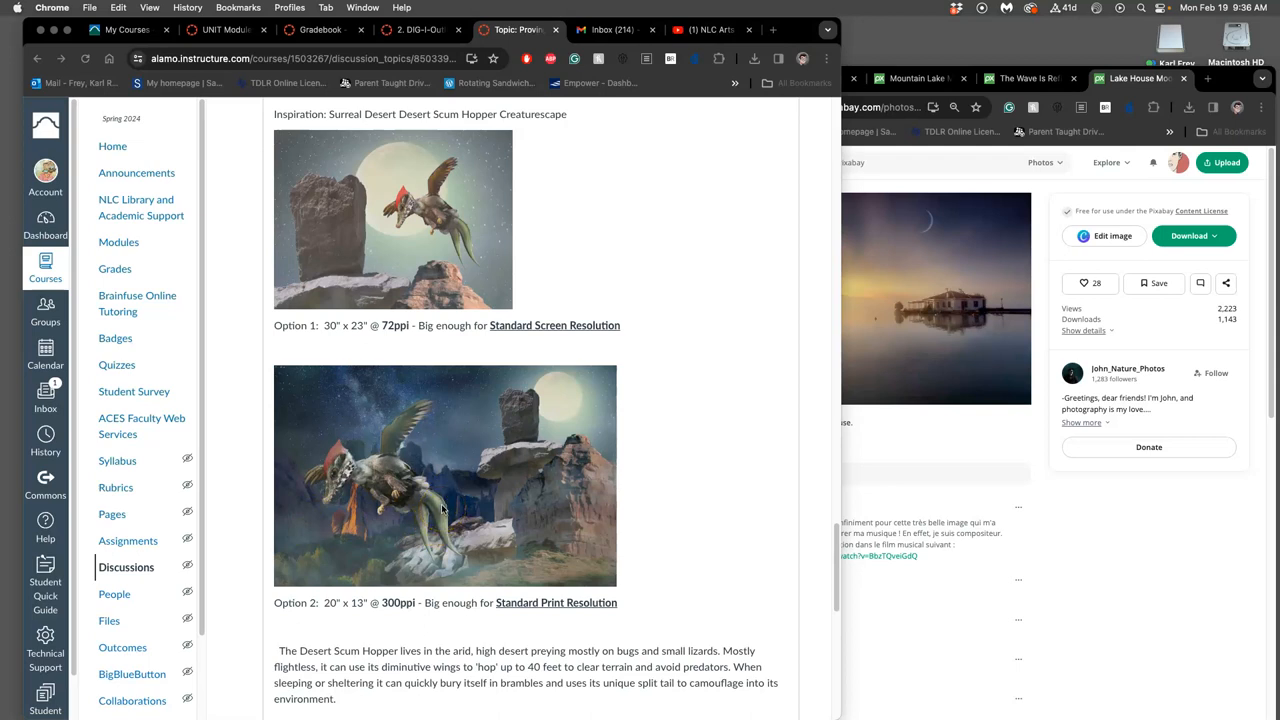
pyautogui.moveTo(536, 492)
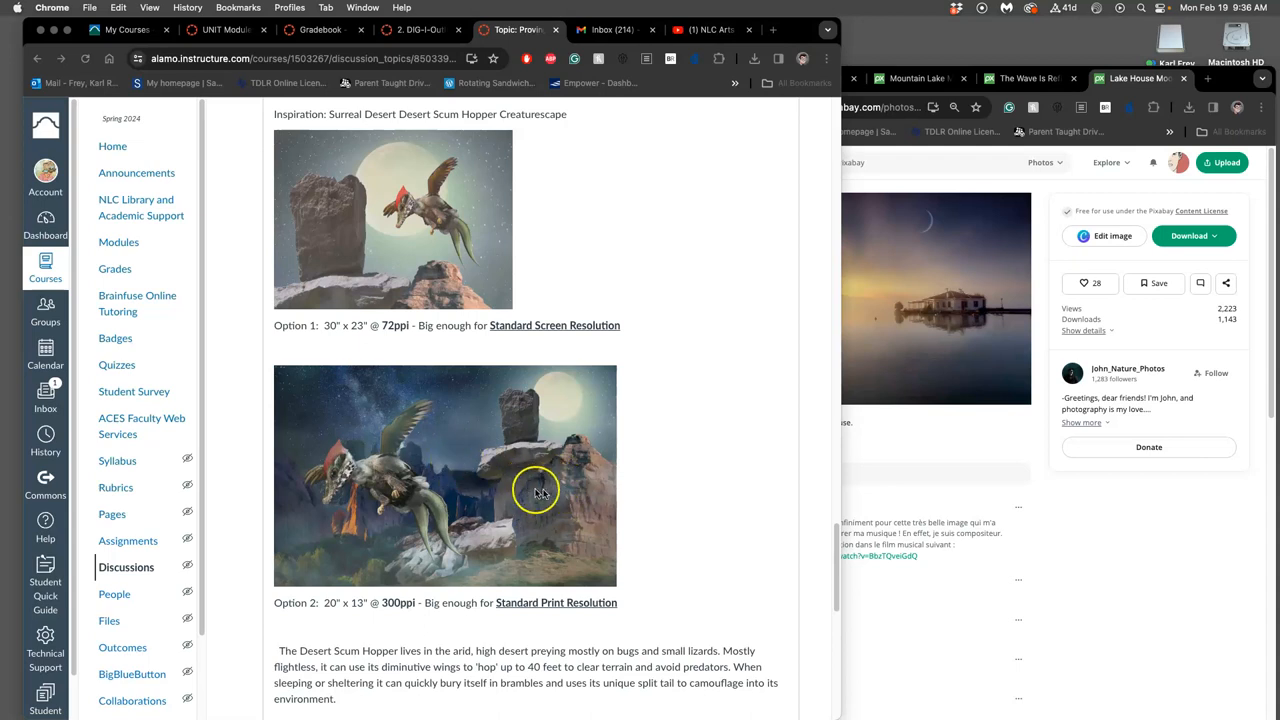
pyautogui.moveTo(410, 498)
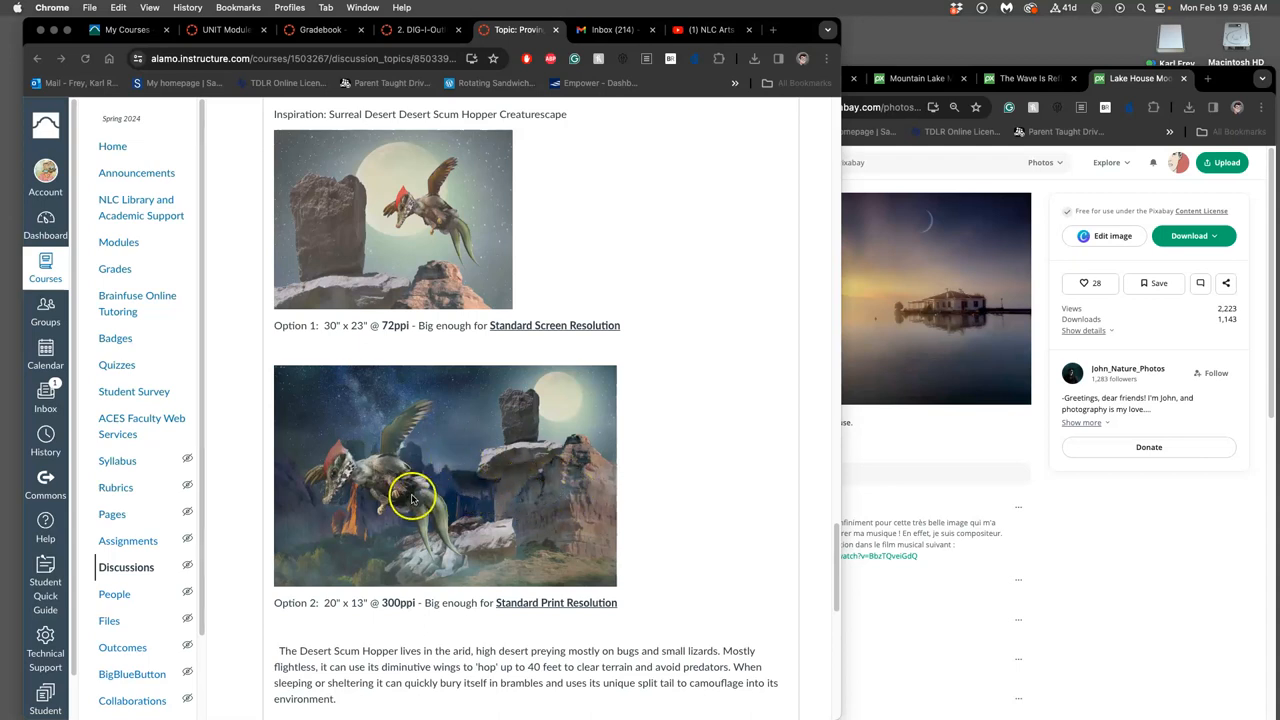
pyautogui.moveTo(412, 500)
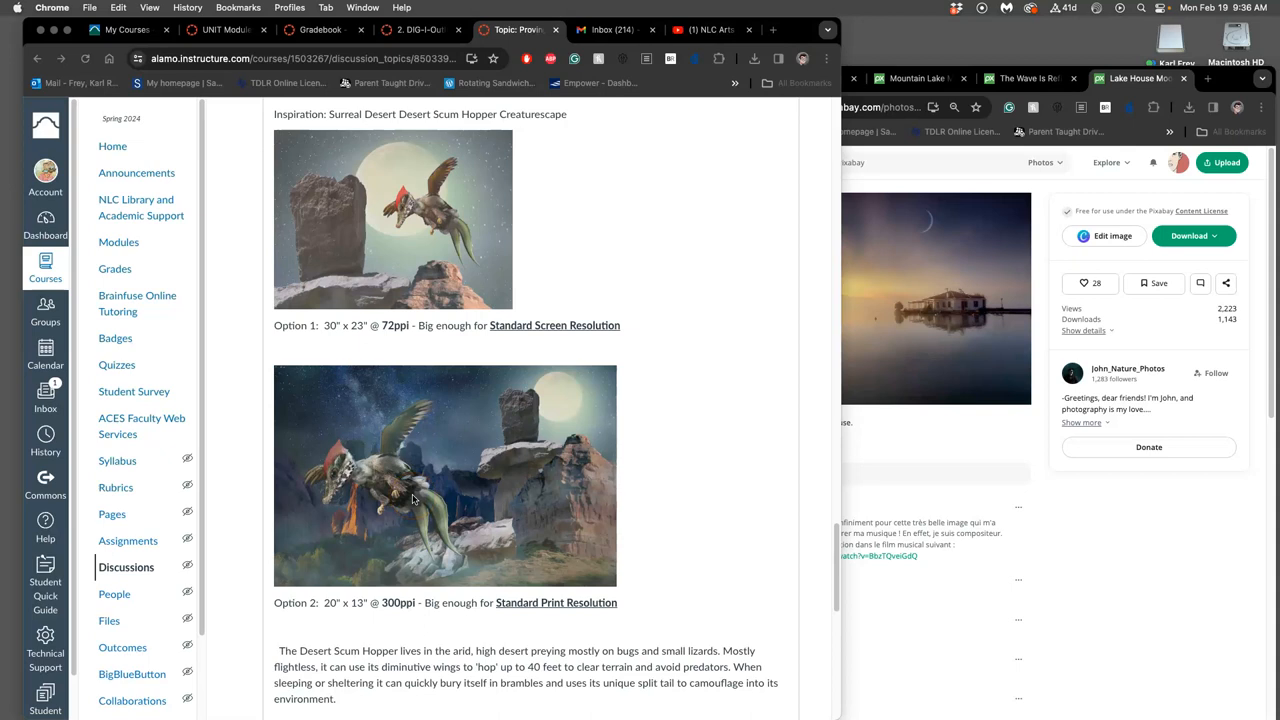
pyautogui.moveTo(560, 408)
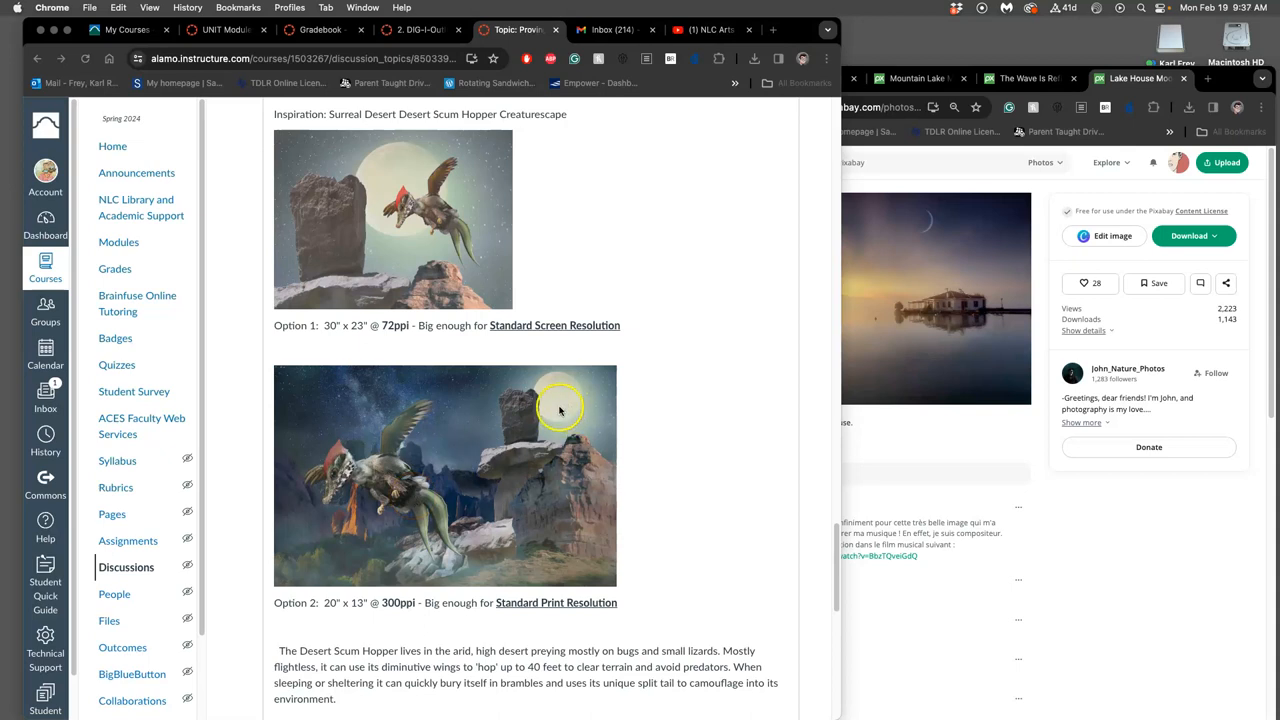
pyautogui.moveTo(360, 468)
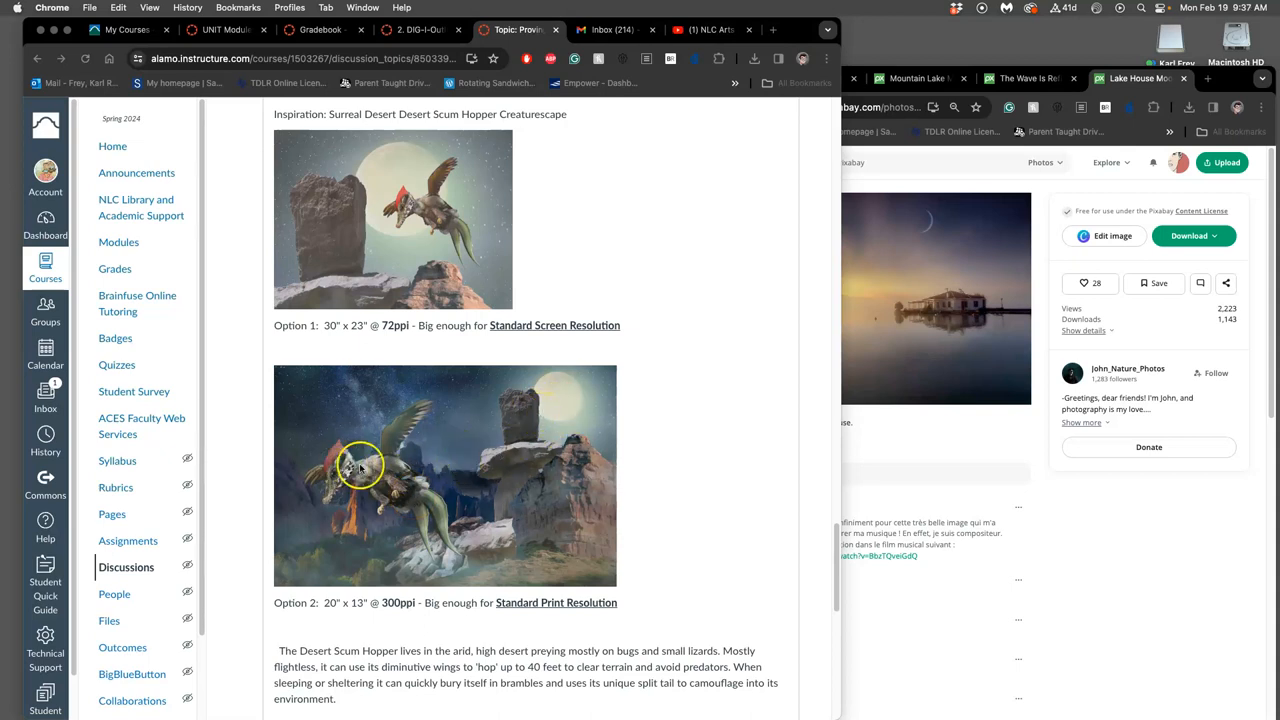
pyautogui.moveTo(460, 462)
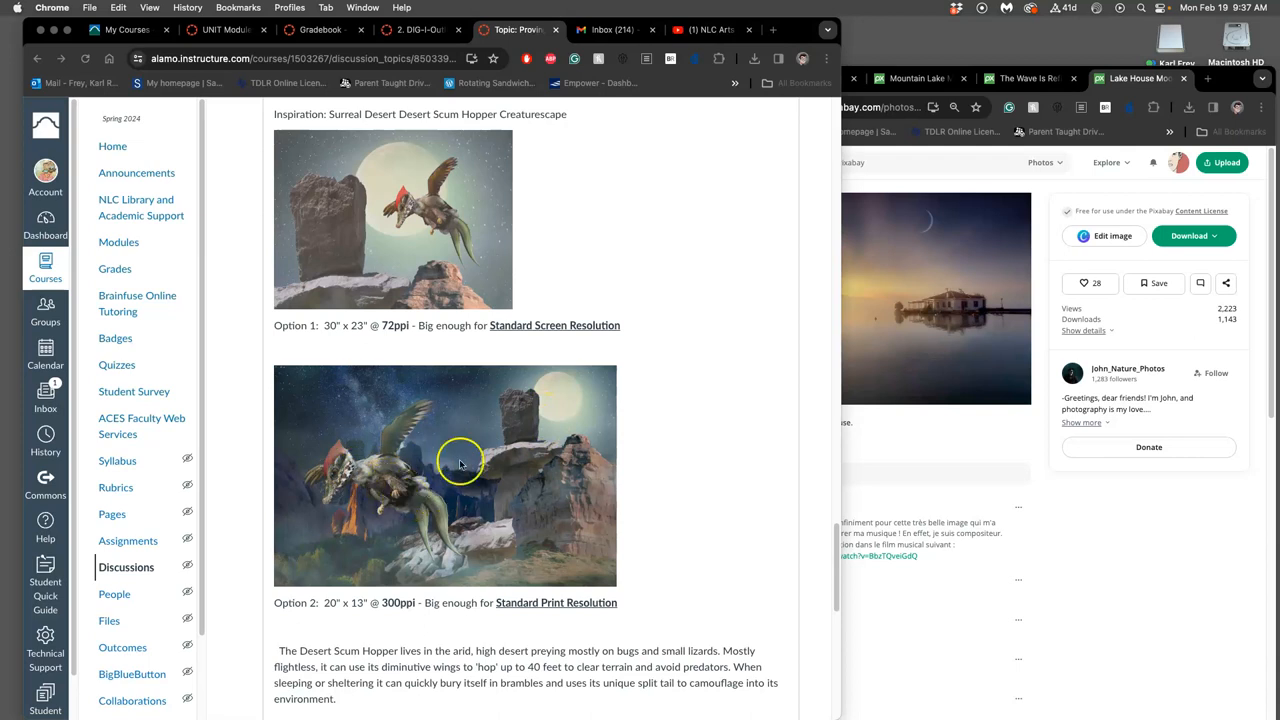
pyautogui.moveTo(392, 498)
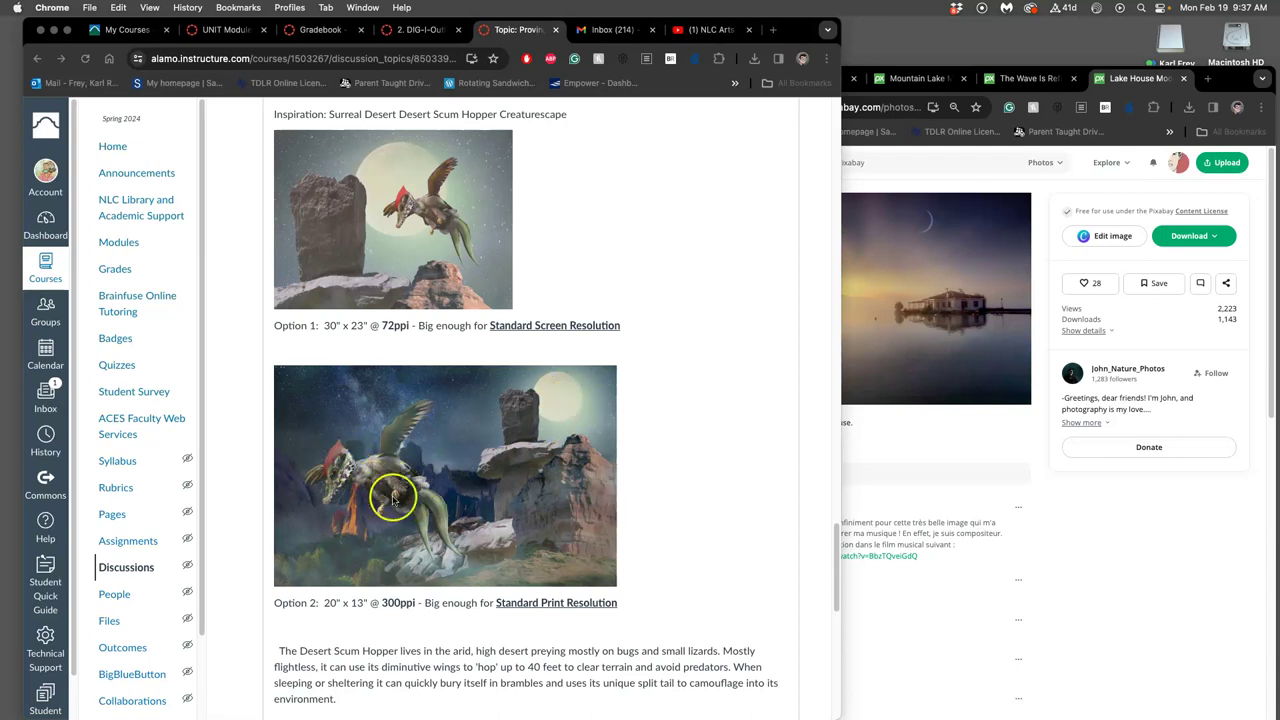
pyautogui.moveTo(398, 492)
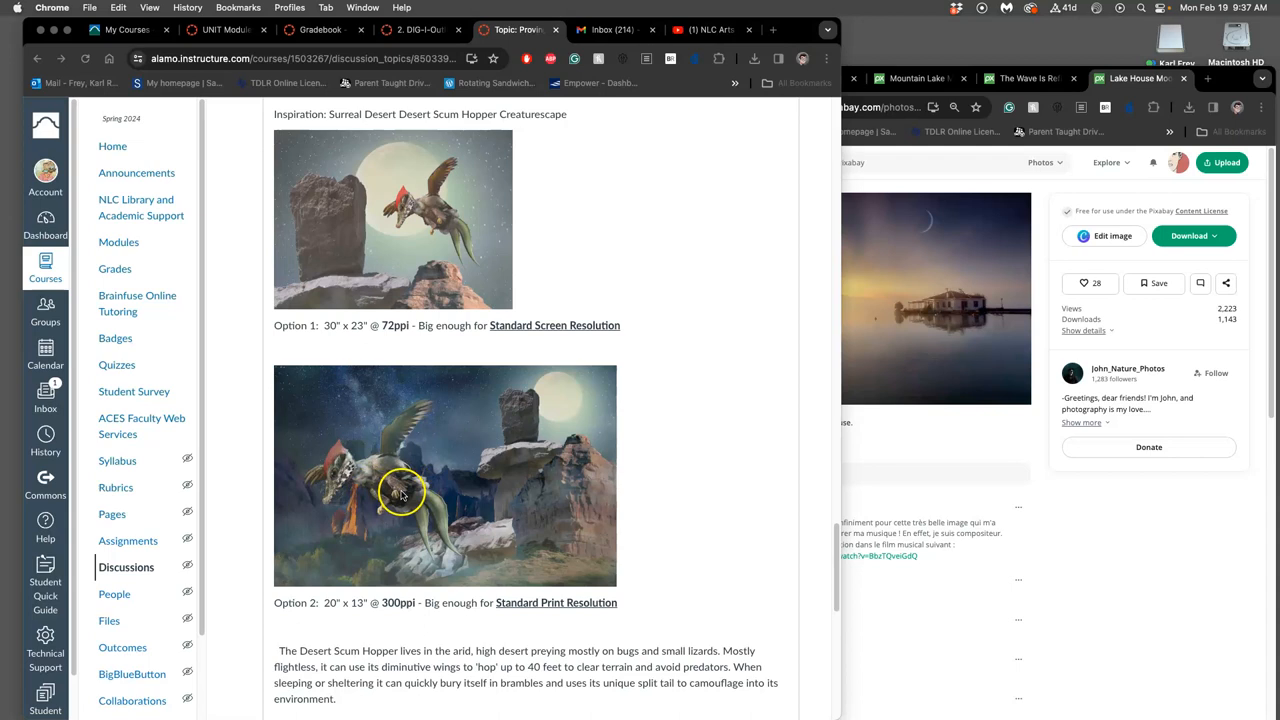
pyautogui.moveTo(418, 512)
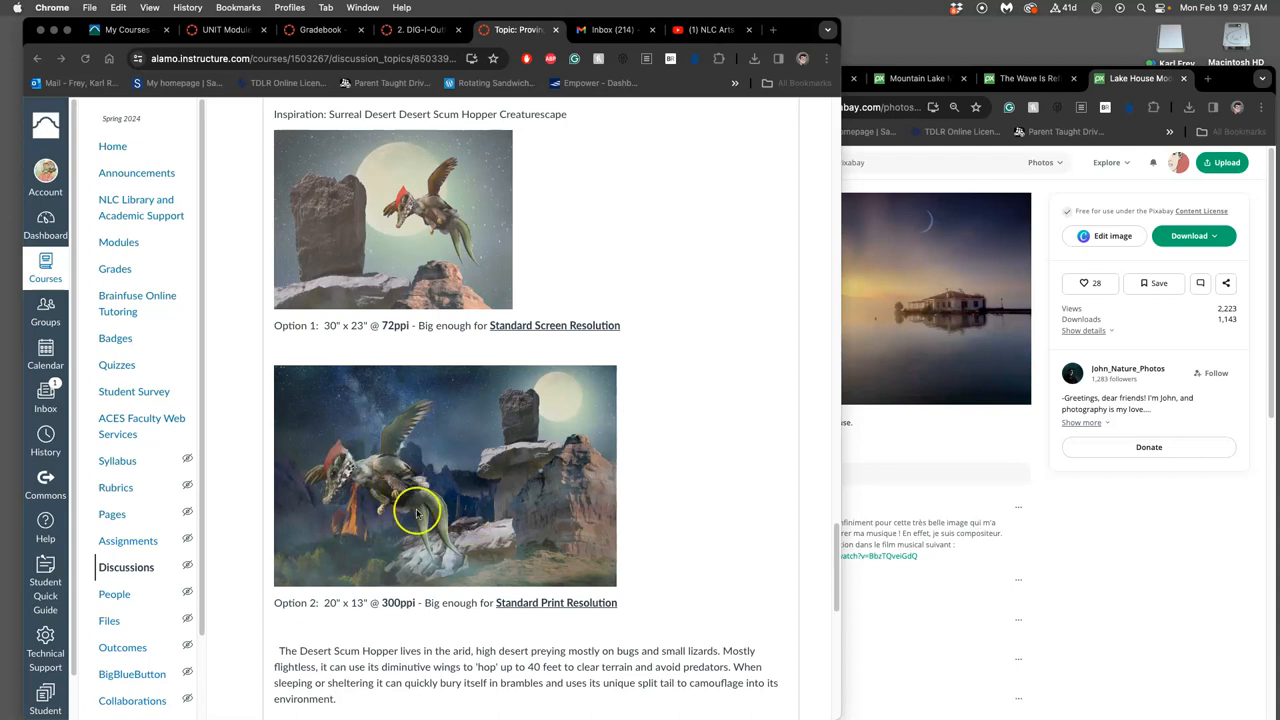
pyautogui.moveTo(462, 524)
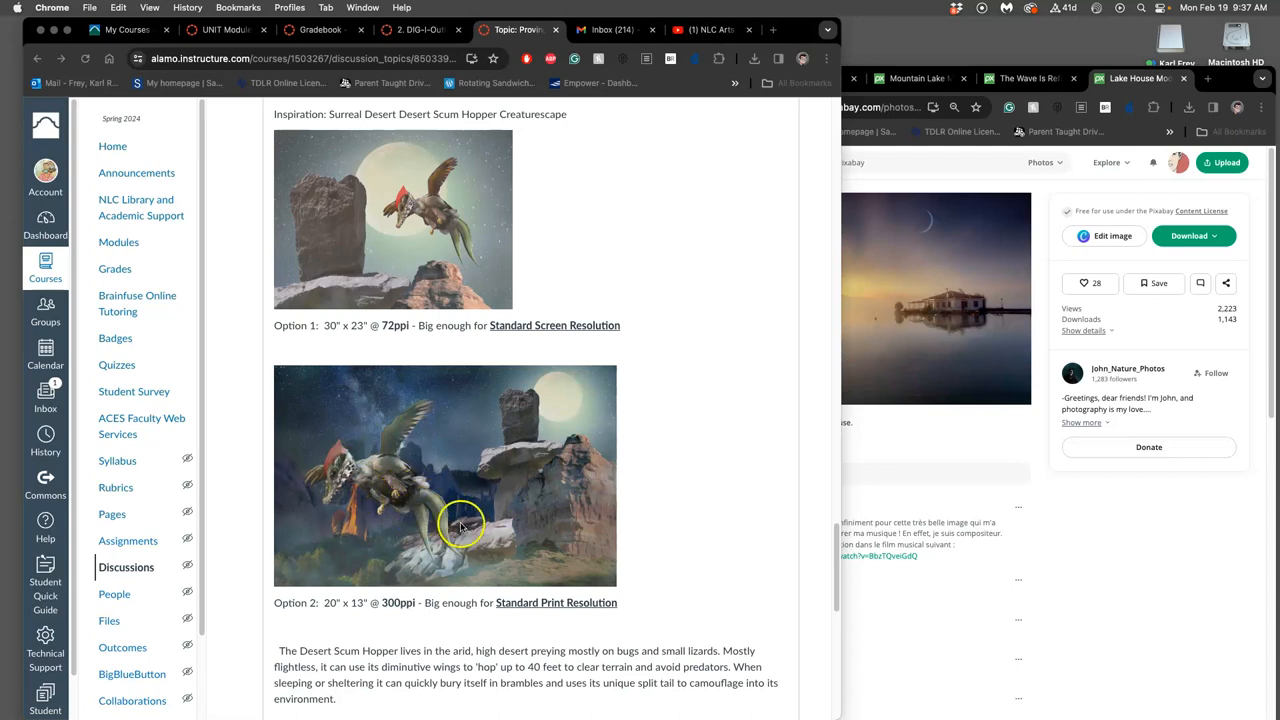
pyautogui.moveTo(432, 364)
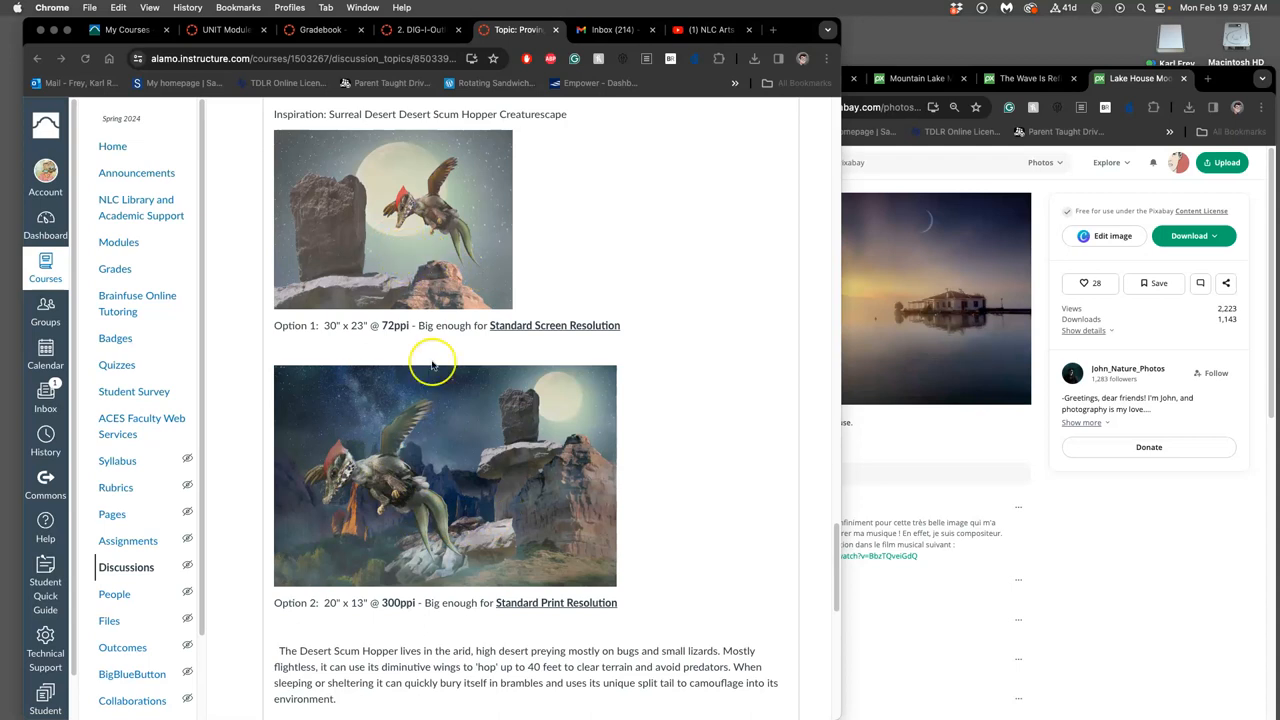
pyautogui.moveTo(604, 482)
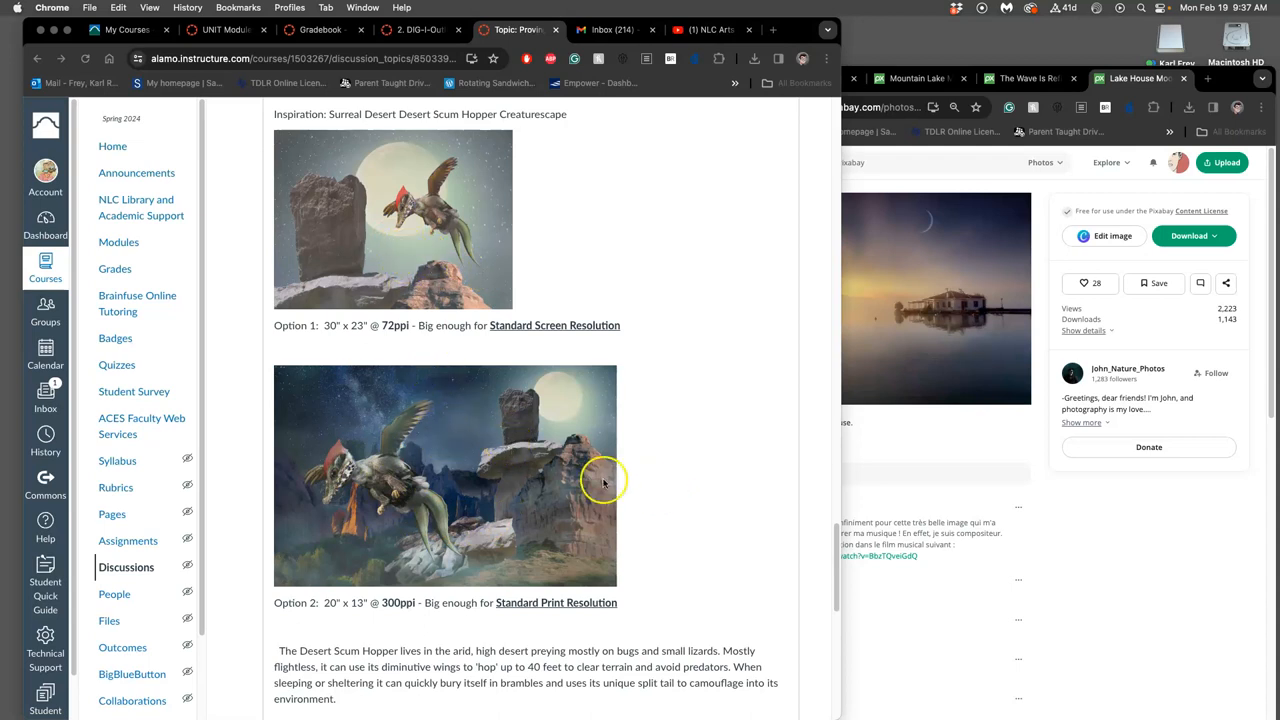
pyautogui.moveTo(510, 492)
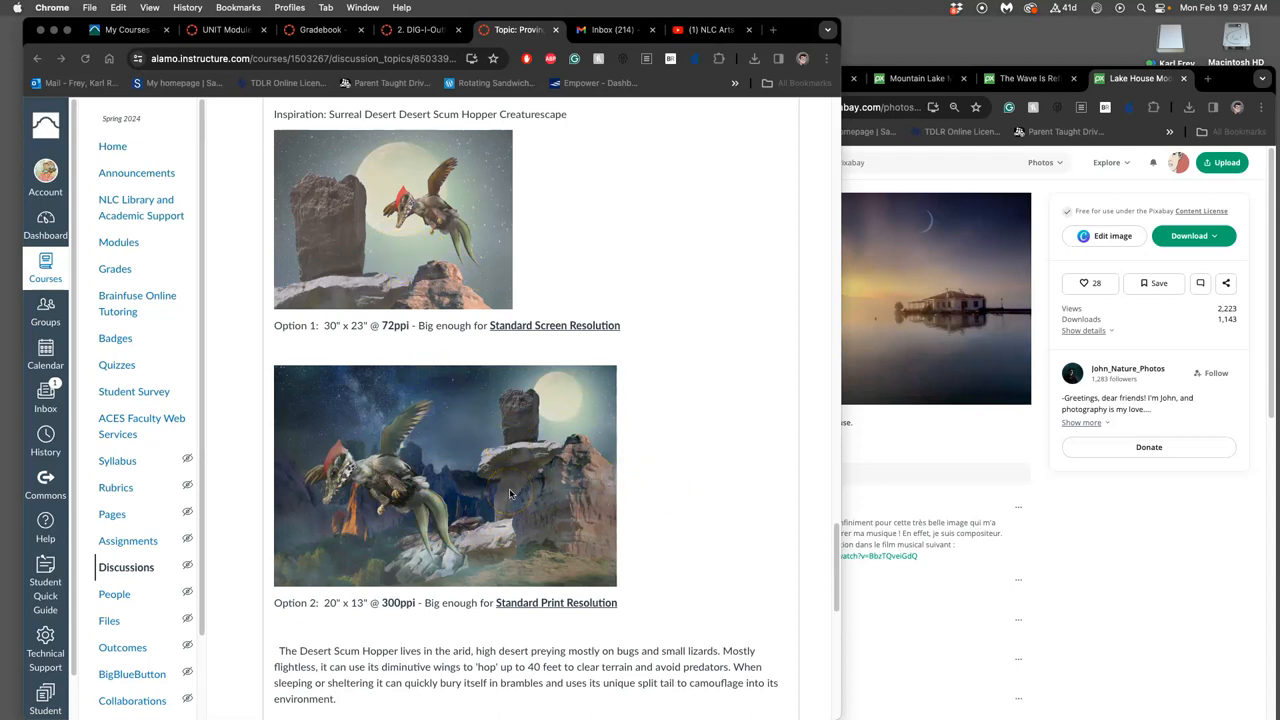
pyautogui.moveTo(470, 578)
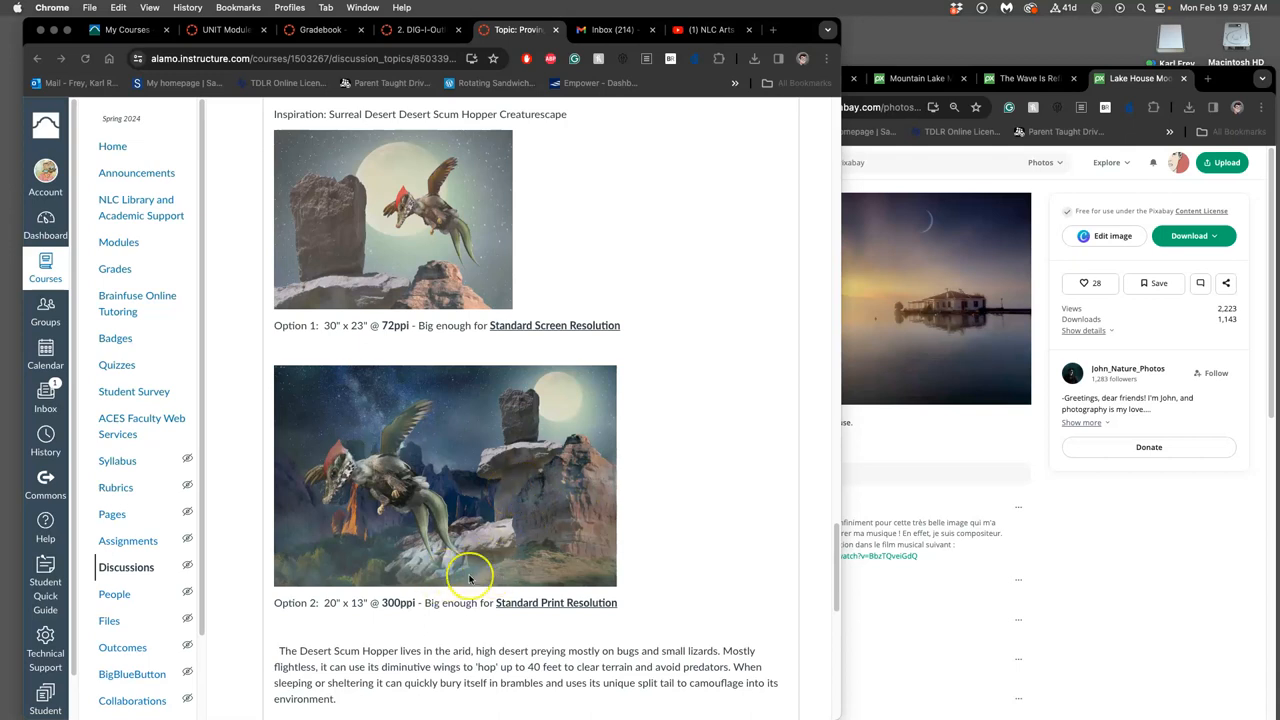
pyautogui.moveTo(450, 576)
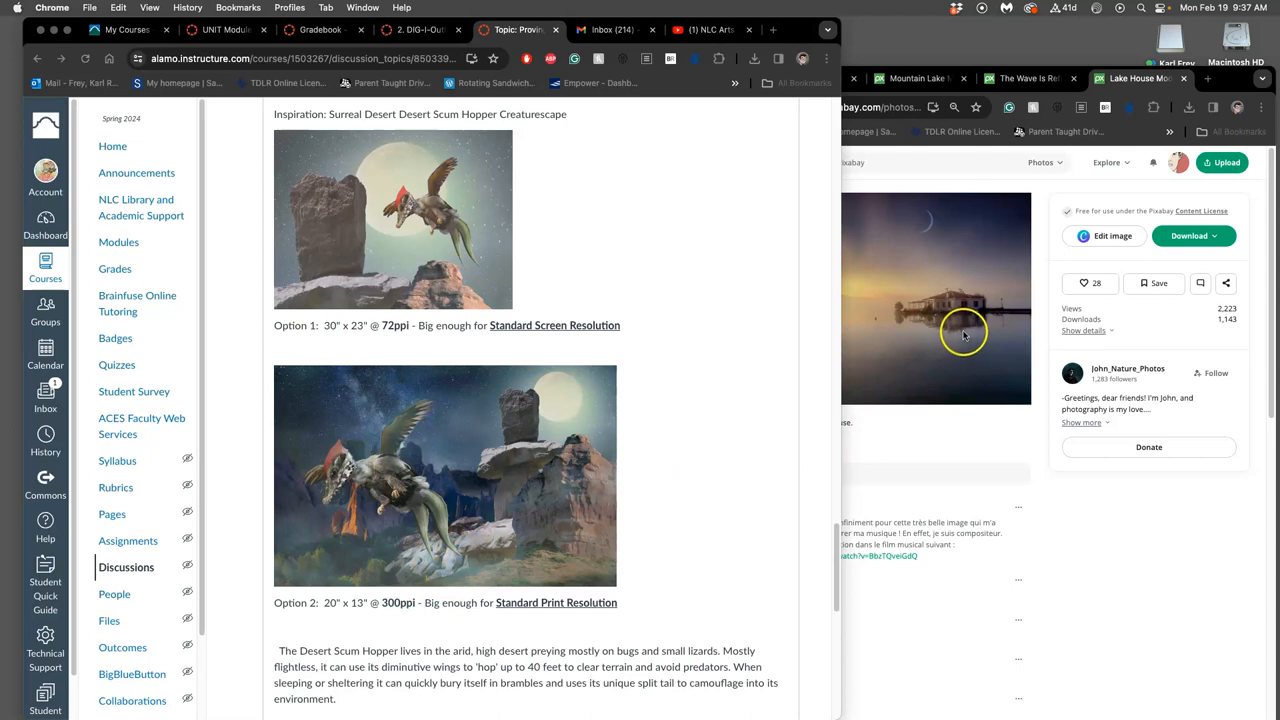
pyautogui.moveTo(918, 324)
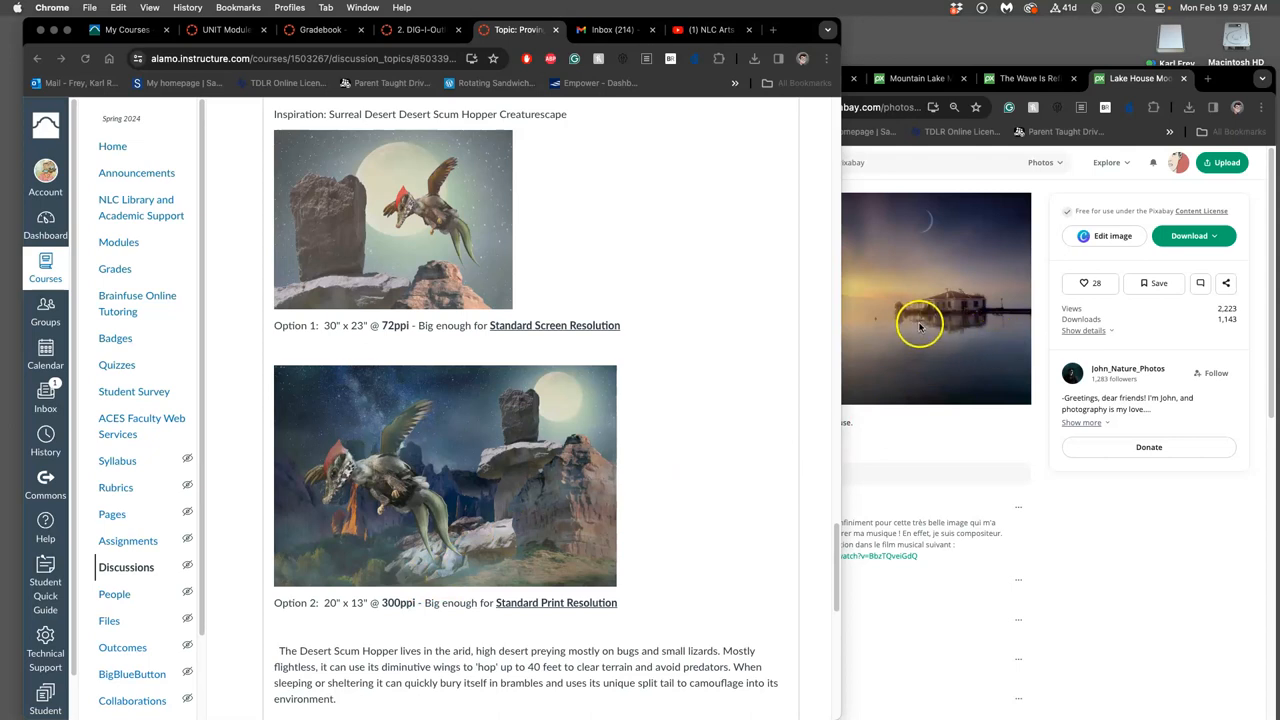
pyautogui.moveTo(444, 544)
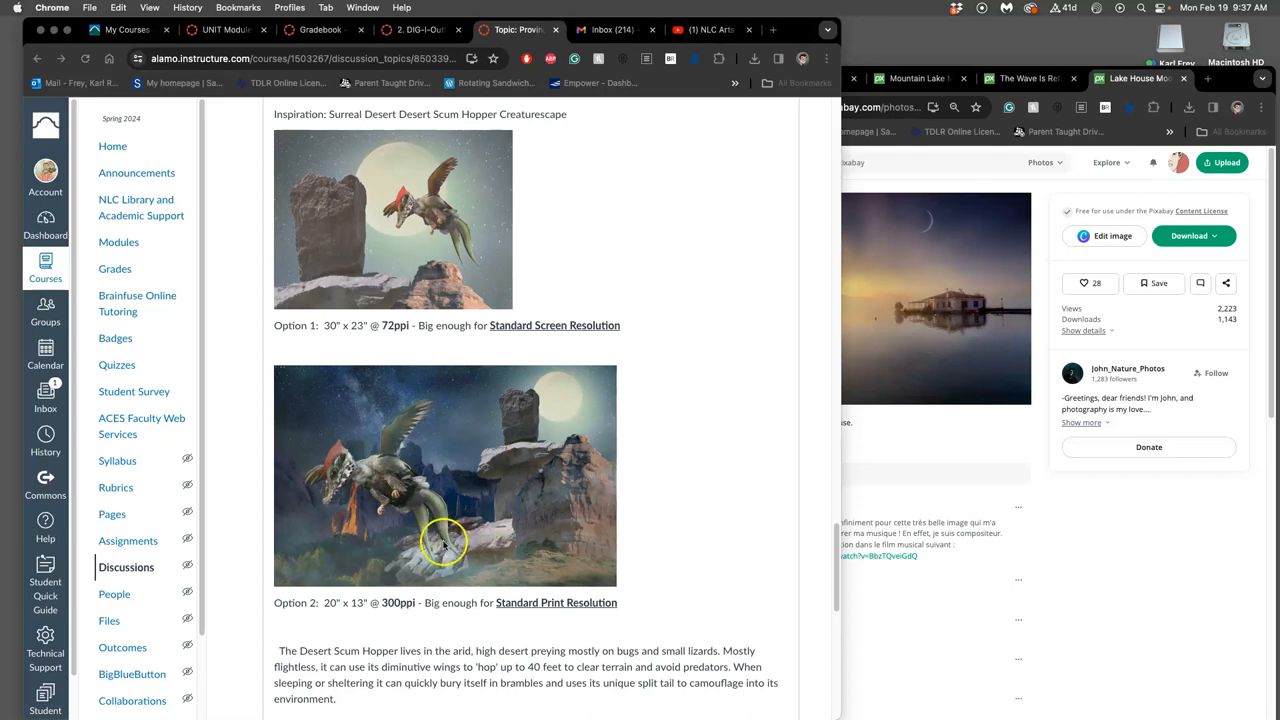
pyautogui.moveTo(444, 580)
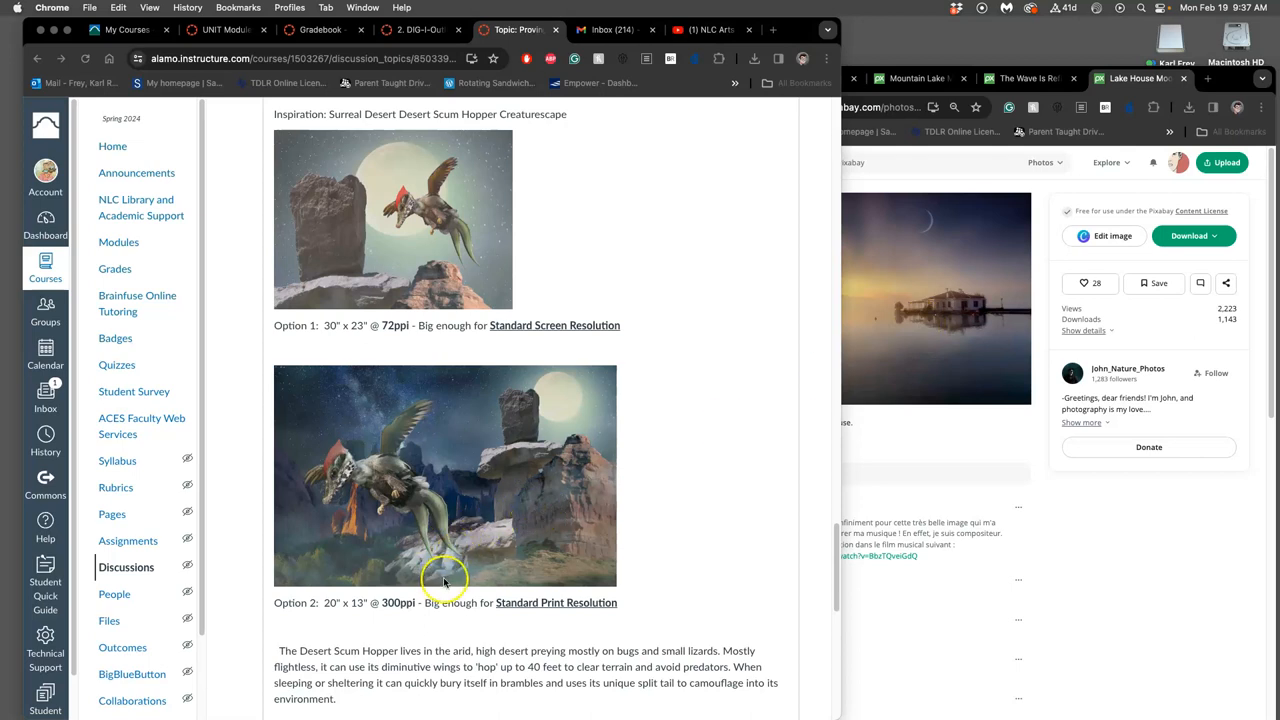
pyautogui.moveTo(460, 524)
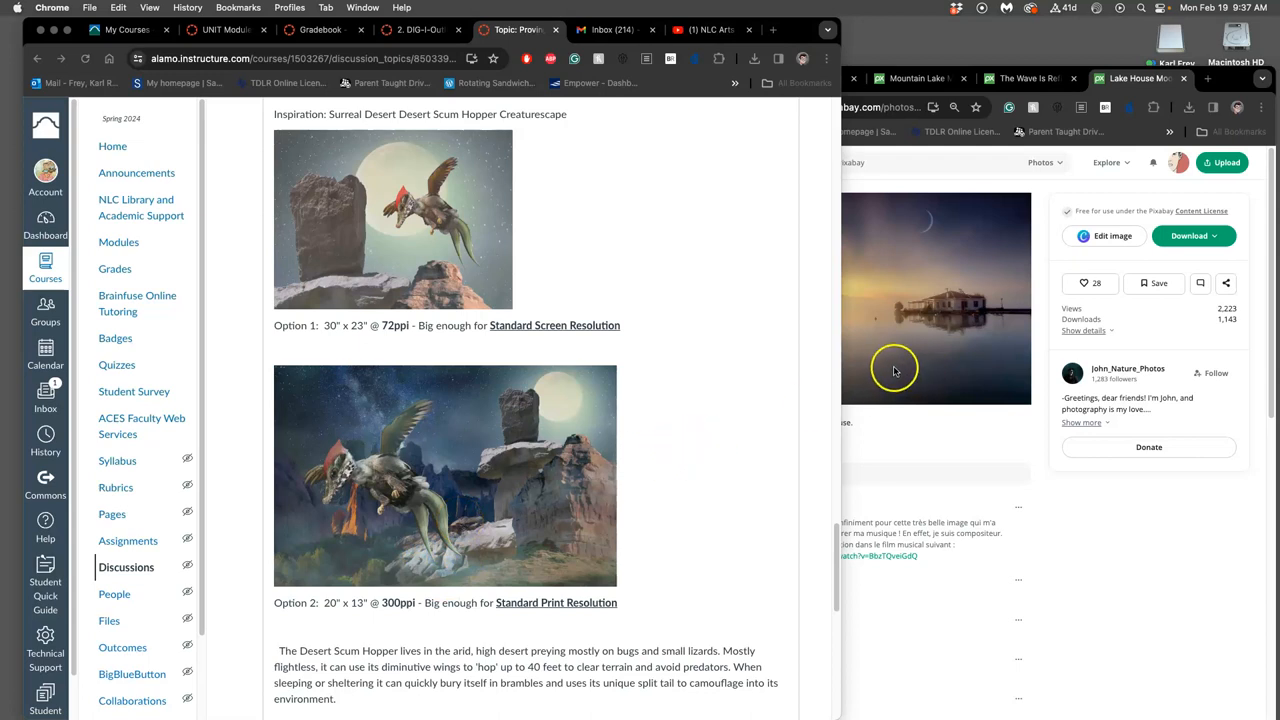
pyautogui.moveTo(930, 296)
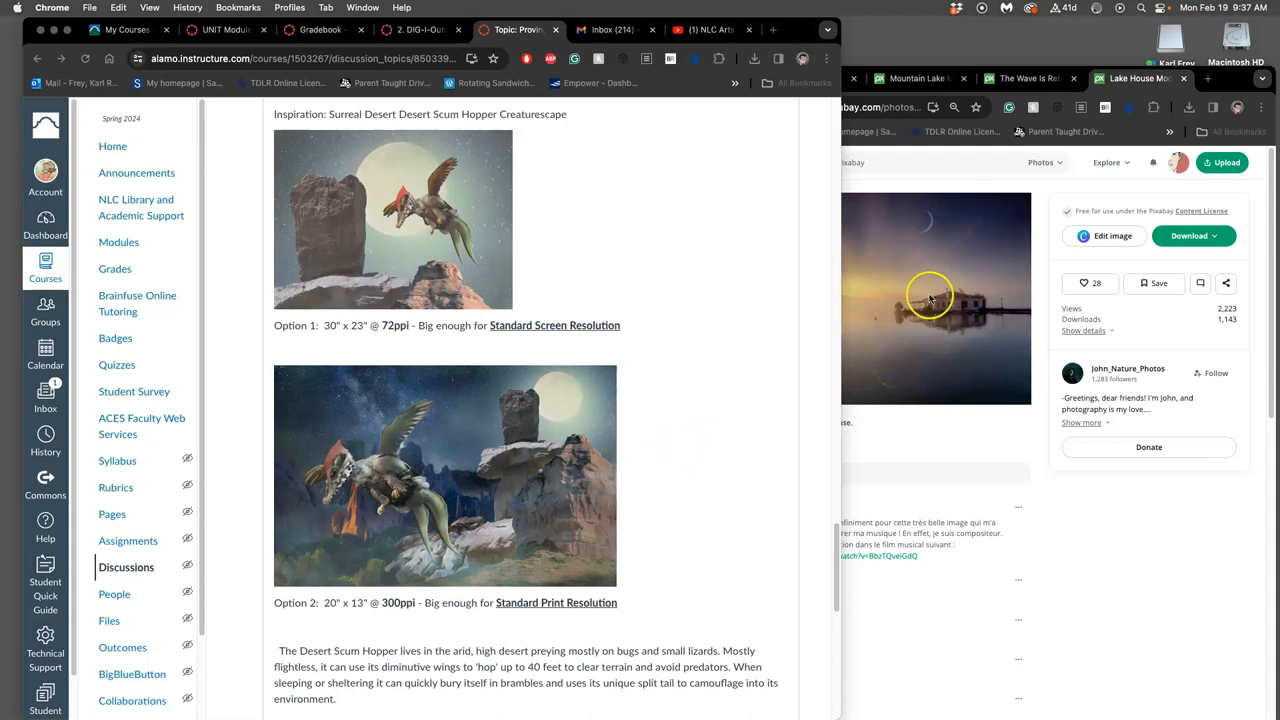
# Step: Switch the Pixabay browser to the Mountain lake mirror landscape photo page
pyautogui.click(916, 78)
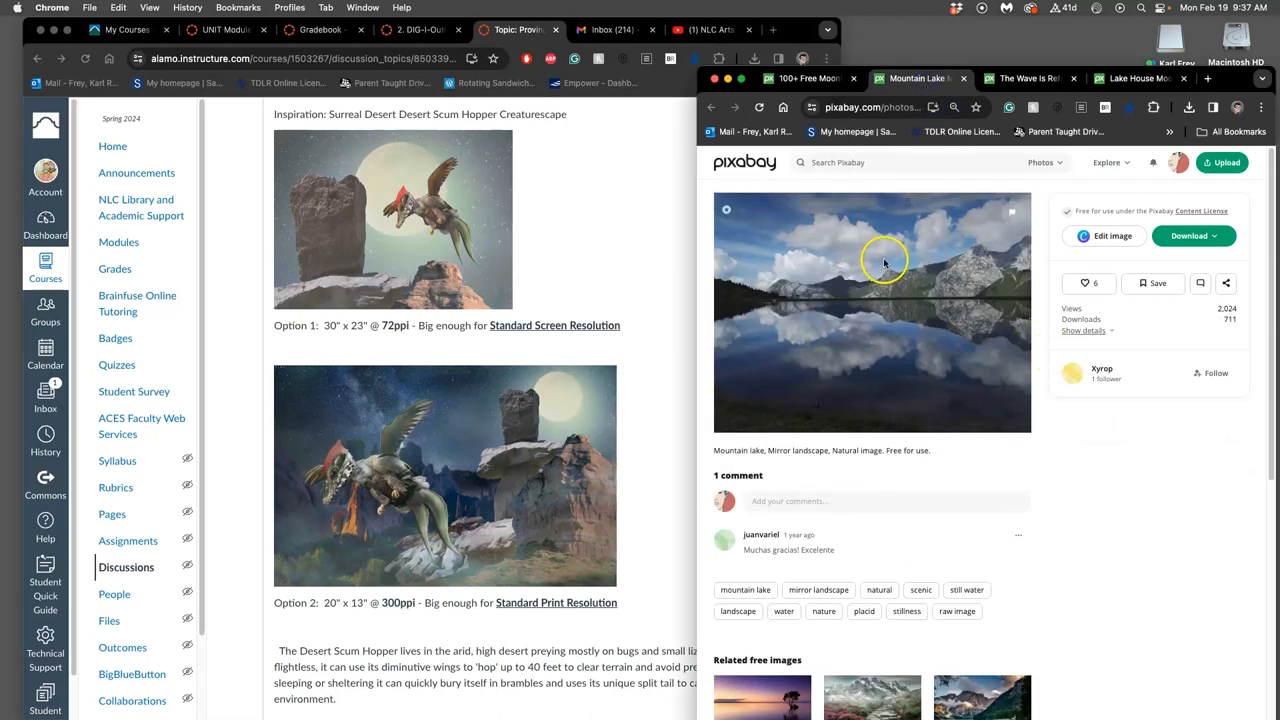
pyautogui.moveTo(976, 350)
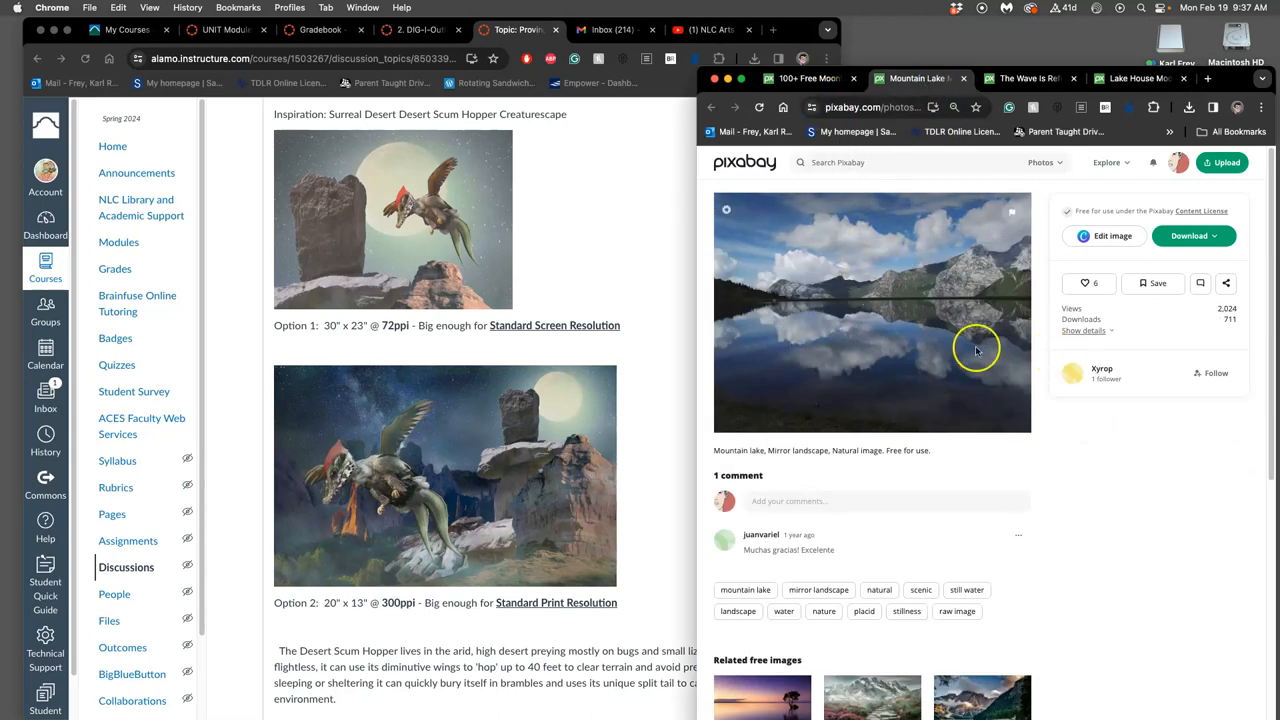
pyautogui.moveTo(976, 330)
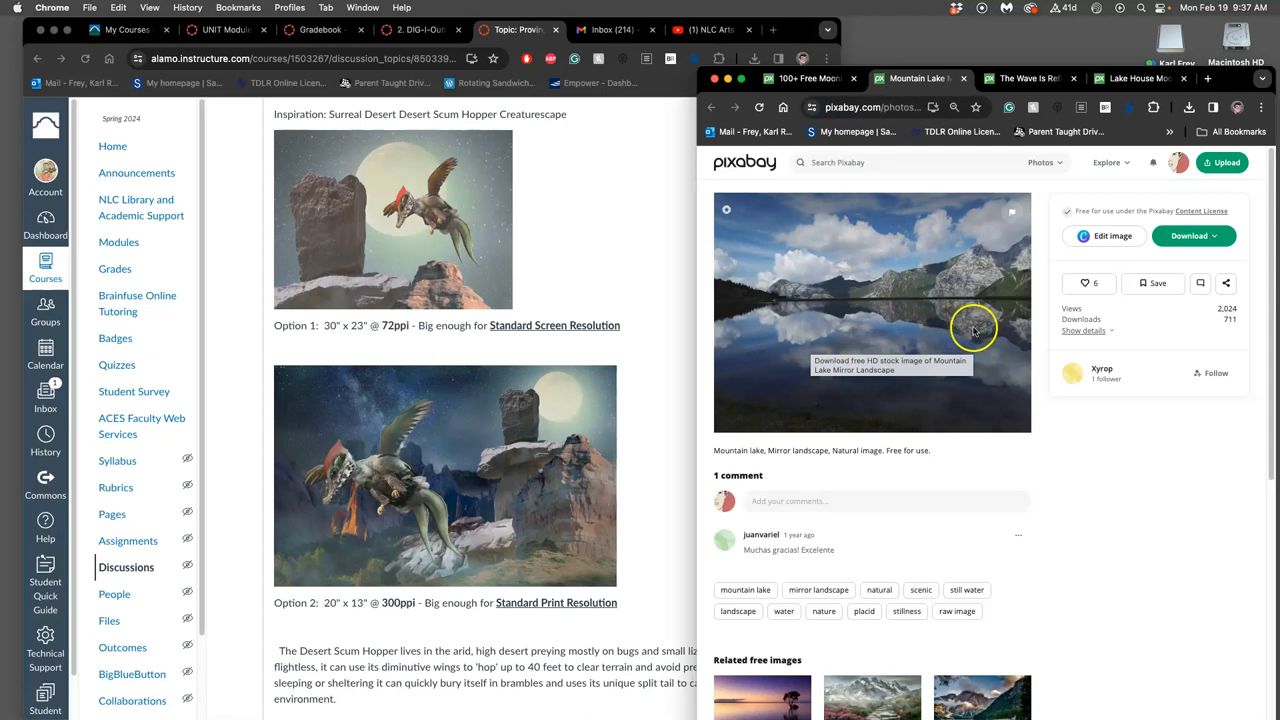
pyautogui.moveTo(1044, 328)
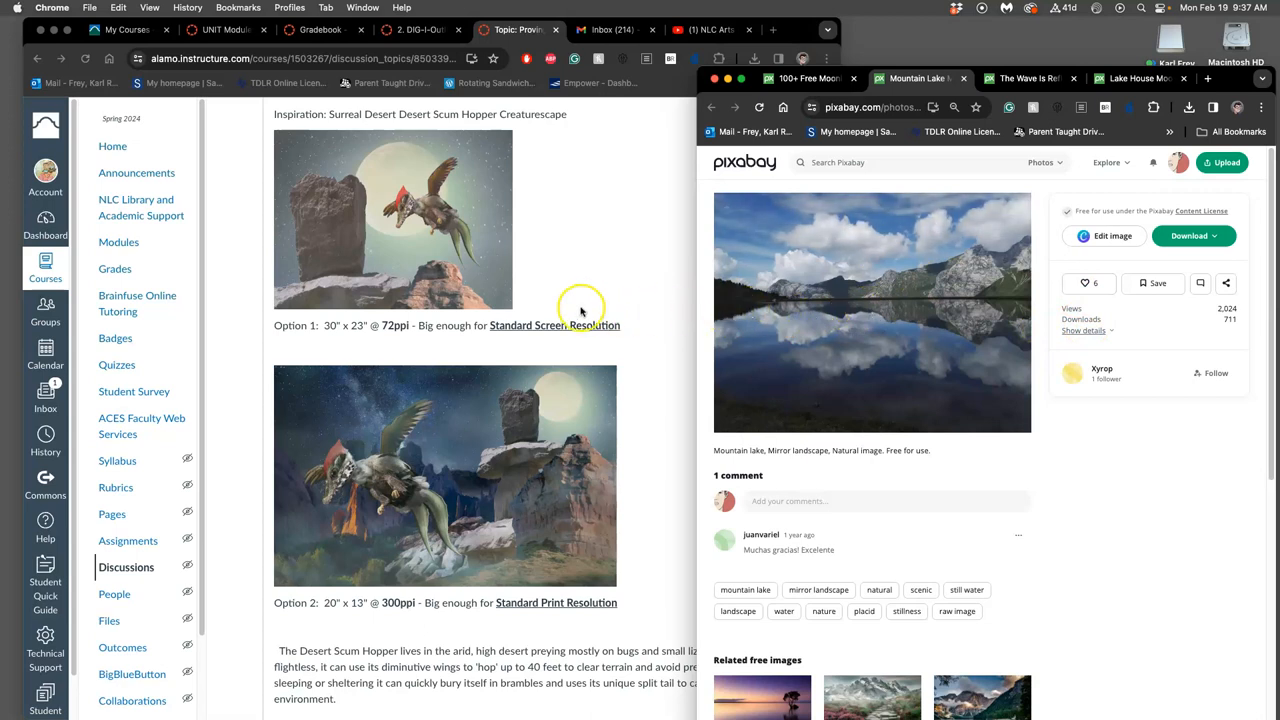
pyautogui.moveTo(734, 376)
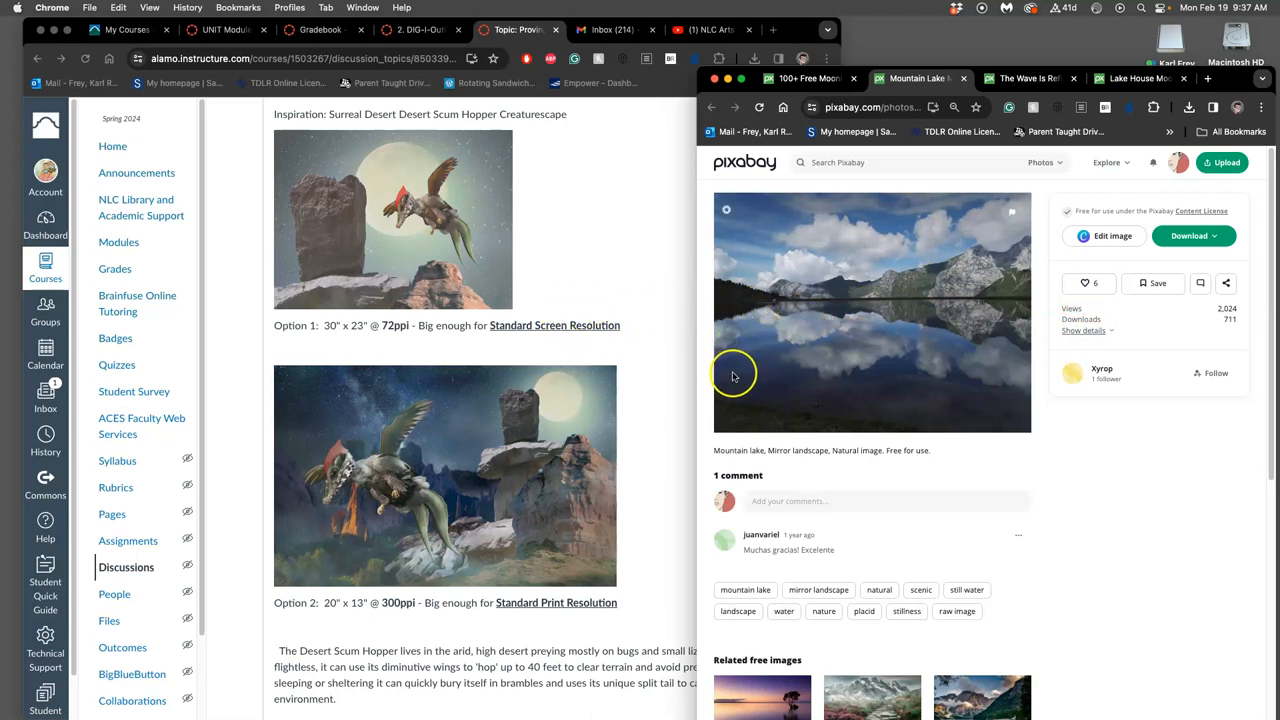
pyautogui.moveTo(1064, 276)
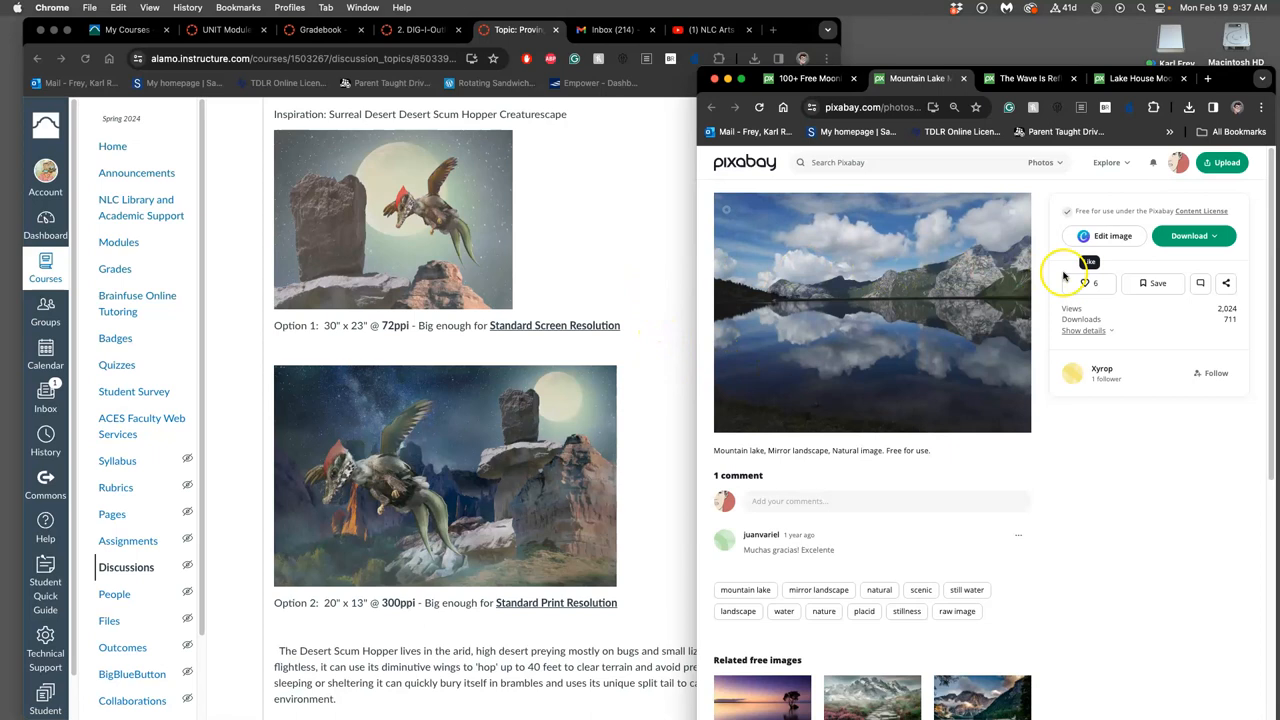
pyautogui.moveTo(996, 278)
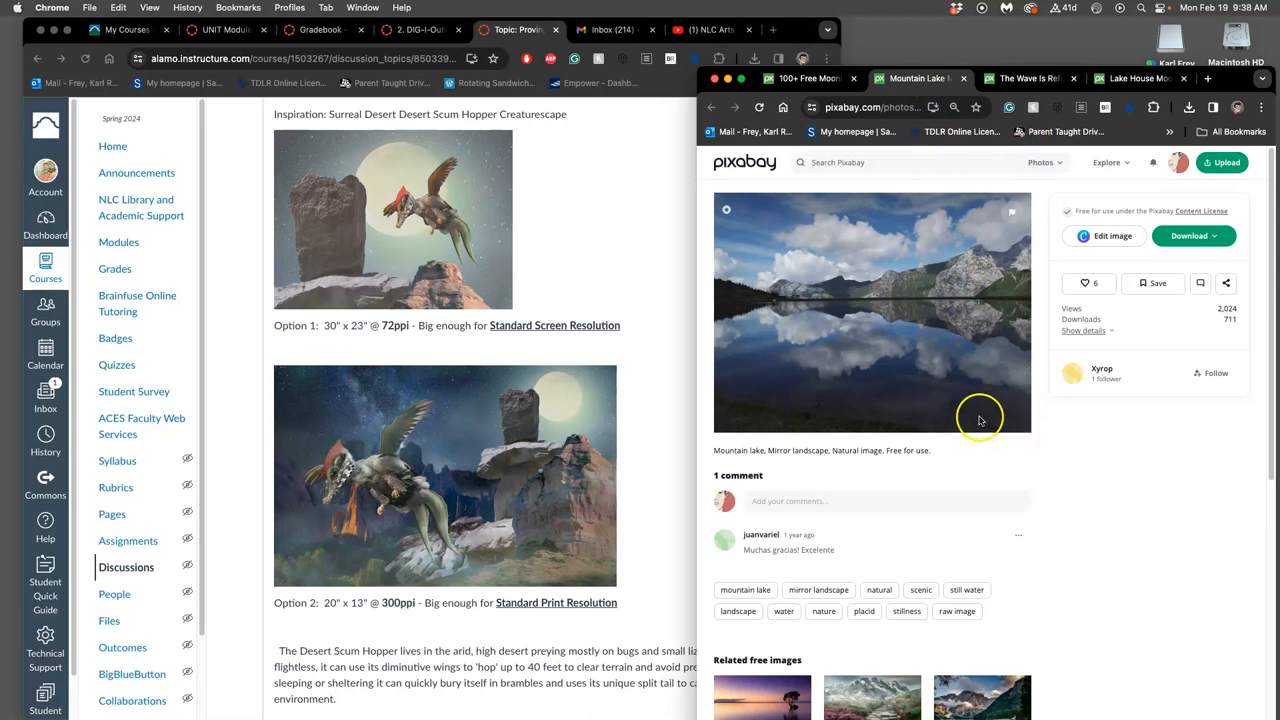
pyautogui.moveTo(988, 152)
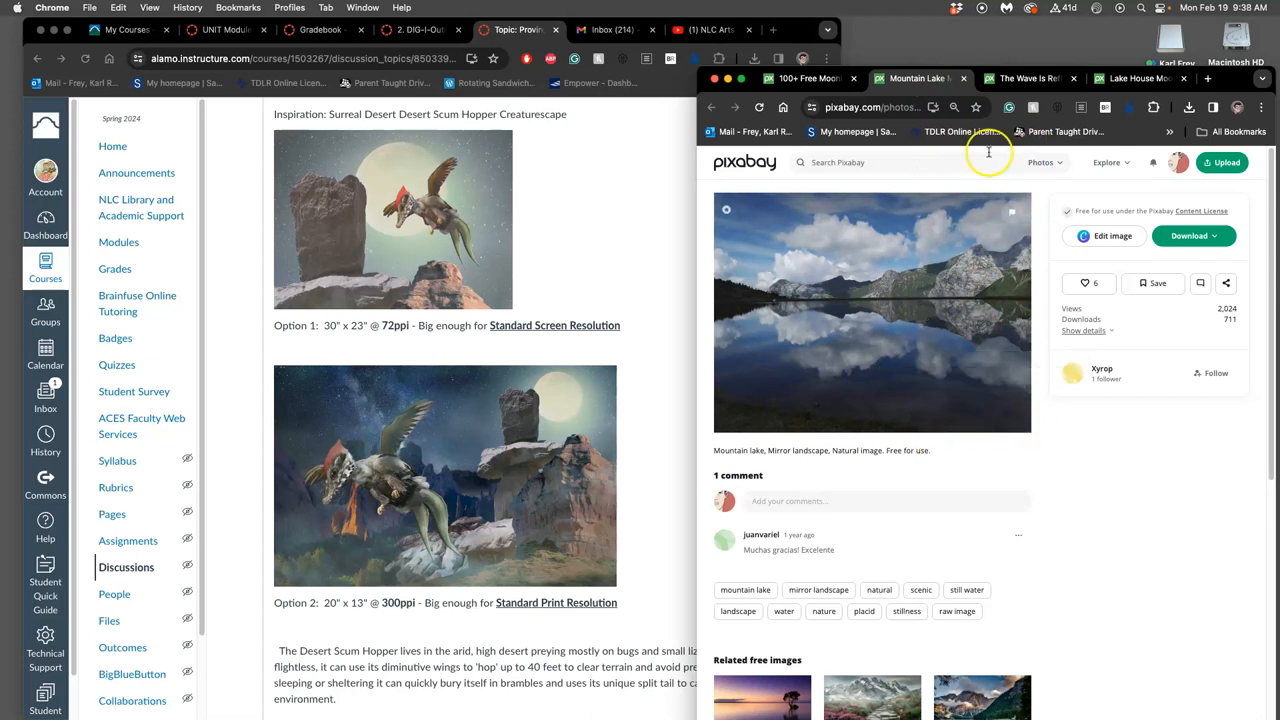
# Step: View the reflected wave lake photo, then the Lake, House, Moon photo page
pyautogui.click(1024, 78)
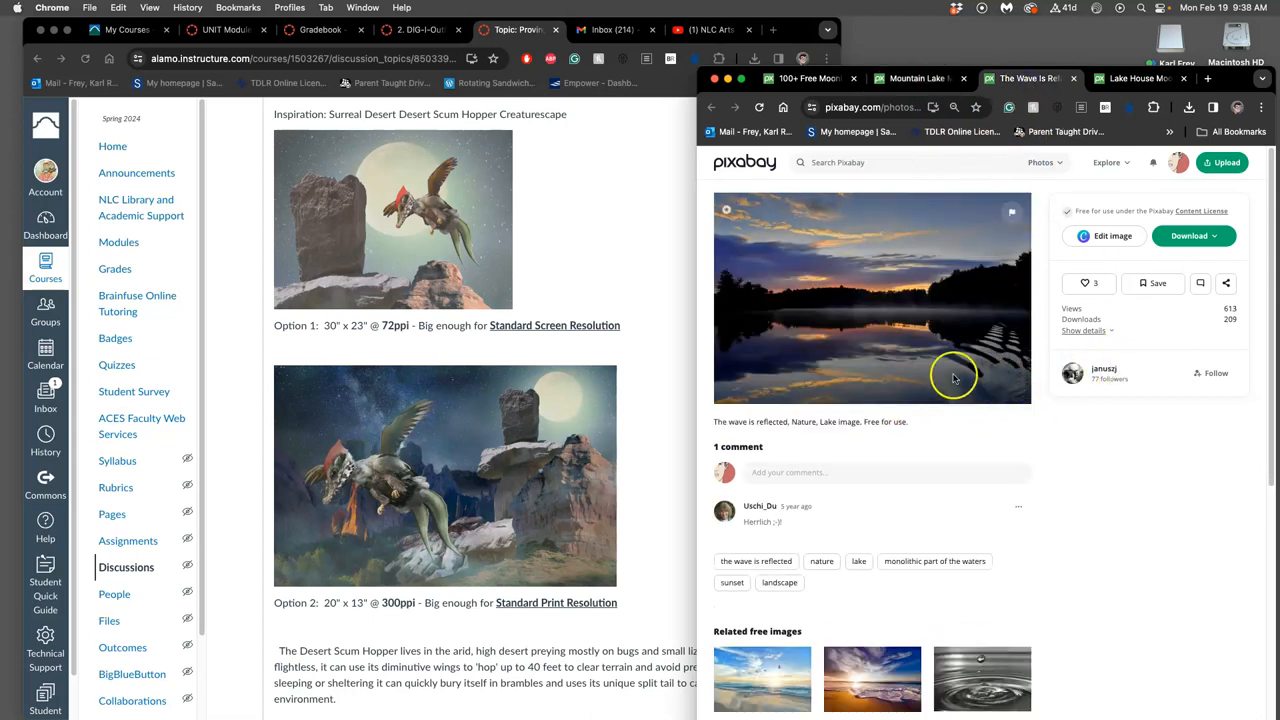
pyautogui.moveTo(1024, 336)
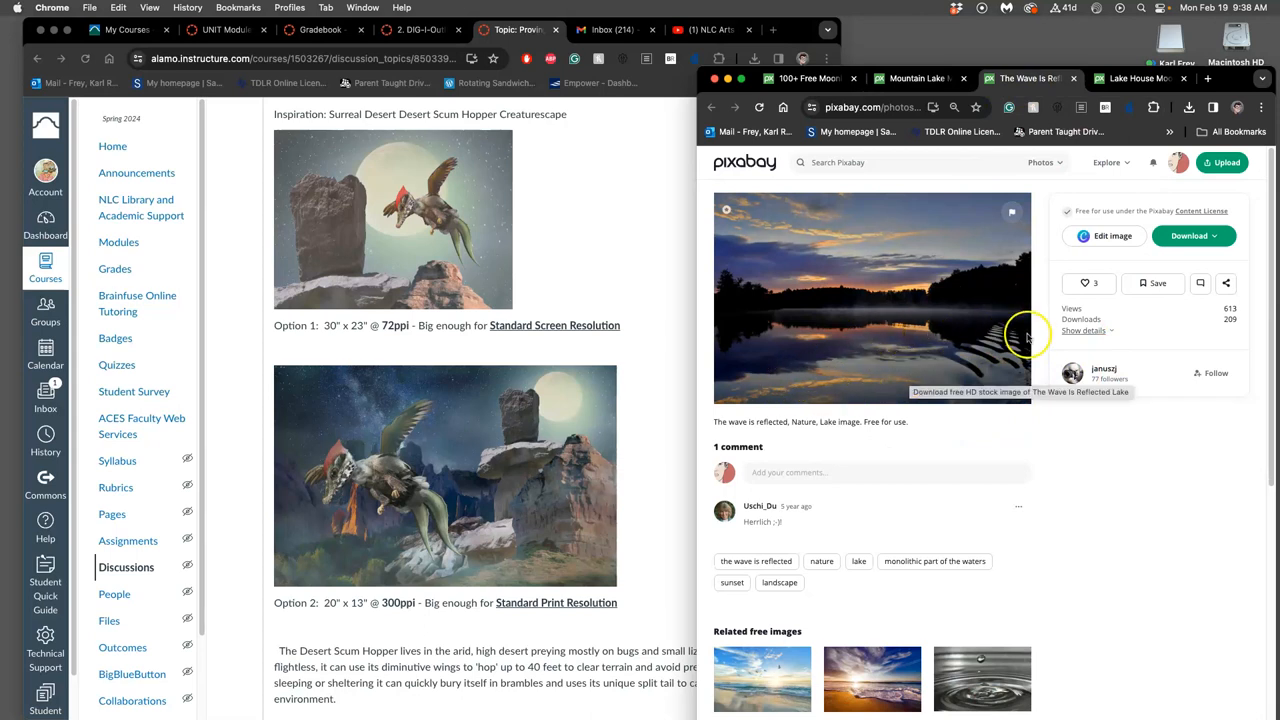
pyautogui.moveTo(852, 392)
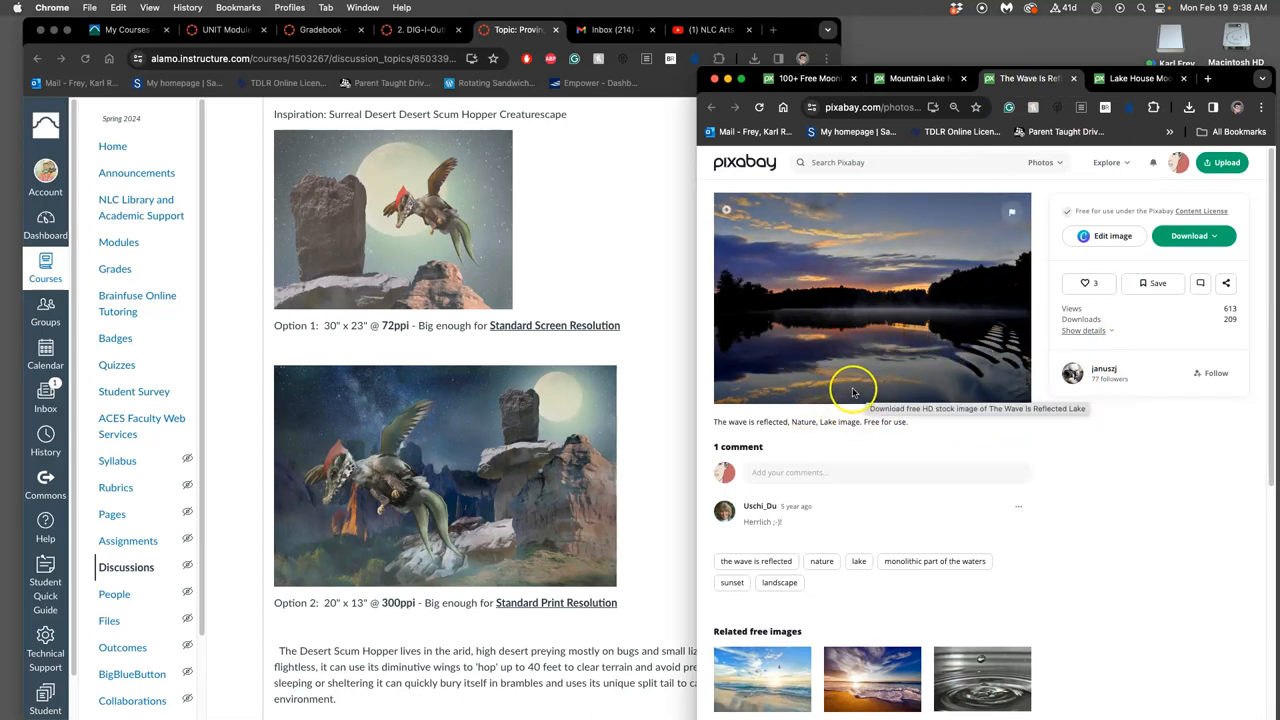
pyautogui.moveTo(966, 342)
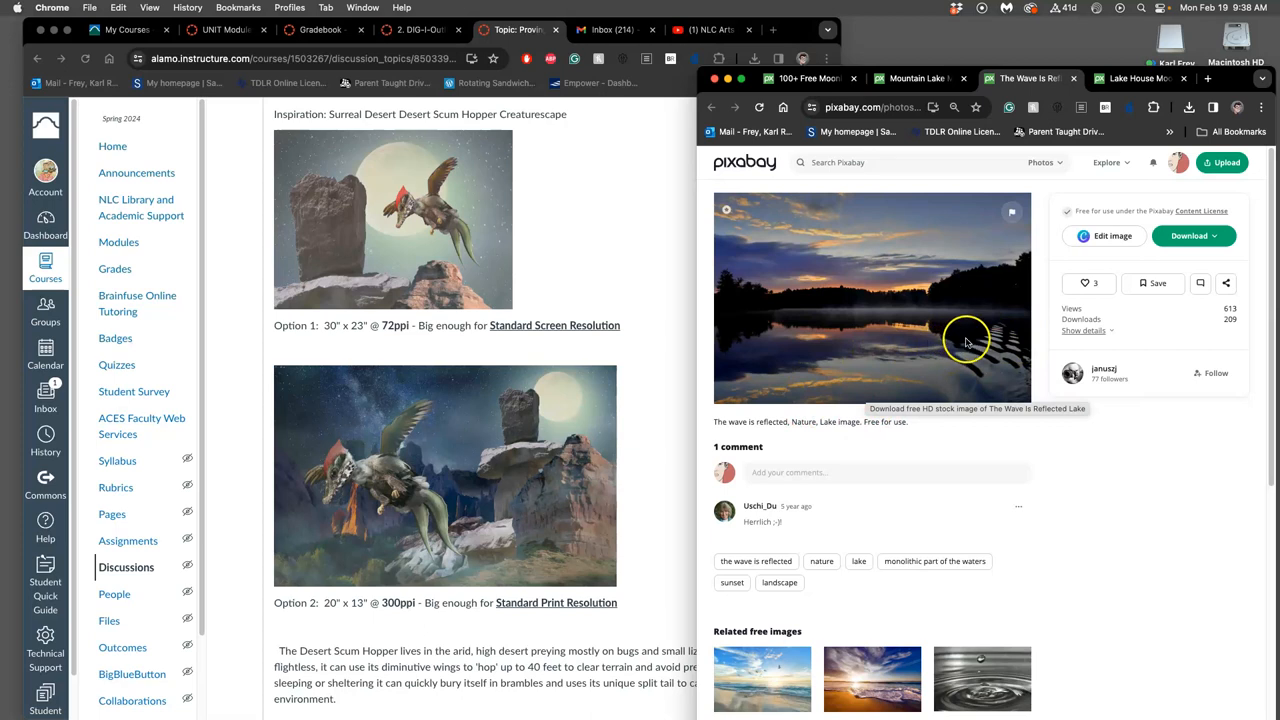
pyautogui.moveTo(1018, 330)
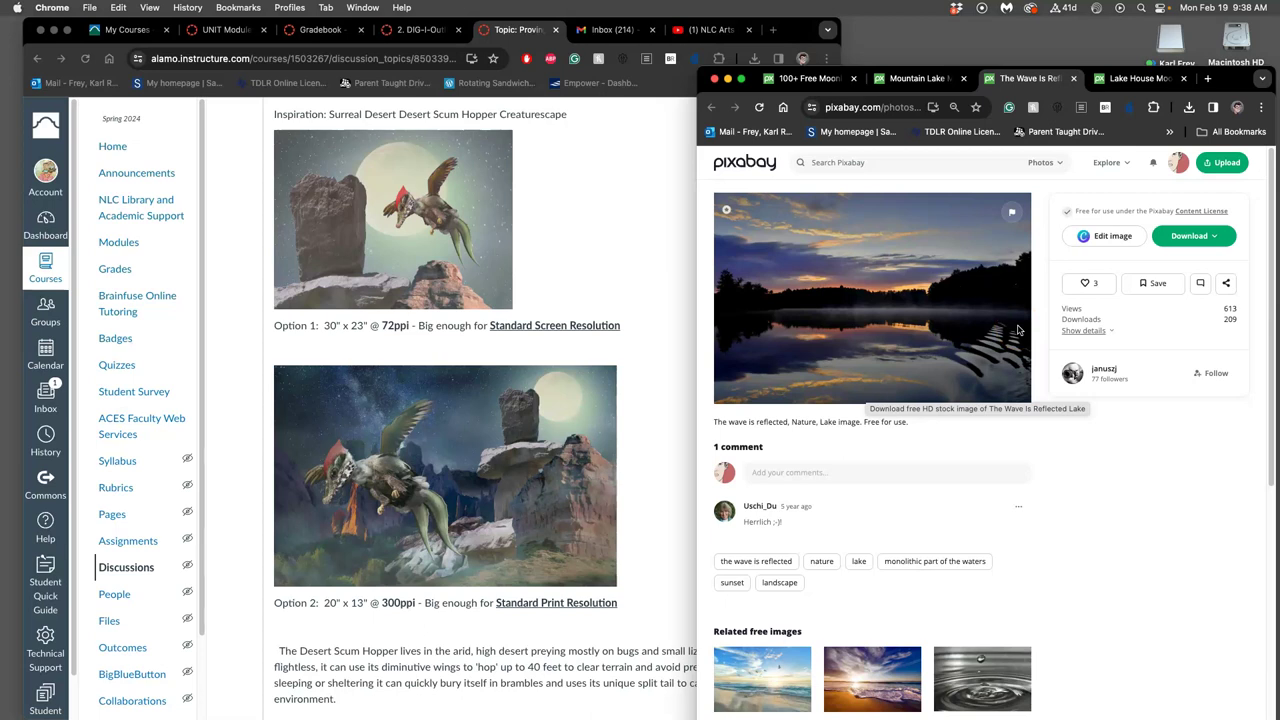
pyautogui.moveTo(924, 378)
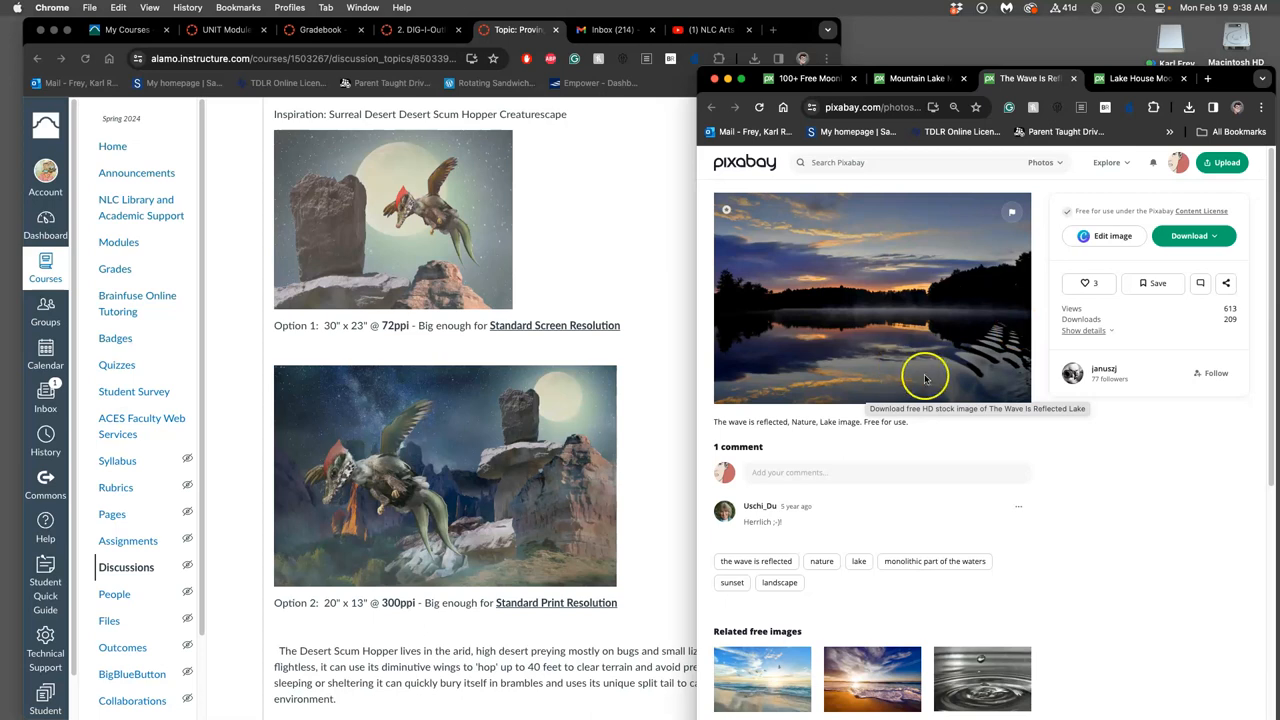
pyautogui.moveTo(1098, 122)
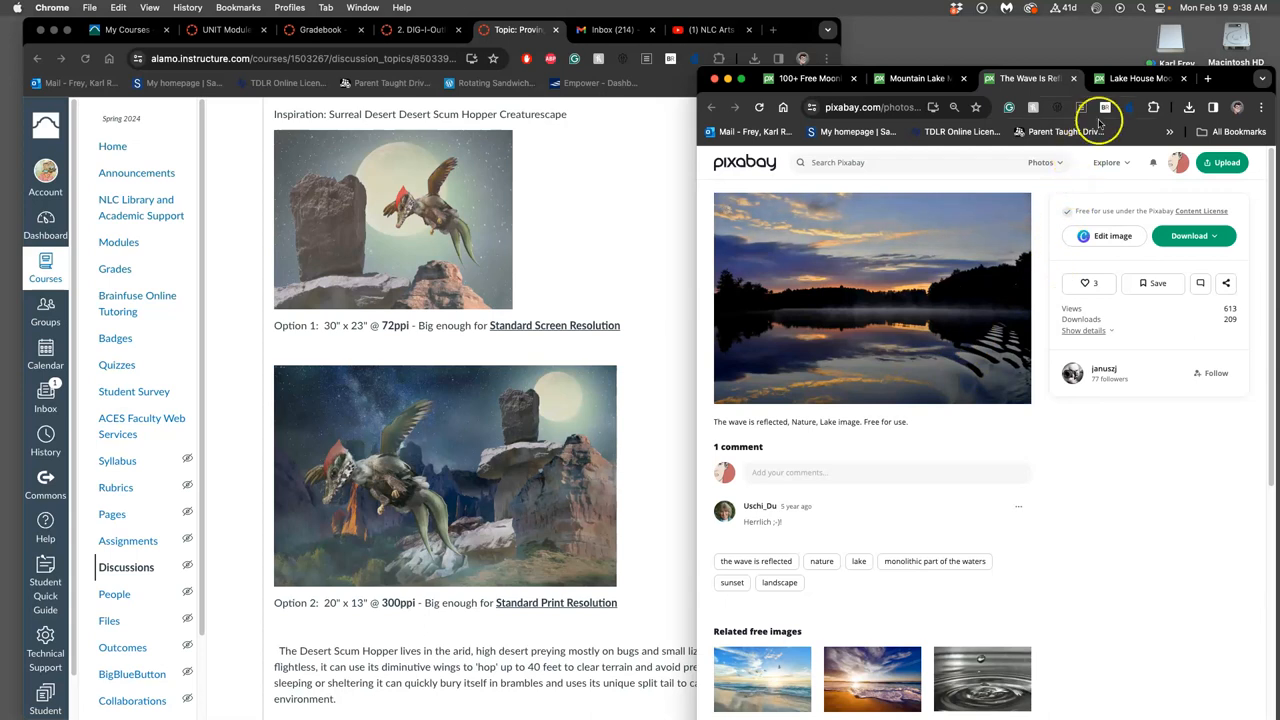
pyautogui.click(1140, 78)
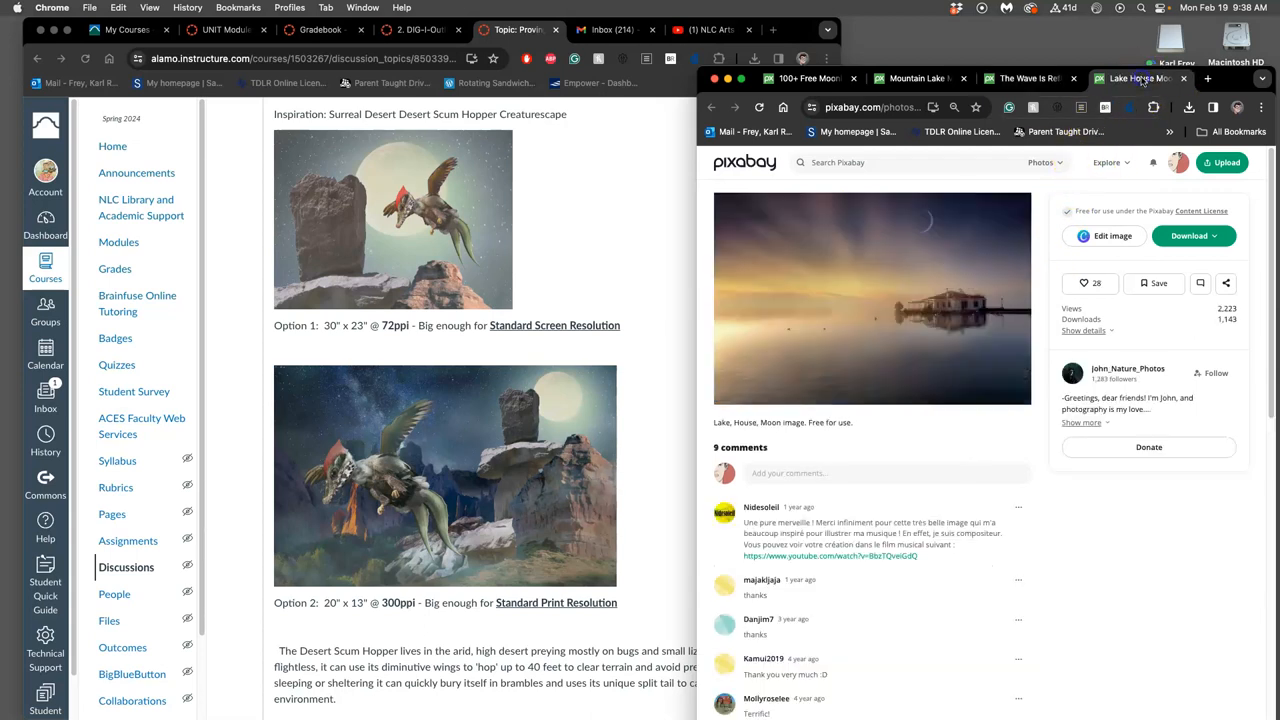
pyautogui.moveTo(924, 330)
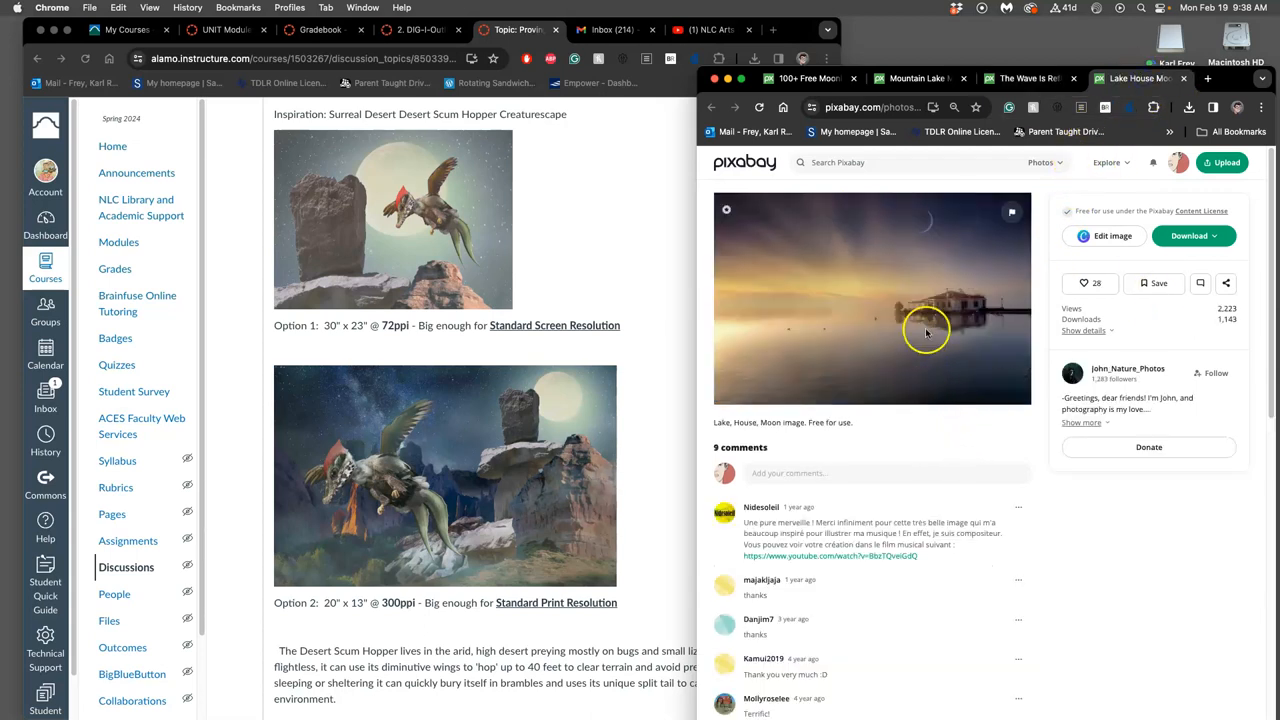
pyautogui.moveTo(828, 300)
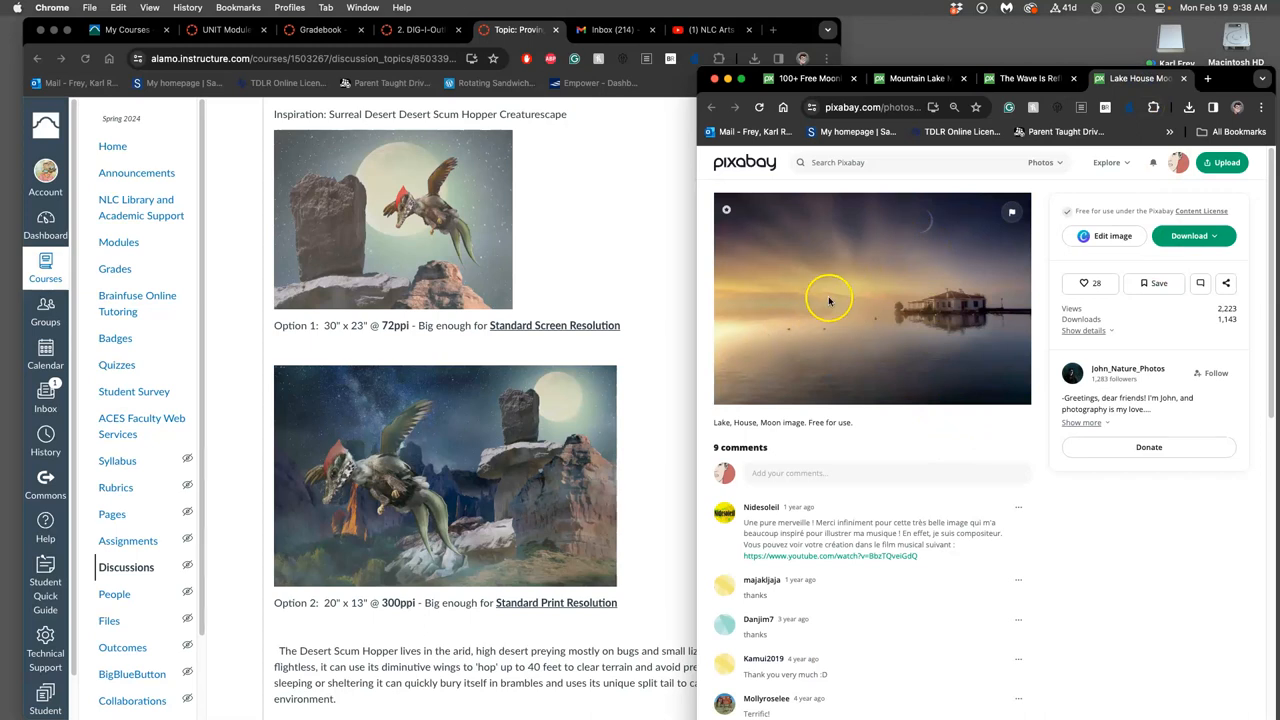
pyautogui.moveTo(1000, 358)
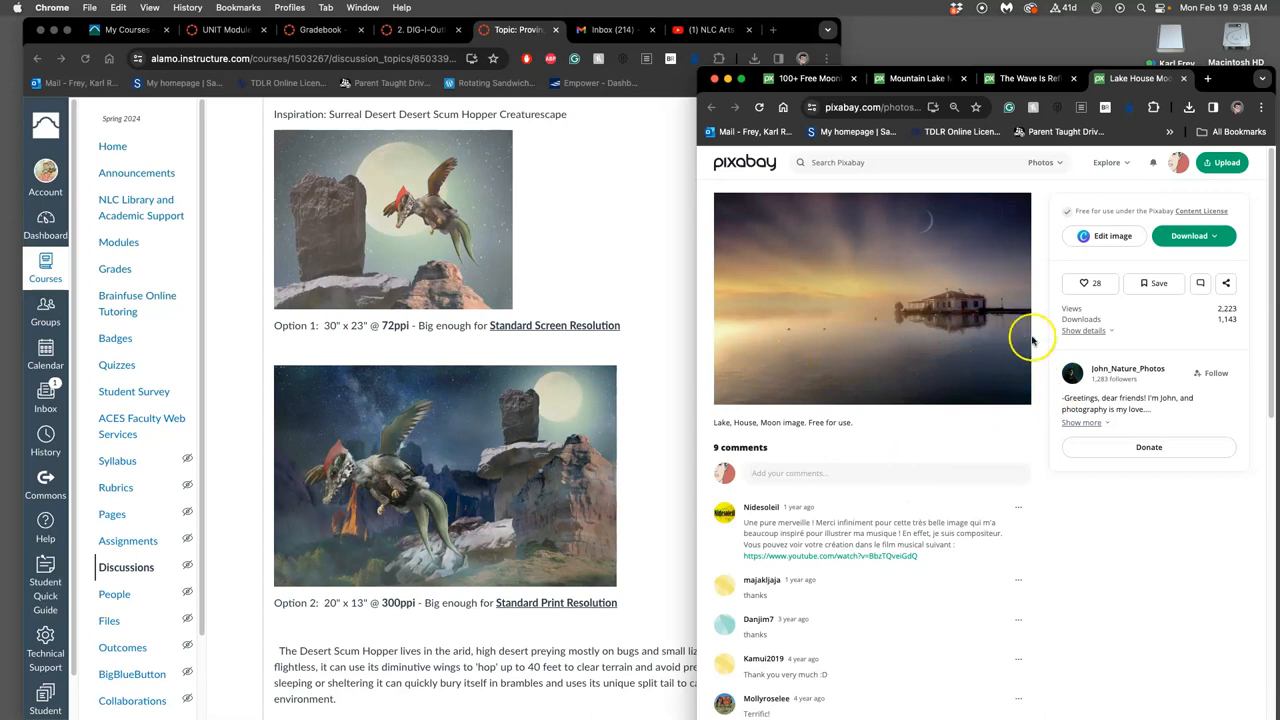
pyautogui.moveTo(948, 328)
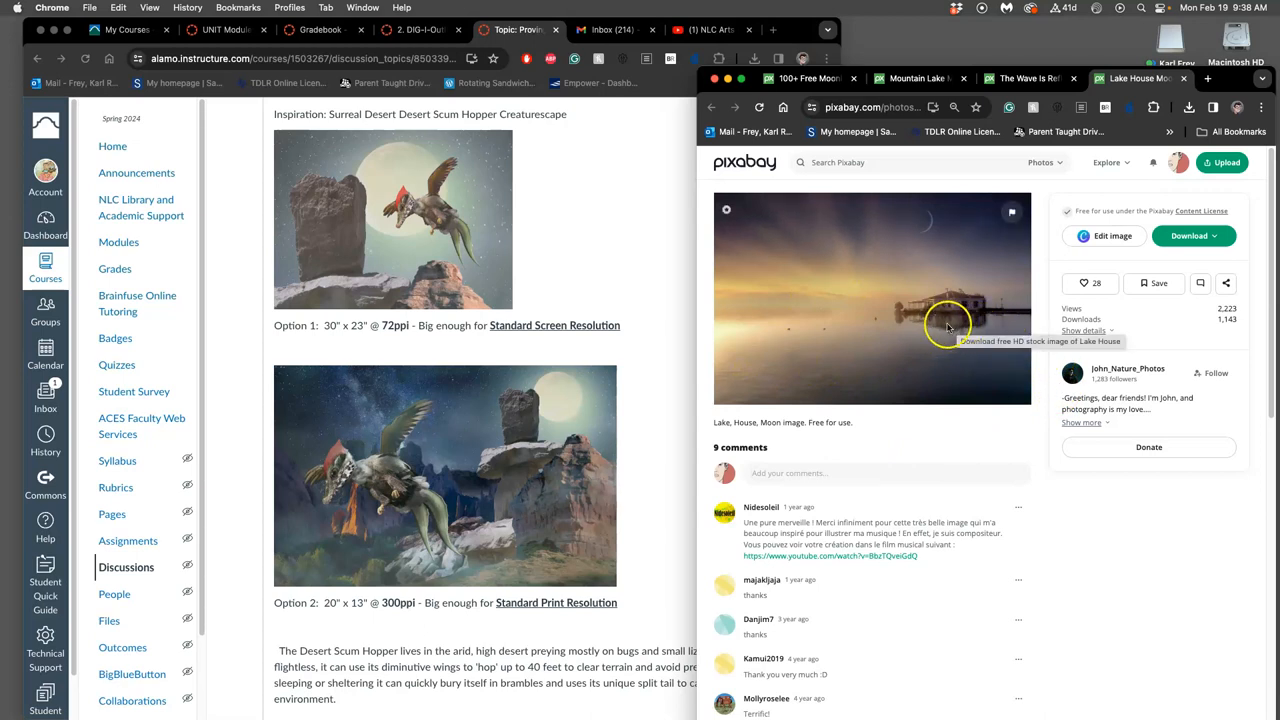
pyautogui.moveTo(924, 512)
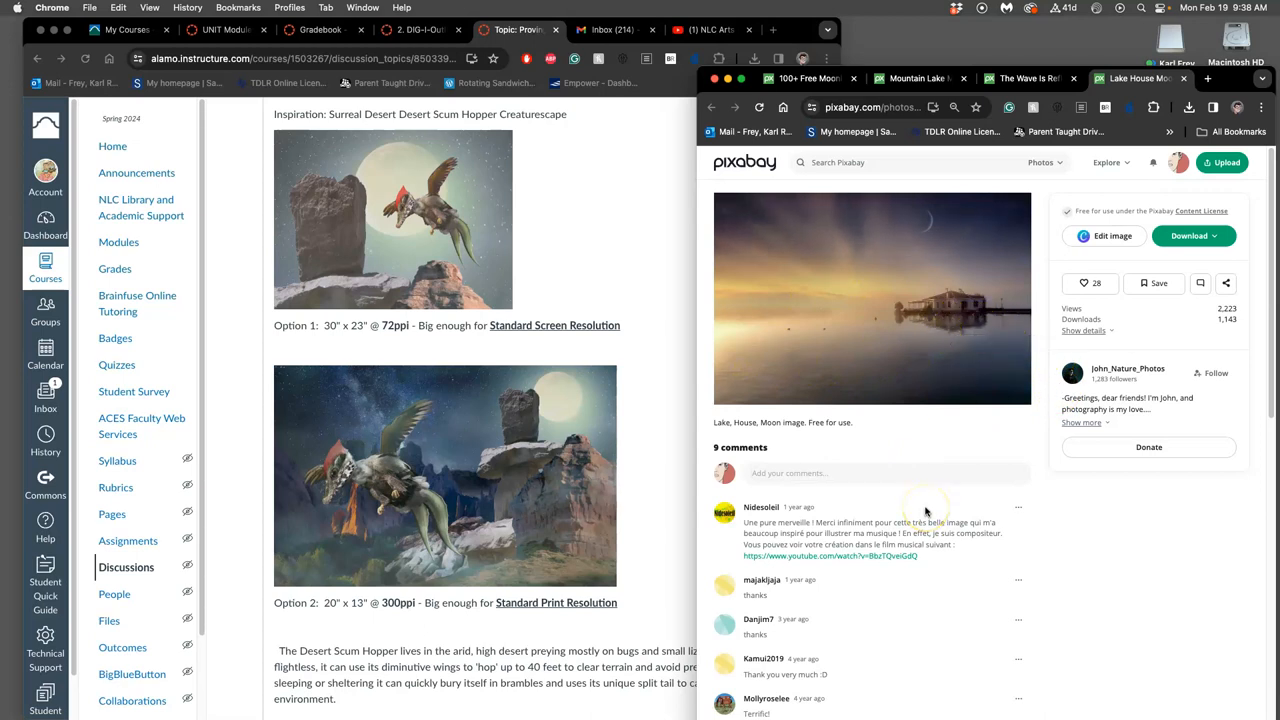
pyautogui.moveTo(918, 78)
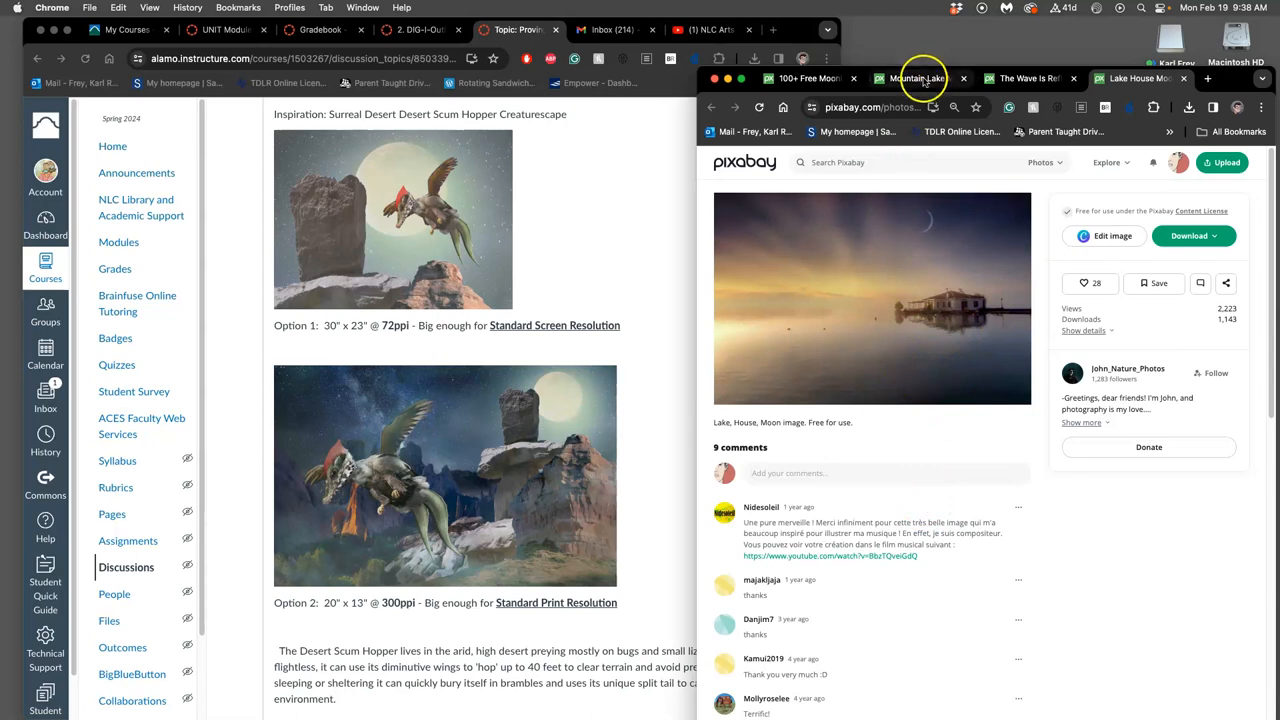
# Step: Return the Pixabay browser to the mountain lake mirror landscape photo page
pyautogui.click(916, 78)
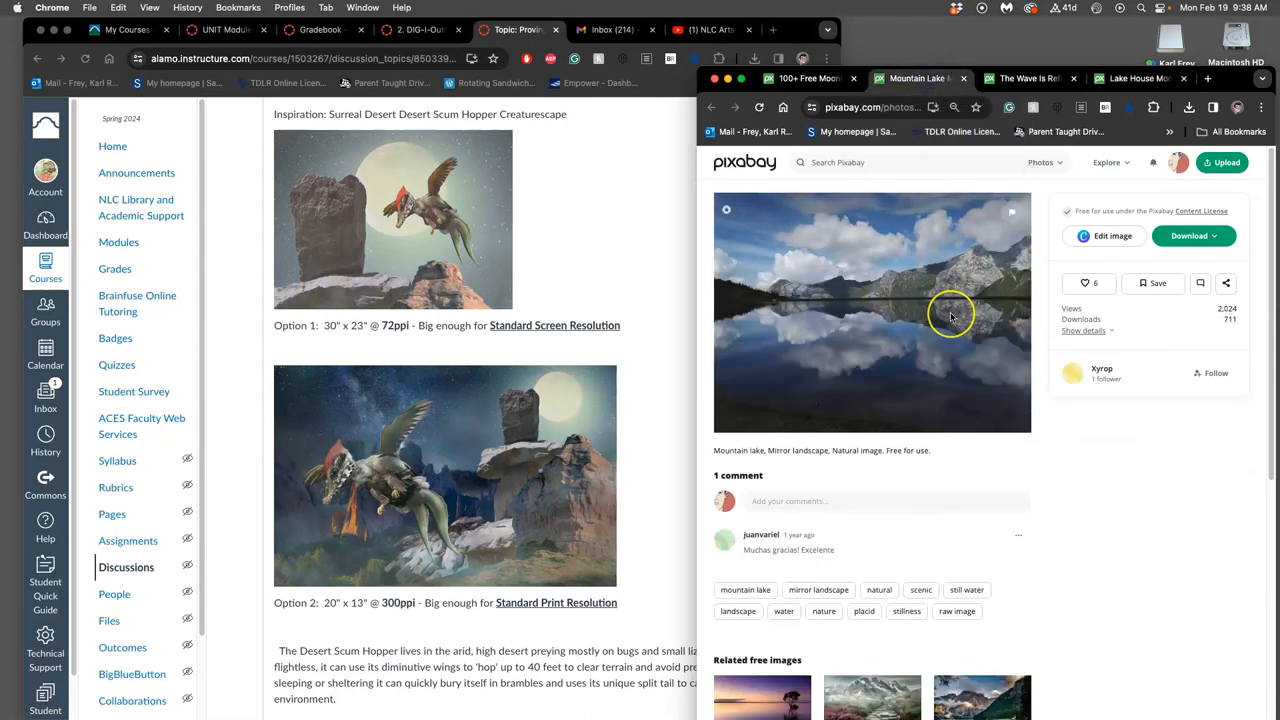
pyautogui.moveTo(950, 316)
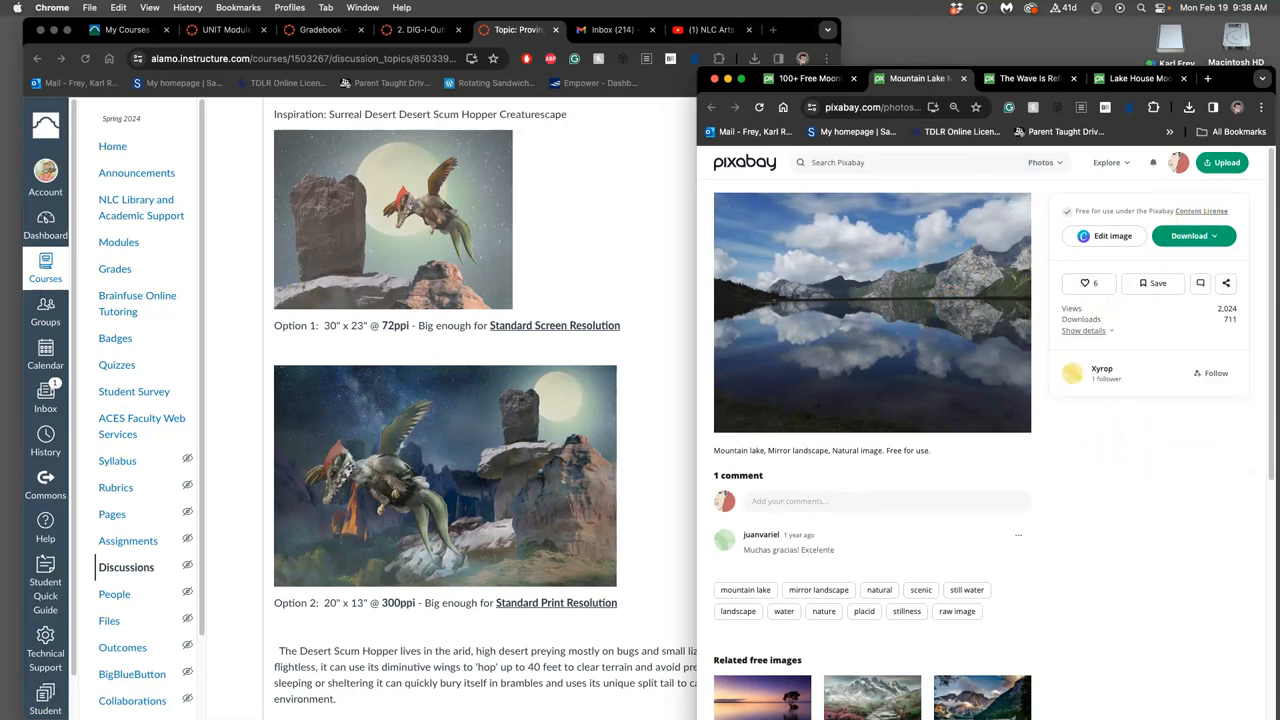
pyautogui.moveTo(18, 358)
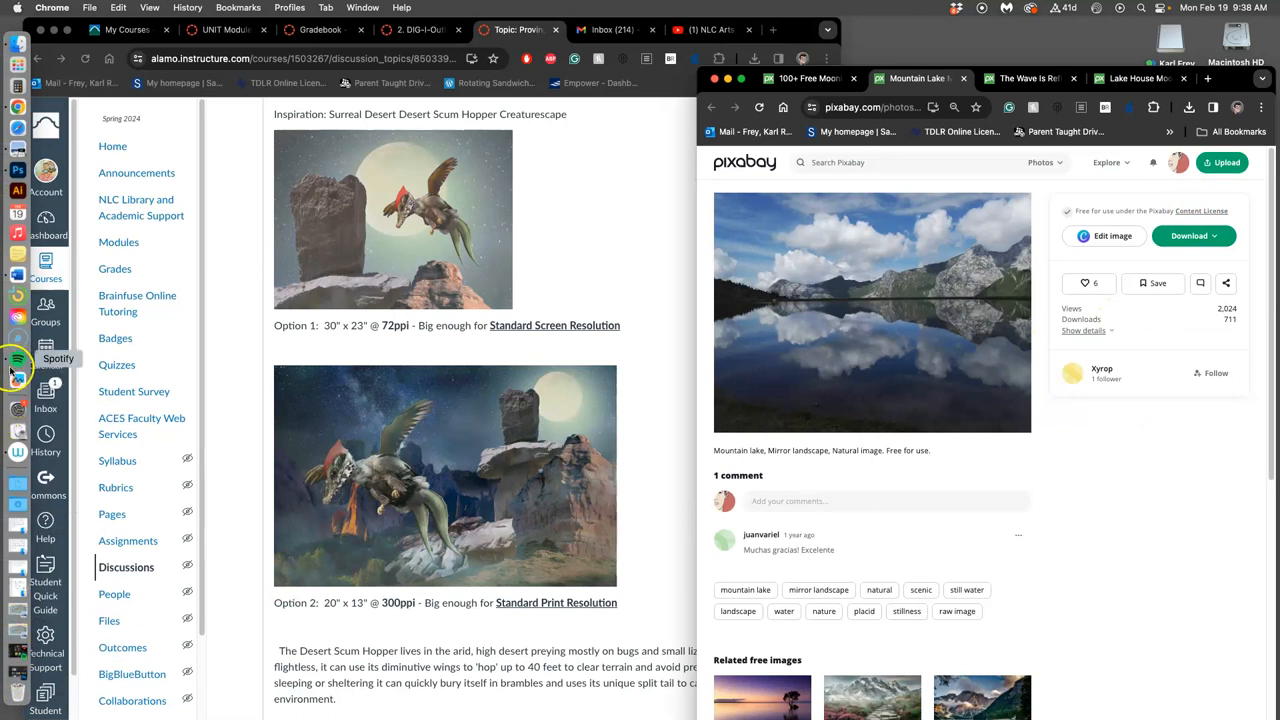
pyautogui.moveTo(8, 524)
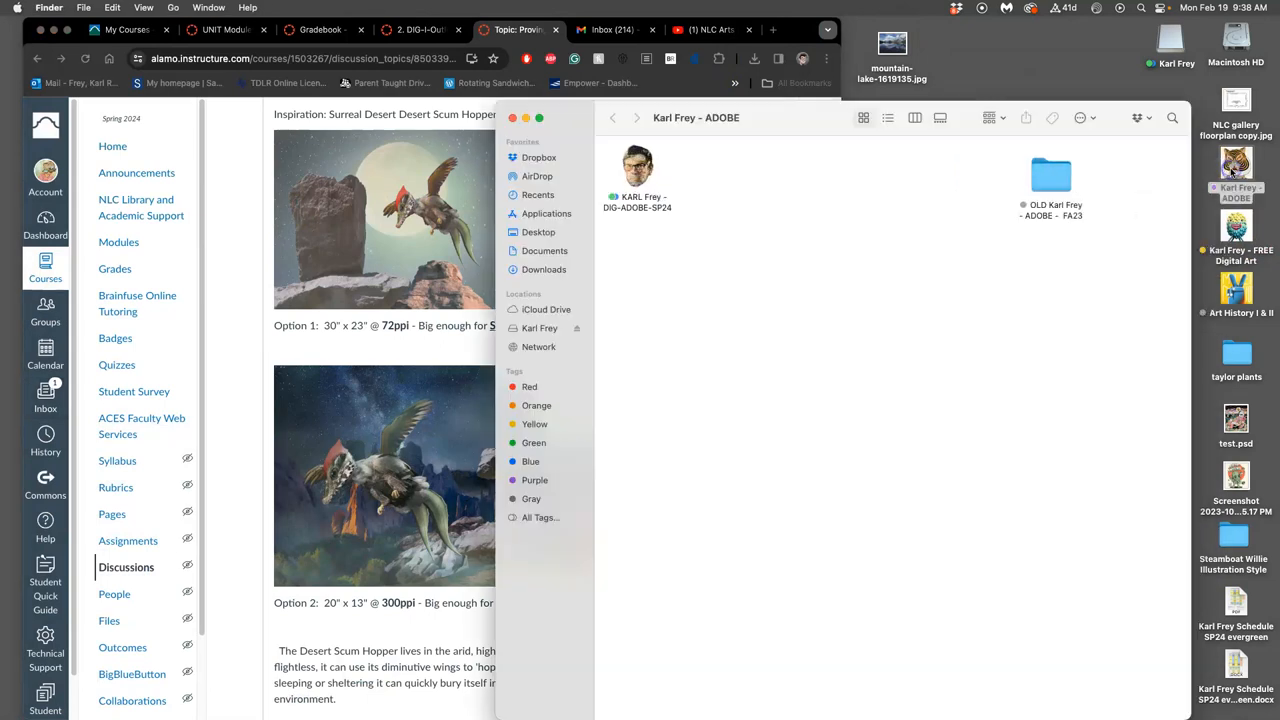
# Step: Navigate Finder into the spring course folder's Proving Ground #1 folder
pyautogui.click(636, 168)
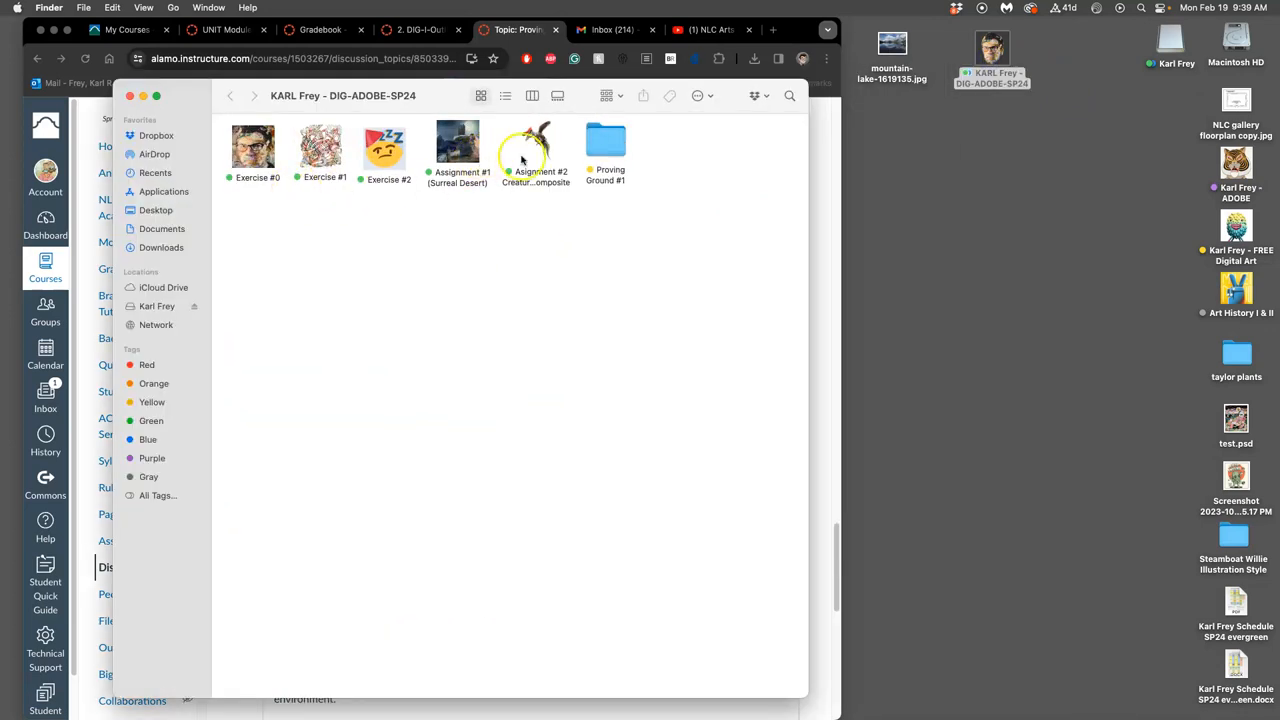
pyautogui.doubleClick(604, 148)
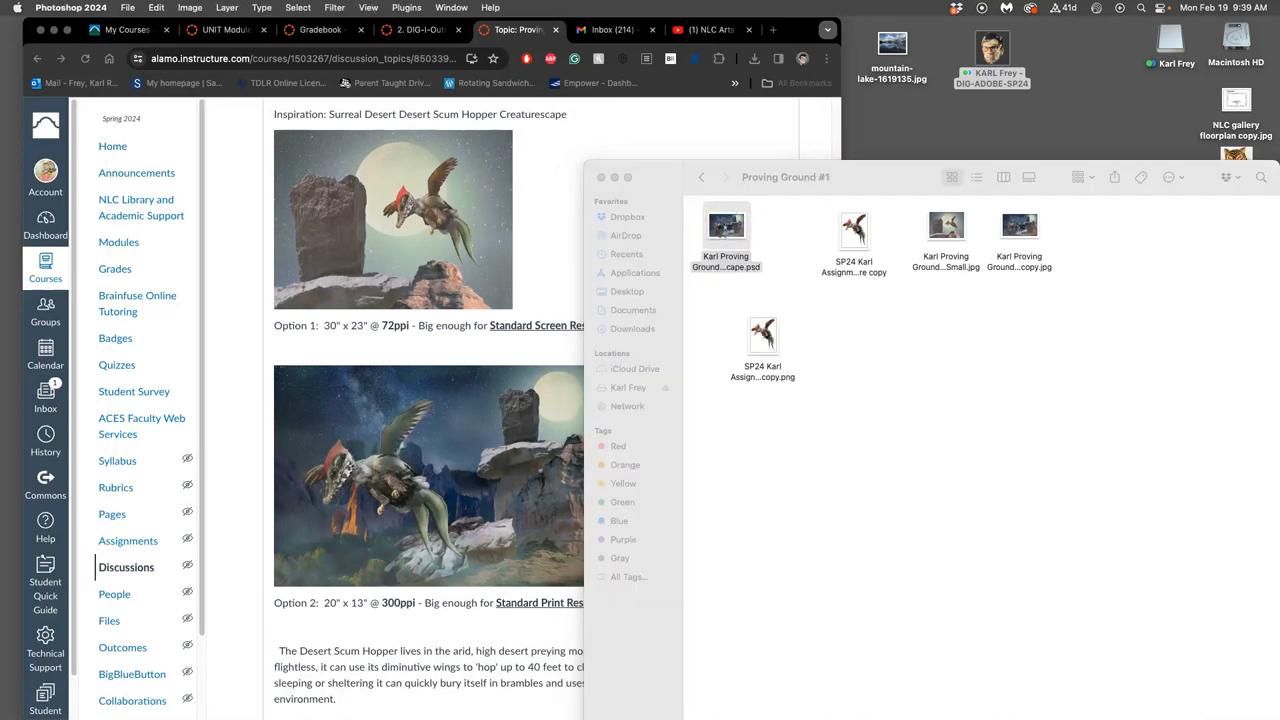
# Step: Open the Surreal Desert Creaturescape PSD and toggle the fog and creature copy layers' visibility
pyautogui.doubleClick(726, 224)
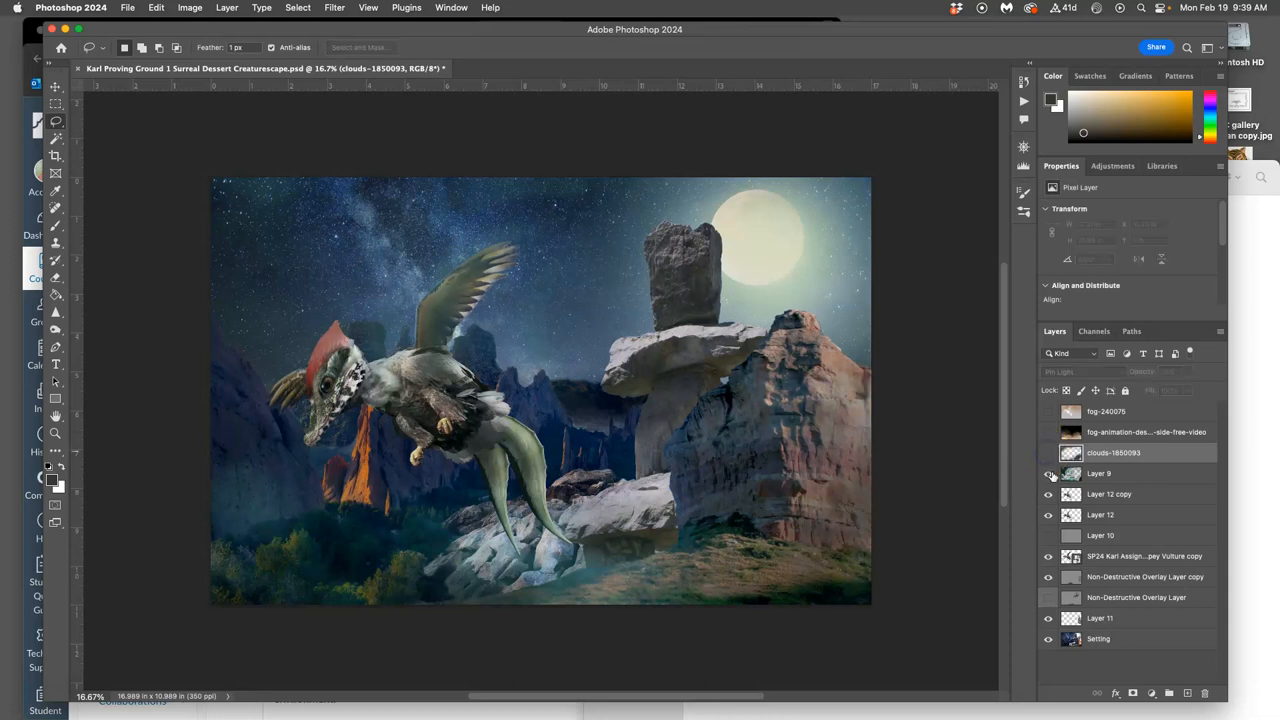
pyautogui.click(1048, 472)
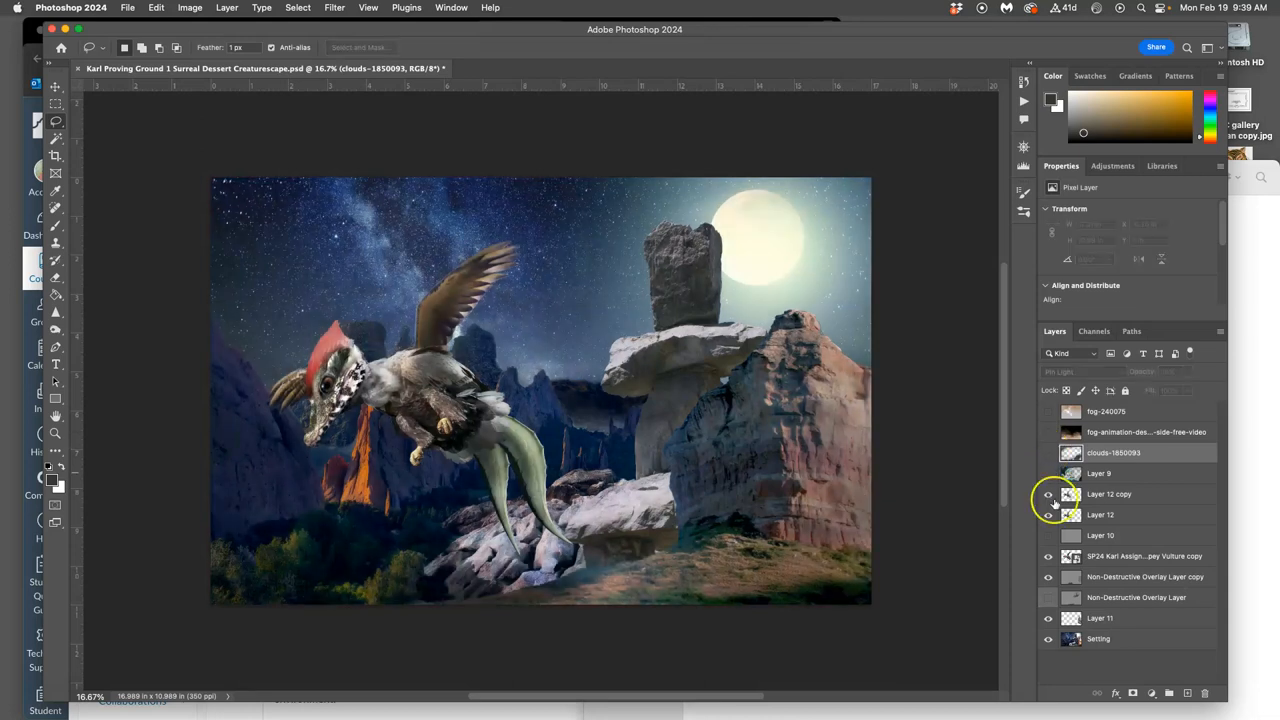
pyautogui.click(1048, 412)
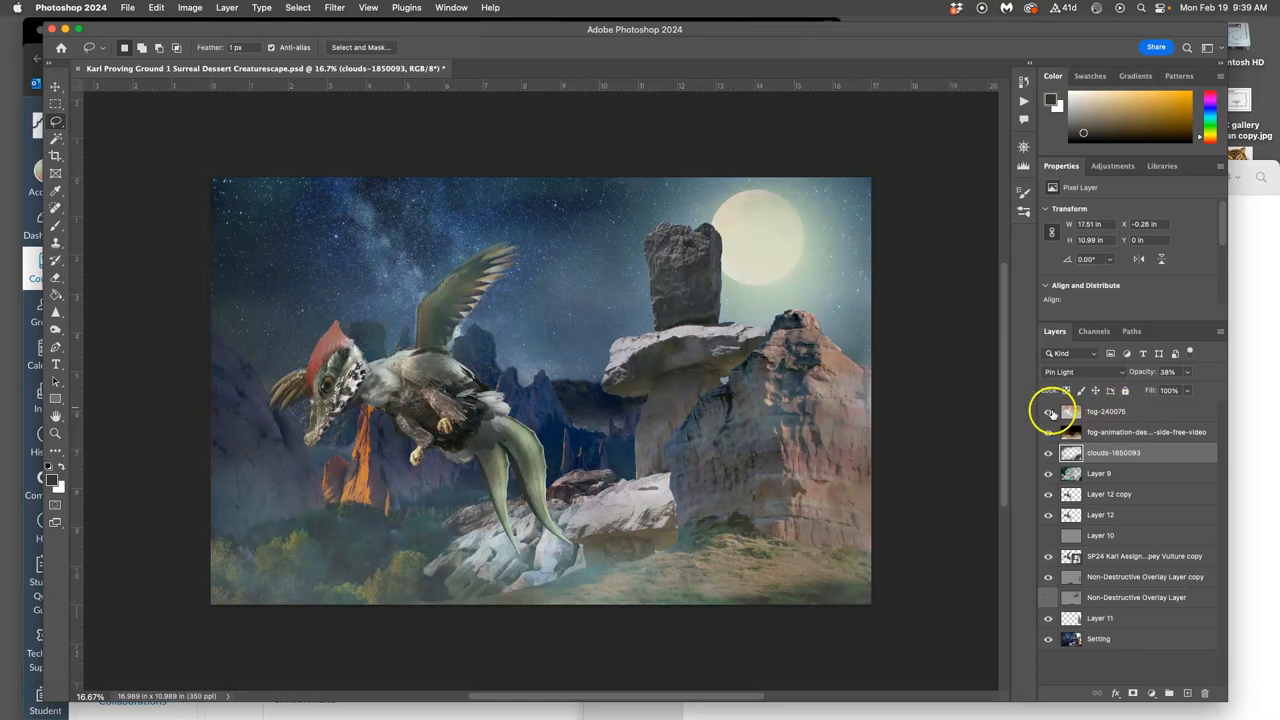
pyautogui.click(1048, 412)
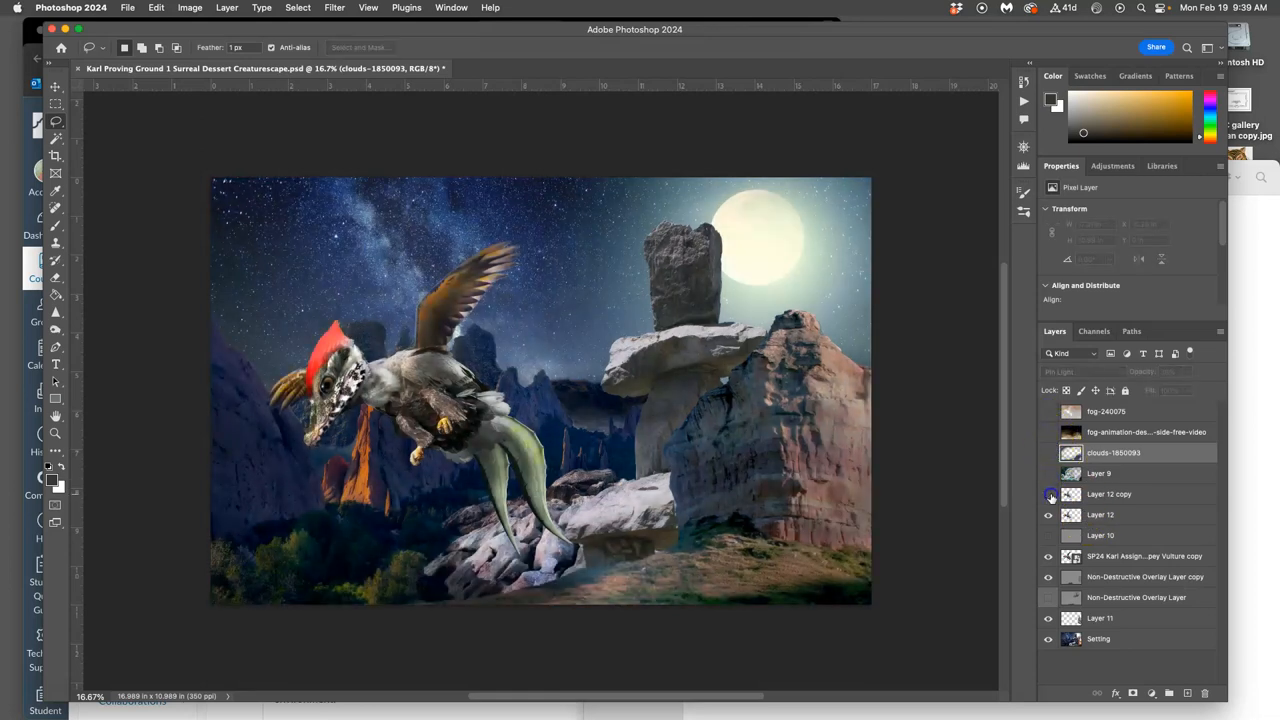
pyautogui.click(1048, 494)
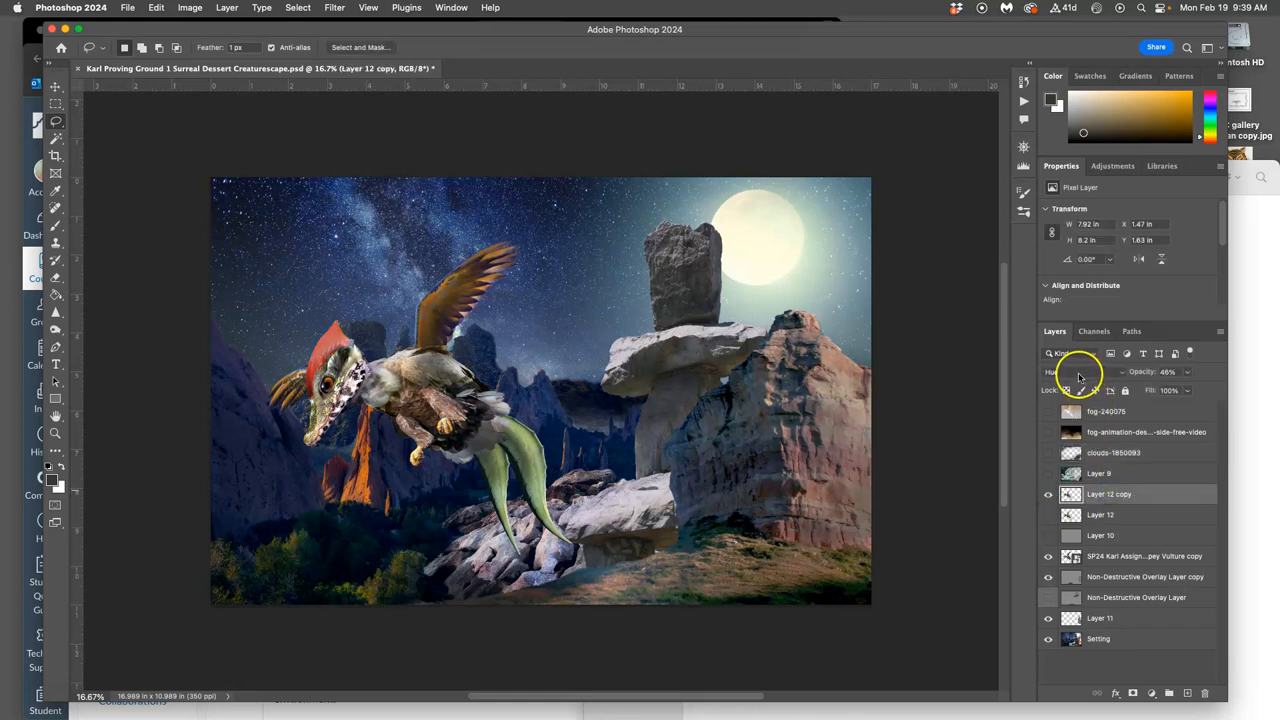
# Step: Toggle layer visibility to isolate the creature's colour layer, then select the overlay layer copy
pyautogui.click(1048, 514)
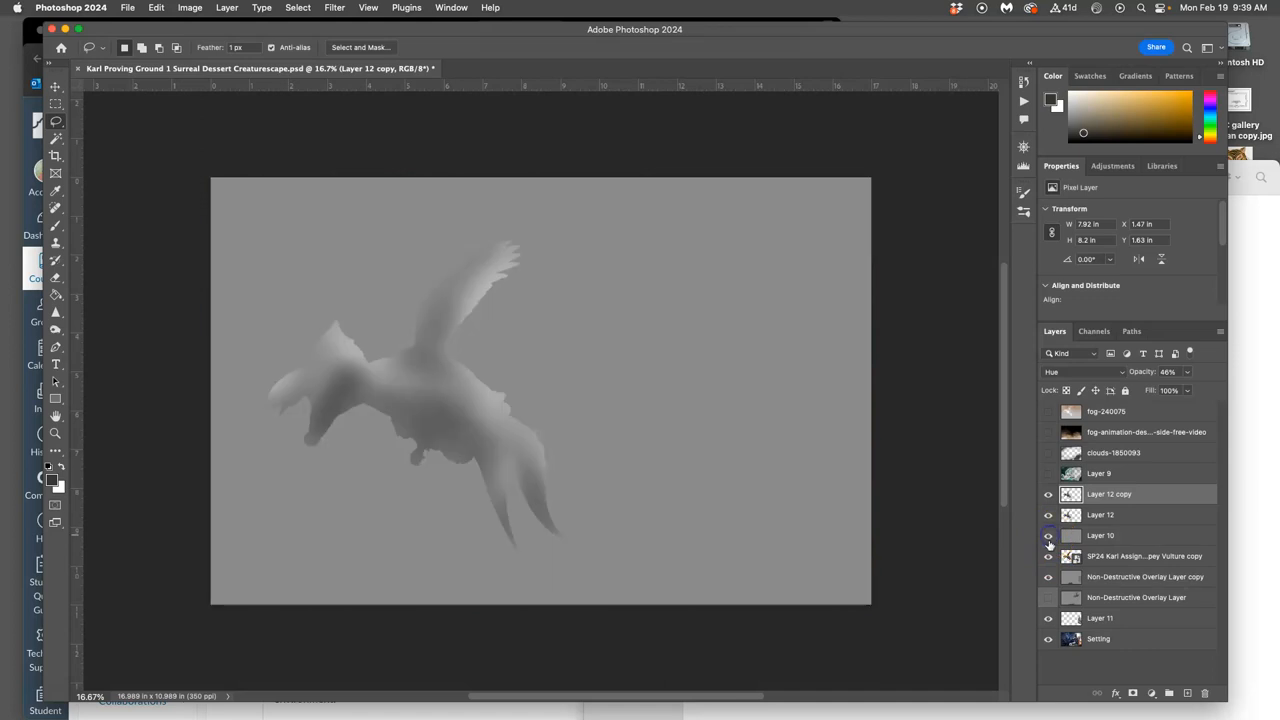
pyautogui.click(1048, 536)
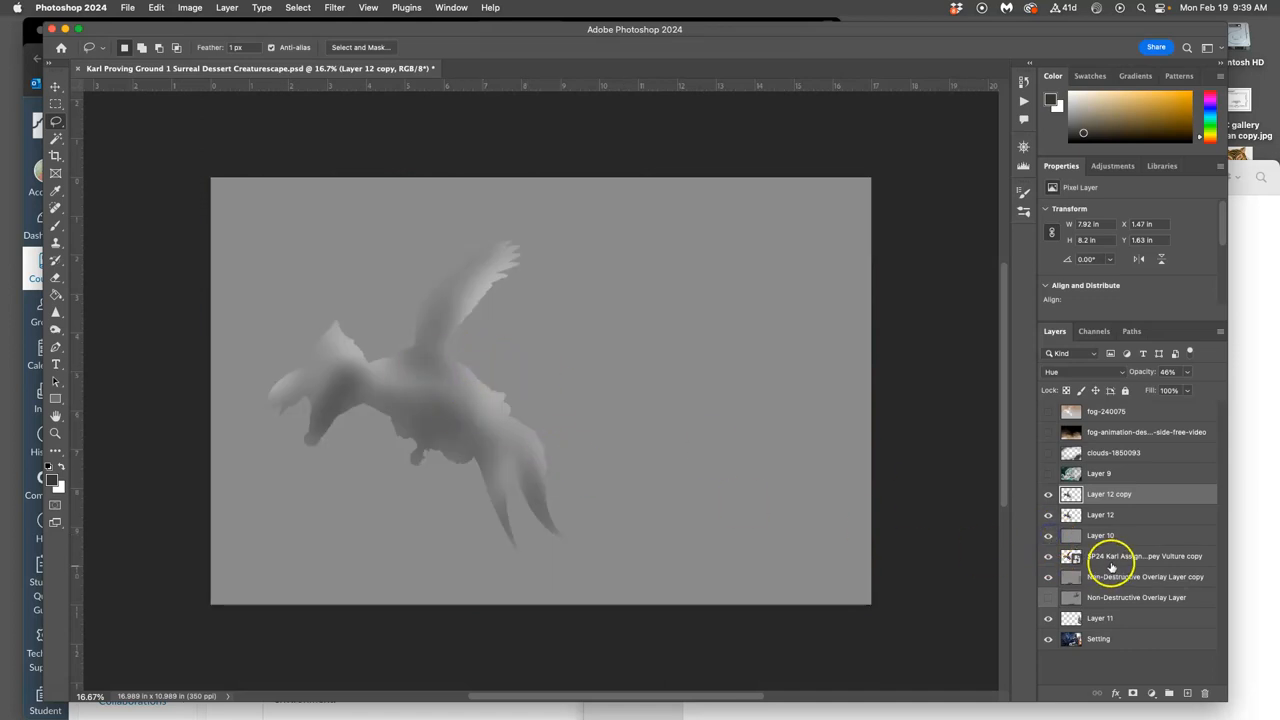
pyautogui.moveTo(548, 364)
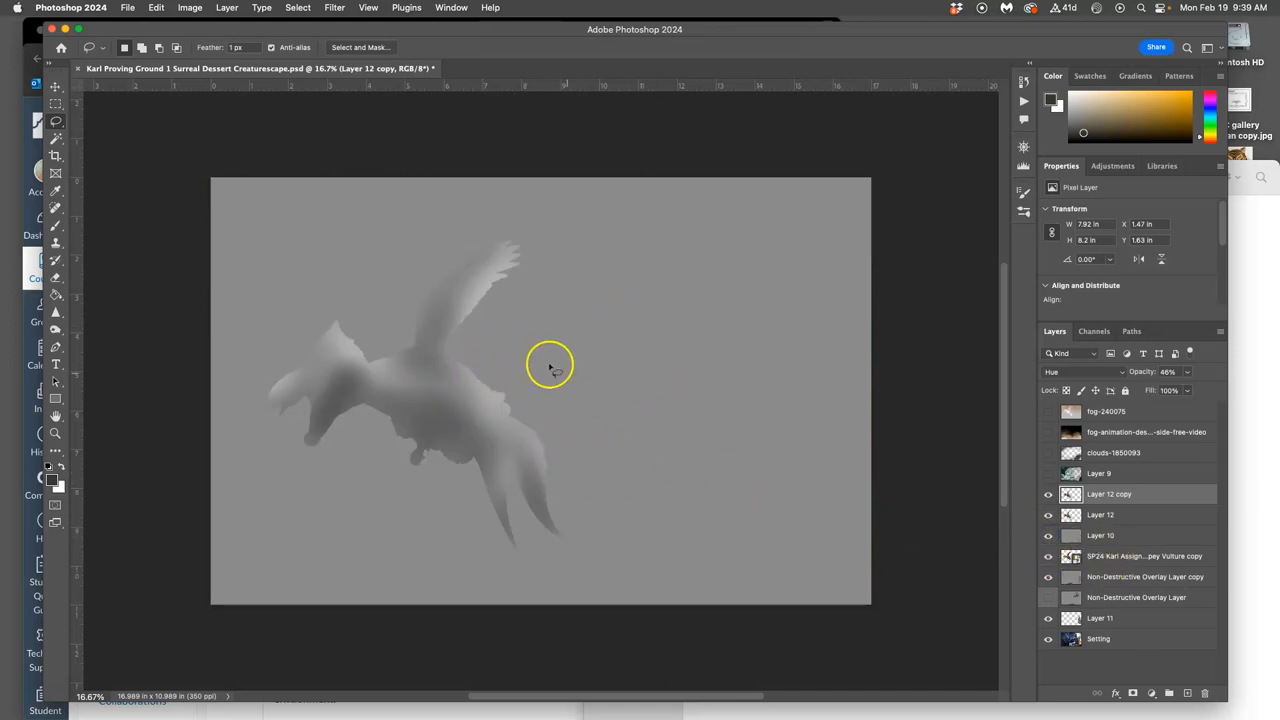
pyautogui.click(1048, 556)
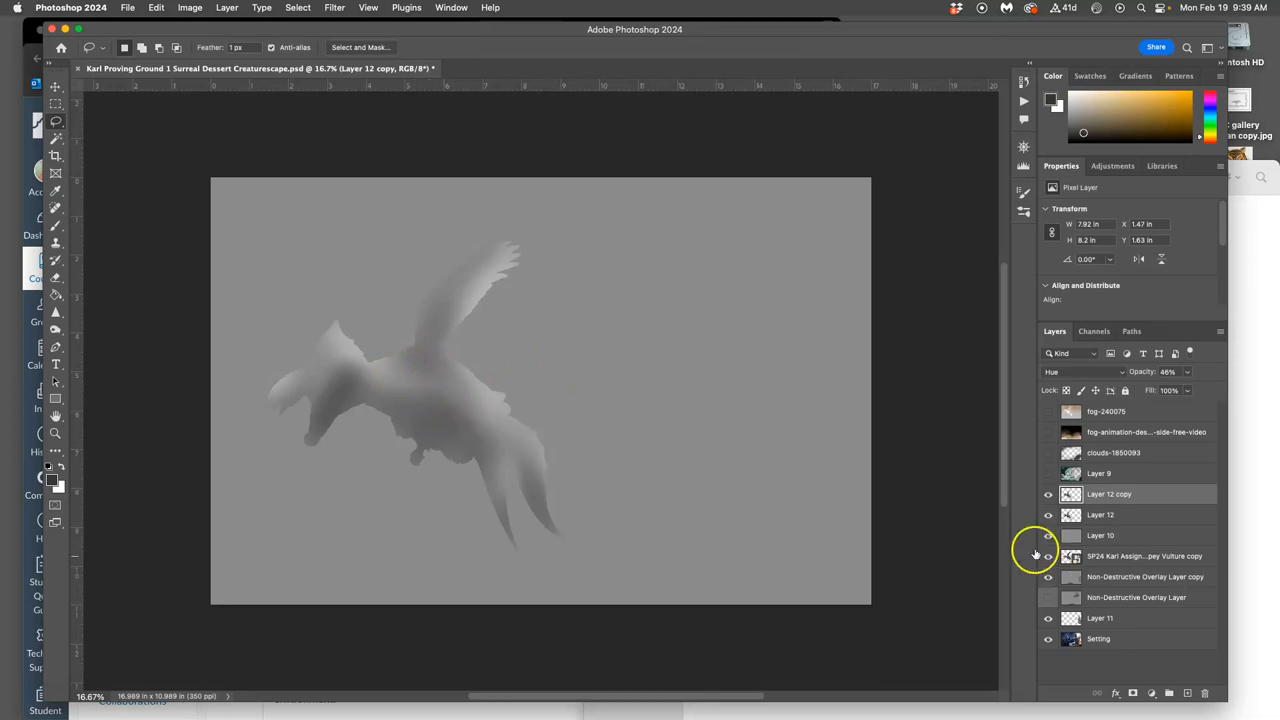
pyautogui.click(1048, 540)
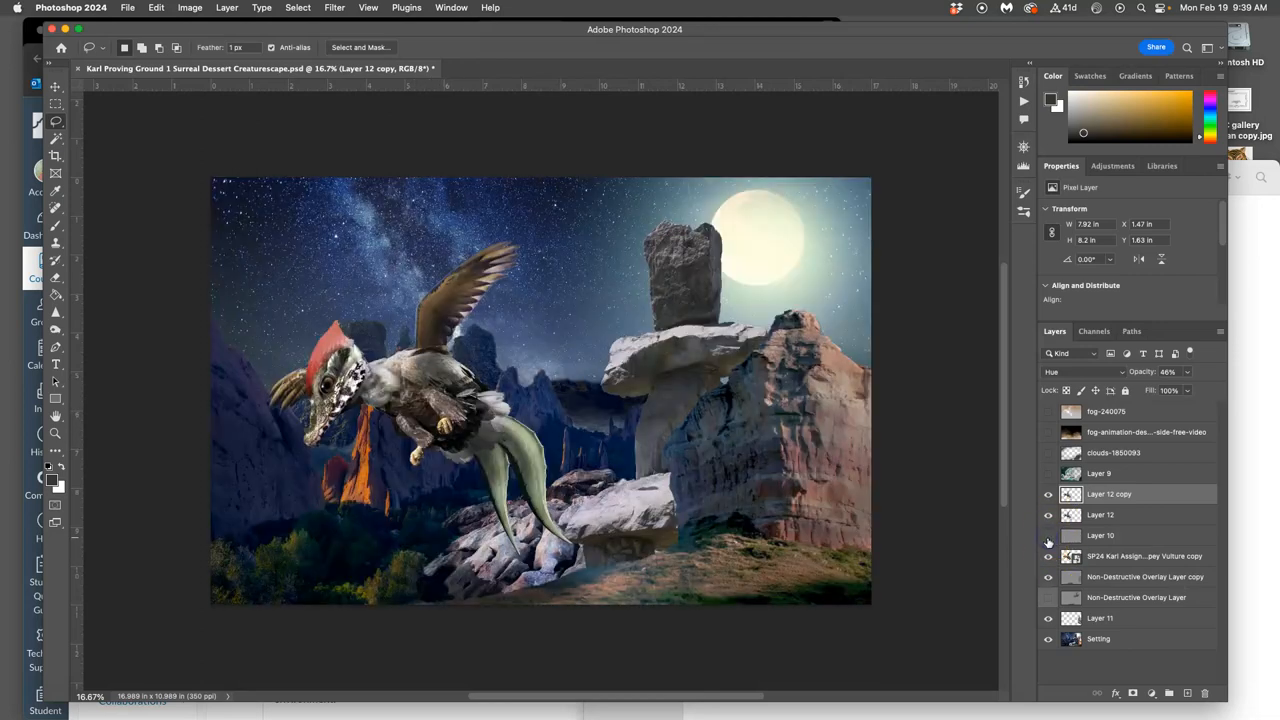
pyautogui.click(1048, 556)
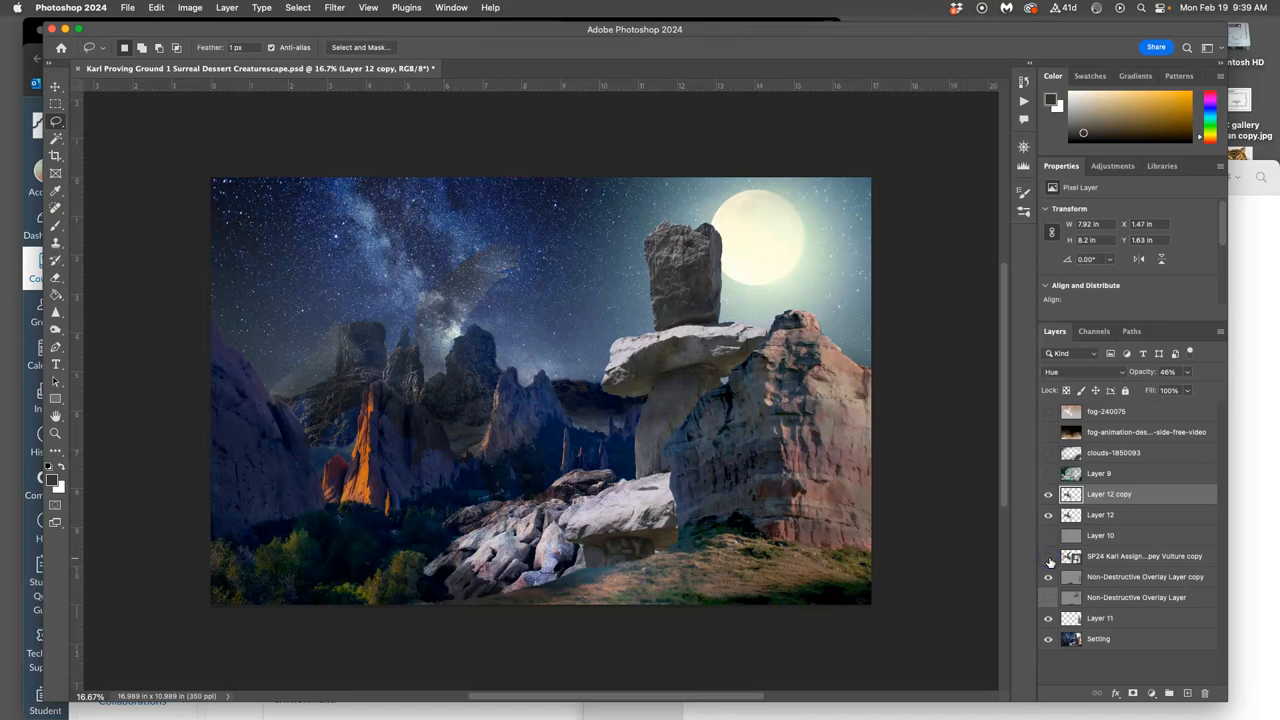
pyautogui.click(1048, 576)
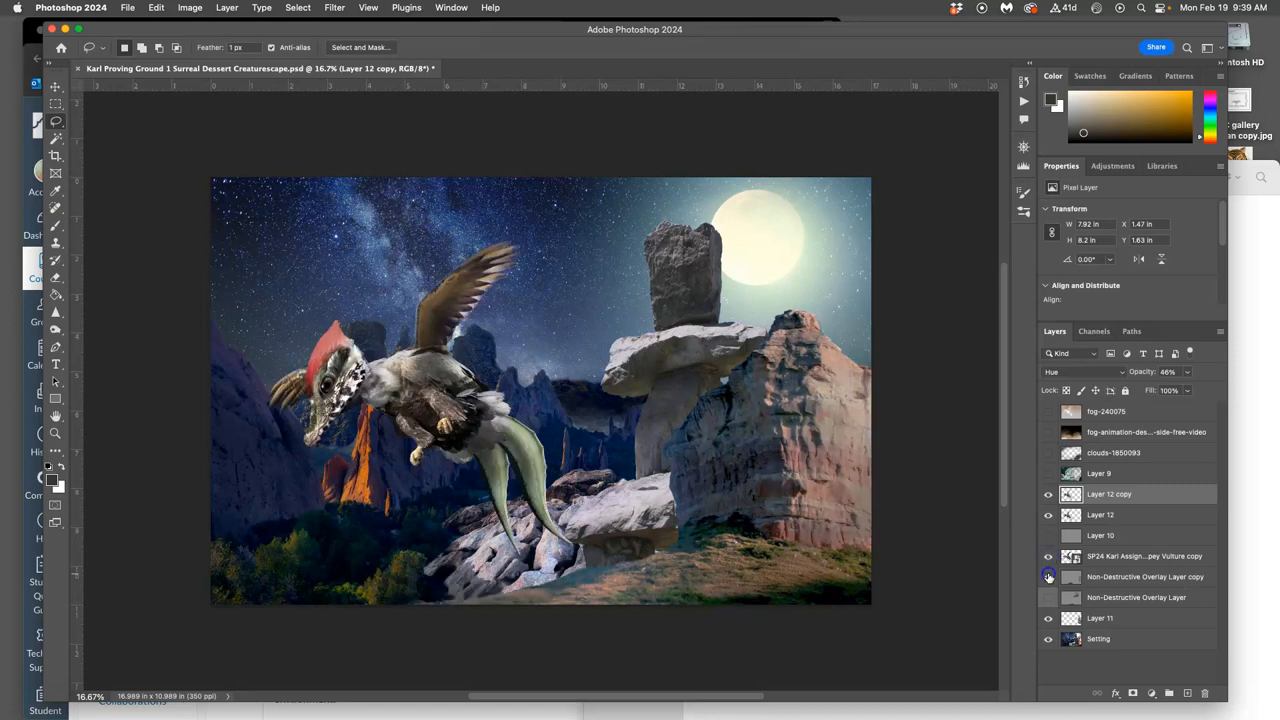
pyautogui.click(1048, 576)
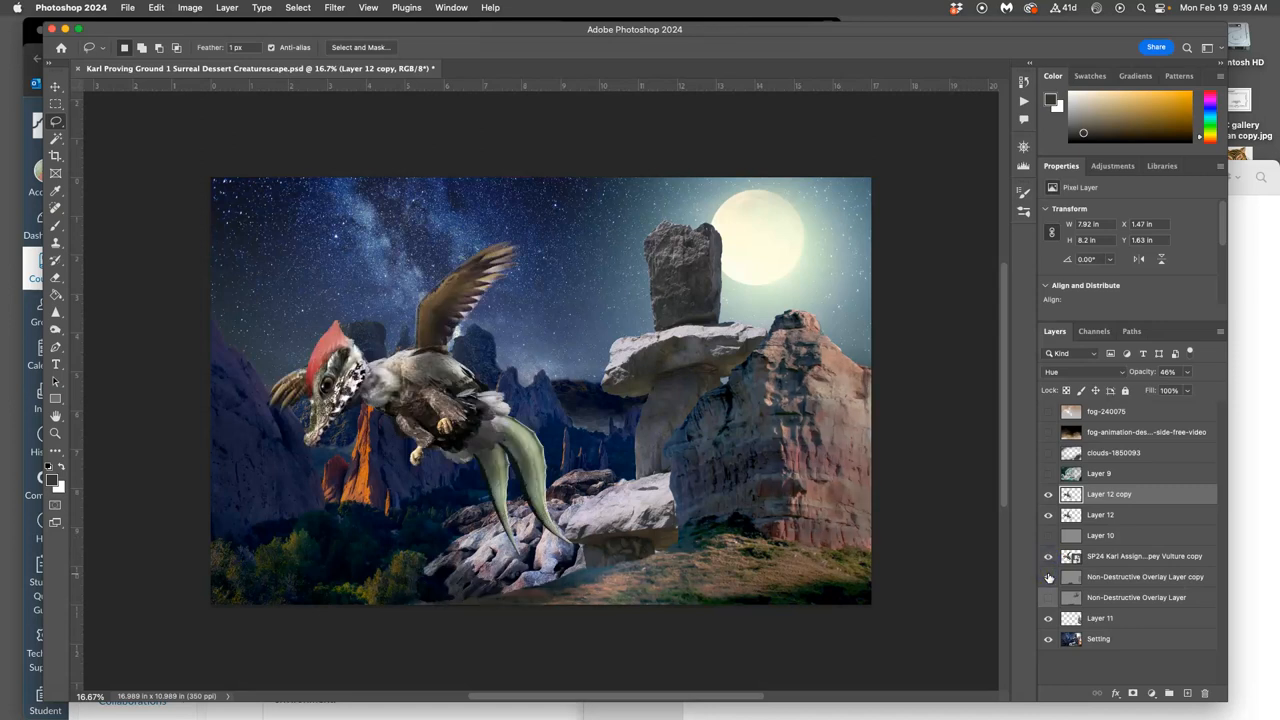
pyautogui.click(1144, 576)
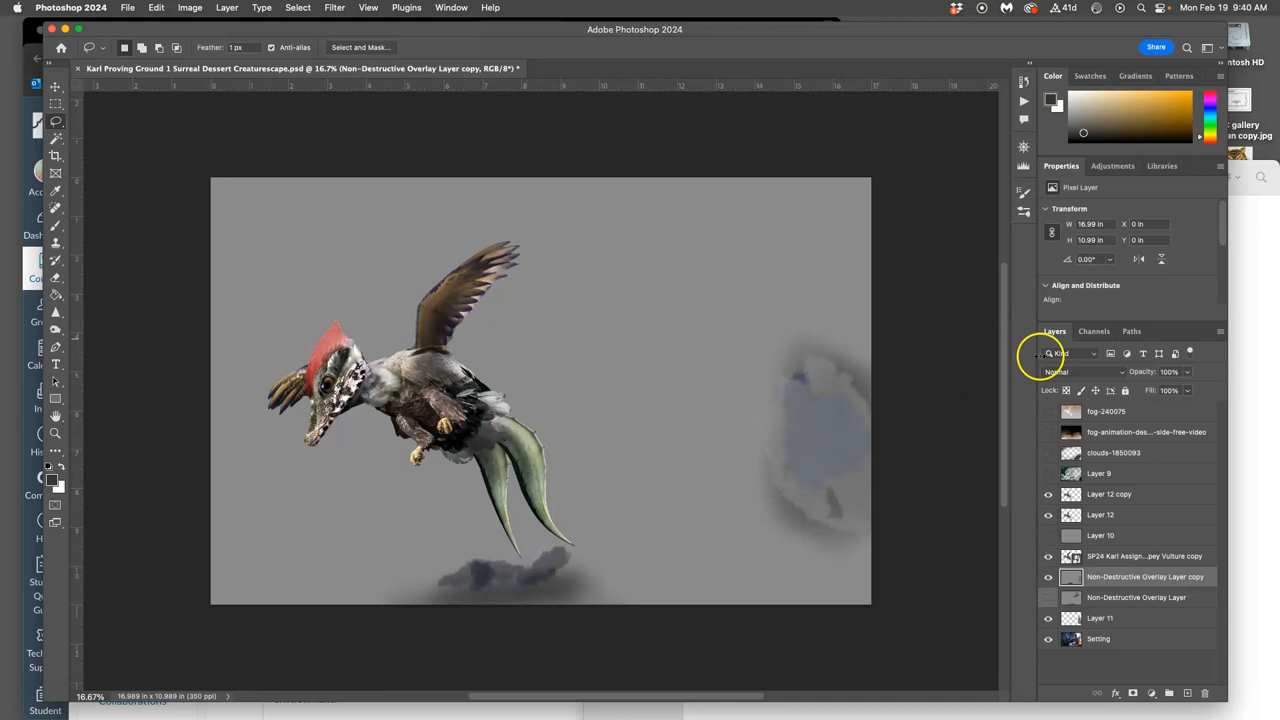
pyautogui.click(1080, 370)
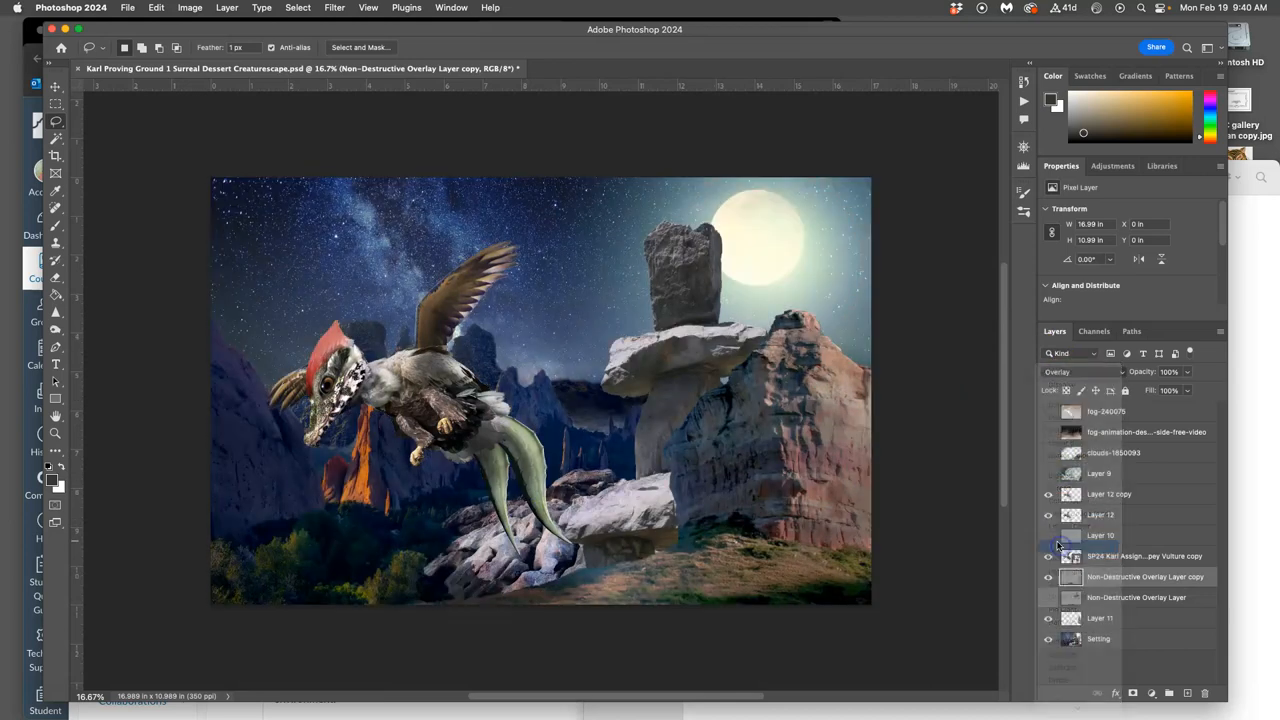
pyautogui.click(1048, 596)
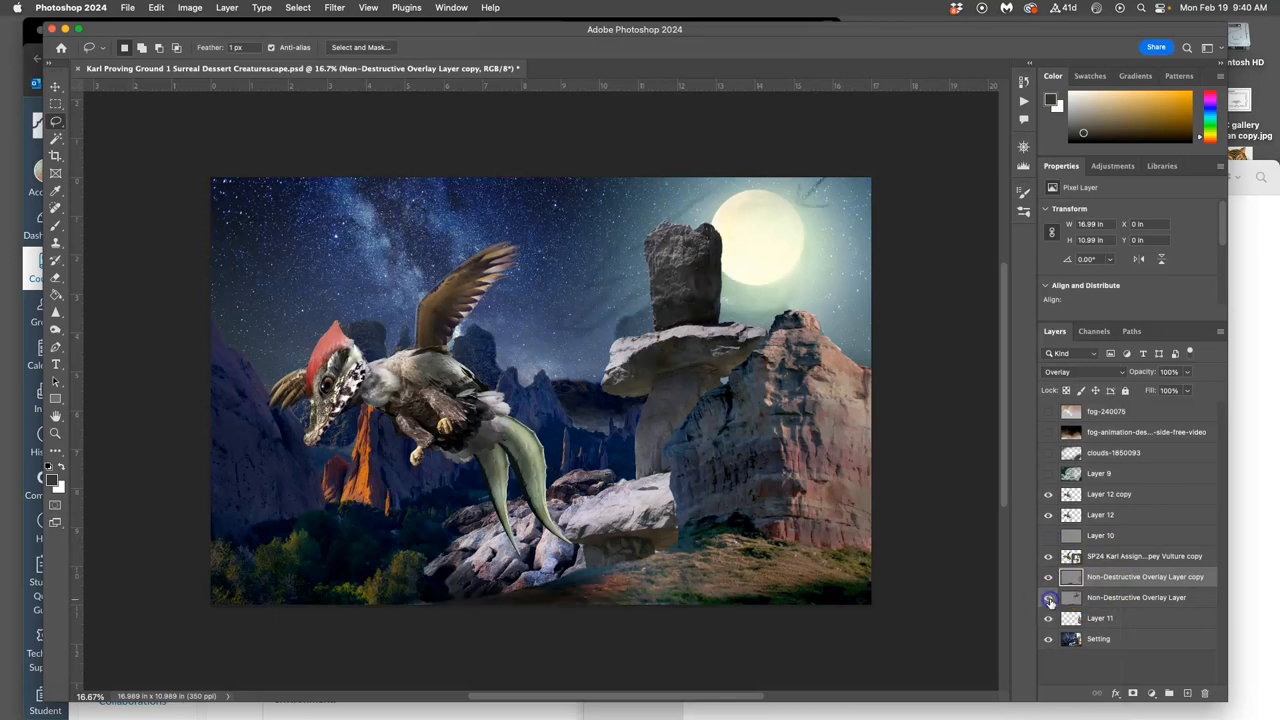
pyautogui.click(1048, 596)
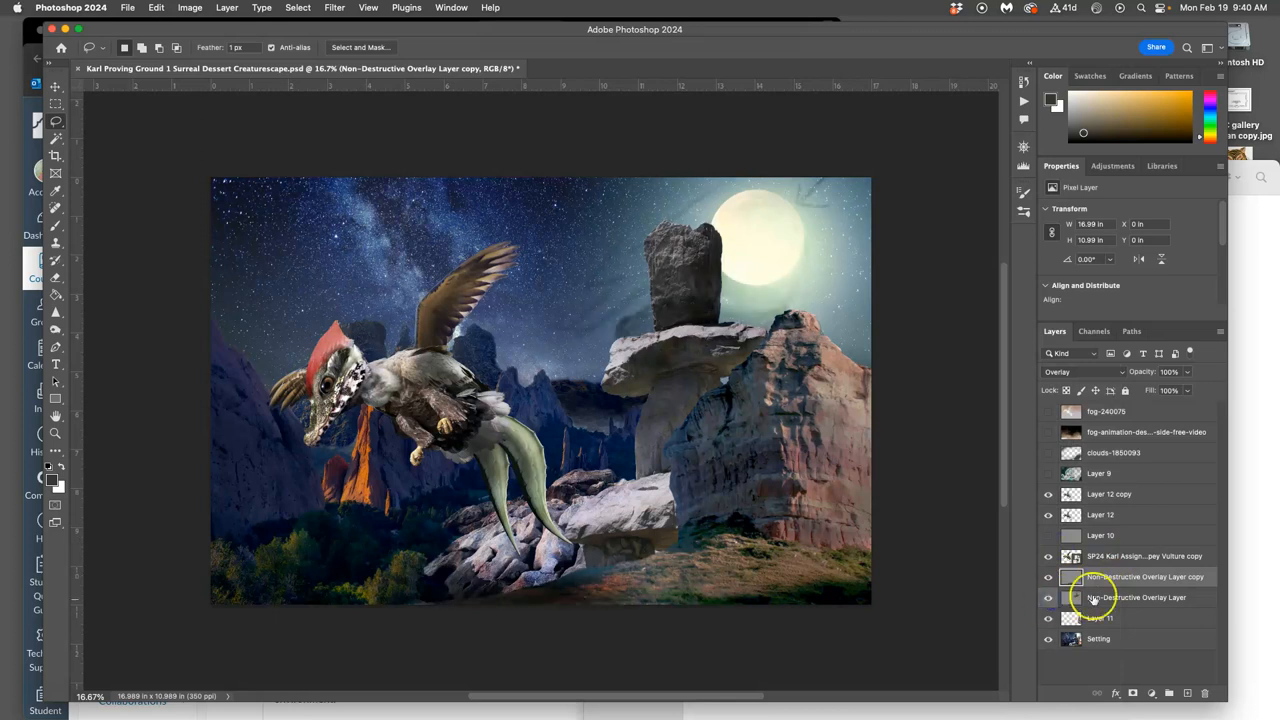
pyautogui.click(1084, 370)
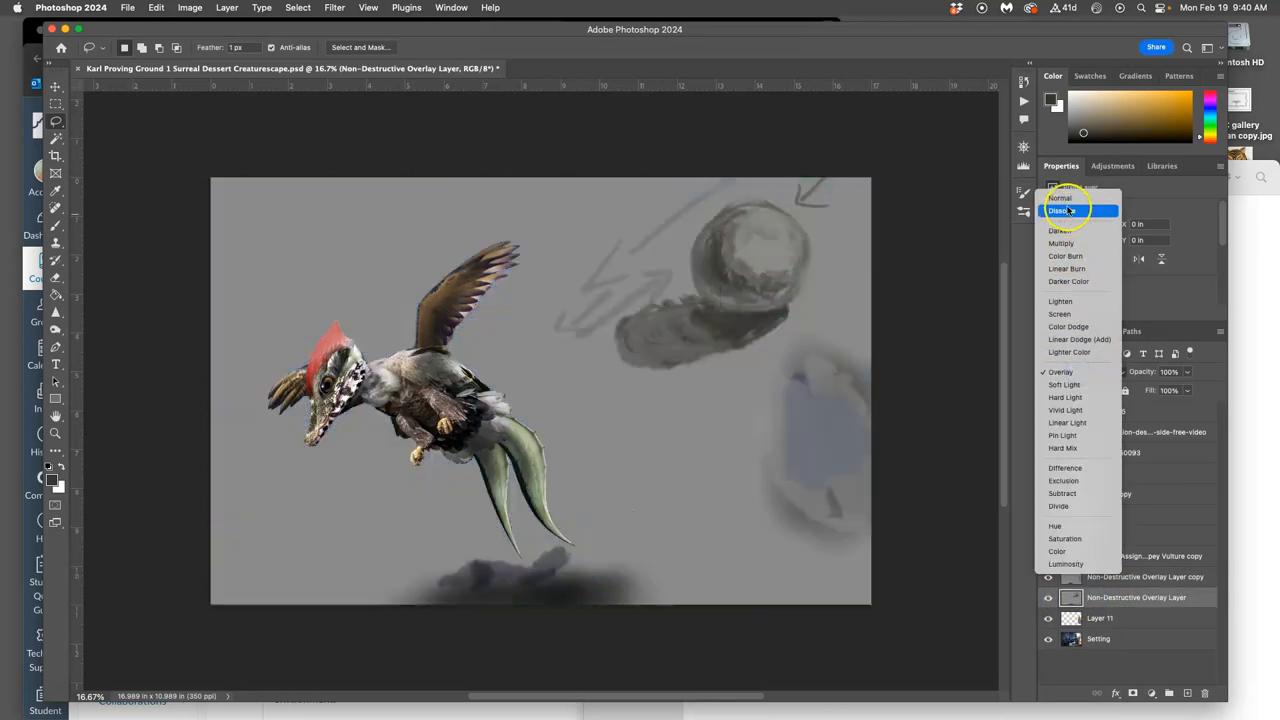
pyautogui.click(1060, 198)
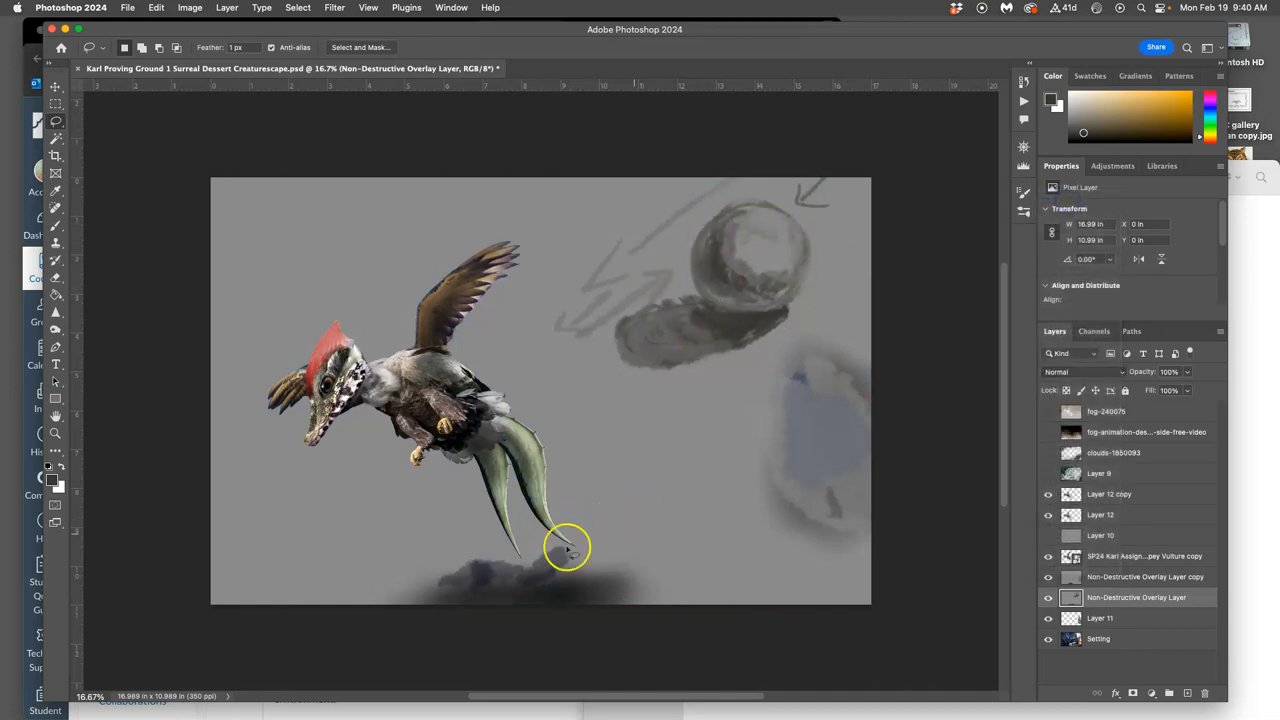
pyautogui.moveTo(628, 462)
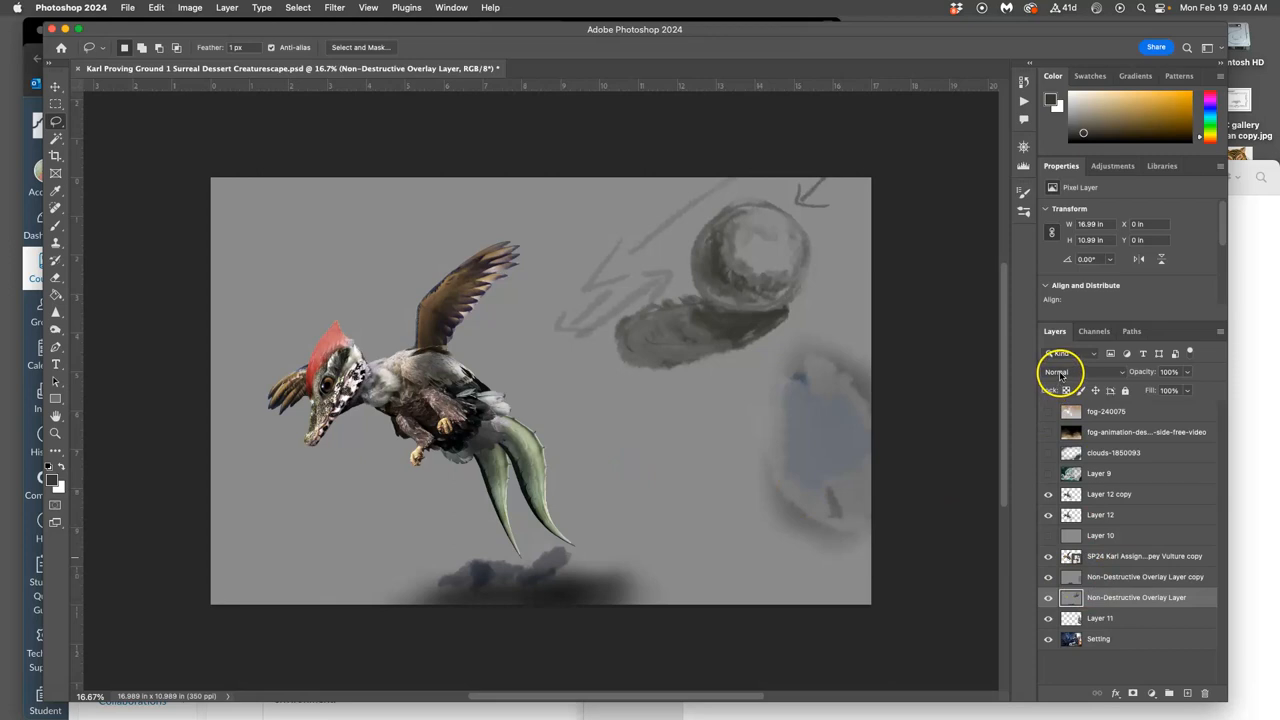
pyautogui.click(1084, 372)
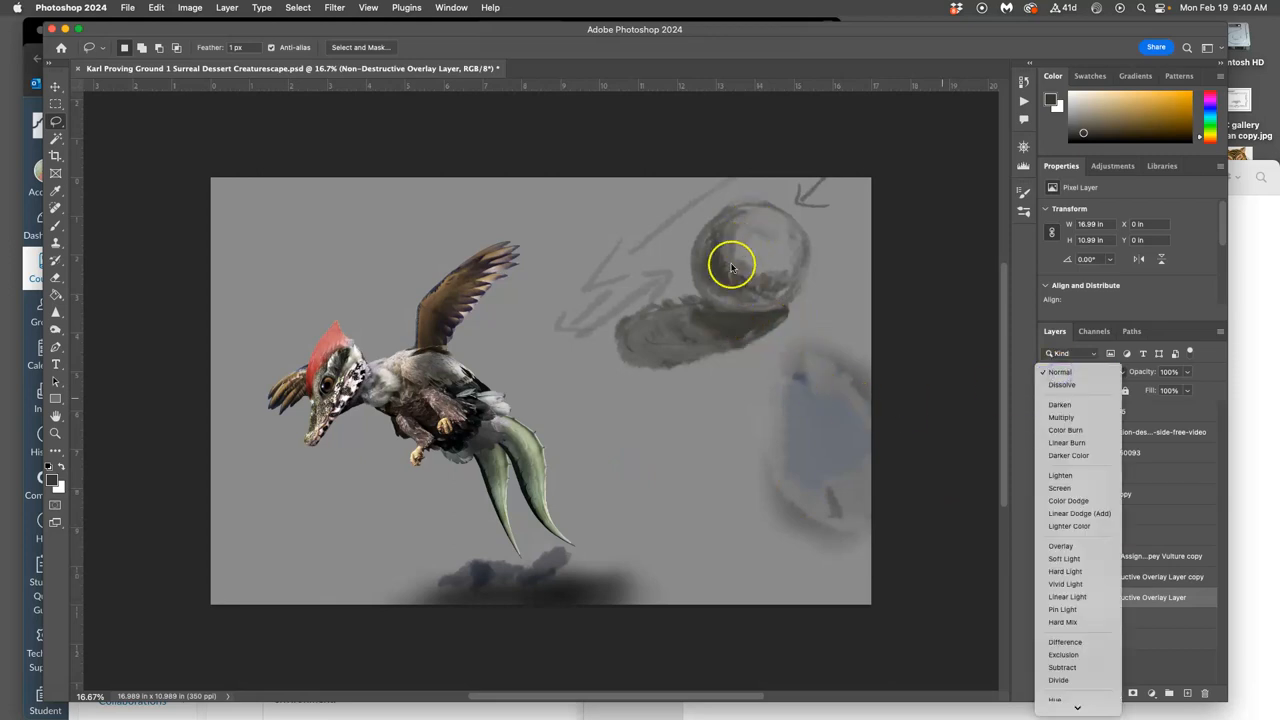
pyautogui.click(1068, 442)
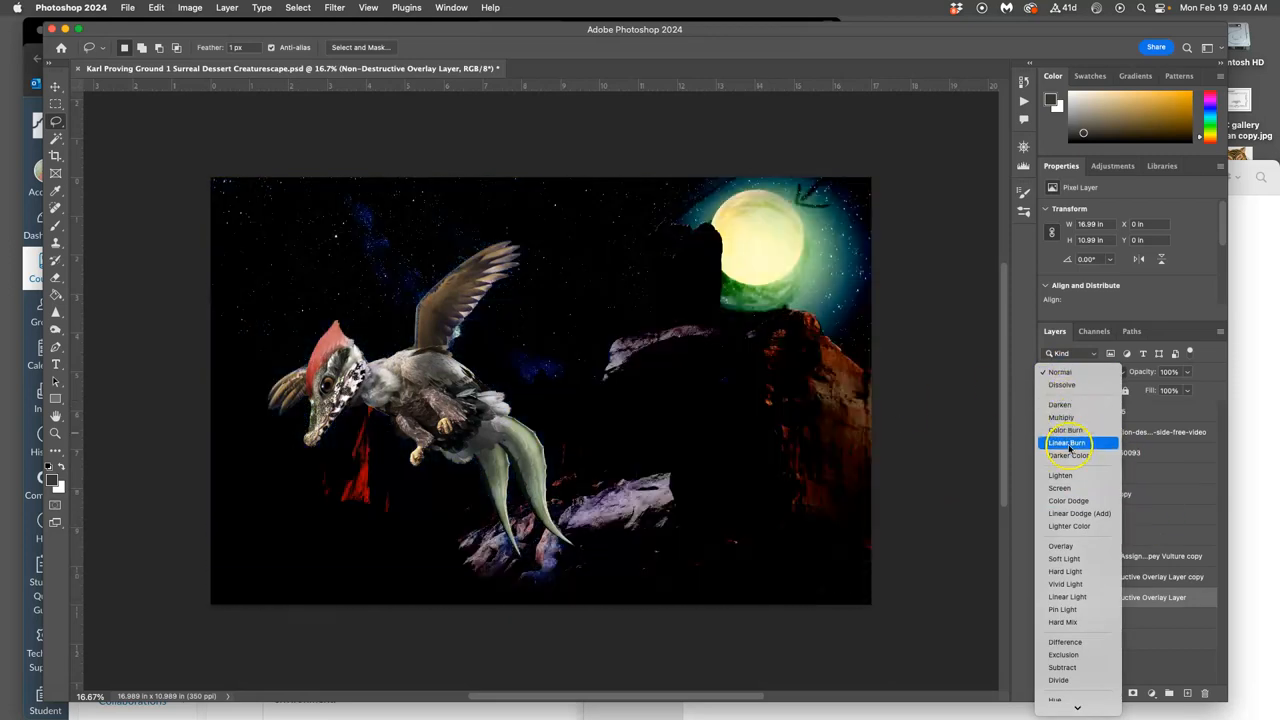
pyautogui.click(1060, 544)
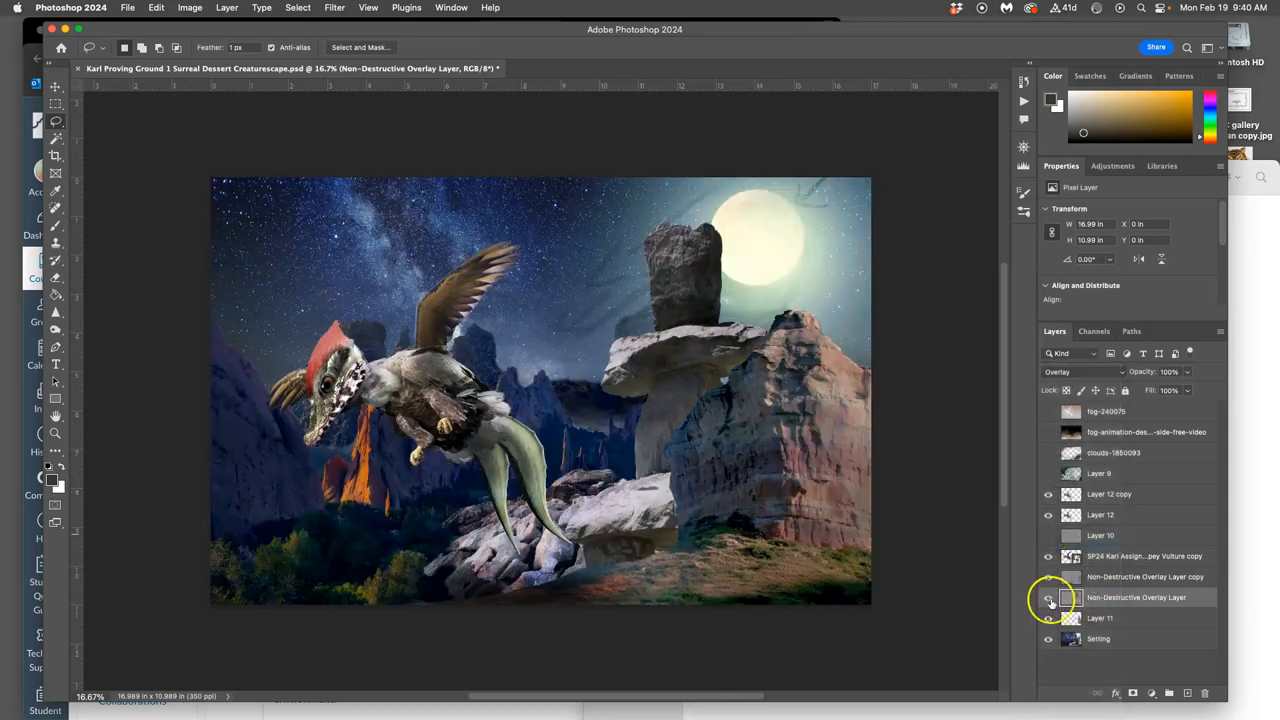
pyautogui.click(1048, 618)
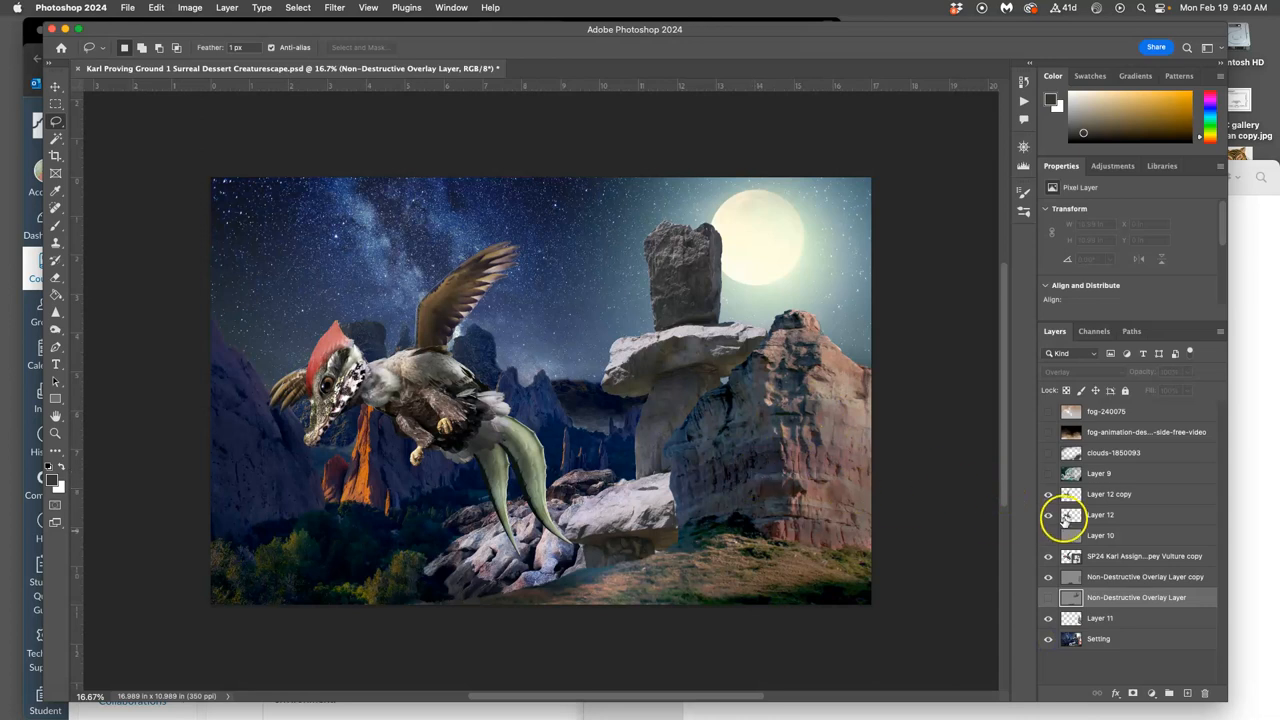
pyautogui.click(1048, 472)
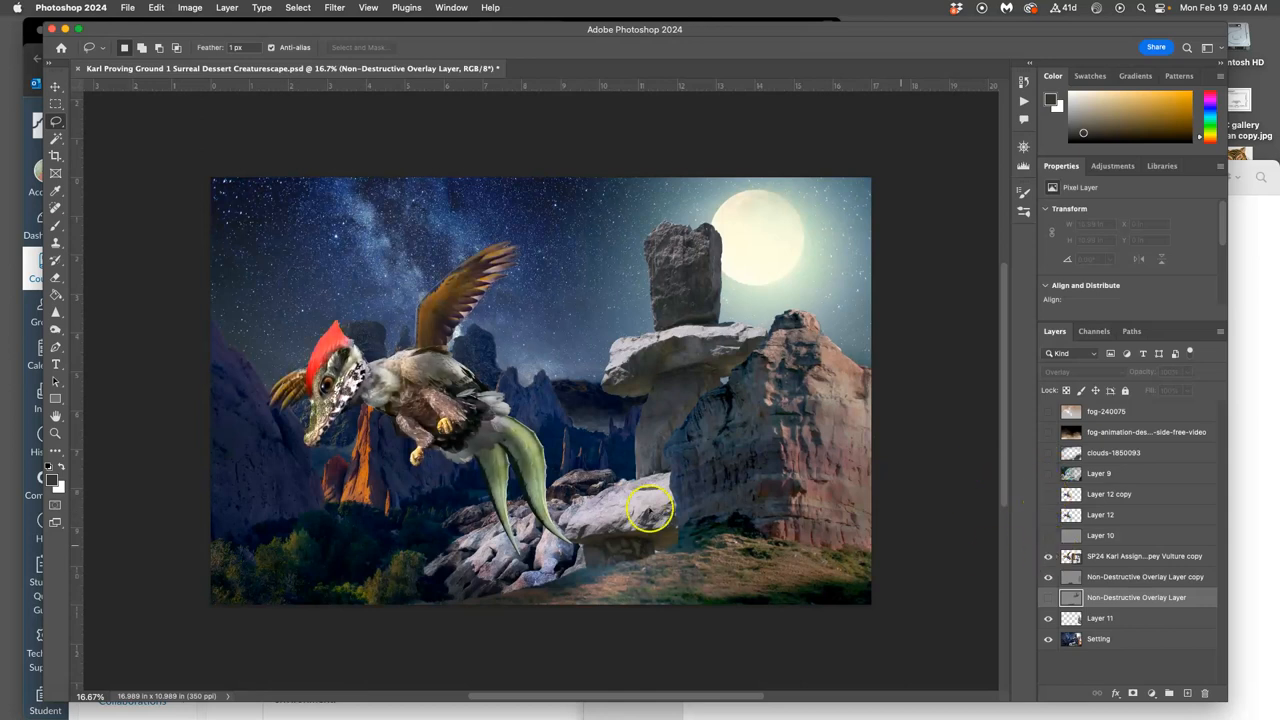
pyautogui.moveTo(484, 490)
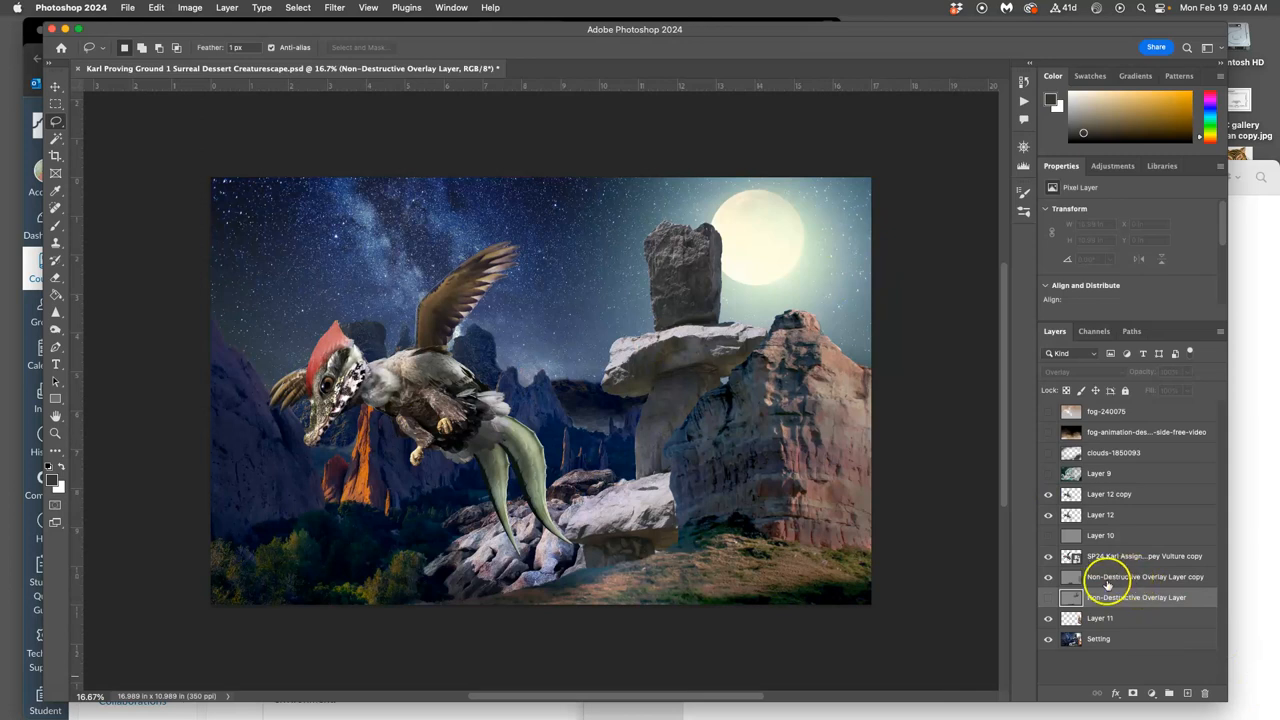
pyautogui.click(1048, 514)
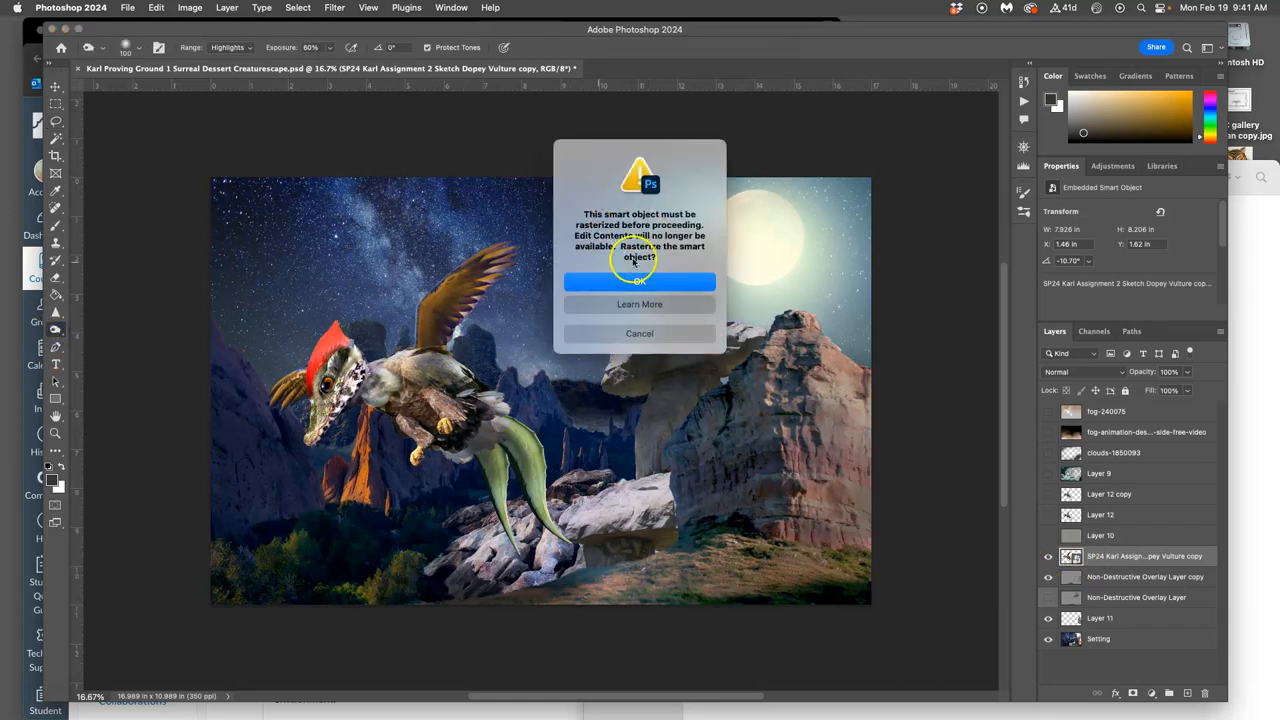
# Step: Dismiss the warning and rasterize the vulture copy 2 smart object into a pixel layer
pyautogui.click(640, 280)
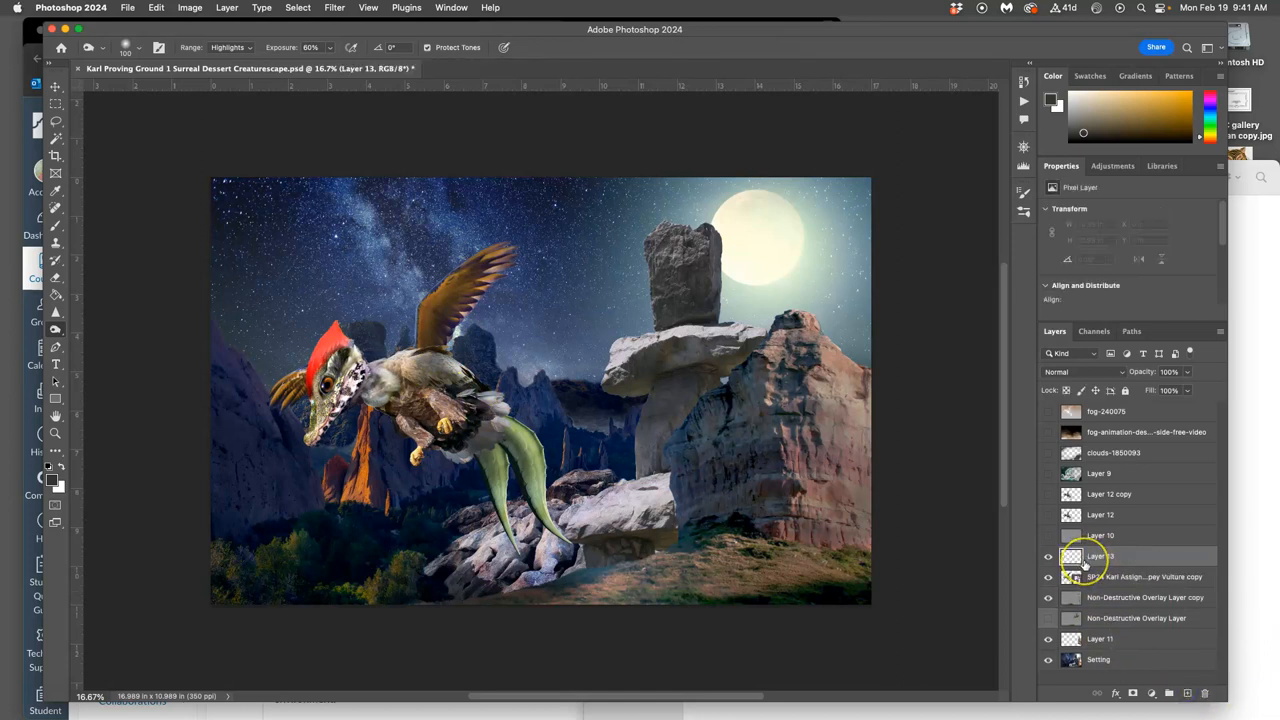
pyautogui.click(1144, 556)
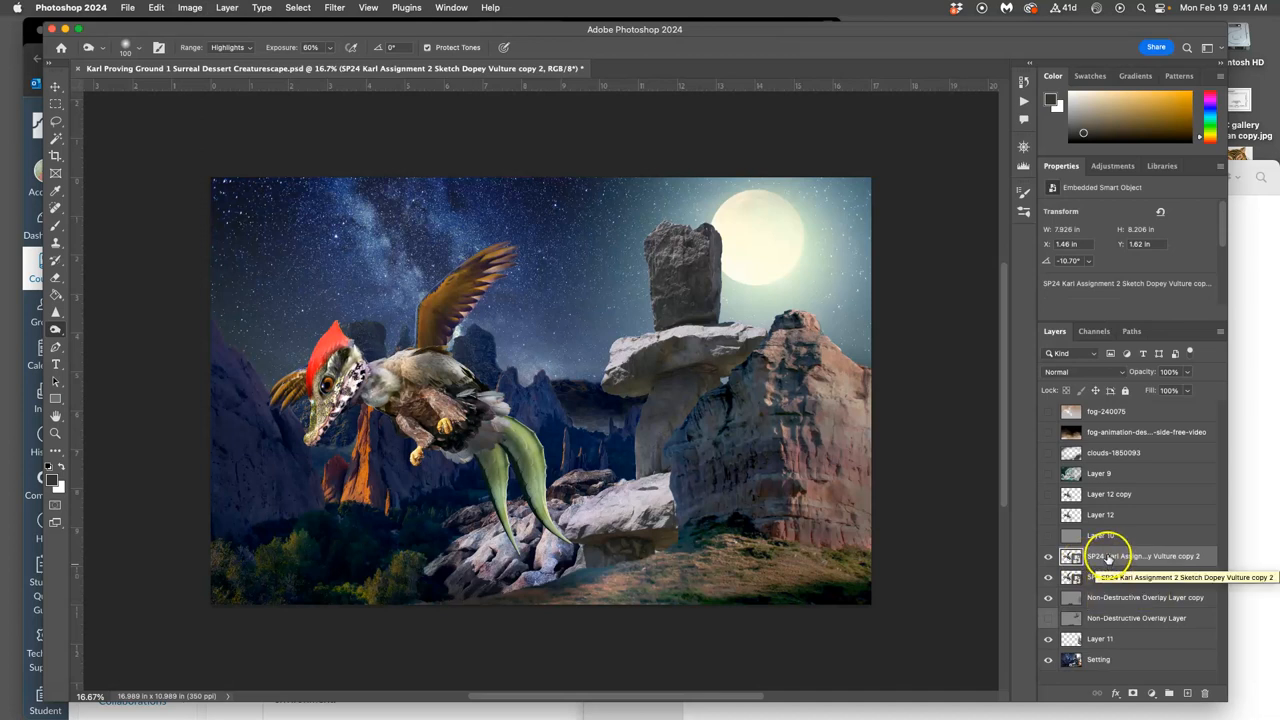
pyautogui.rightClick(1104, 556)
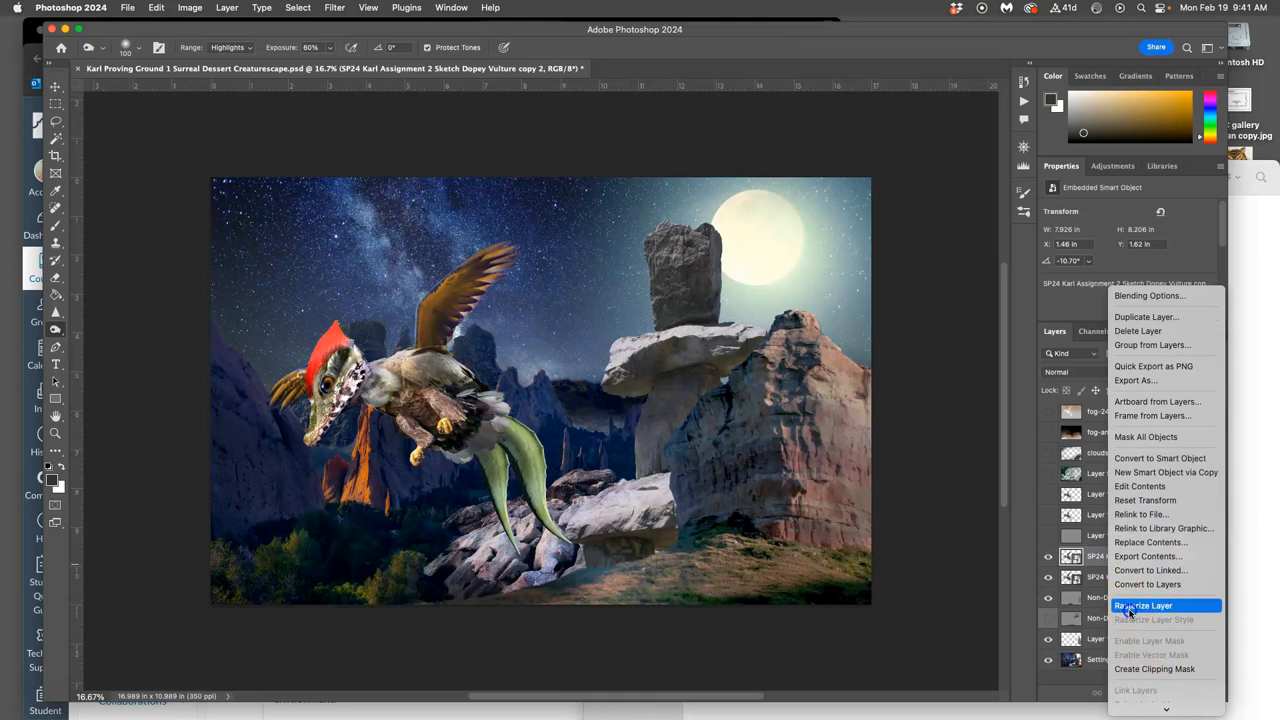
pyautogui.click(1142, 604)
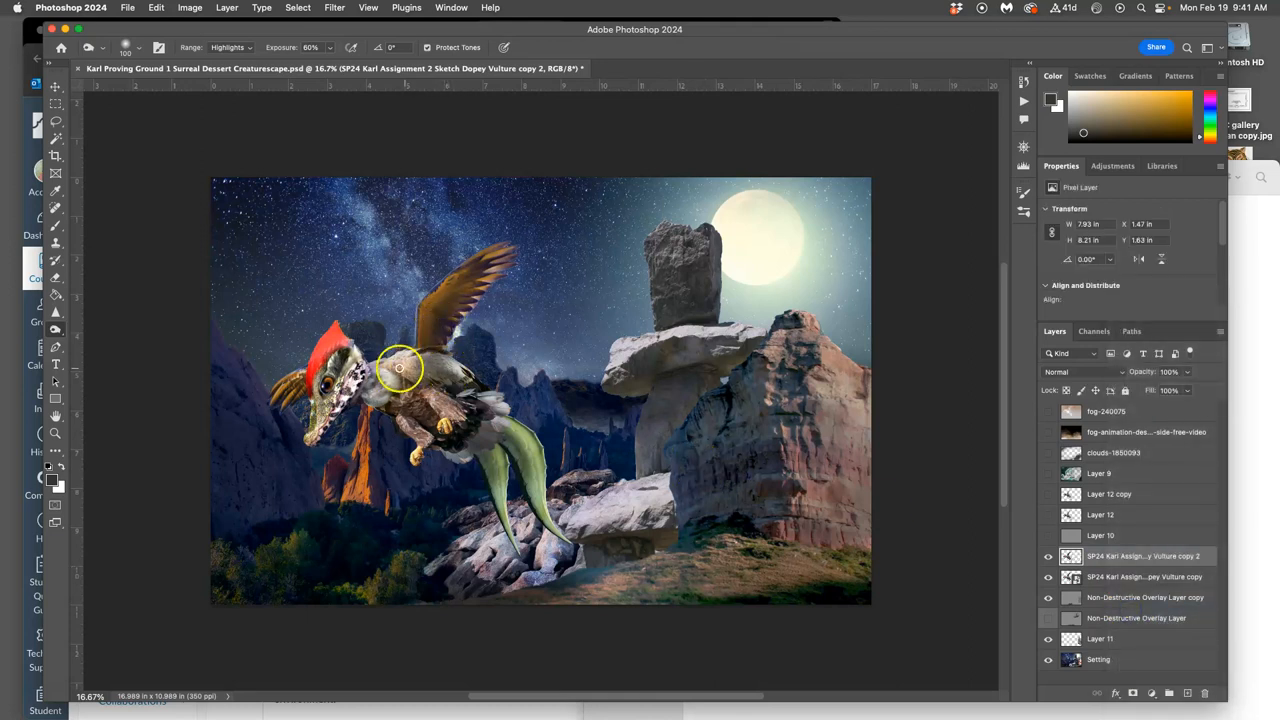
# Step: Dodge the midtones on the creature's chest and belly with a soft low-exposure brush
pyautogui.click(56, 328)
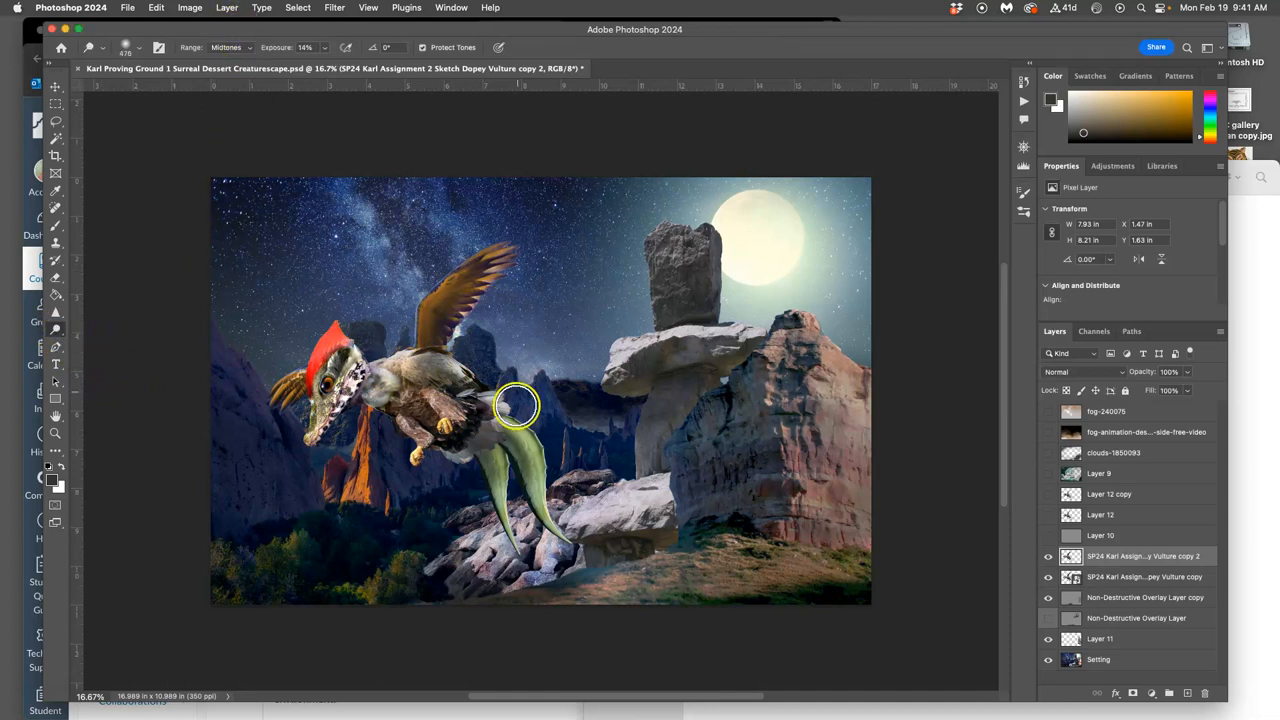
pyautogui.click(140, 48)
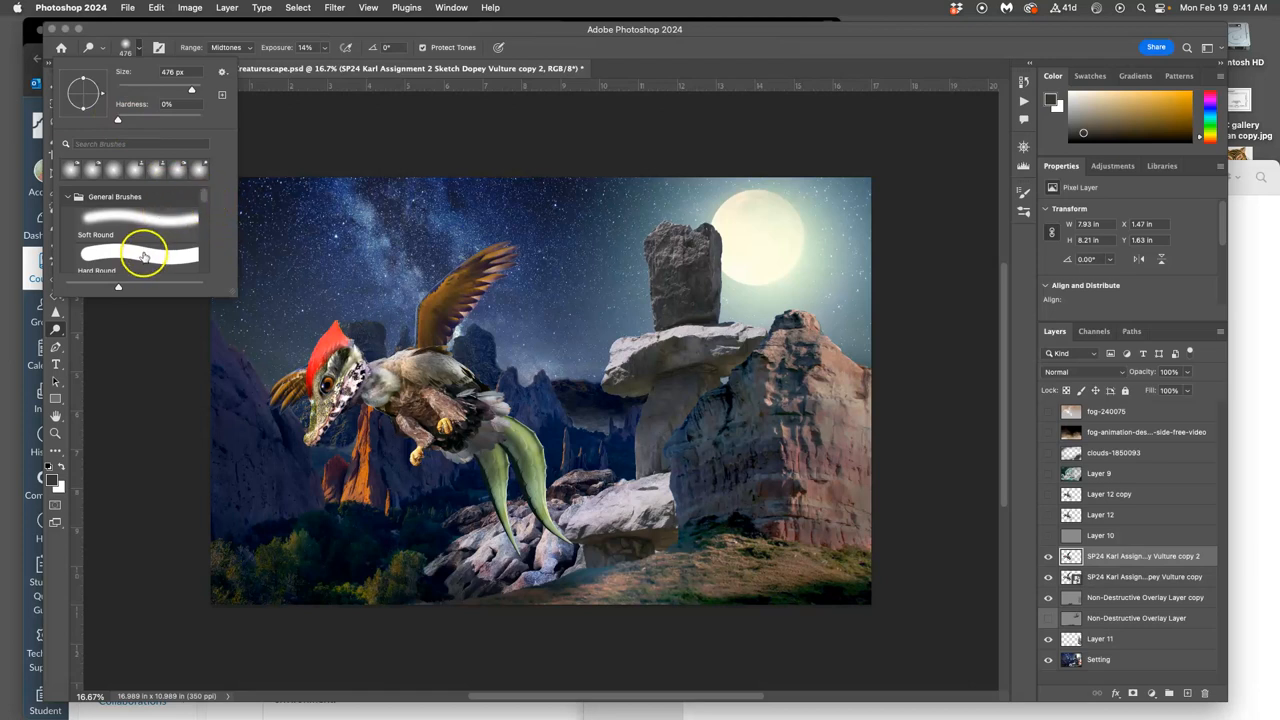
pyautogui.scroll(-3)
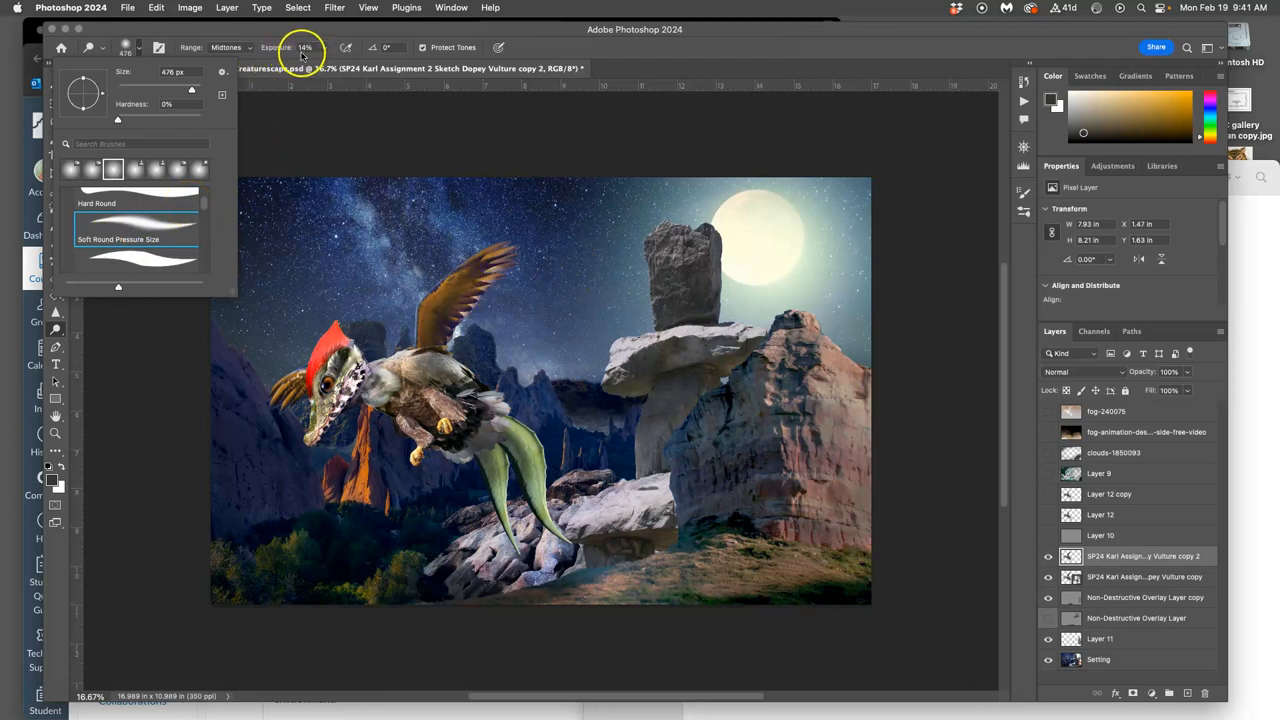
pyautogui.click(436, 320)
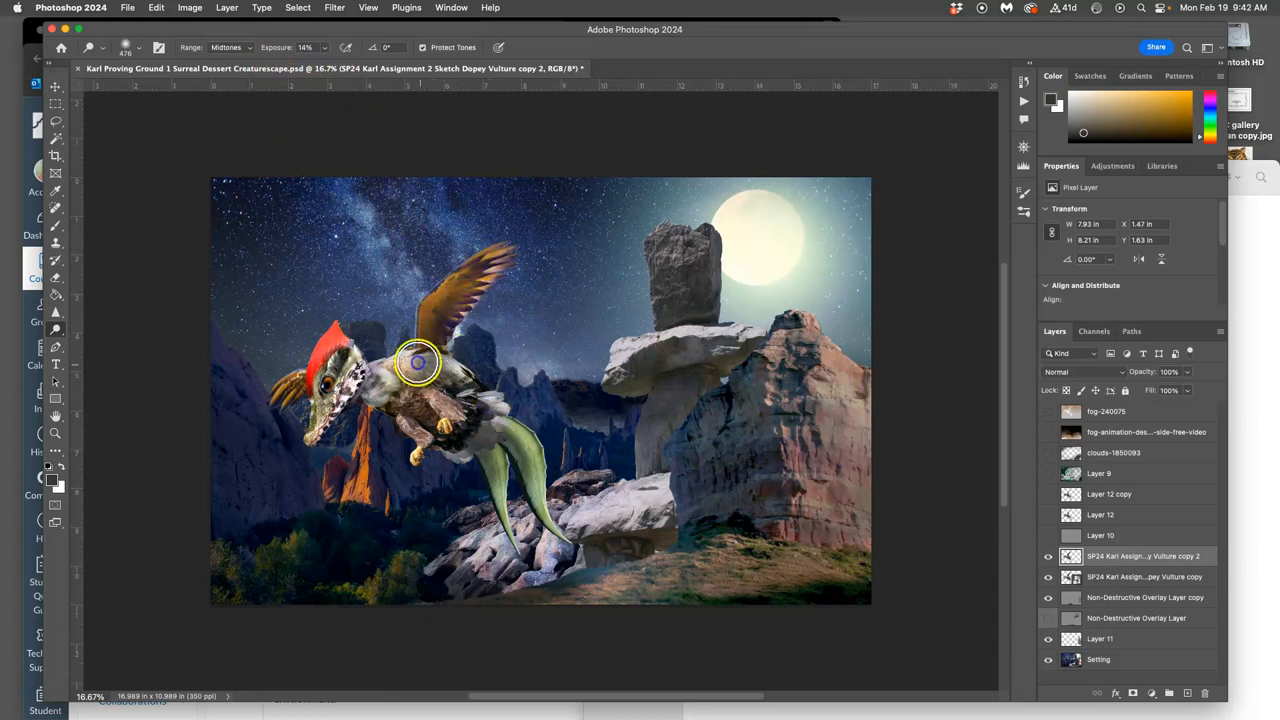
pyautogui.moveTo(418, 362); pyautogui.dragTo(540, 486)
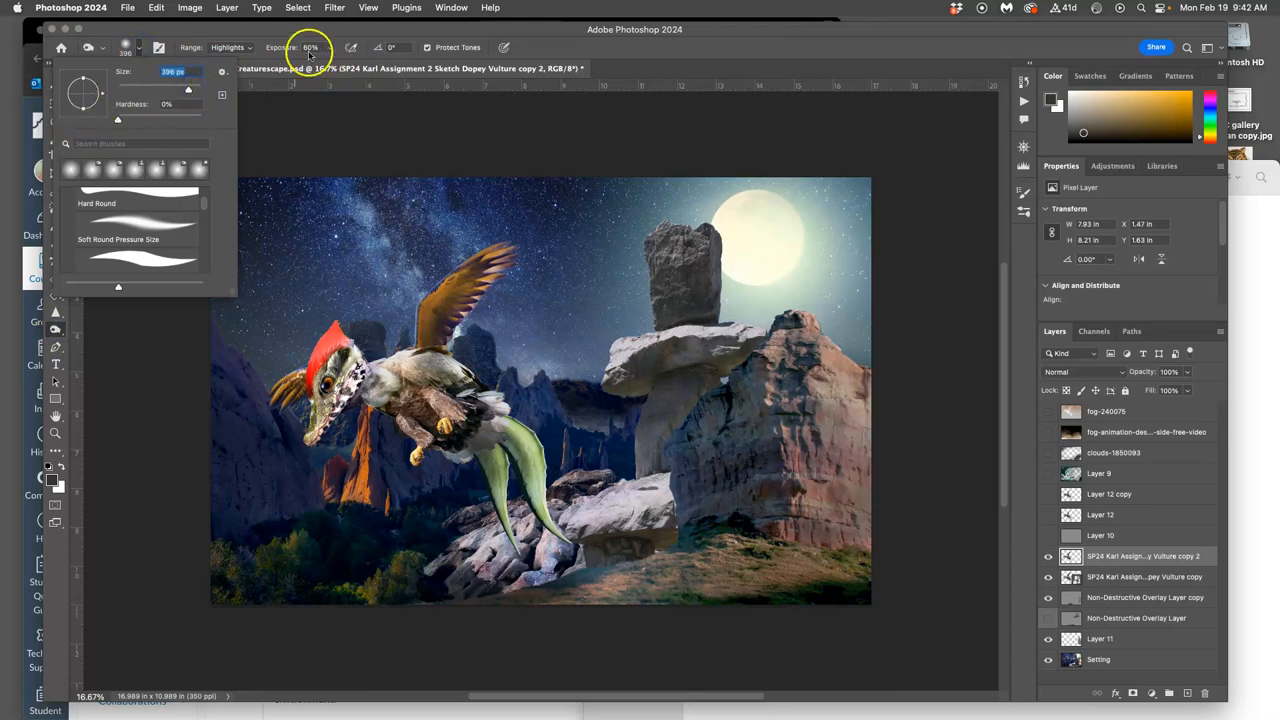
# Step: Dodge the wing base, switch Range to Highlights, and toggle the layer to compare
pyautogui.click(352, 48)
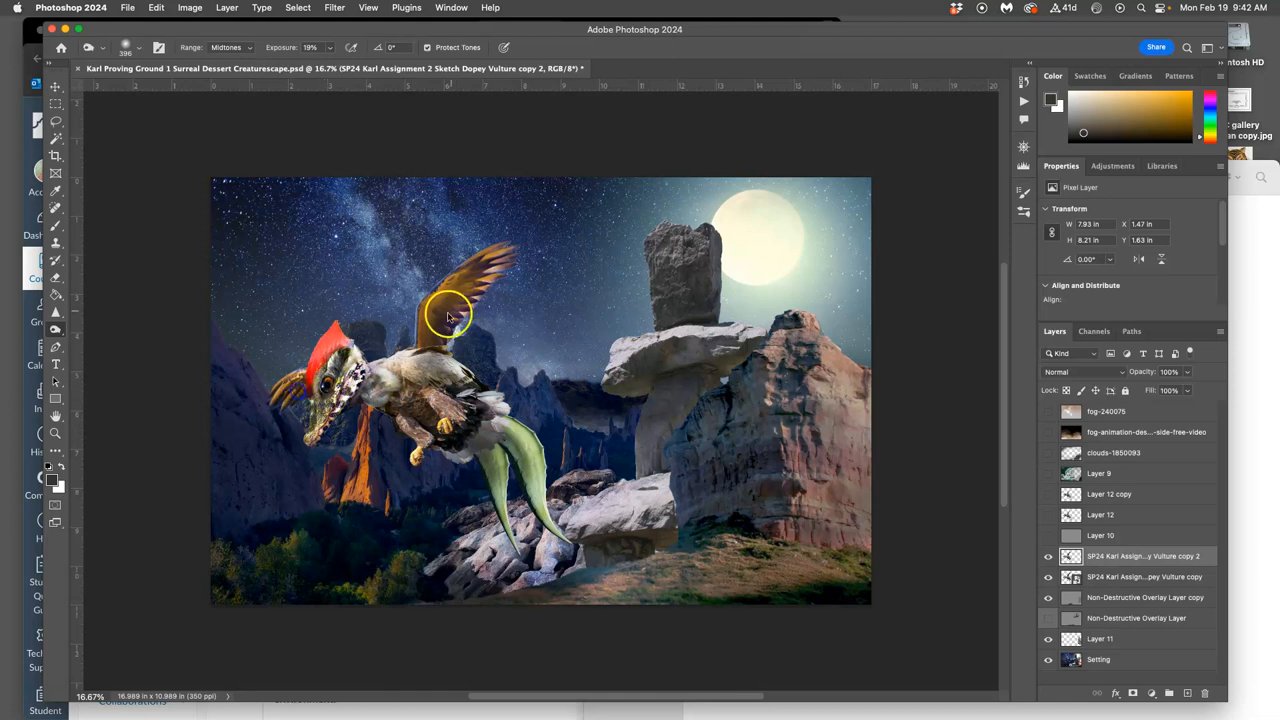
pyautogui.moveTo(450, 316); pyautogui.dragTo(416, 410)
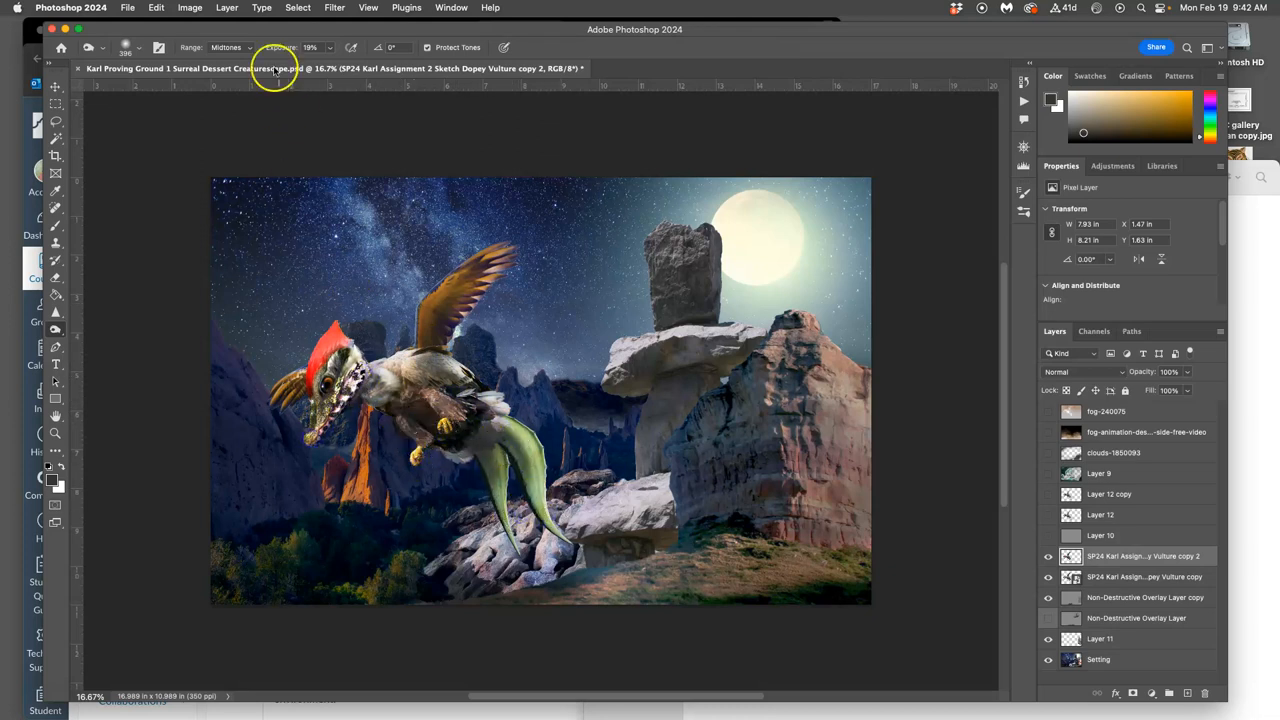
pyautogui.click(226, 48)
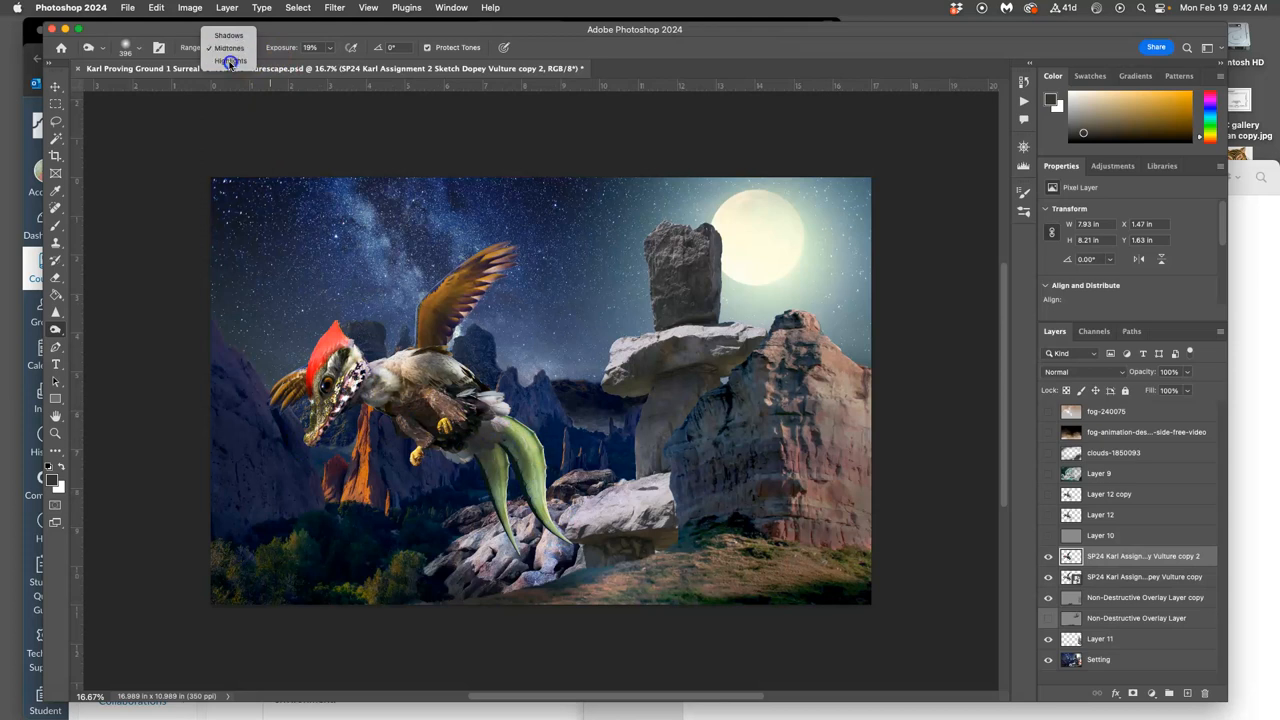
pyautogui.click(232, 60)
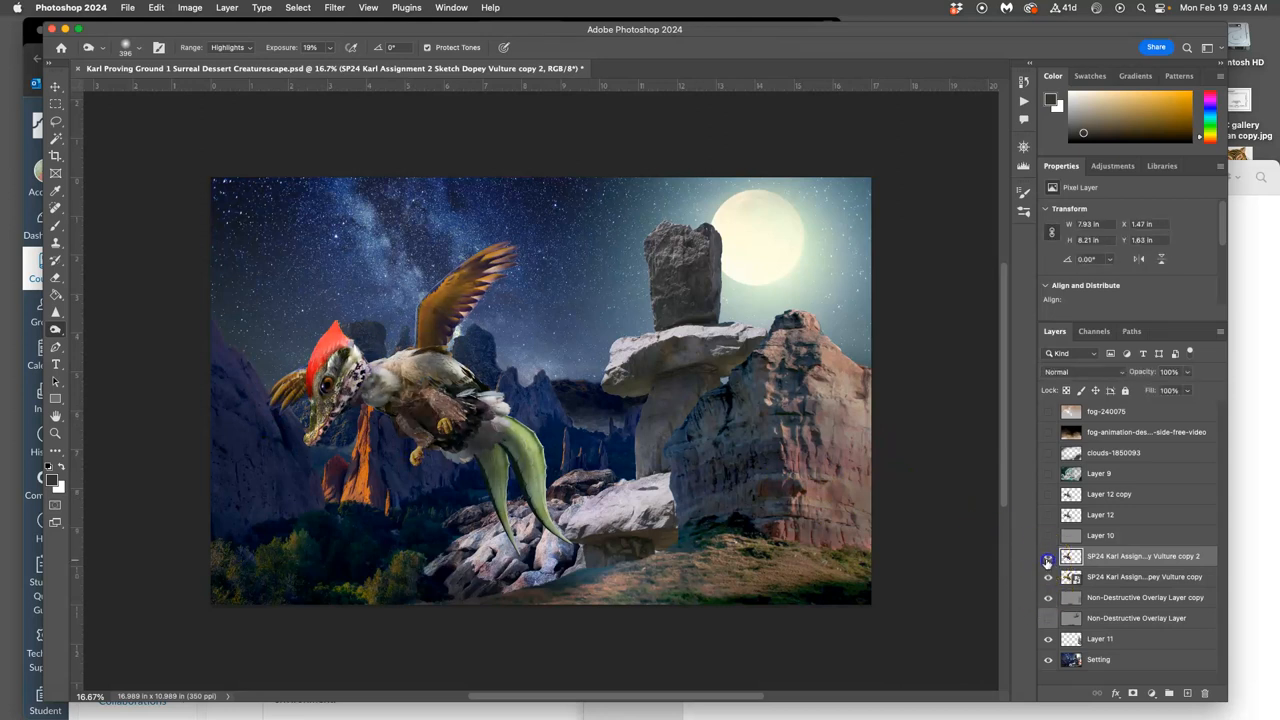
pyautogui.click(1048, 556)
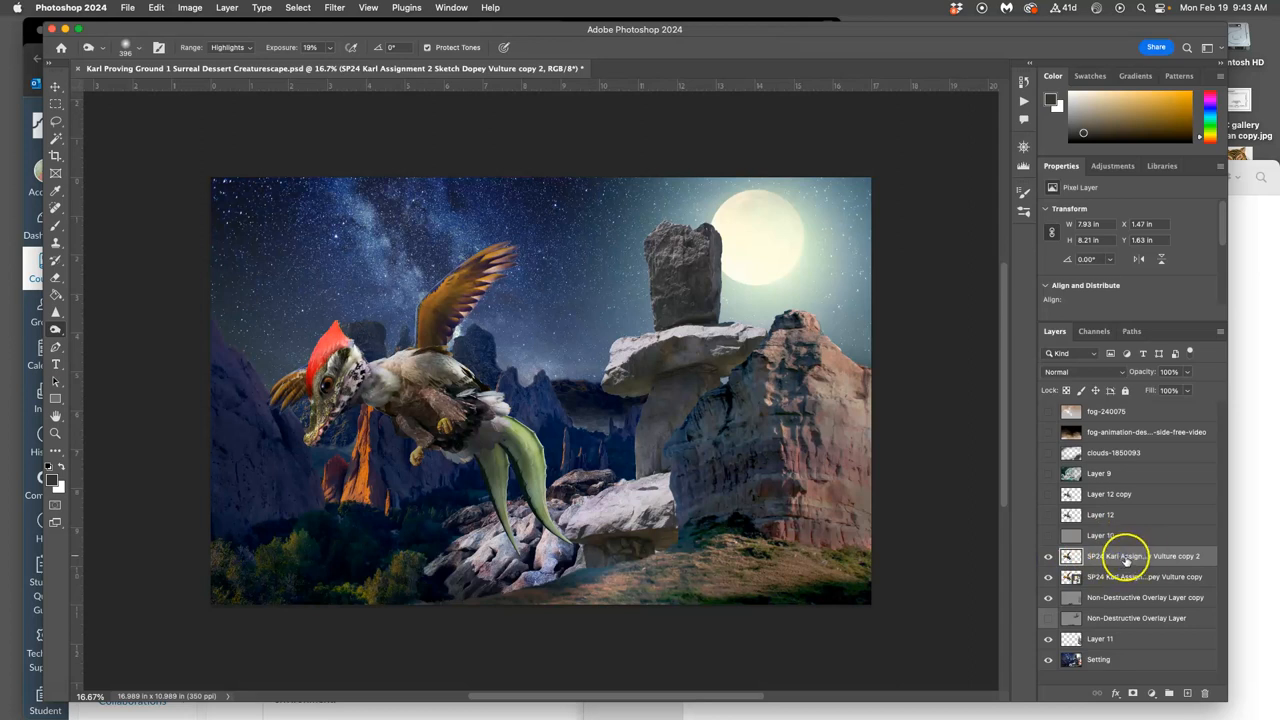
pyautogui.moveTo(528, 348)
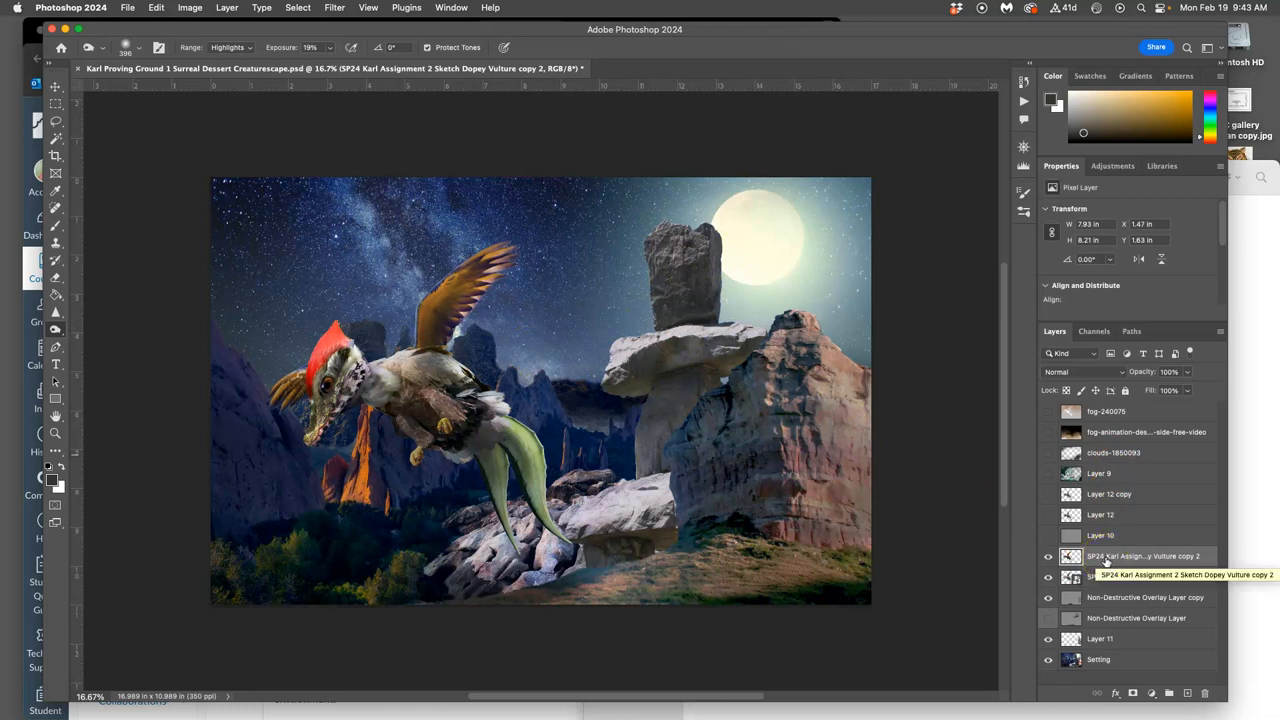
pyautogui.click(1084, 370)
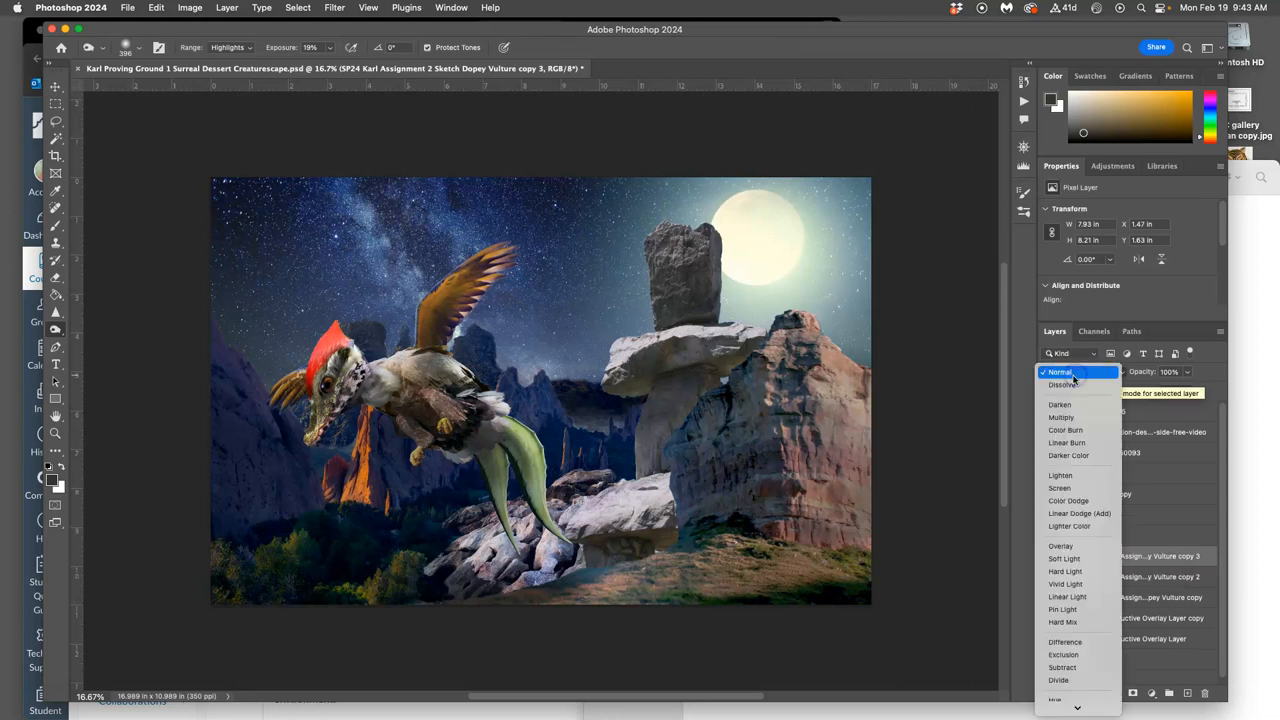
pyautogui.click(1060, 370)
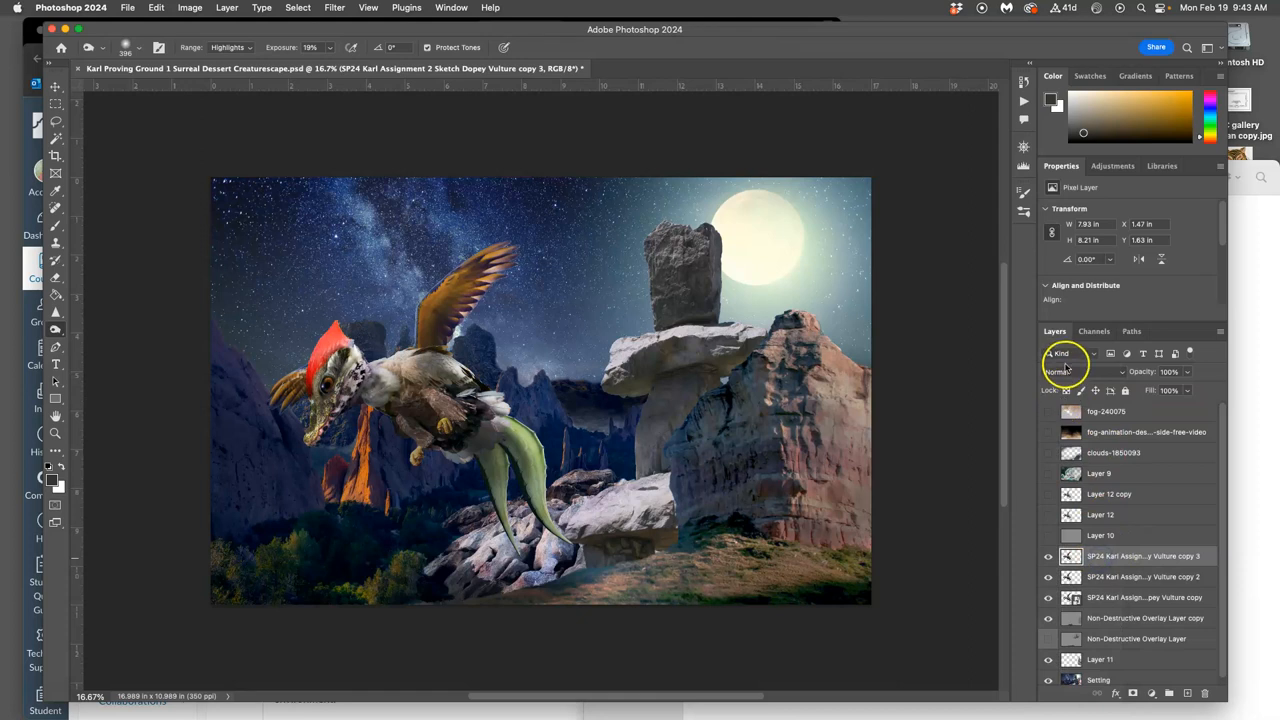
pyautogui.click(1078, 372)
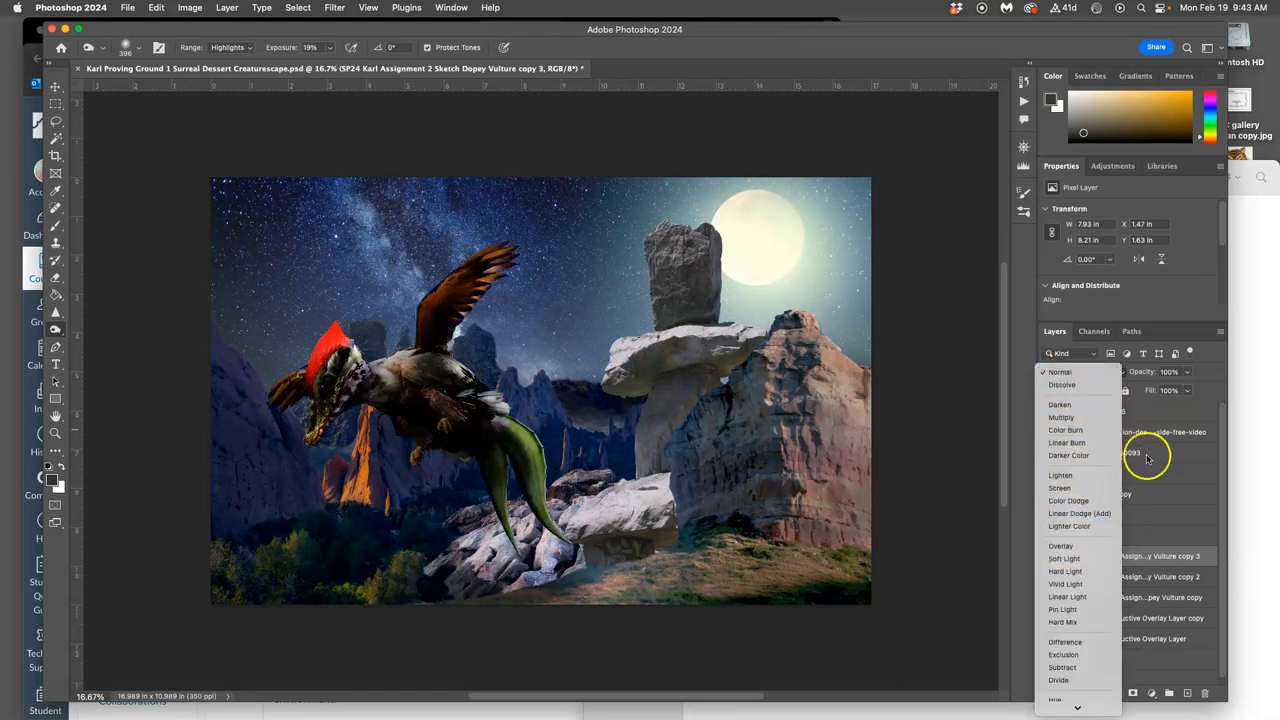
pyautogui.click(1060, 370)
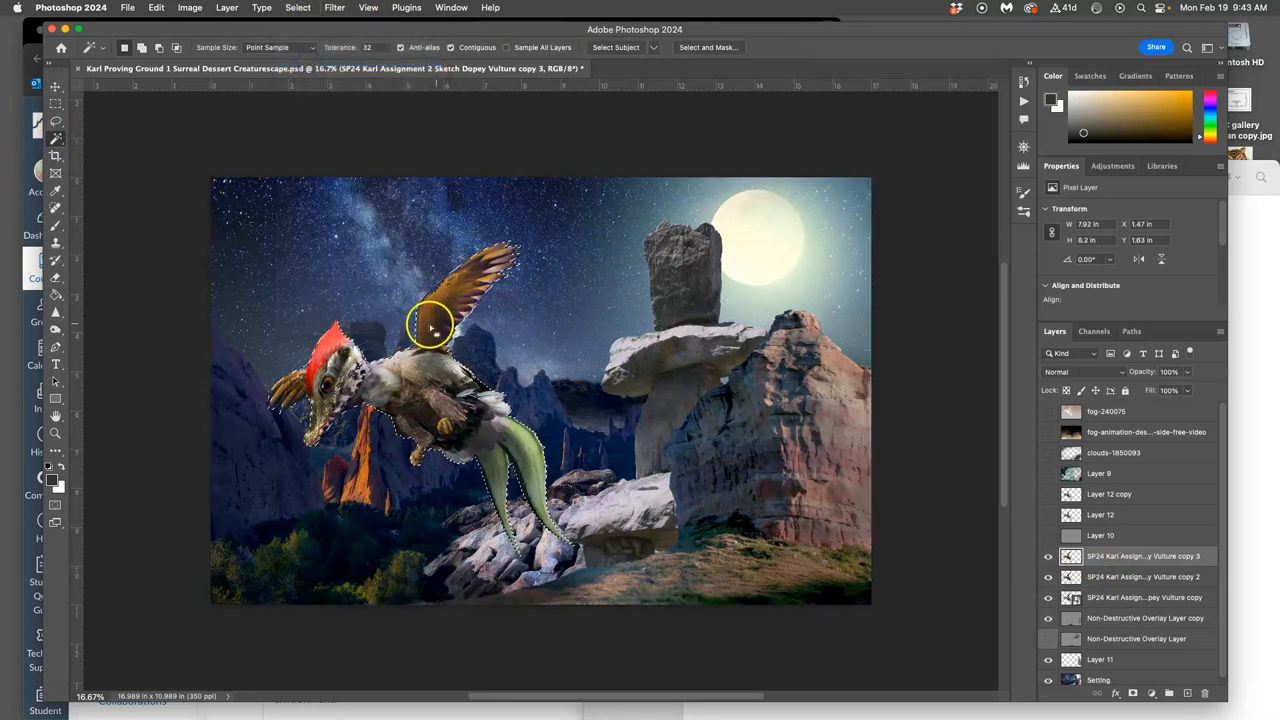
# Step: Fill the creature selection with 50% grey and toggle layers to check the result
pyautogui.click(156, 8)
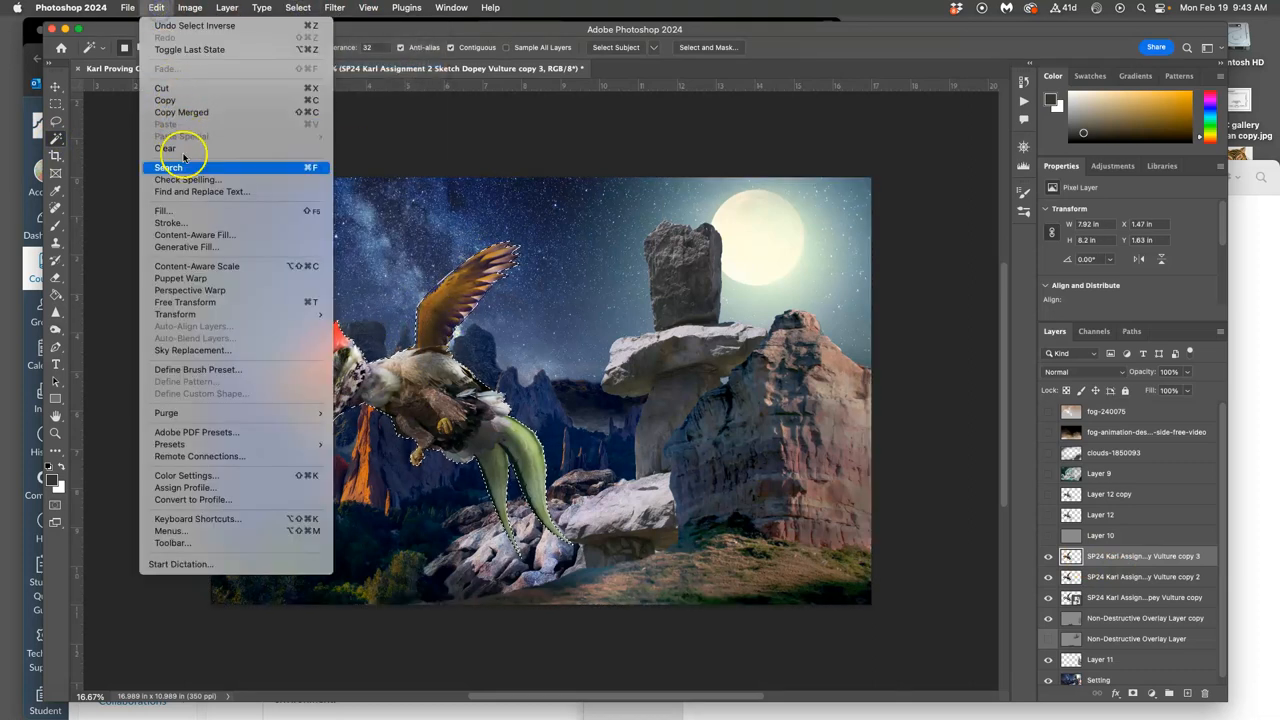
pyautogui.click(162, 210)
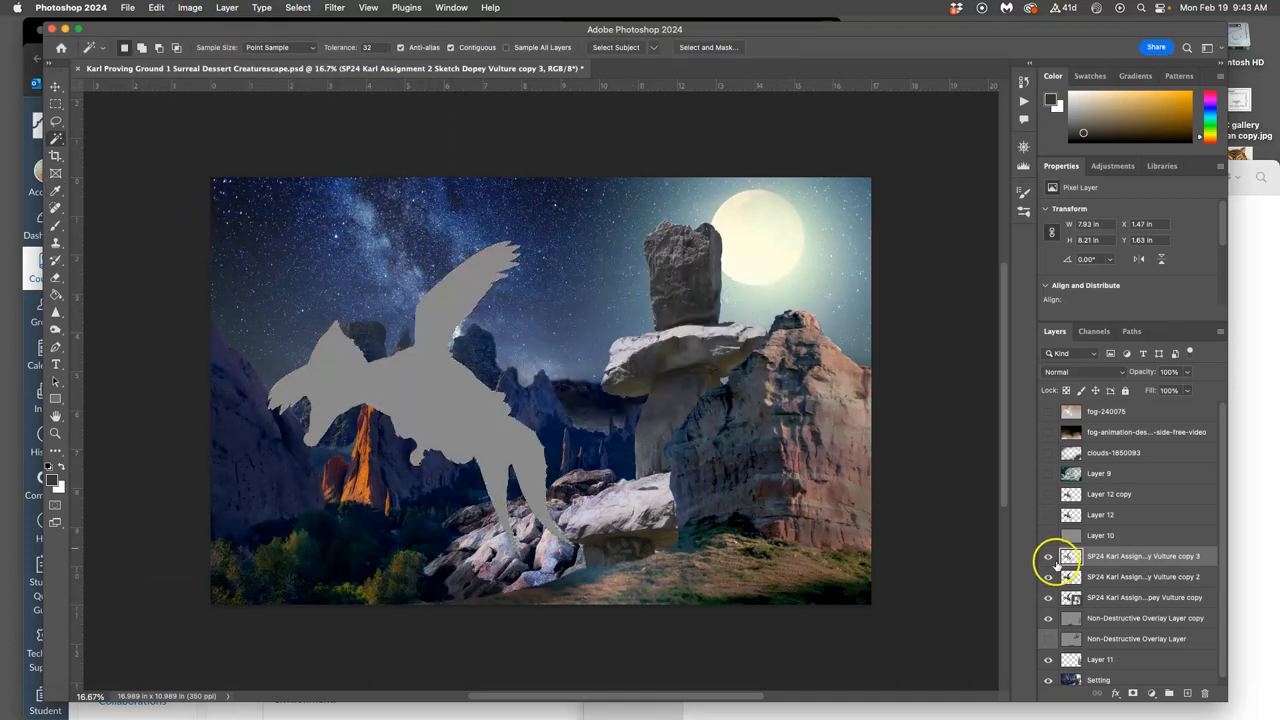
pyautogui.click(1048, 576)
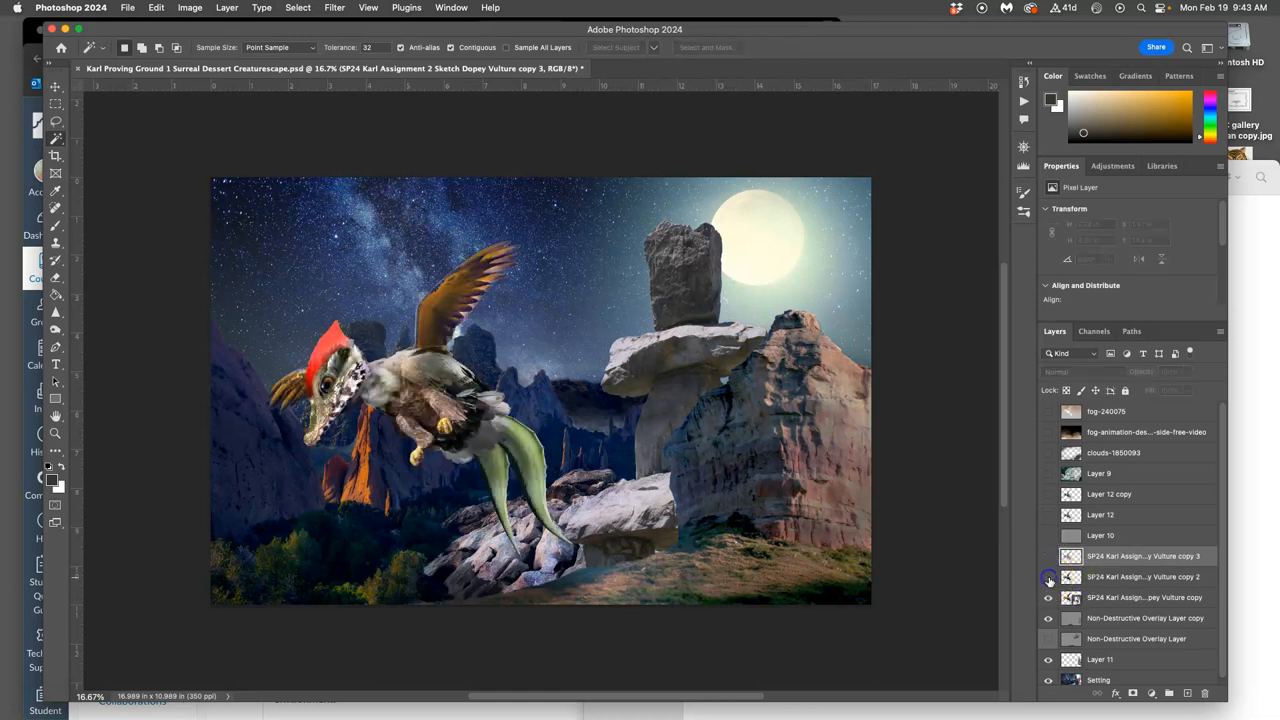
pyautogui.click(1048, 596)
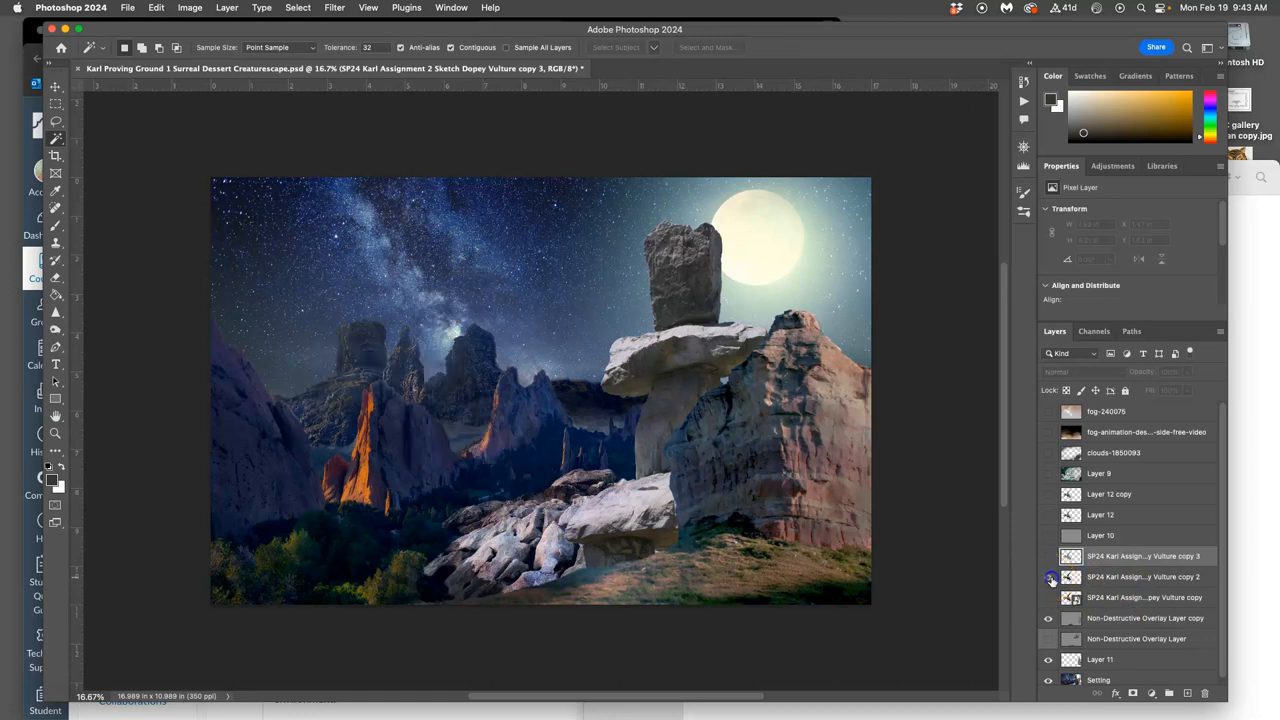
pyautogui.click(1048, 576)
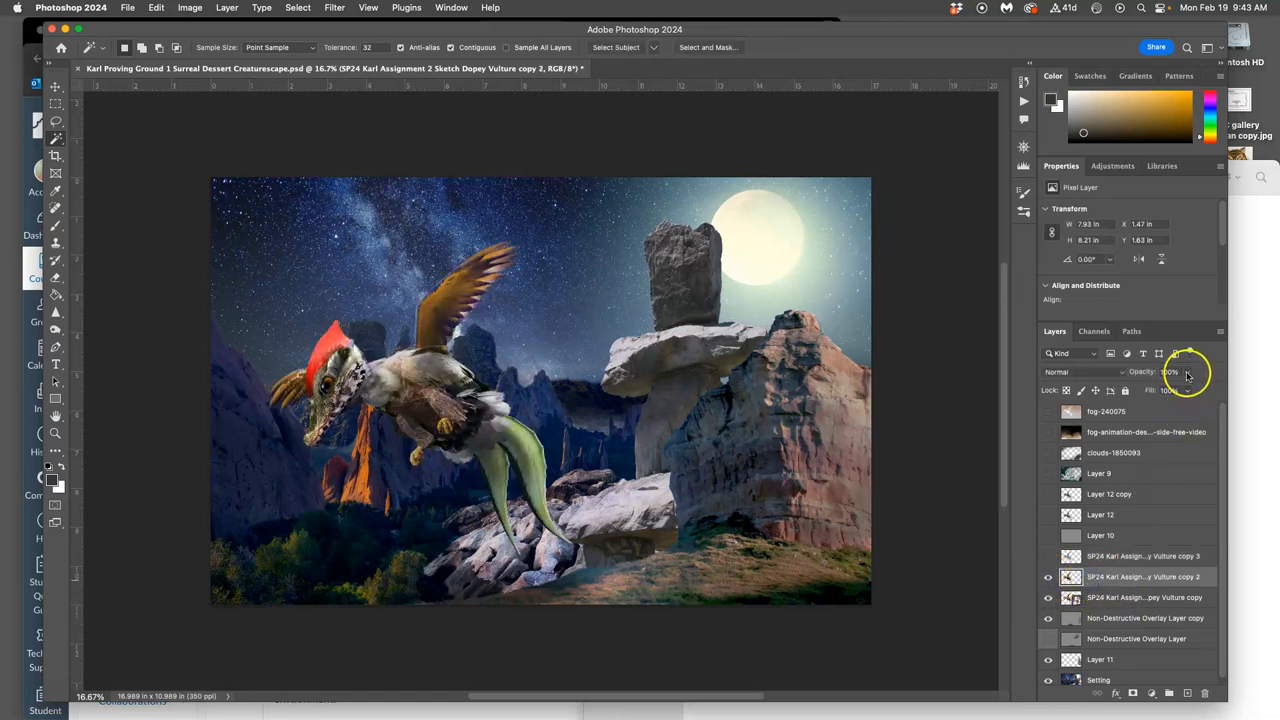
pyautogui.moveTo(1190, 388); pyautogui.dragTo(1160, 388)
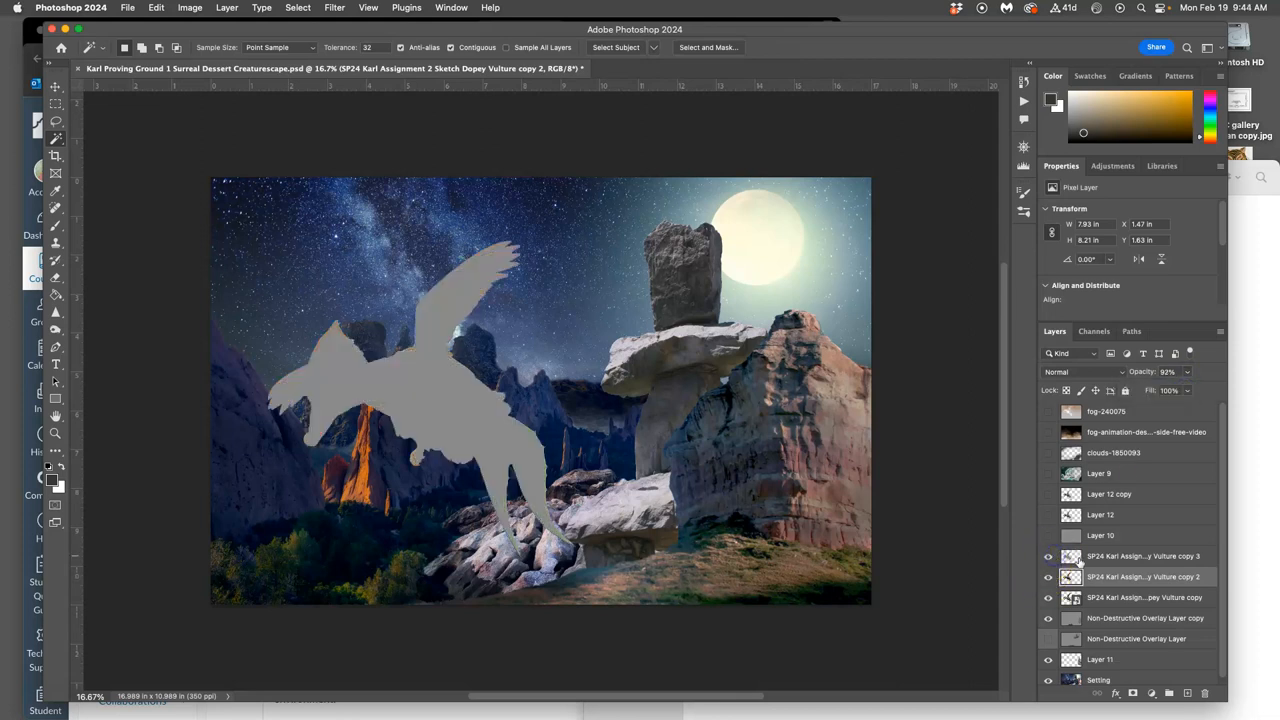
# Step: Set the grey-filled layer's blending mode to Overlay
pyautogui.click(1144, 556)
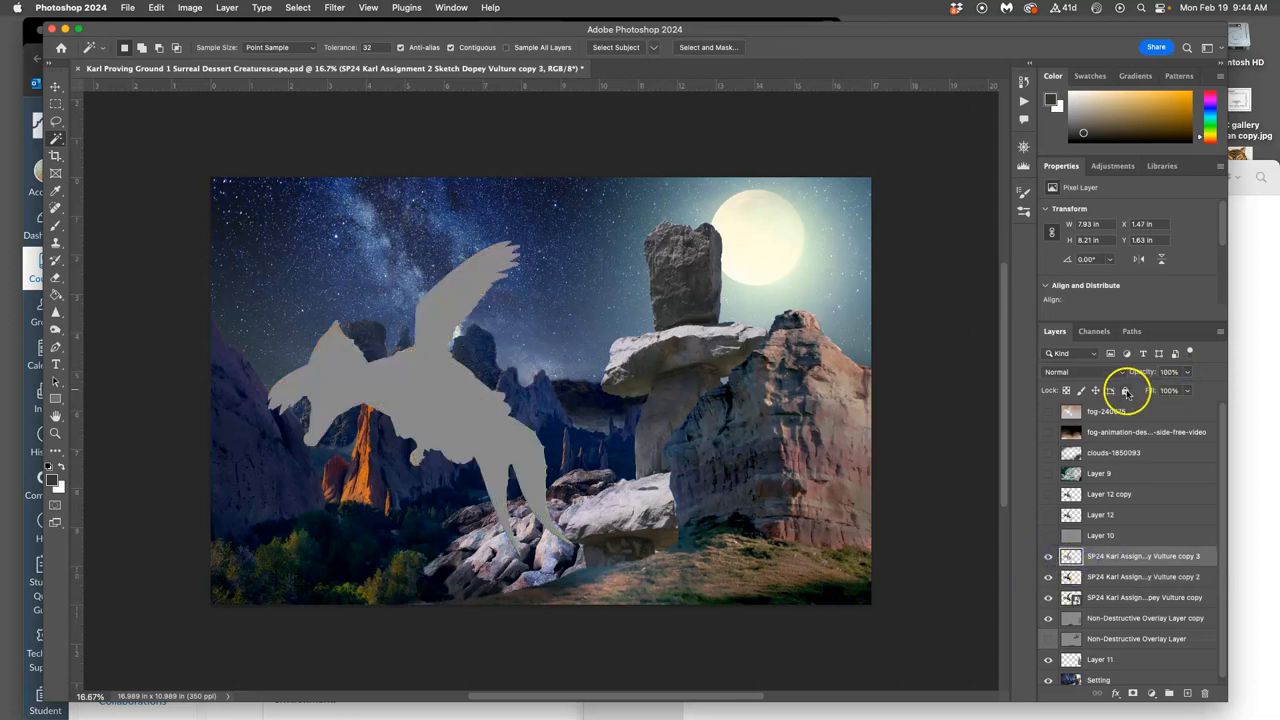
pyautogui.click(1076, 370)
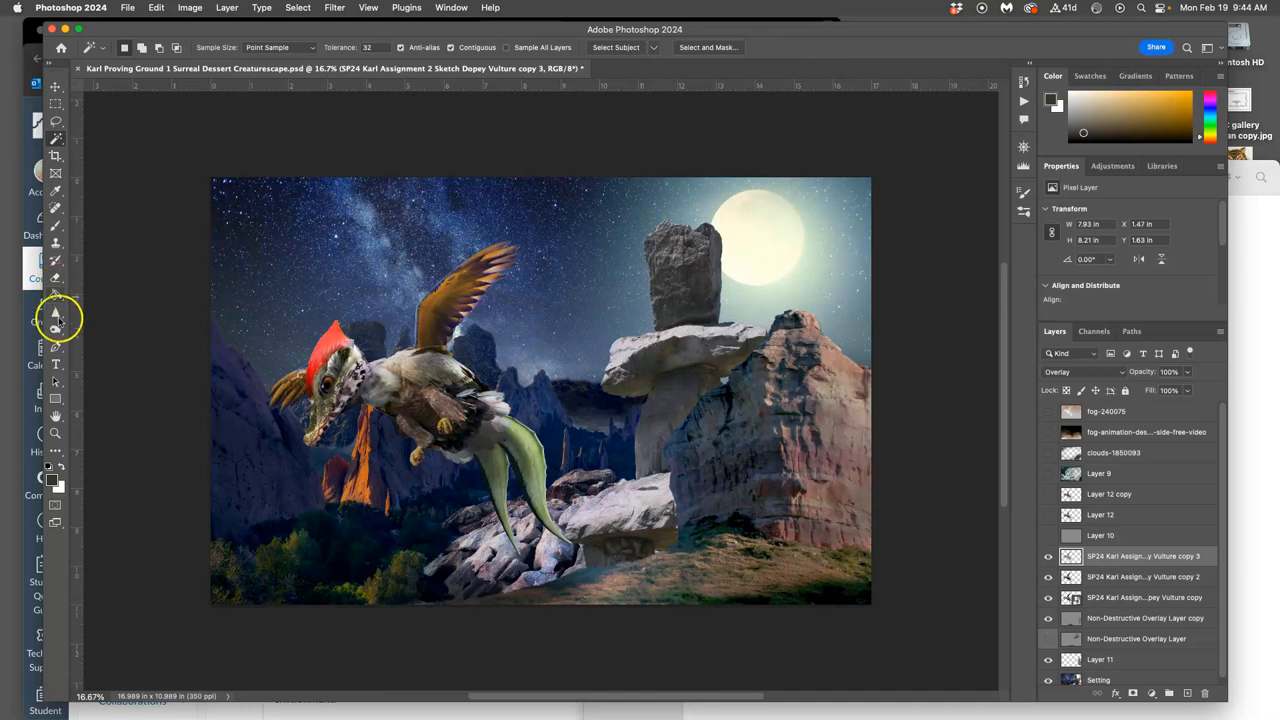
# Step: Return the grey creature layer to Normal blending with the Dodge tool chosen
pyautogui.click(56, 312)
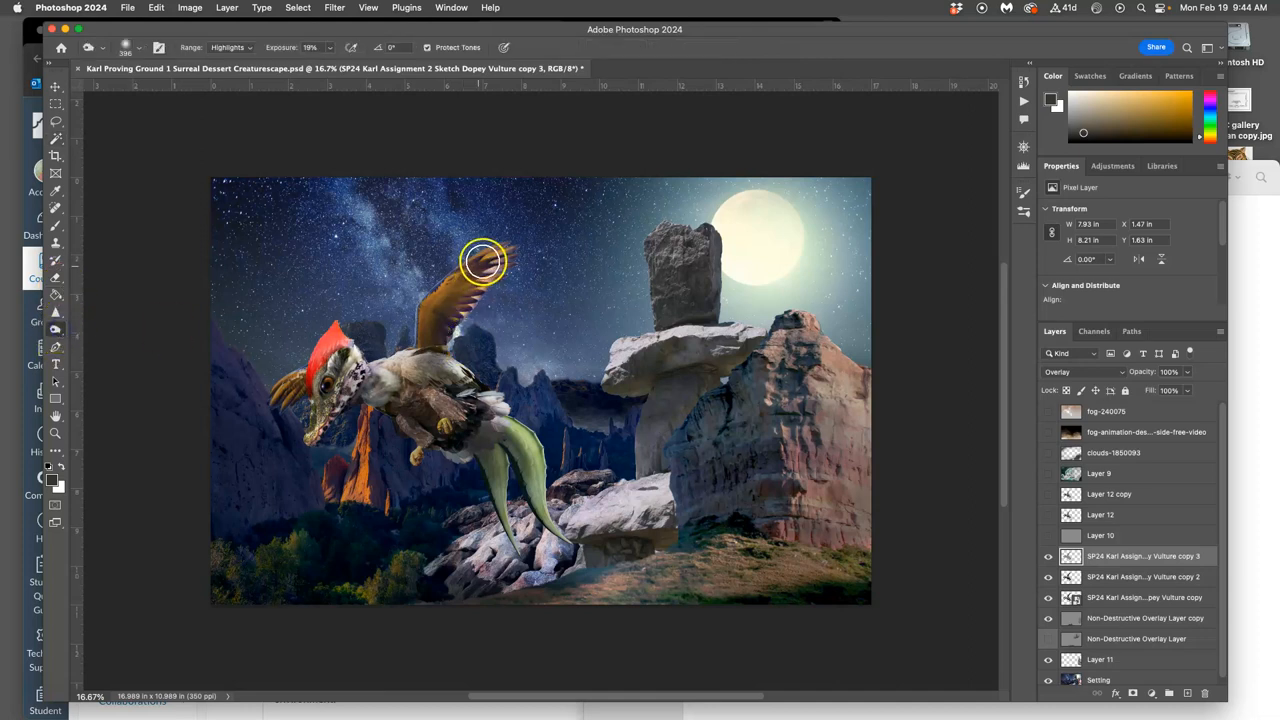
pyautogui.moveTo(496, 268)
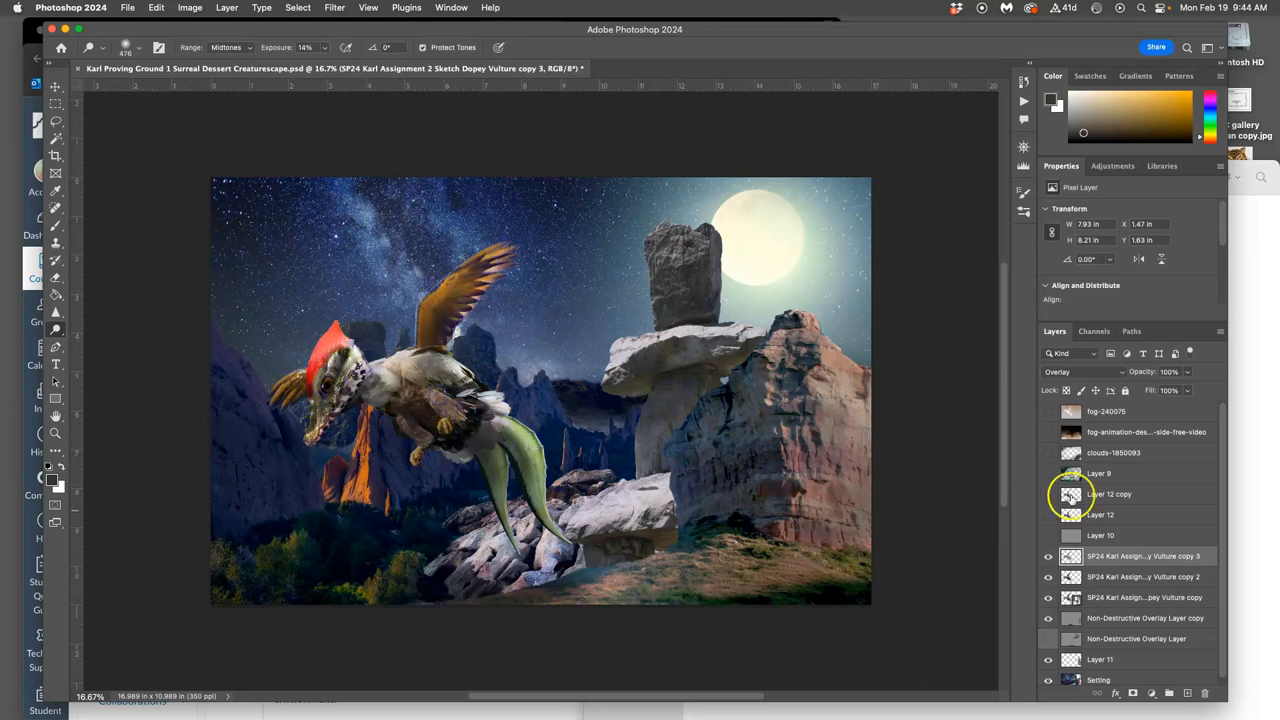
pyautogui.click(1084, 370)
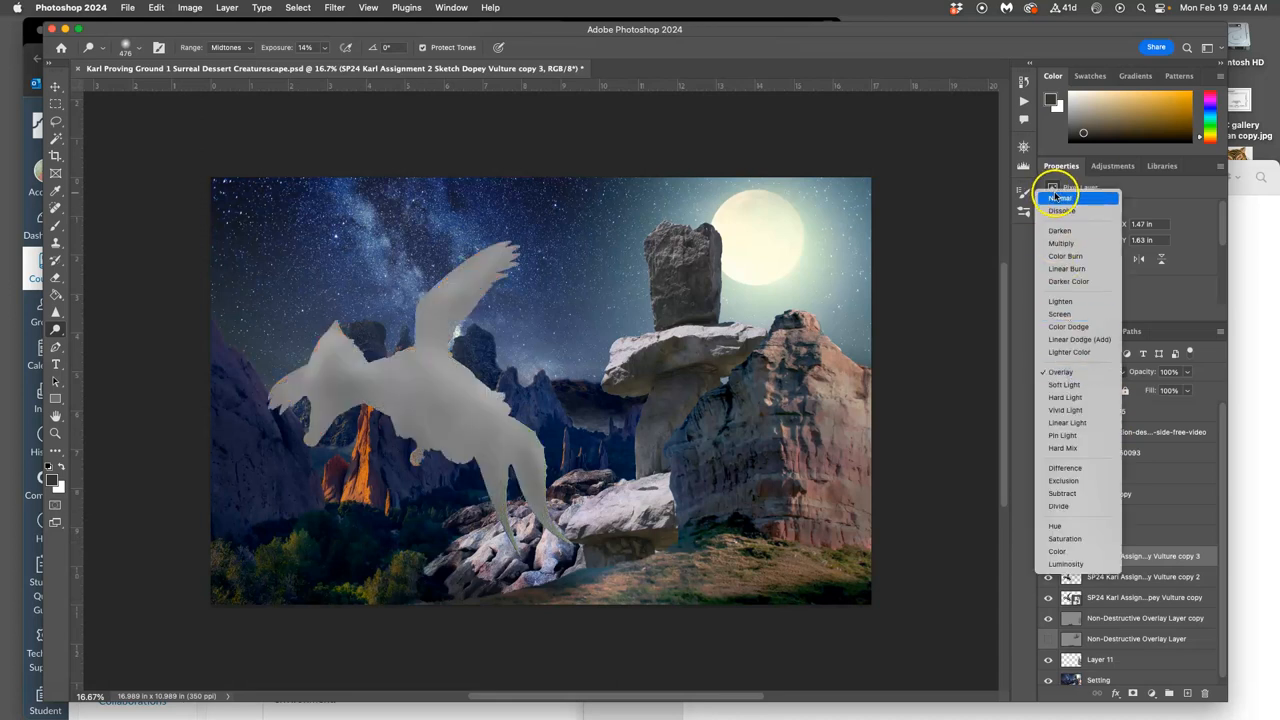
pyautogui.click(1060, 198)
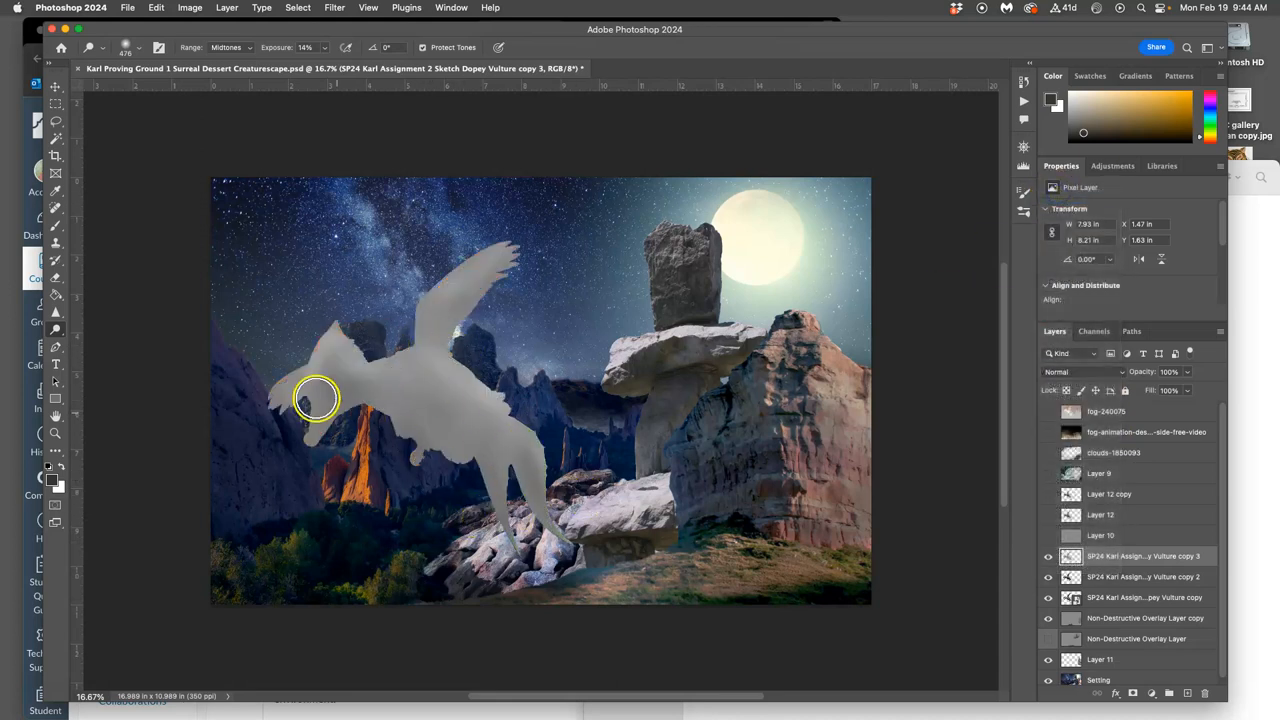
# Step: Dodge lighter patches over the creature's head and upper wing with Range set to Midtones
pyautogui.click(56, 330)
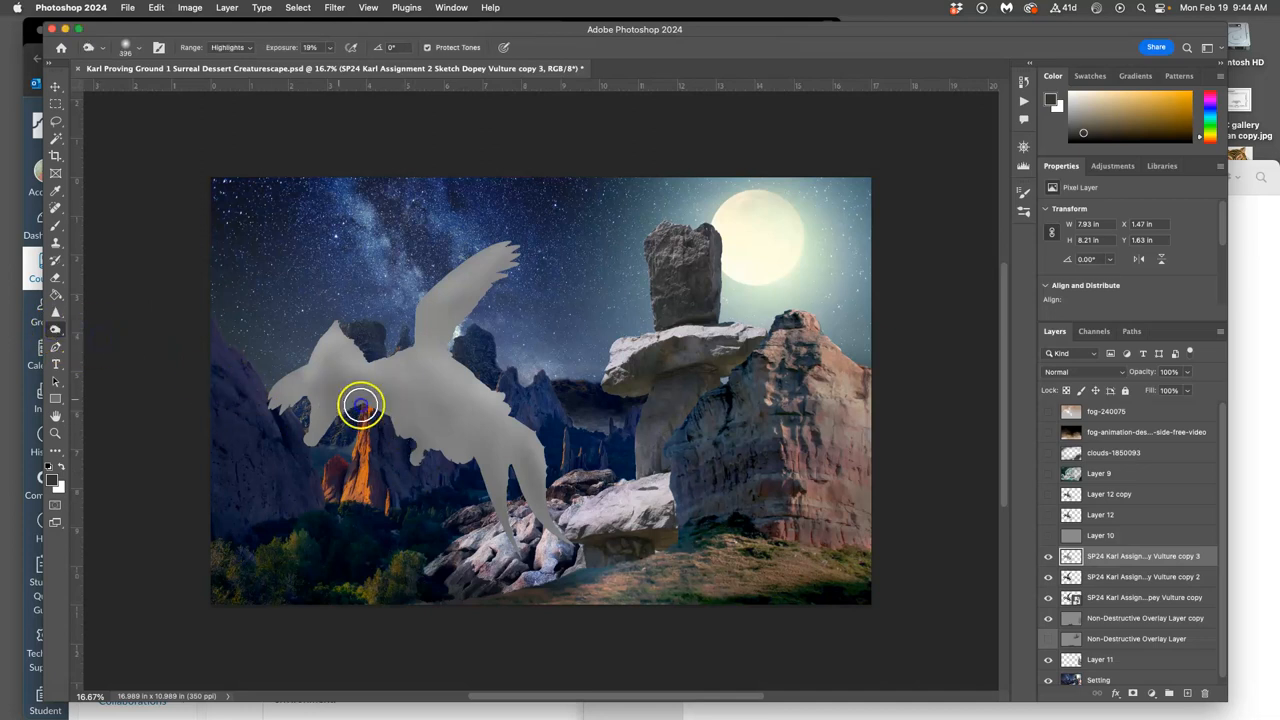
pyautogui.click(230, 48)
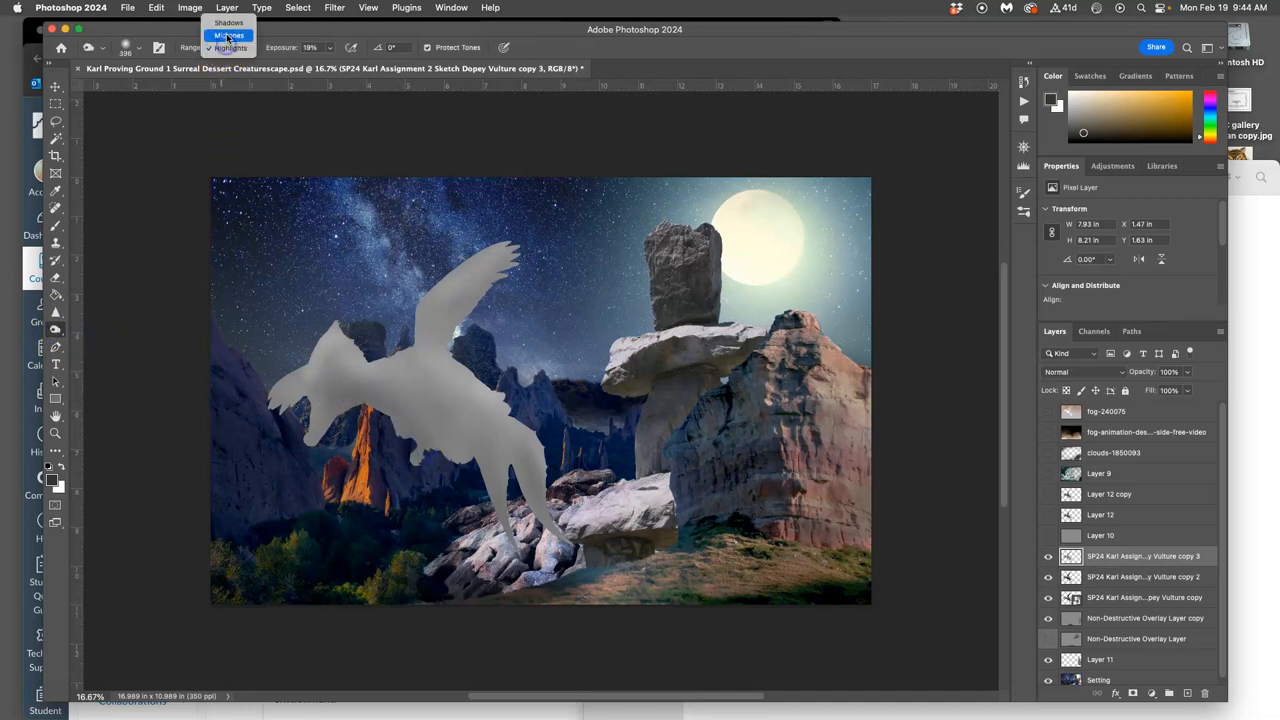
pyautogui.click(228, 36)
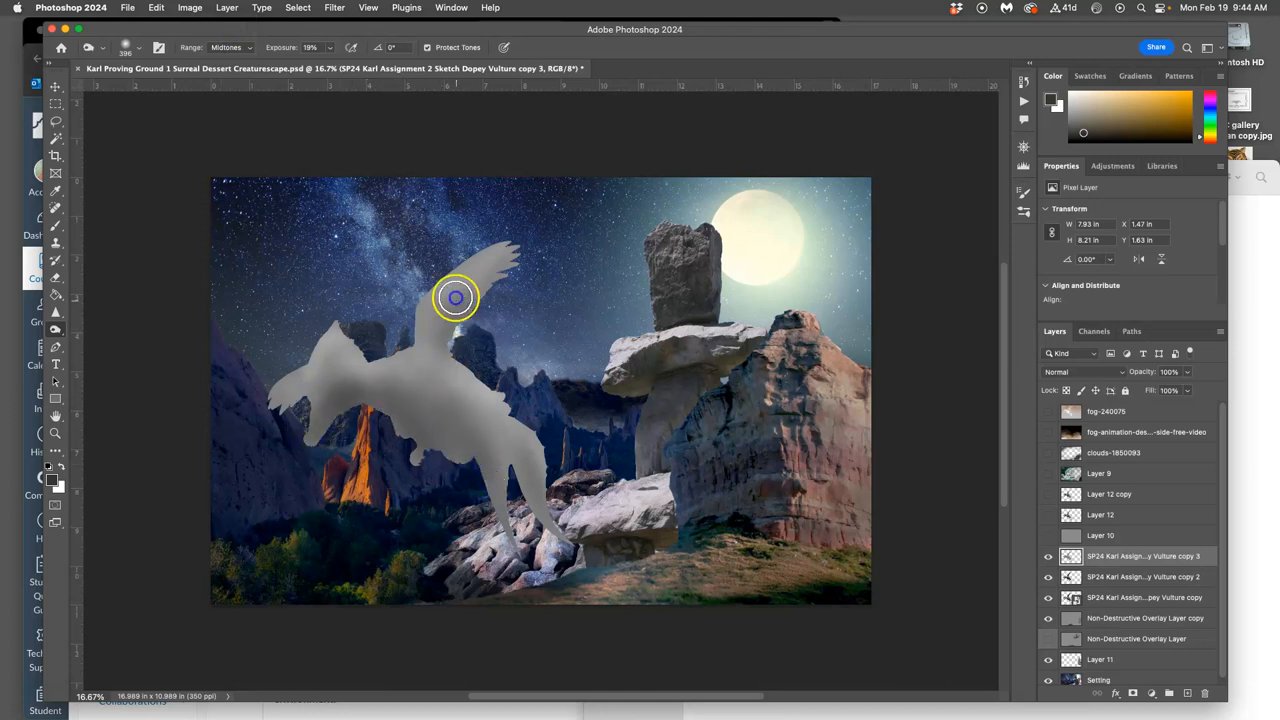
pyautogui.moveTo(456, 296); pyautogui.dragTo(510, 528)
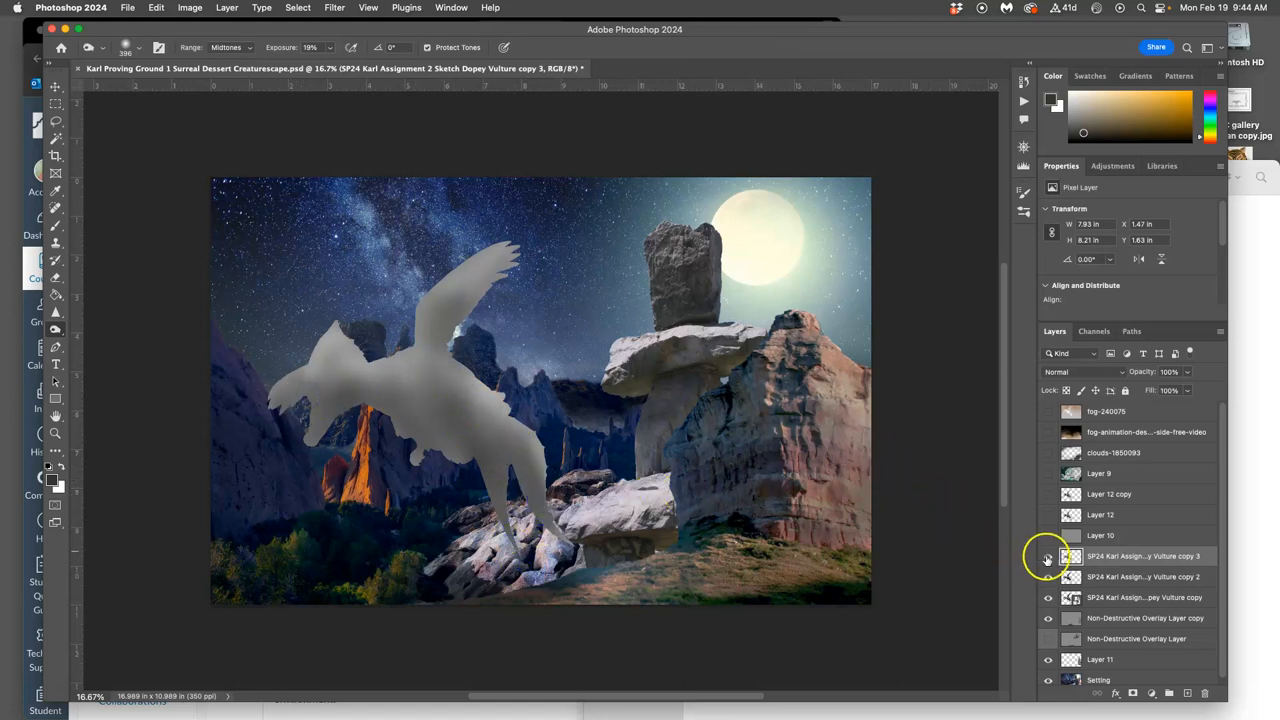
# Step: Blend the grey creature layer in Hue mode
pyautogui.click(1048, 556)
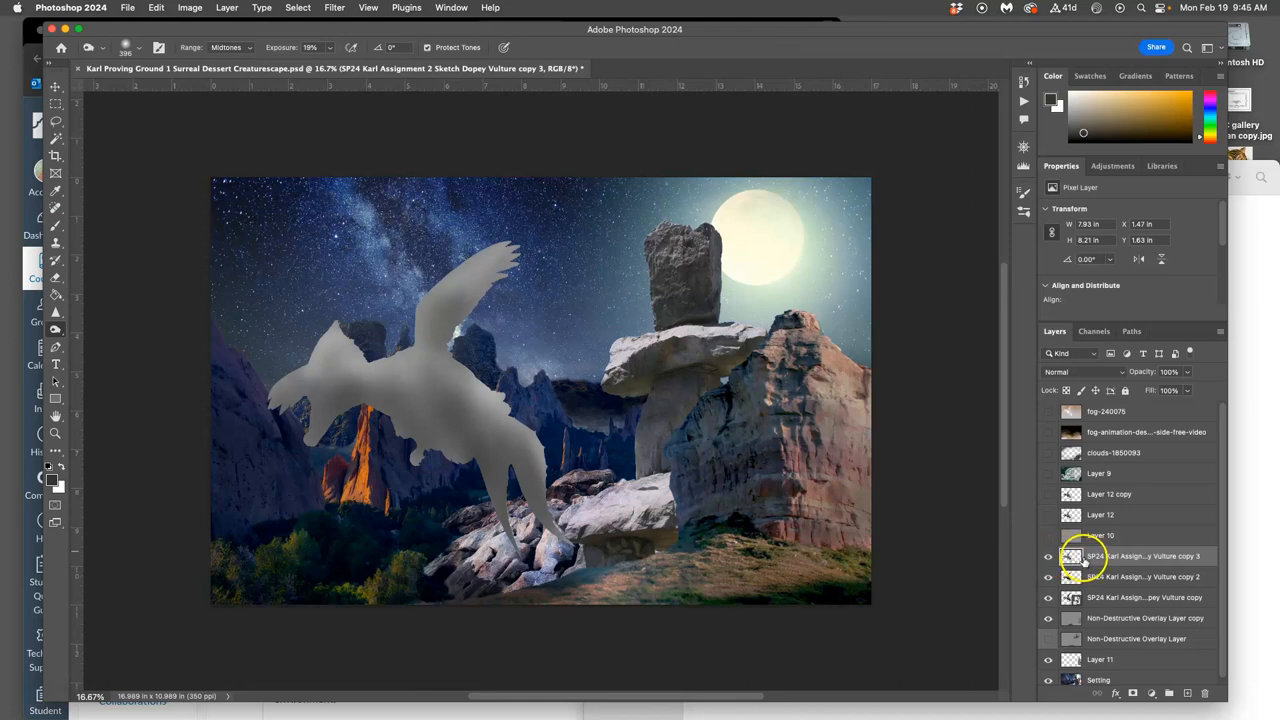
pyautogui.click(1084, 370)
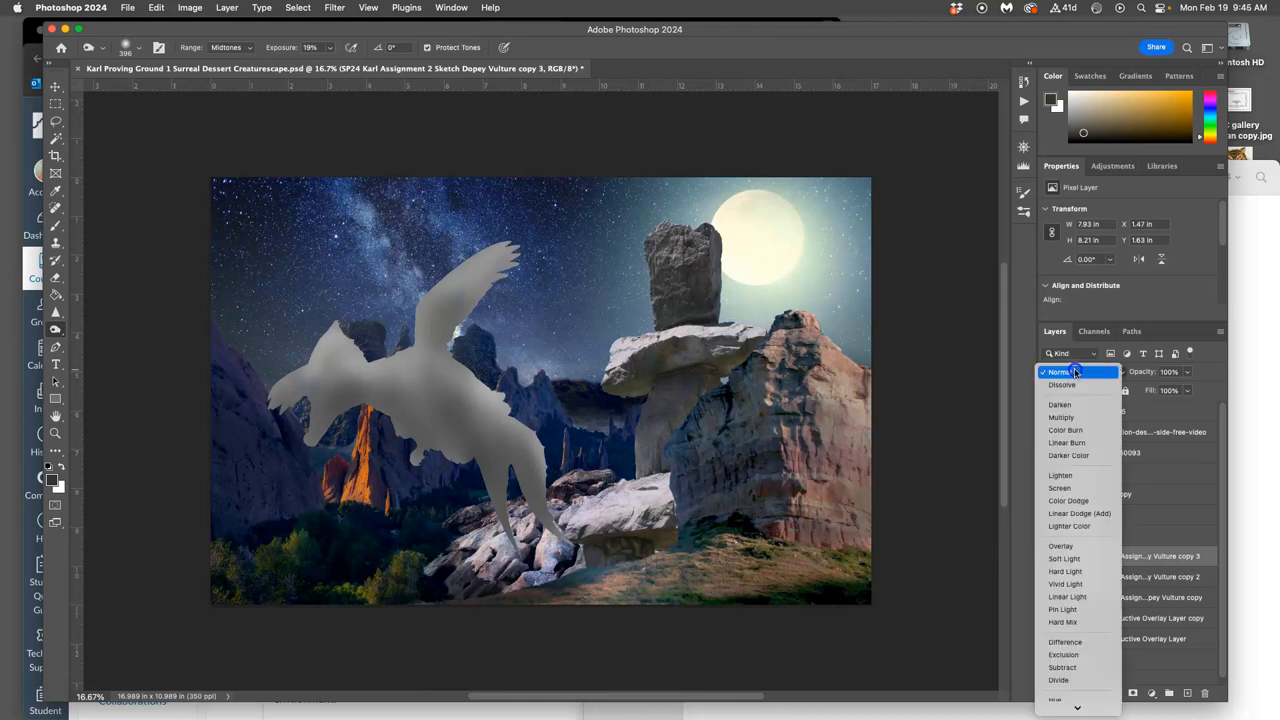
pyautogui.click(1060, 544)
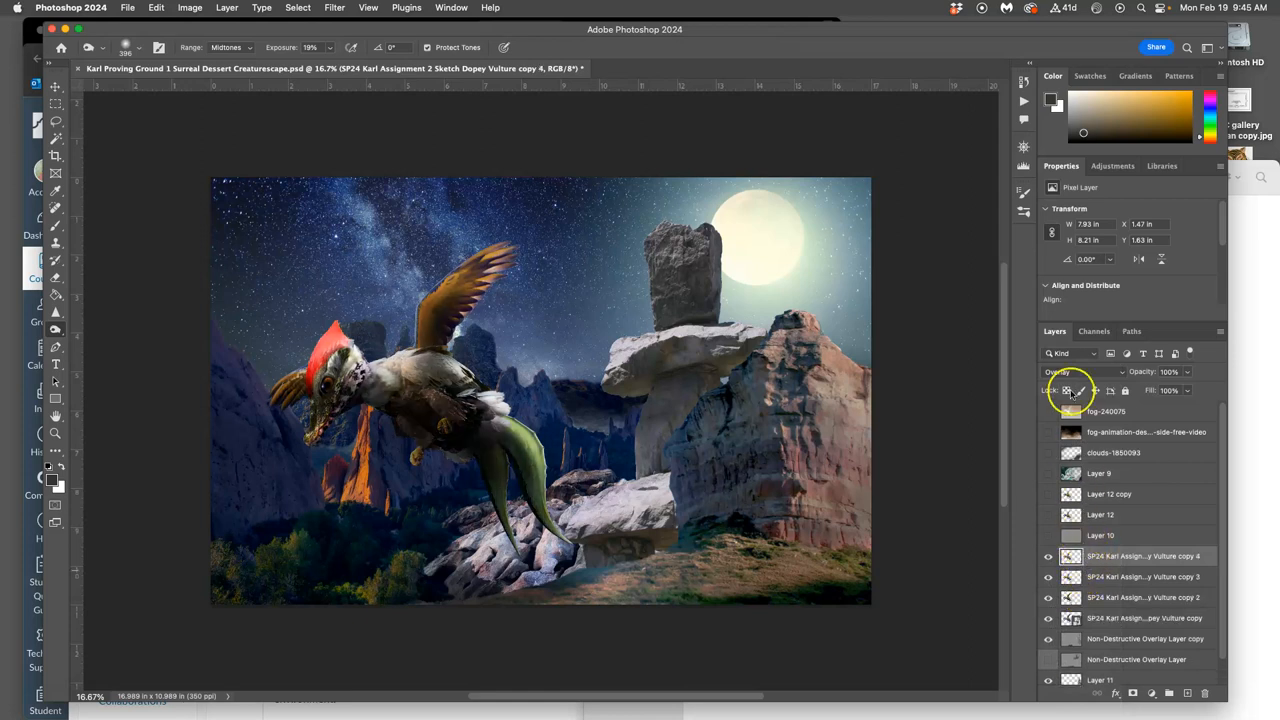
pyautogui.click(1084, 370)
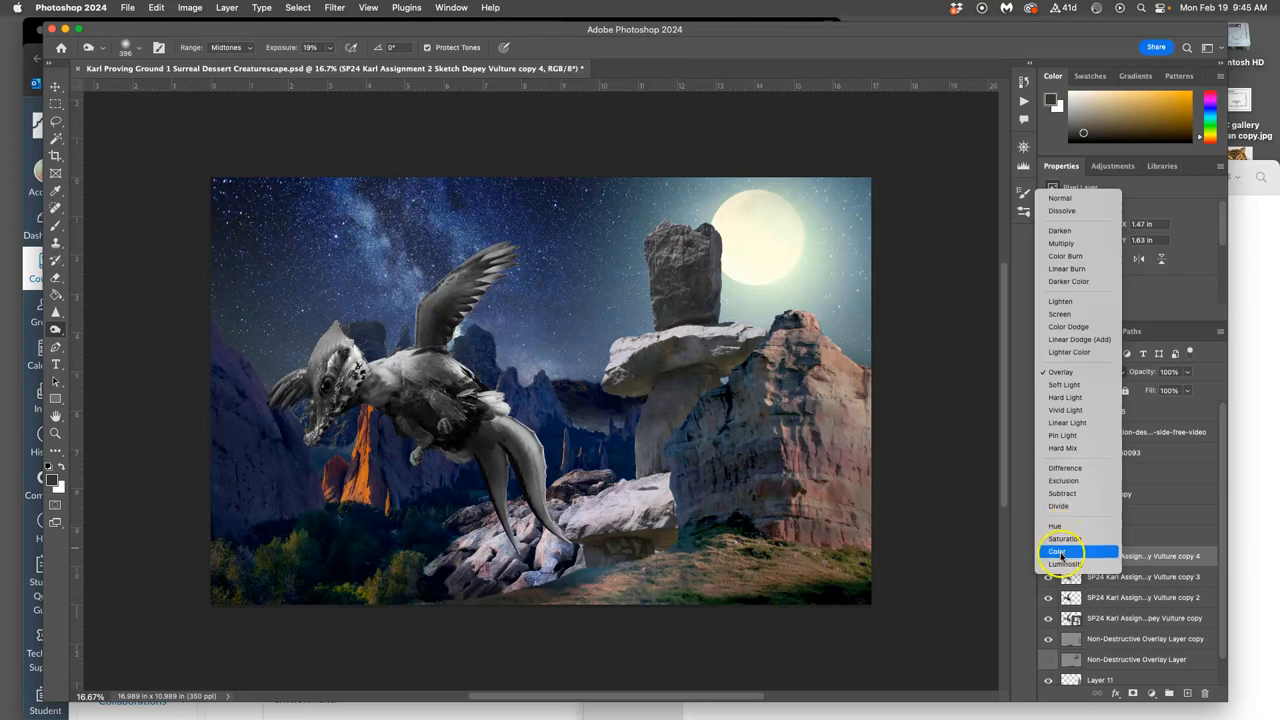
pyautogui.click(1056, 524)
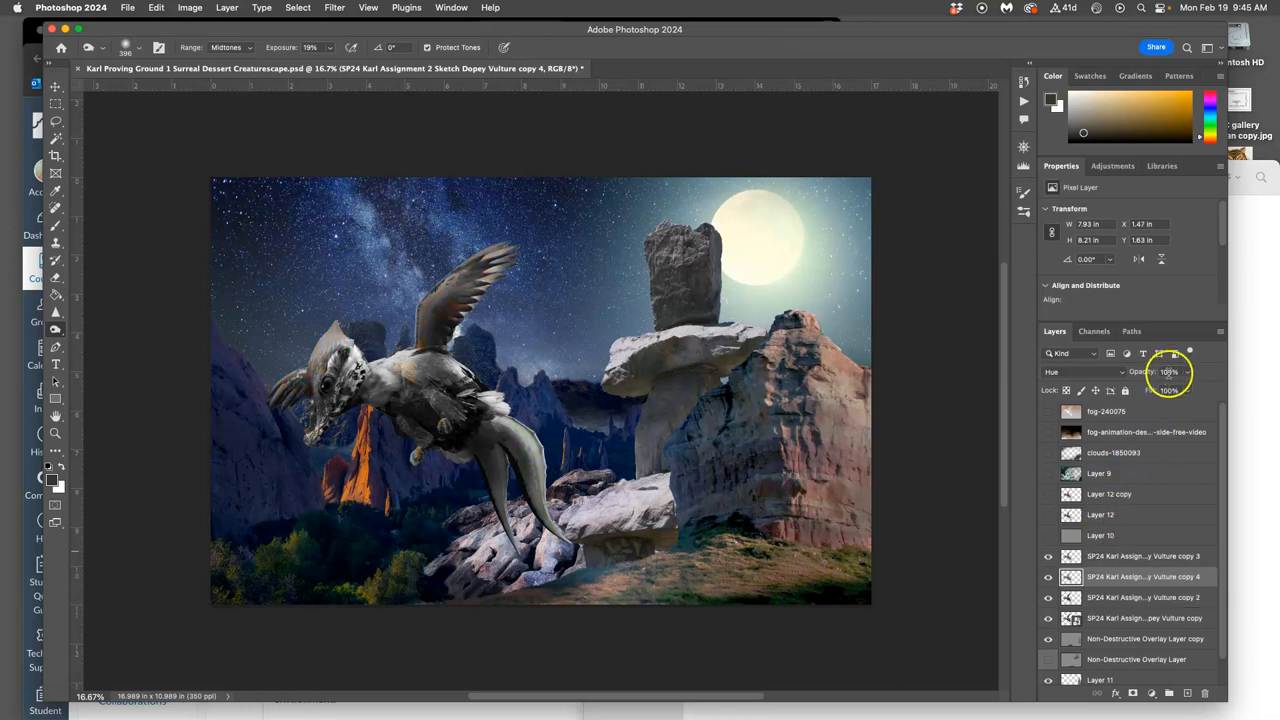
# Step: Lower the Hue layer's opacity to roughly 43% for a subtle green tail tint
pyautogui.moveTo(1170, 390); pyautogui.dragTo(1166, 390)
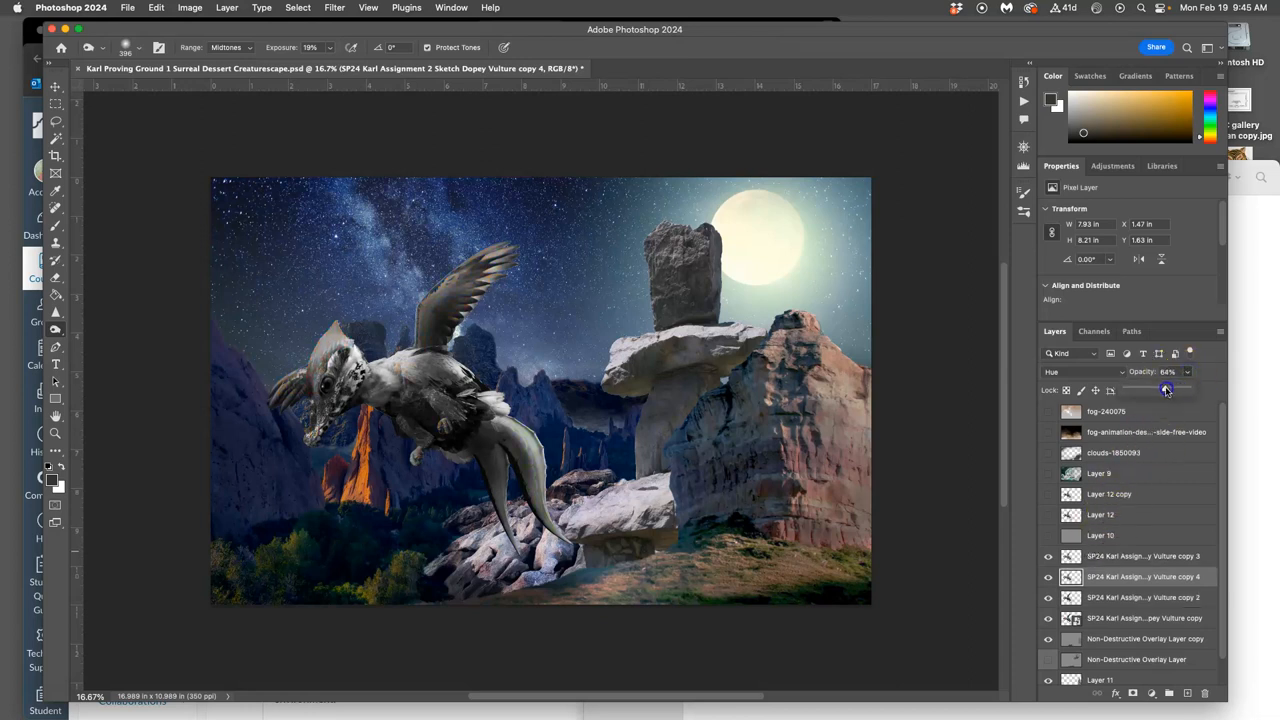
pyautogui.moveTo(1176, 390); pyautogui.dragTo(1164, 390)
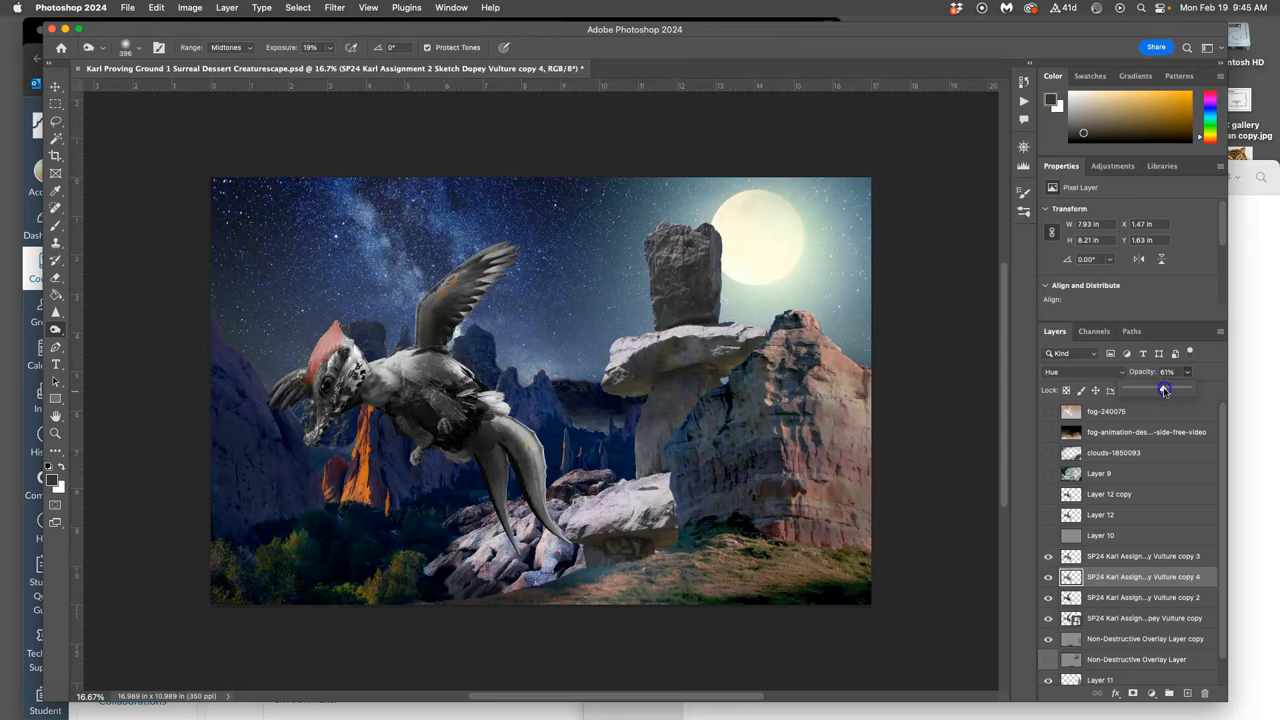
pyautogui.moveTo(1164, 388); pyautogui.dragTo(1148, 388)
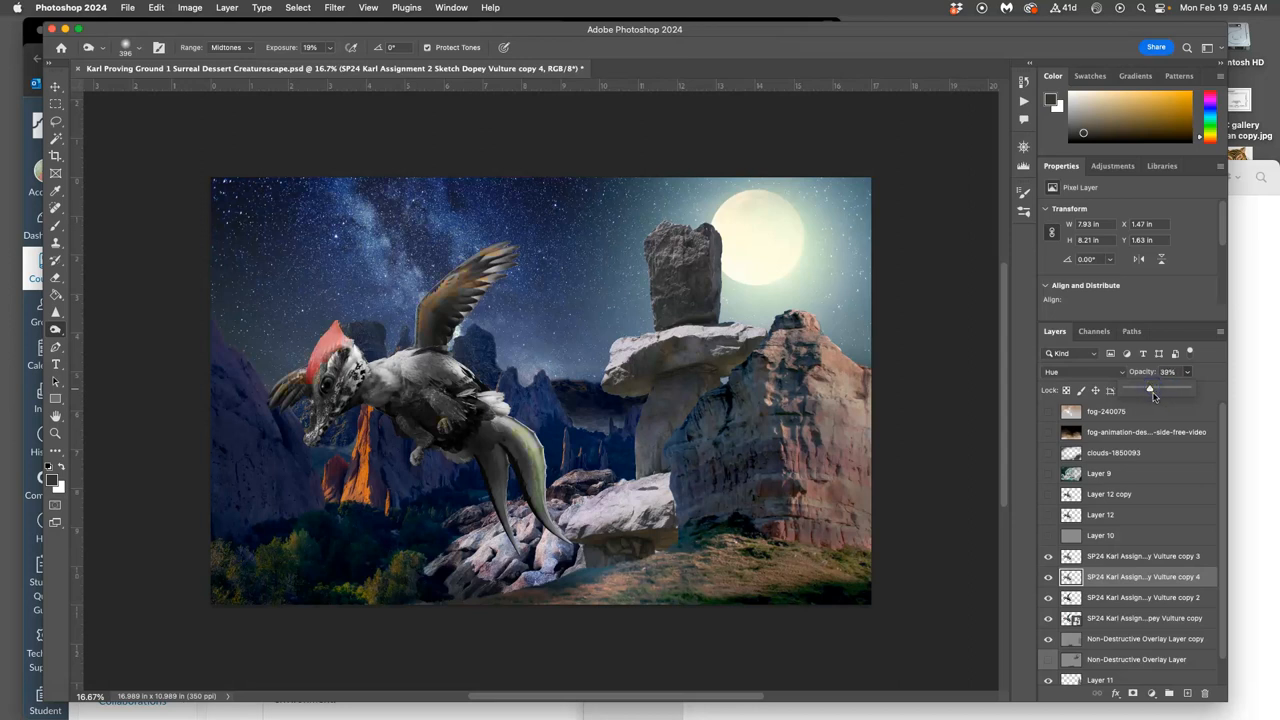
pyautogui.moveTo(1148, 388); pyautogui.dragTo(1158, 388)
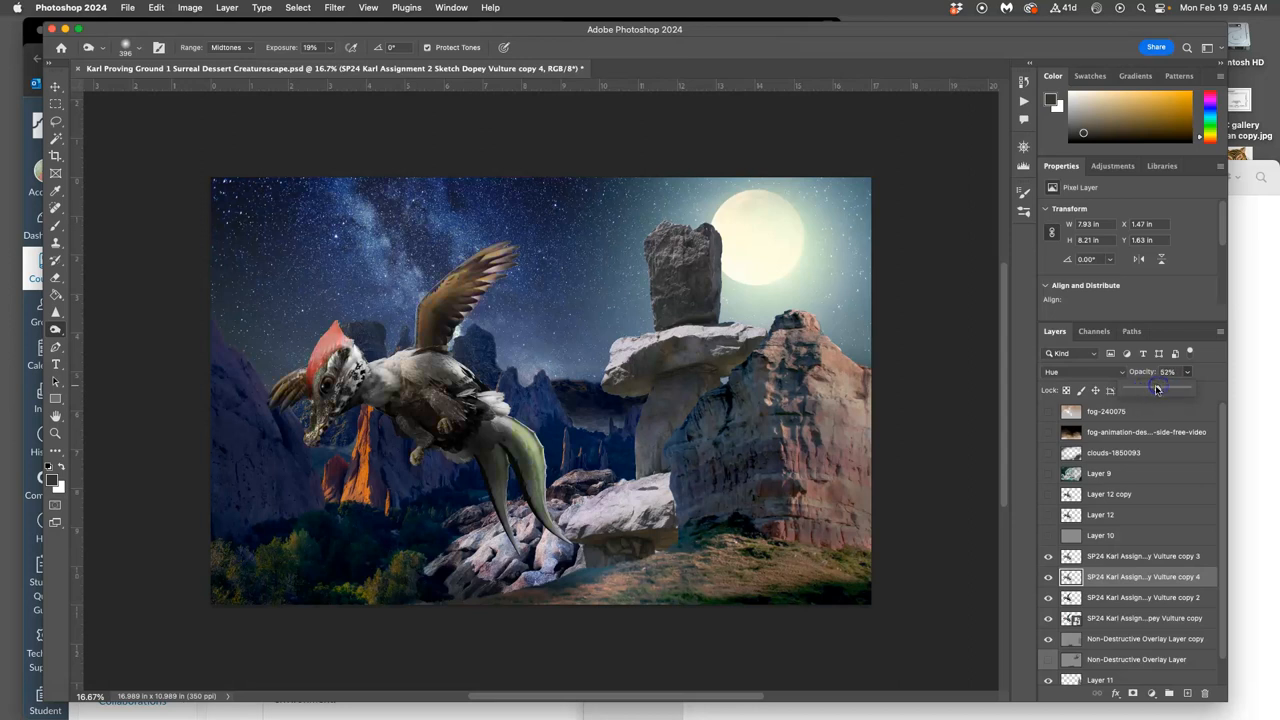
pyautogui.moveTo(1160, 388); pyautogui.dragTo(1140, 388)
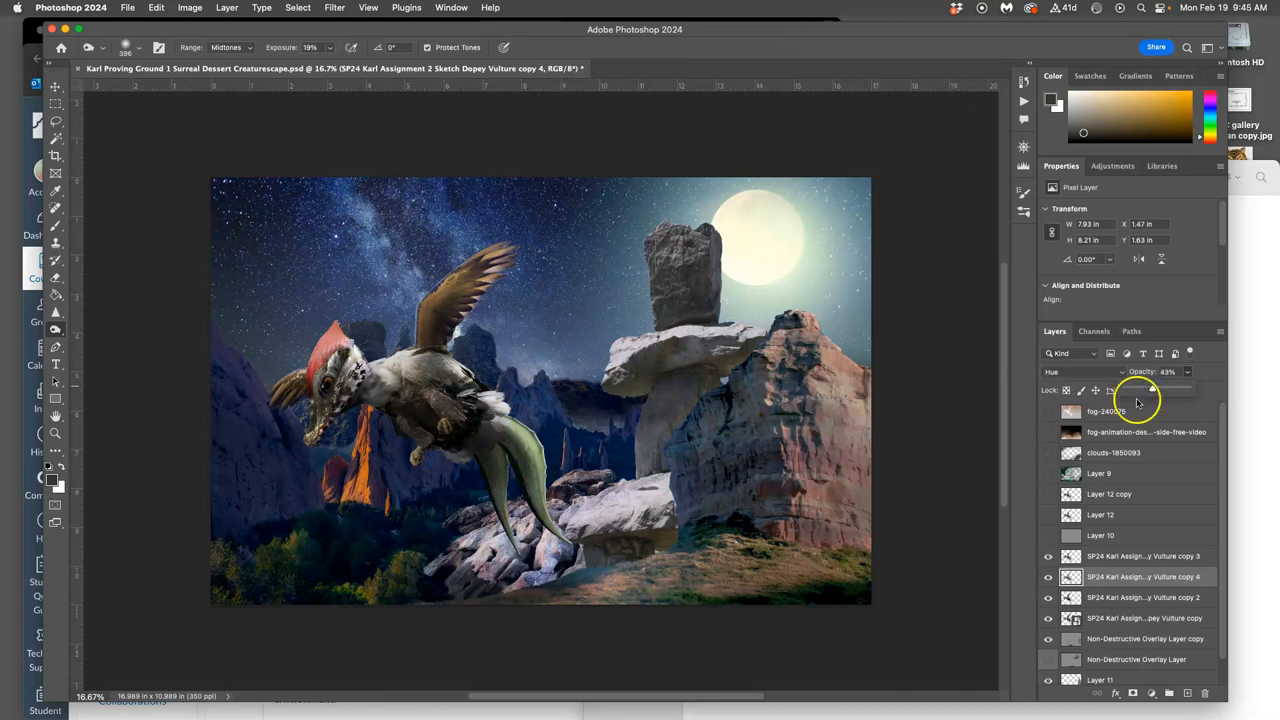
pyautogui.moveTo(516, 440)
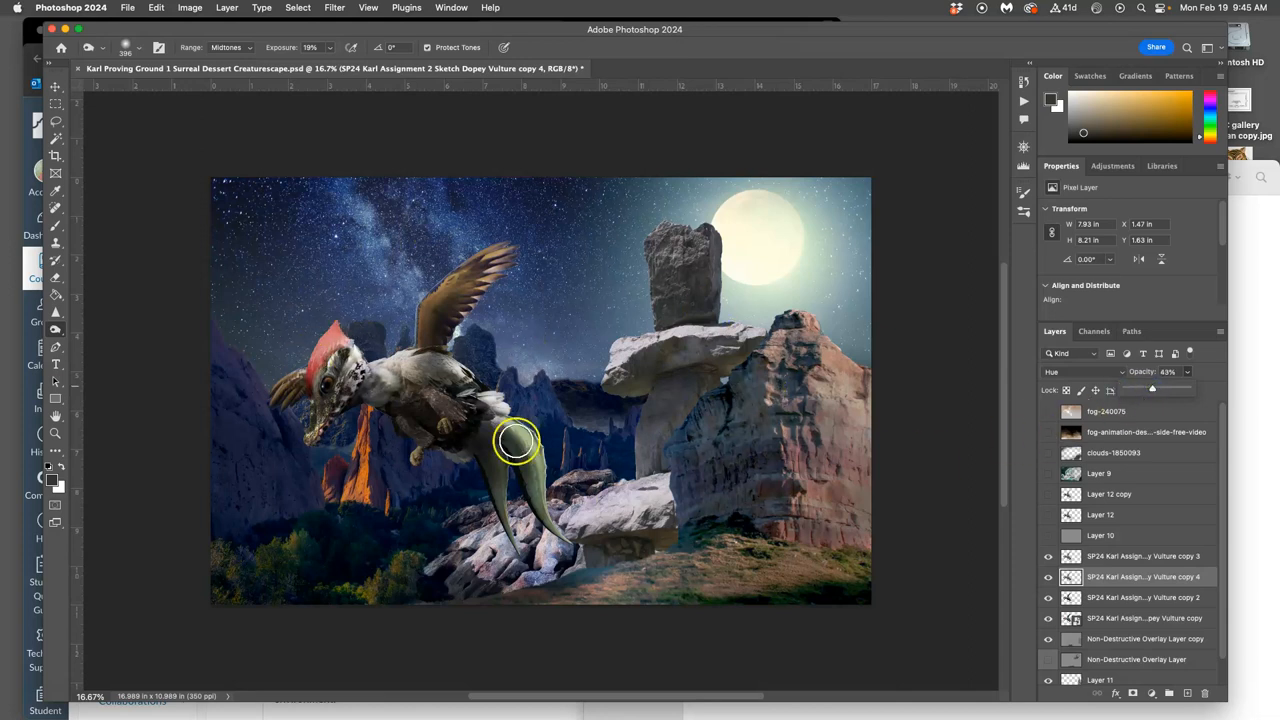
pyautogui.click(1048, 576)
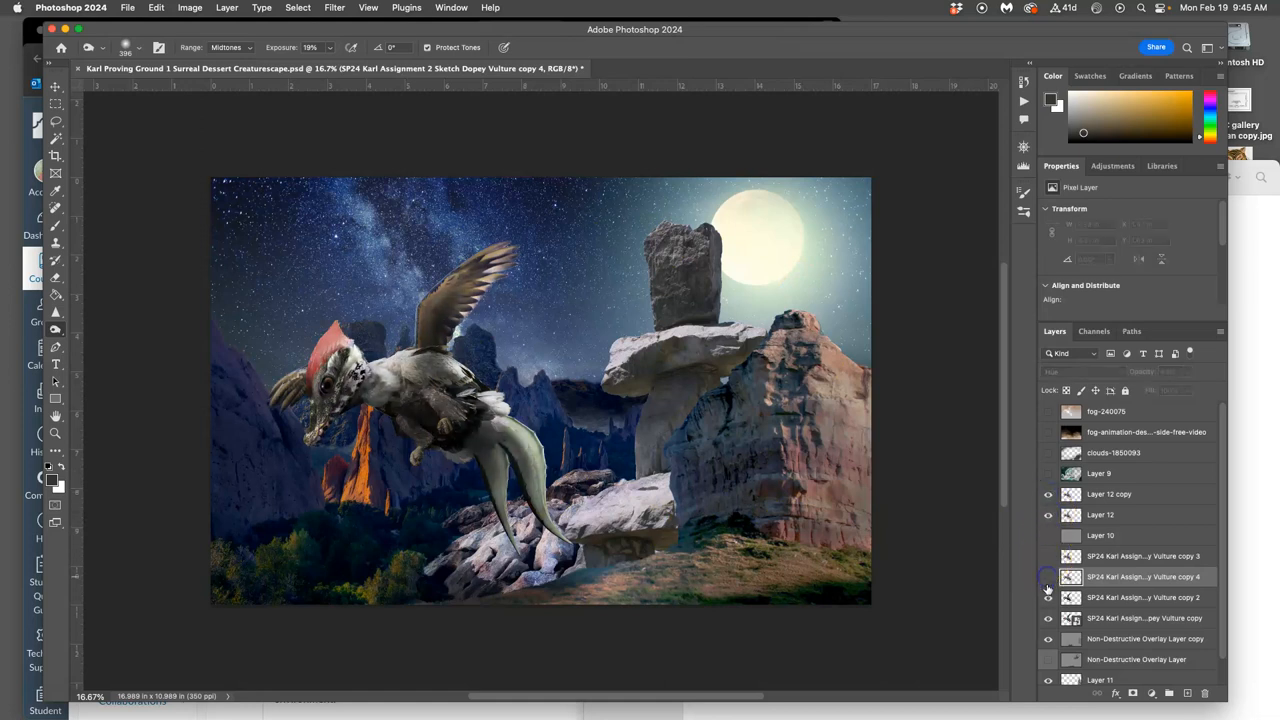
pyautogui.click(1048, 596)
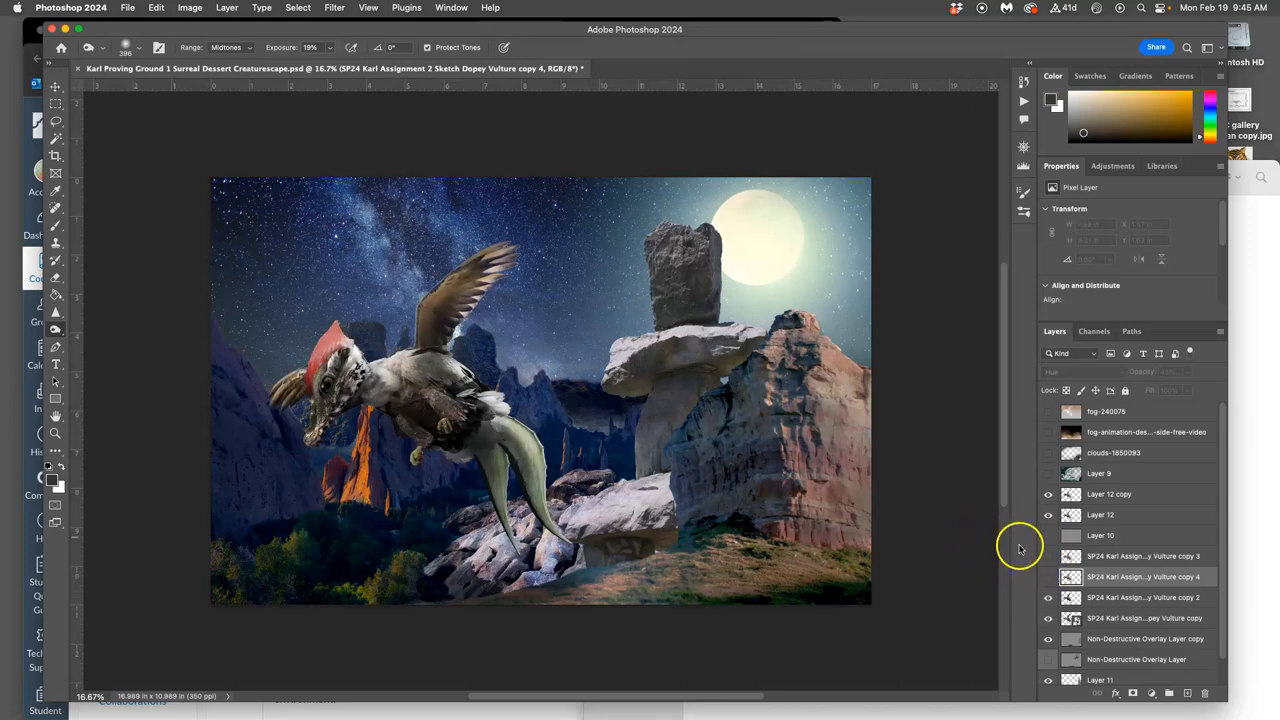
pyautogui.click(1144, 576)
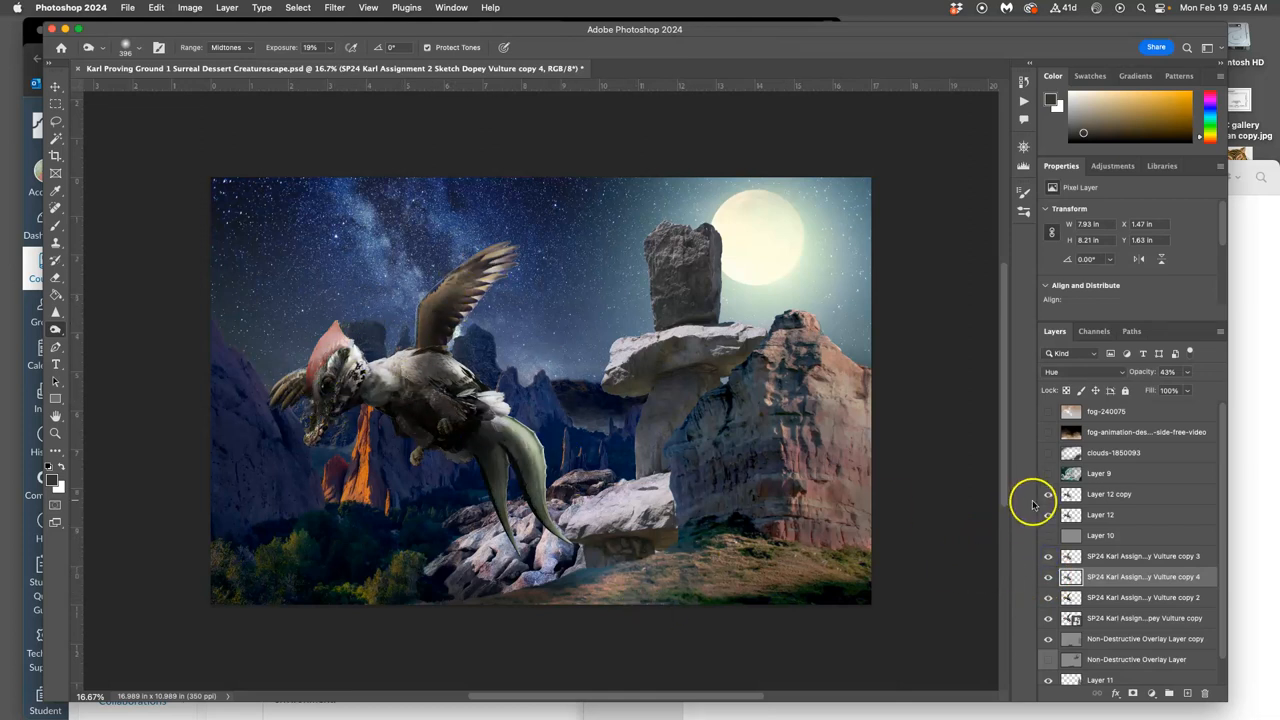
pyautogui.click(1048, 494)
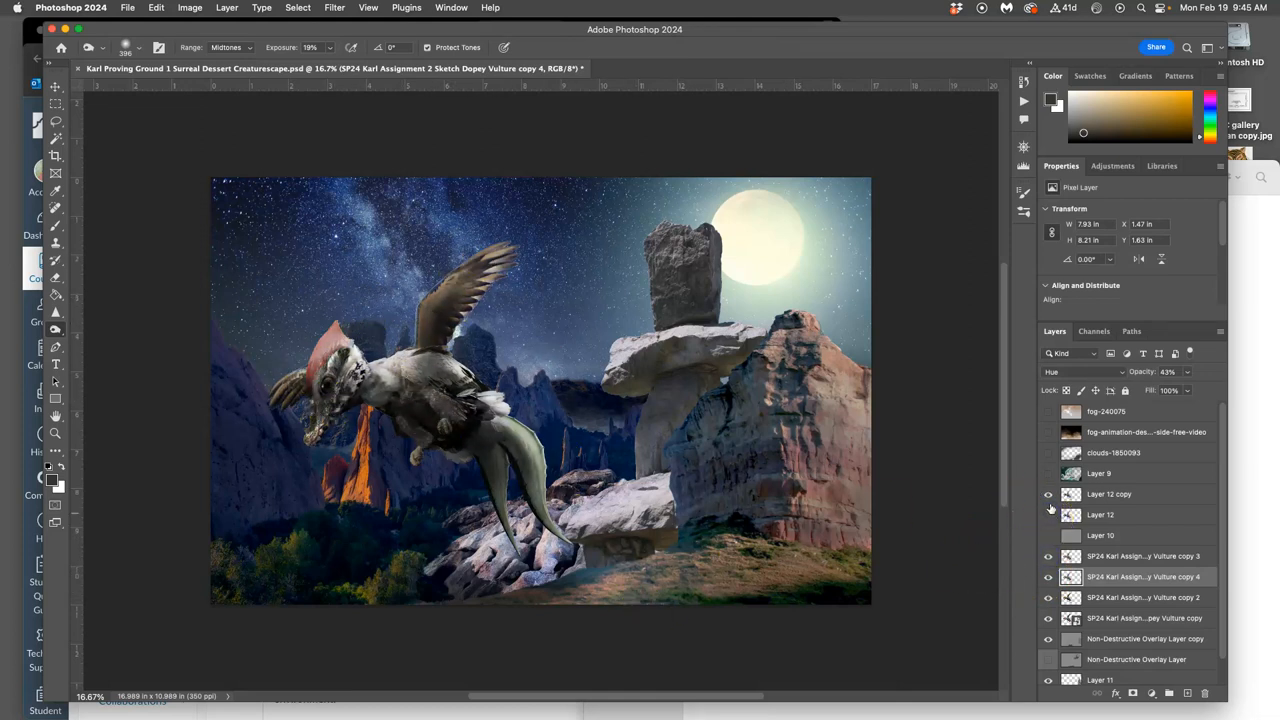
pyautogui.click(1048, 494)
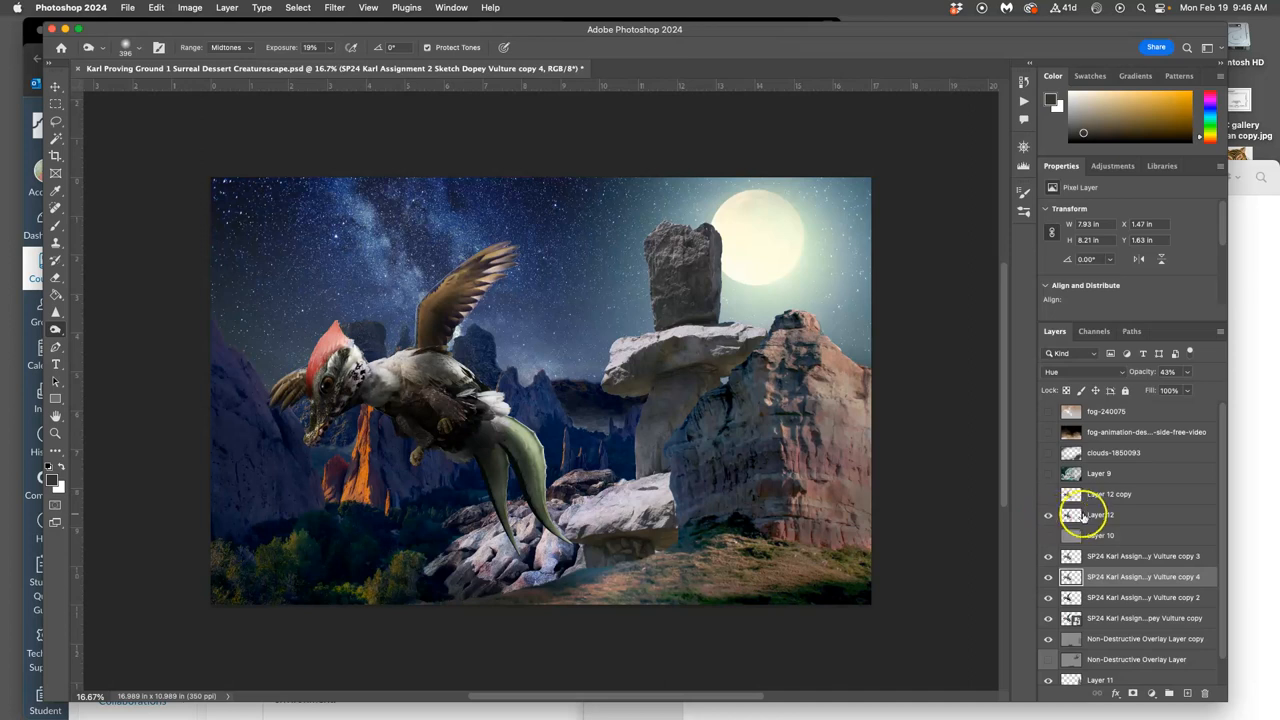
pyautogui.click(1100, 514)
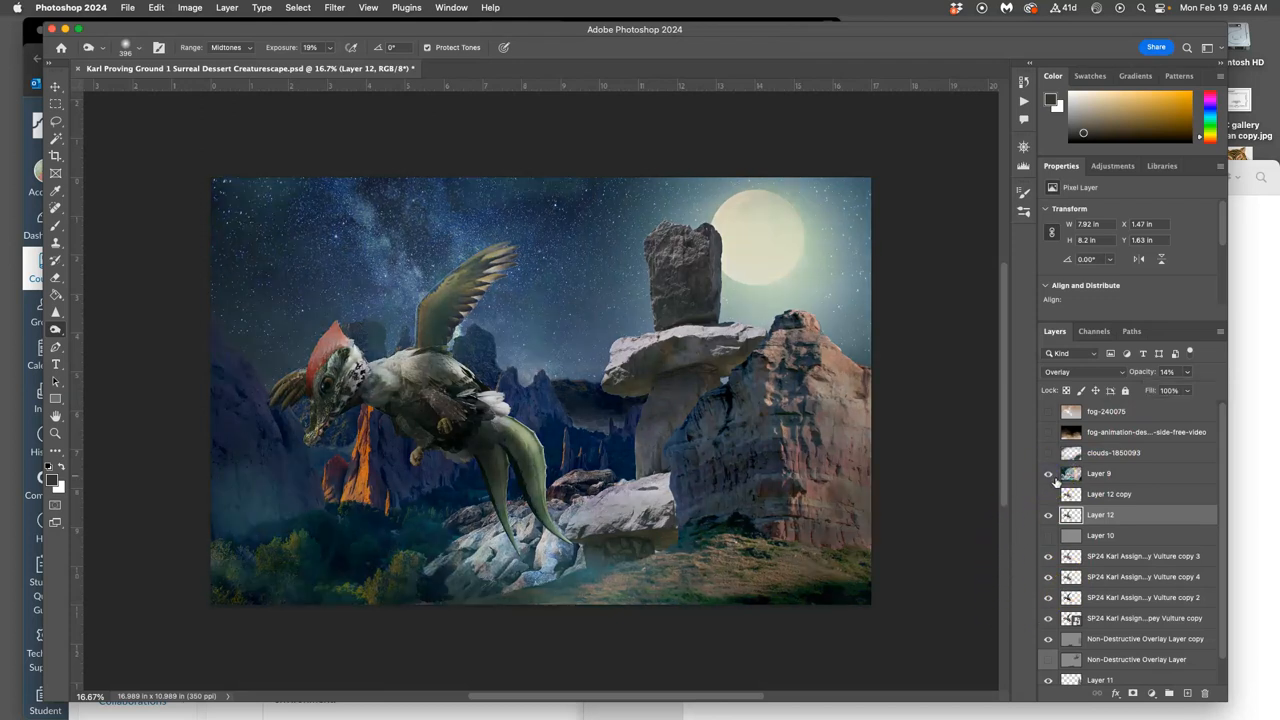
# Step: Toggle the cloud and fog texture layers to compare, leaving the misty haze hidden
pyautogui.click(1048, 452)
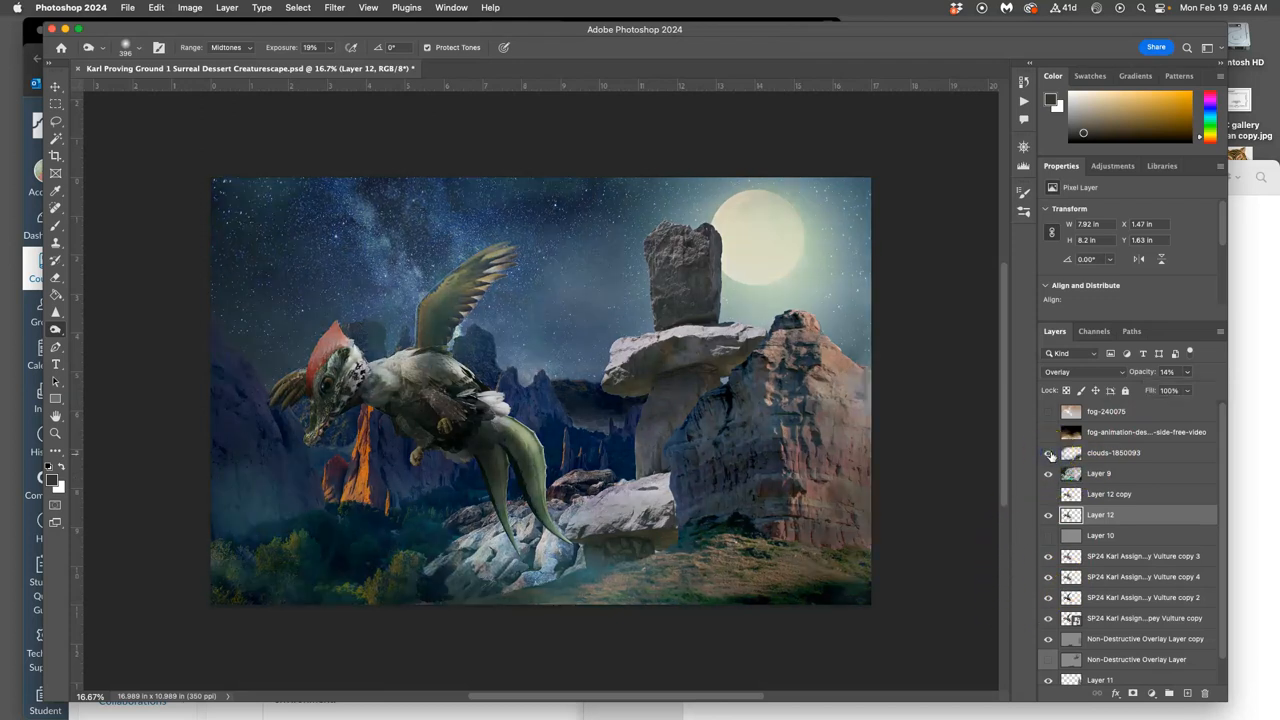
pyautogui.click(1048, 452)
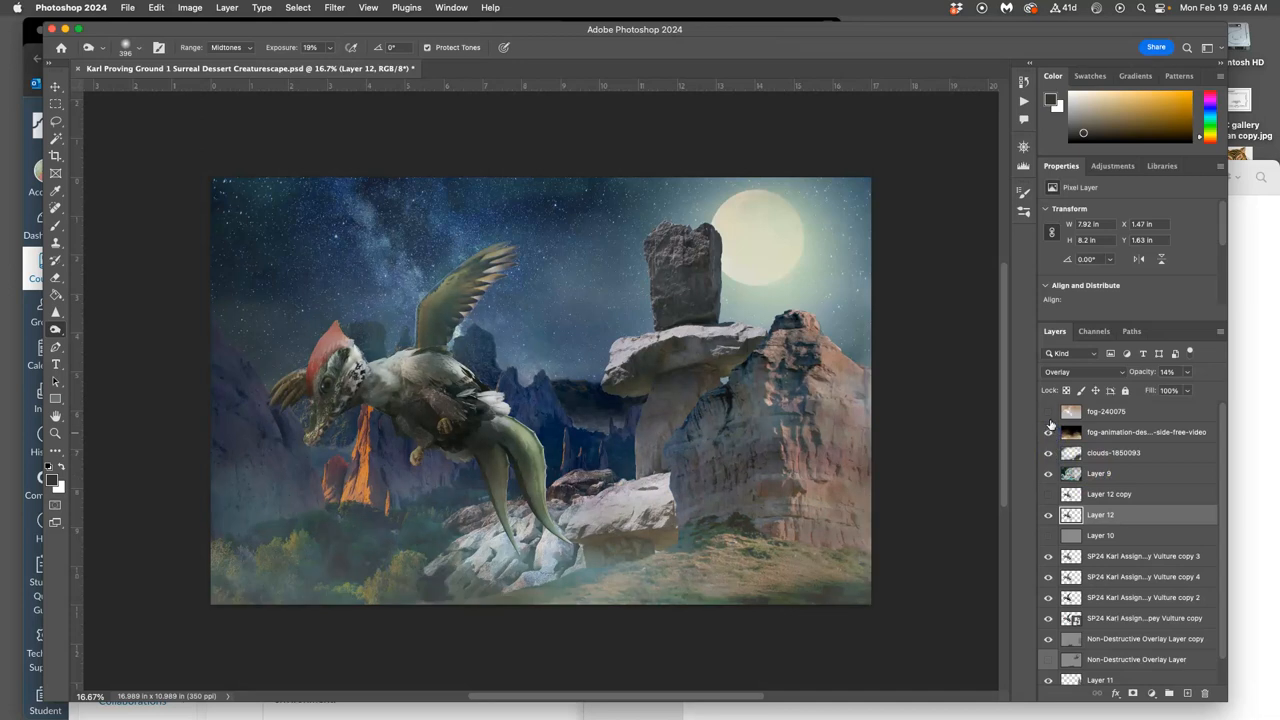
pyautogui.click(1048, 412)
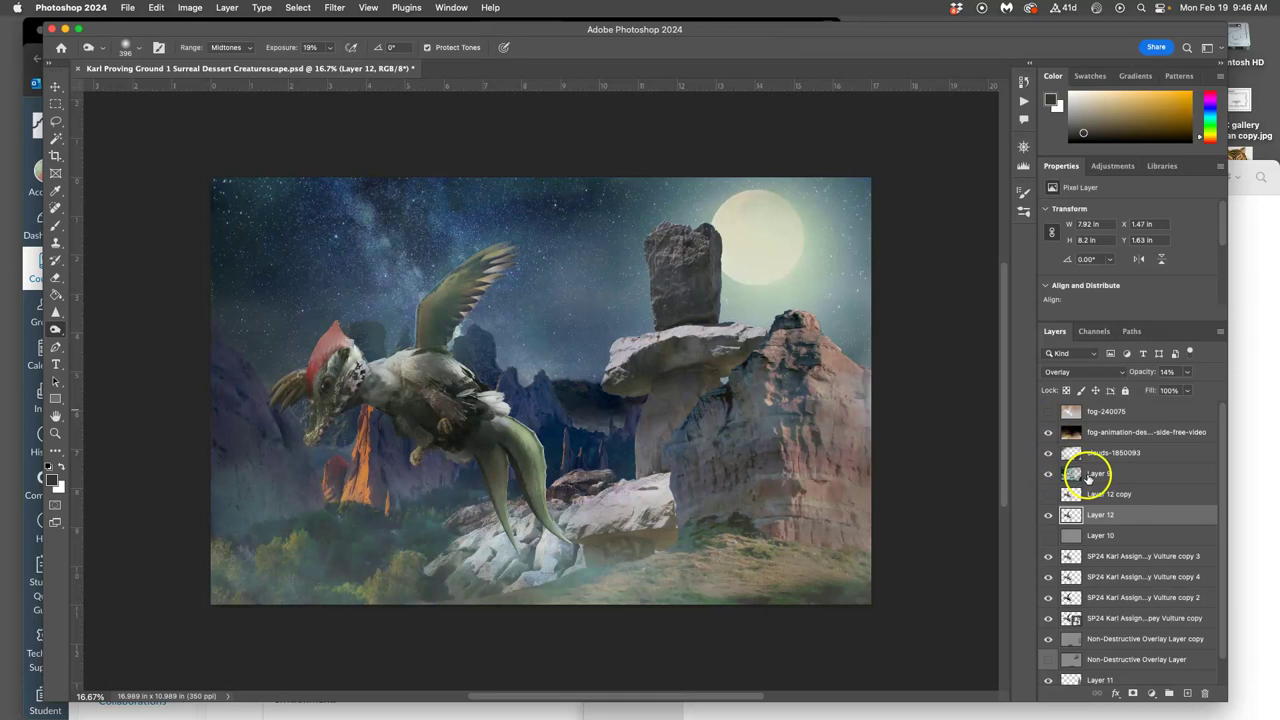
pyautogui.click(1048, 472)
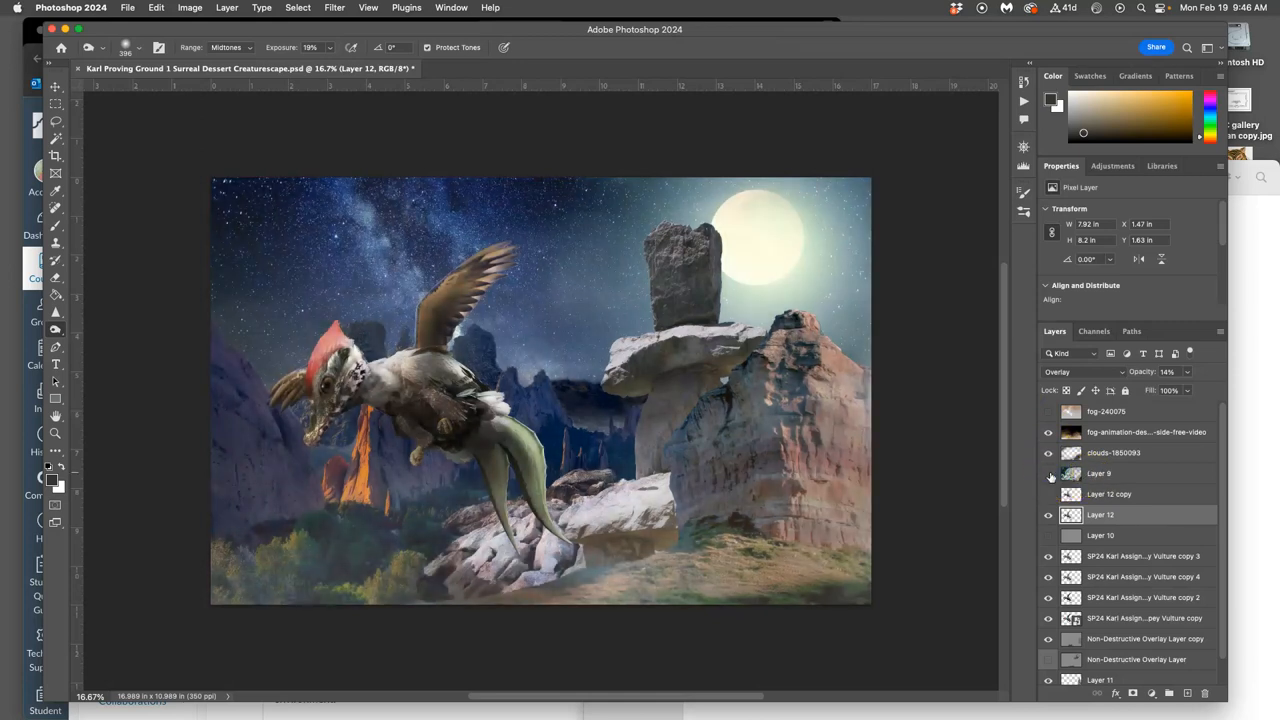
pyautogui.click(1048, 472)
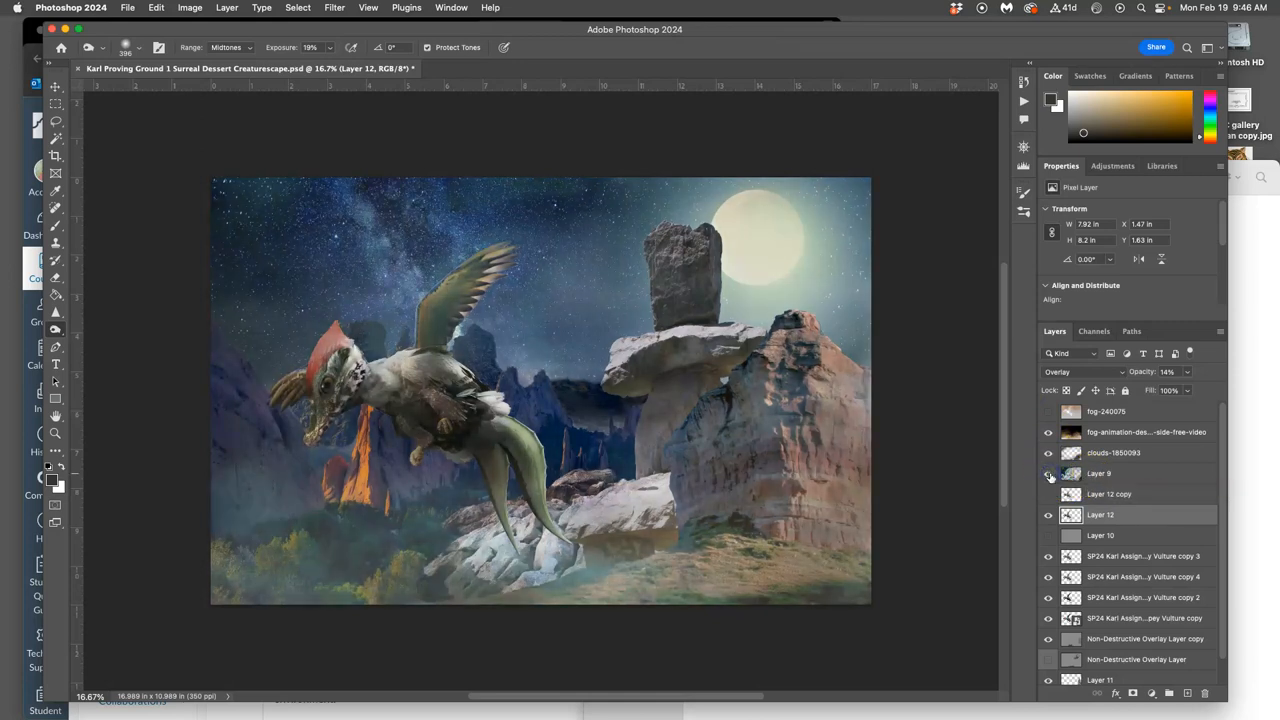
pyautogui.click(1048, 472)
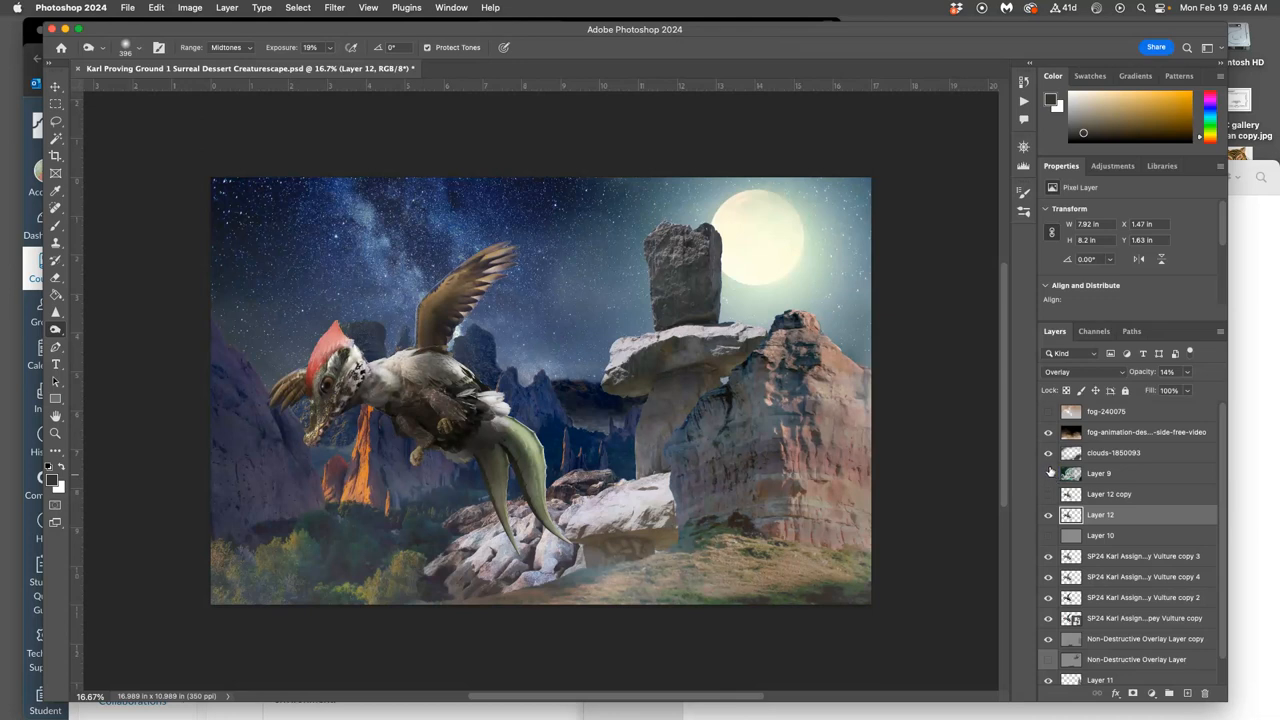
pyautogui.click(1048, 472)
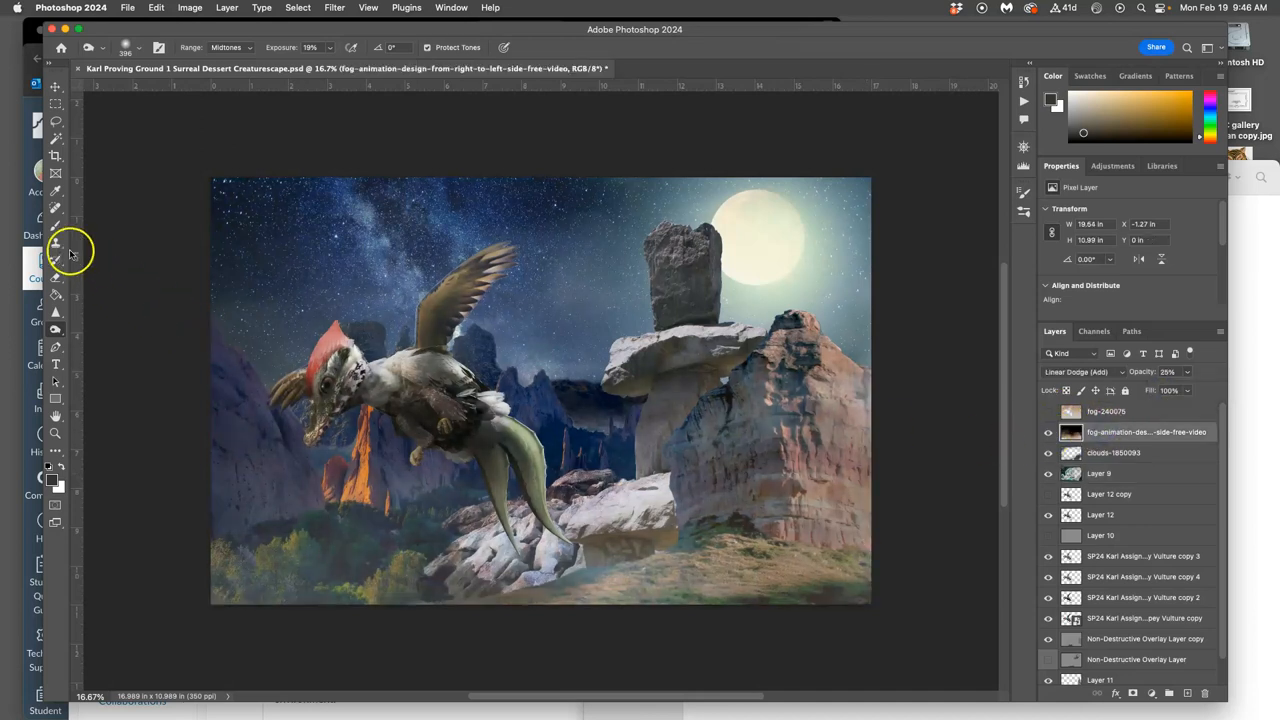
# Step: Erase fog from the lower-left foreground grass with a large soft round eraser
pyautogui.click(56, 250)
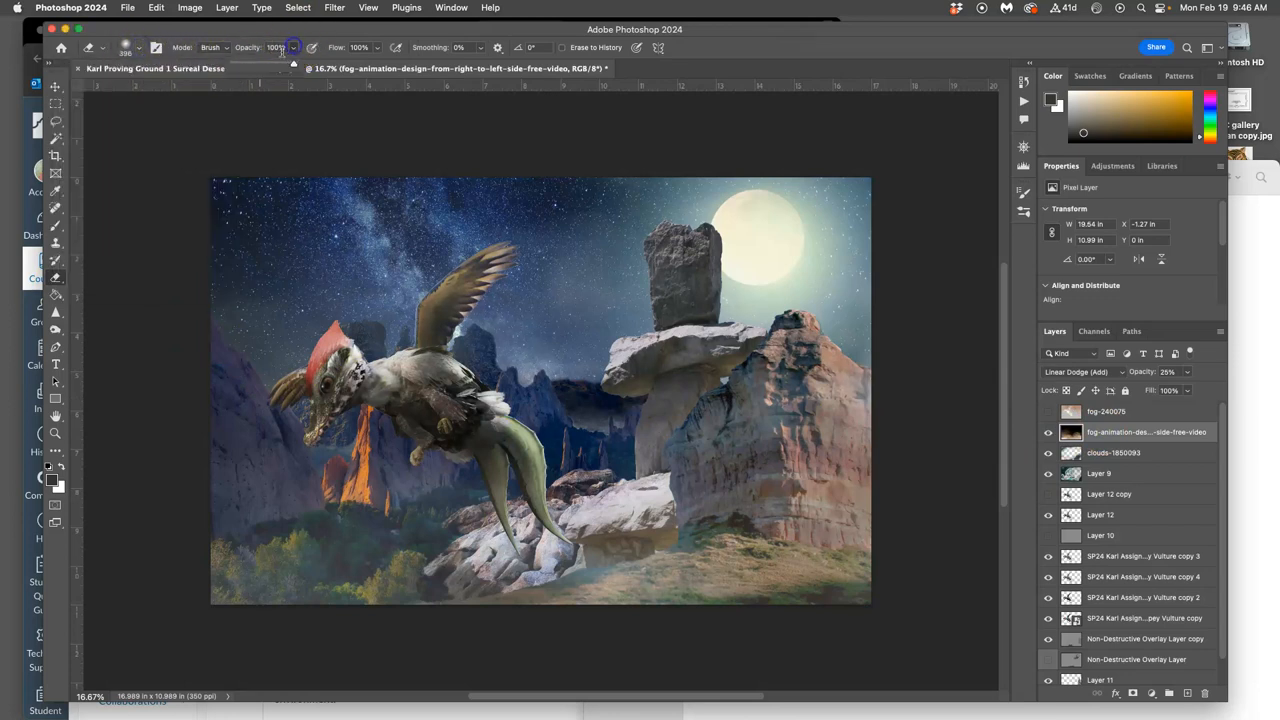
pyautogui.click(140, 48)
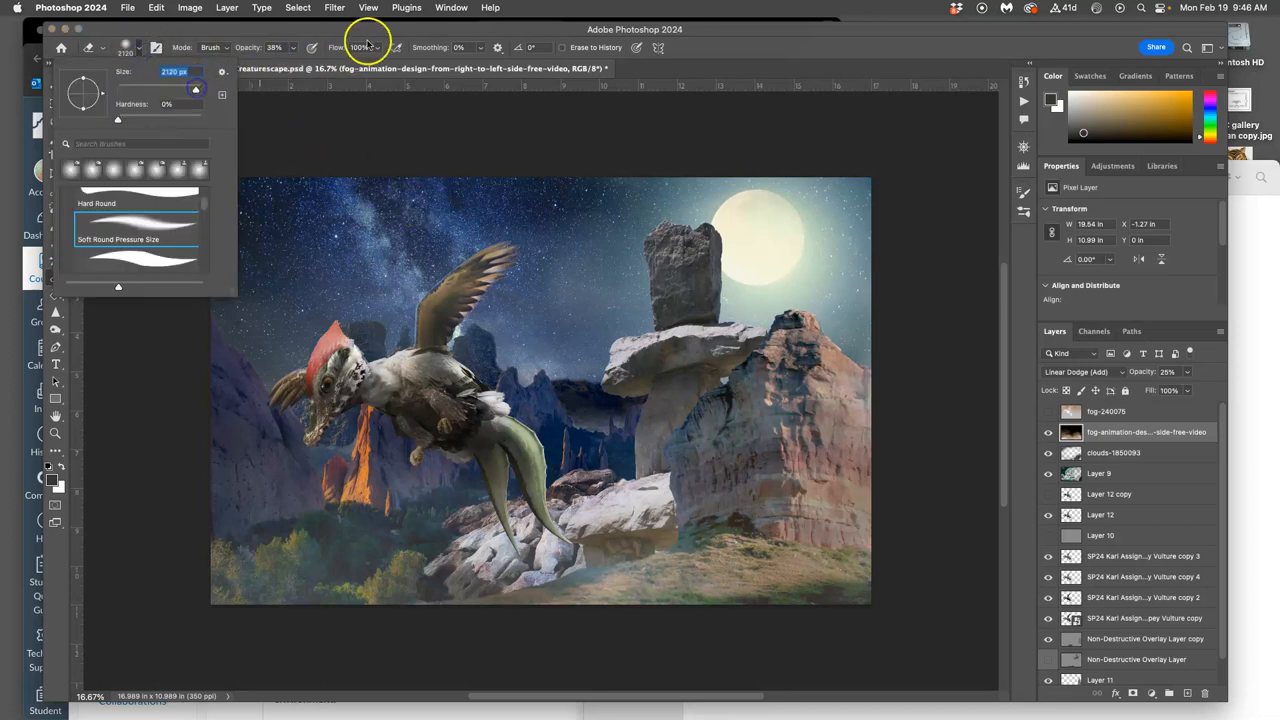
pyautogui.moveTo(760, 204)
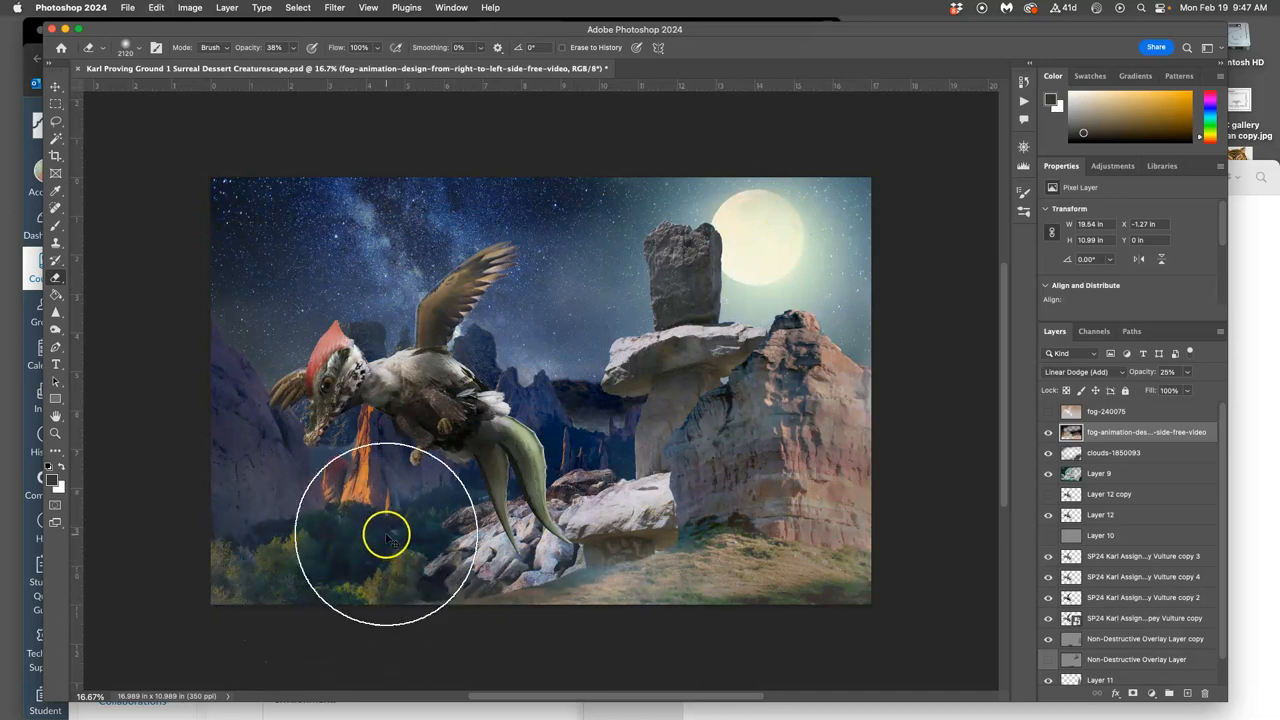
pyautogui.moveTo(388, 536); pyautogui.dragTo(300, 536)
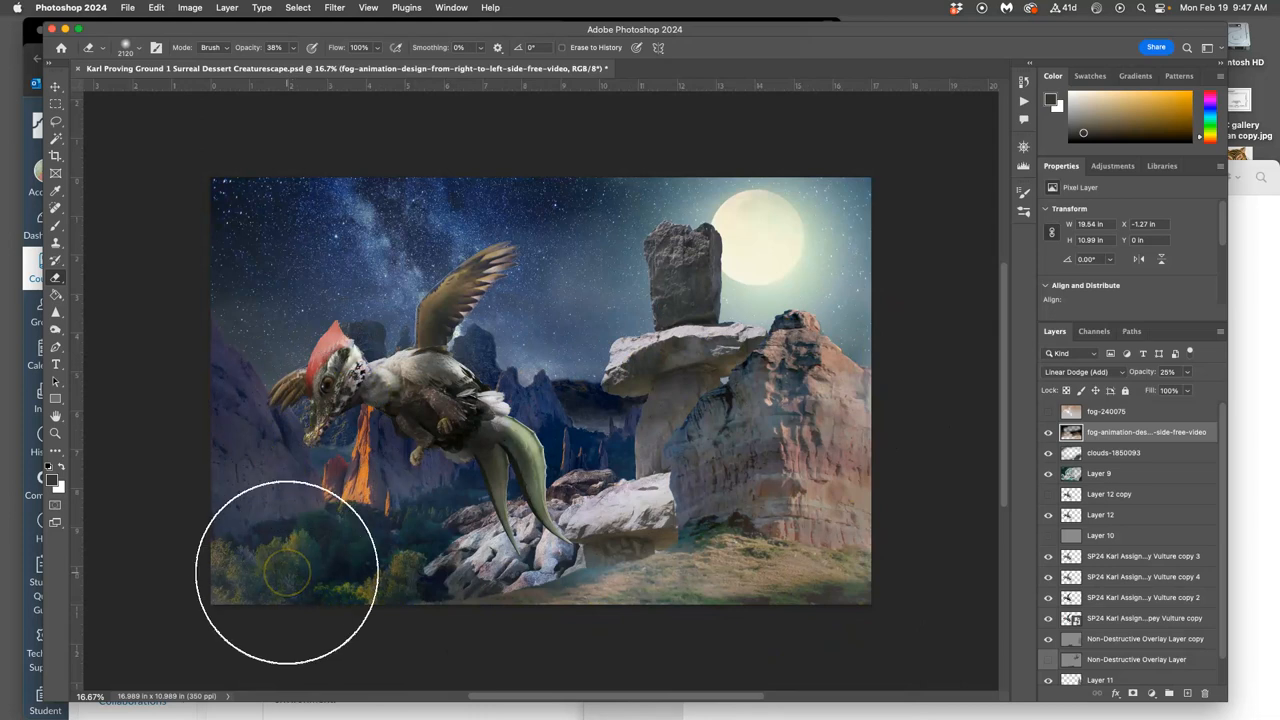
pyautogui.moveTo(764, 500)
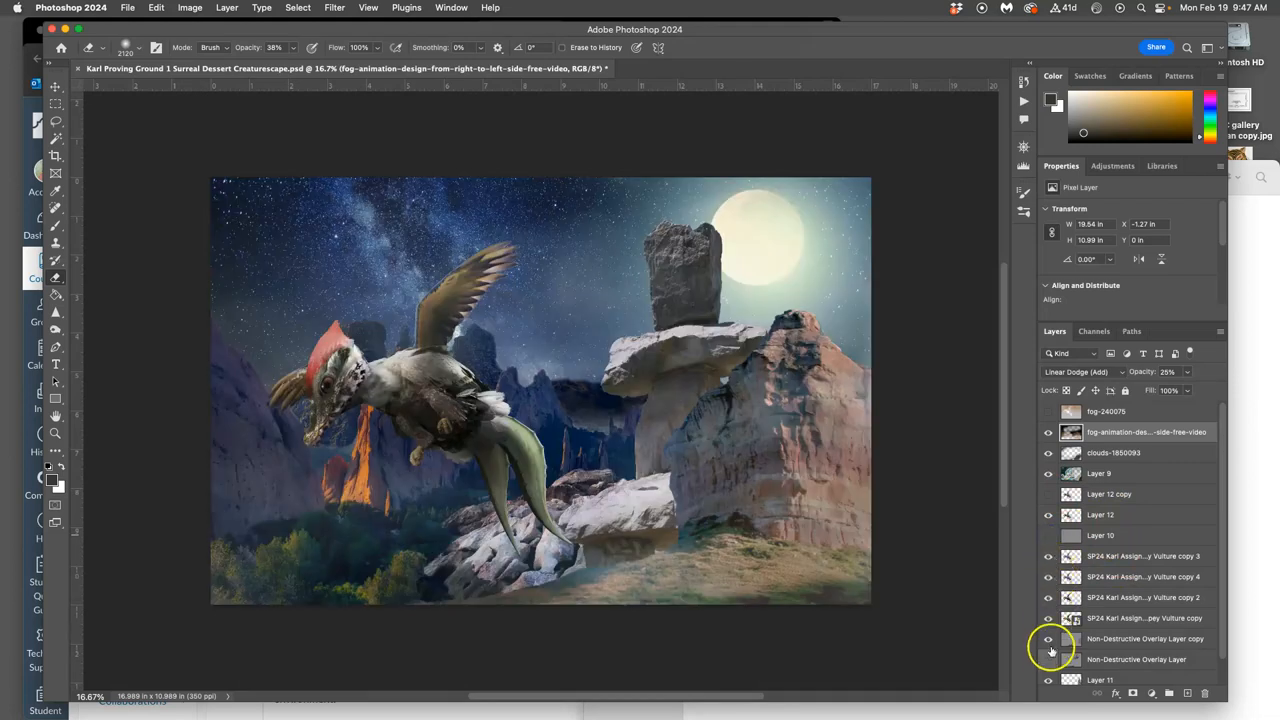
pyautogui.moveTo(884, 472)
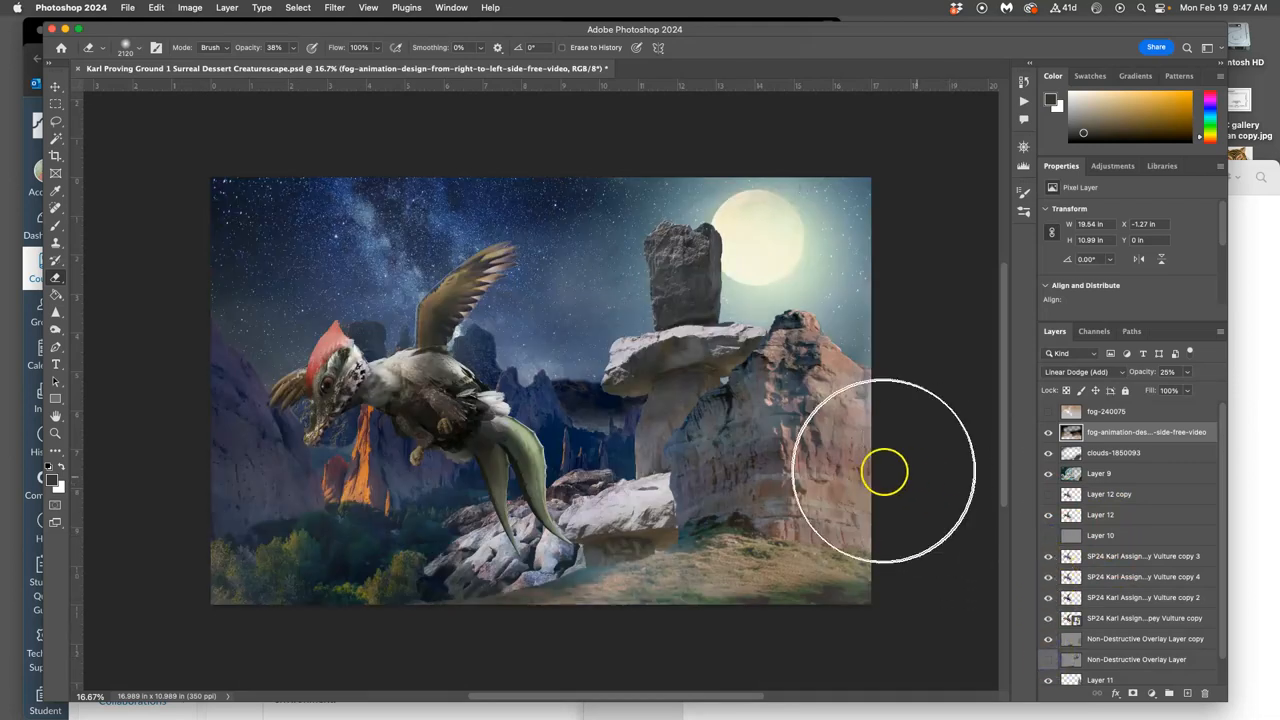
pyautogui.moveTo(284, 104)
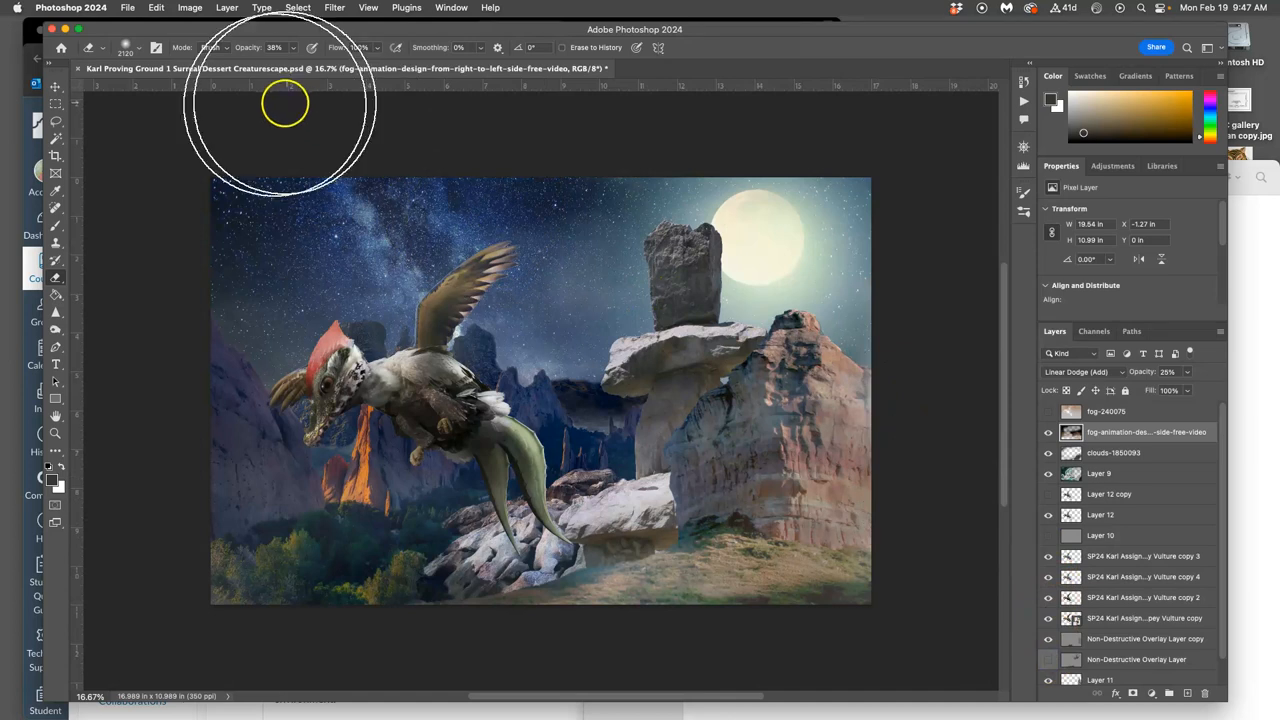
# Step: Save a copy of the composite as a JPEG at Quality 12 (Maximum)
pyautogui.click(128, 8)
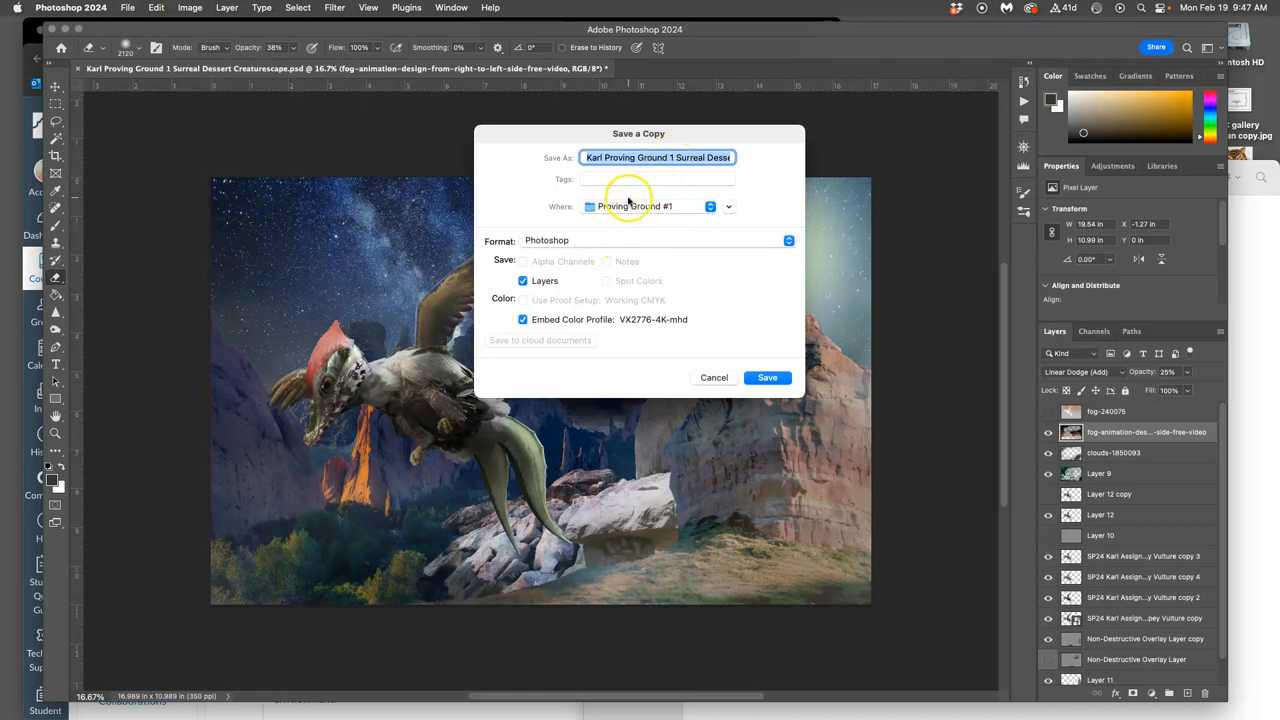
pyautogui.click(658, 240)
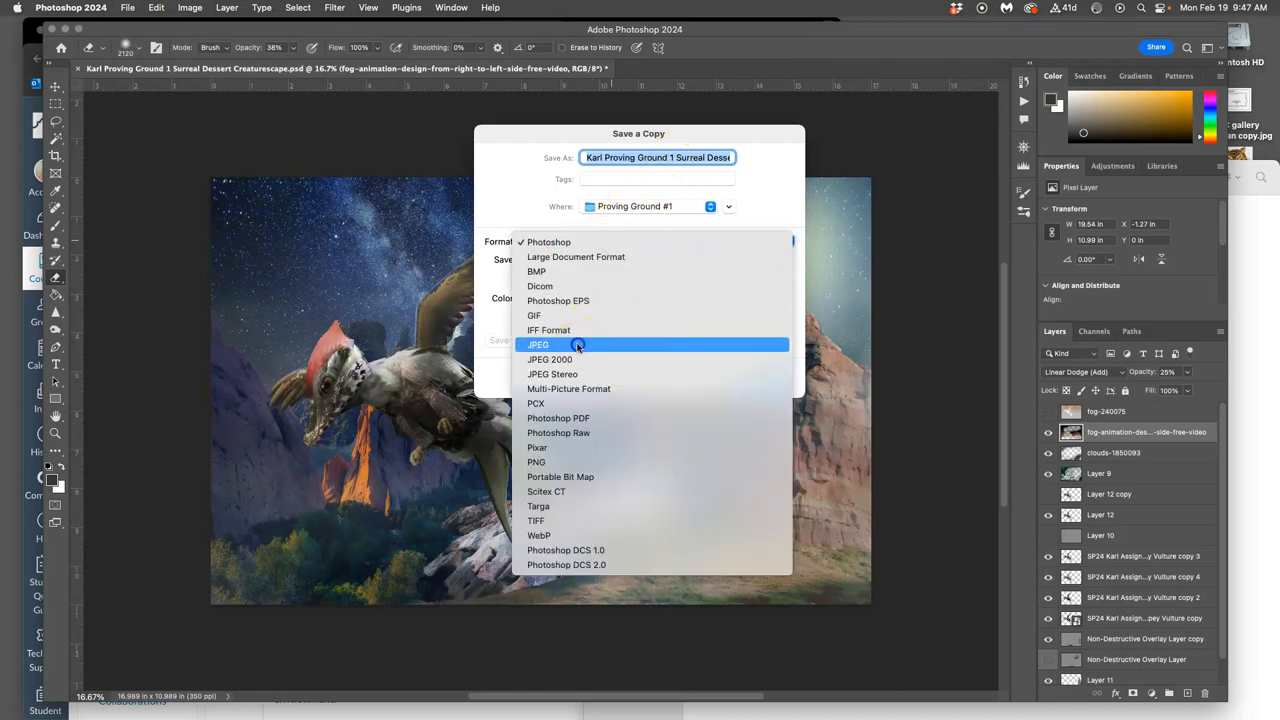
pyautogui.click(538, 344)
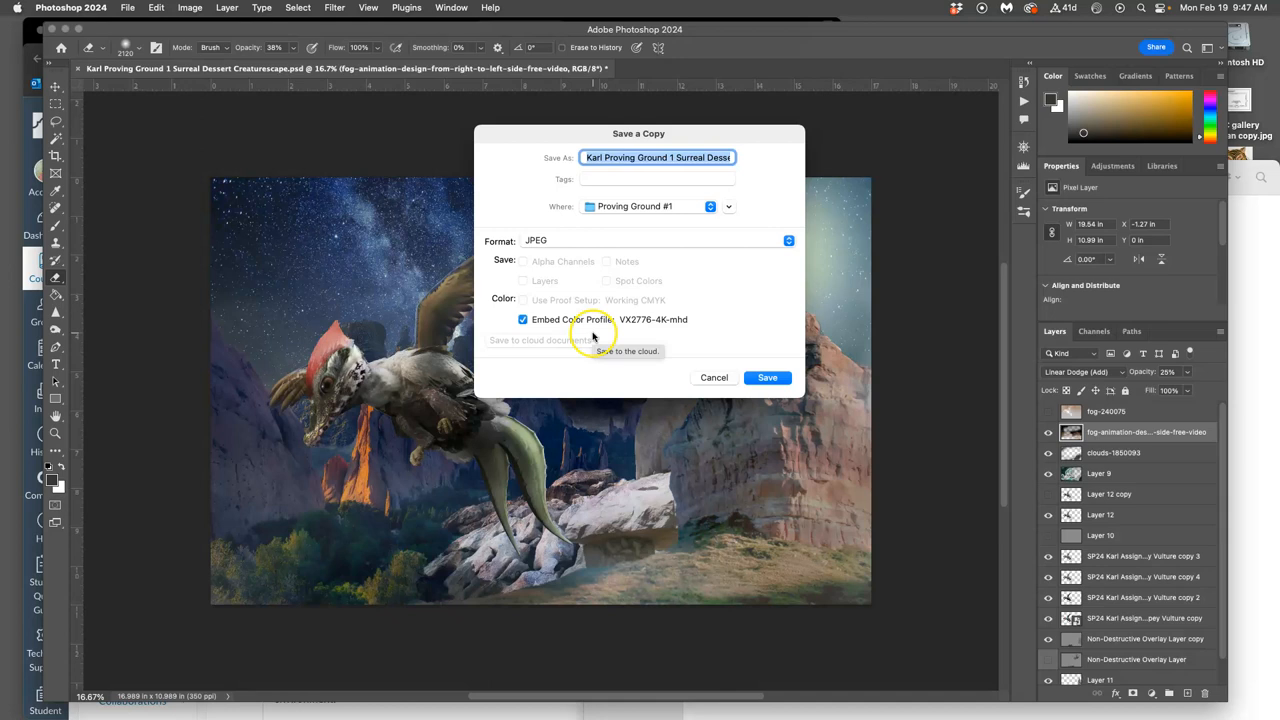
pyautogui.click(768, 376)
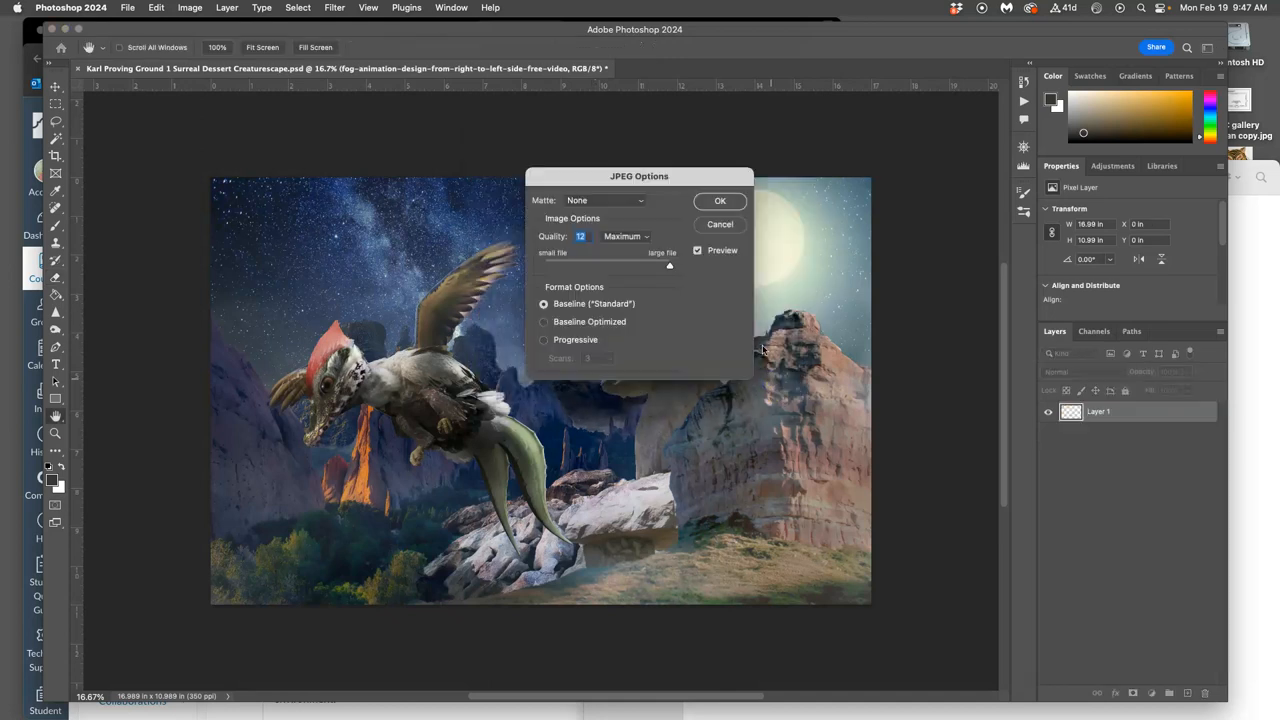
pyautogui.click(720, 200)
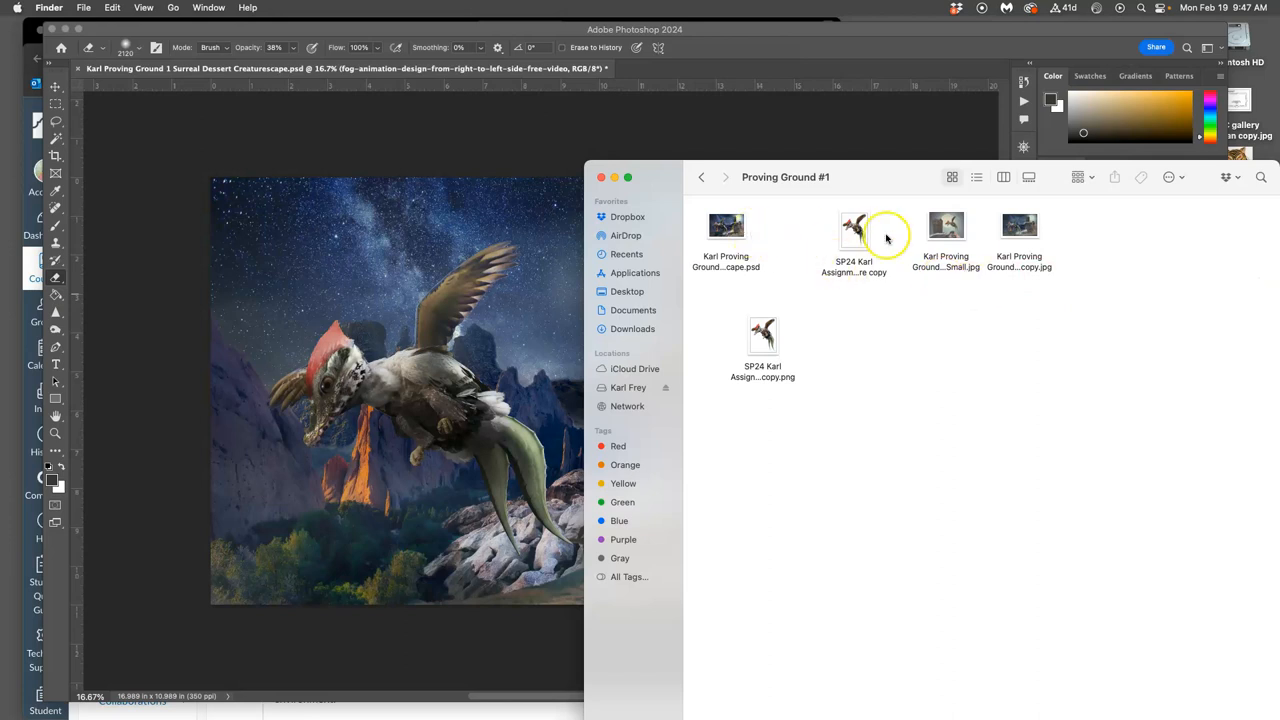
# Step: View both JPEG copies of the desert composite side by side in Preview
pyautogui.doubleClick(1020, 224)
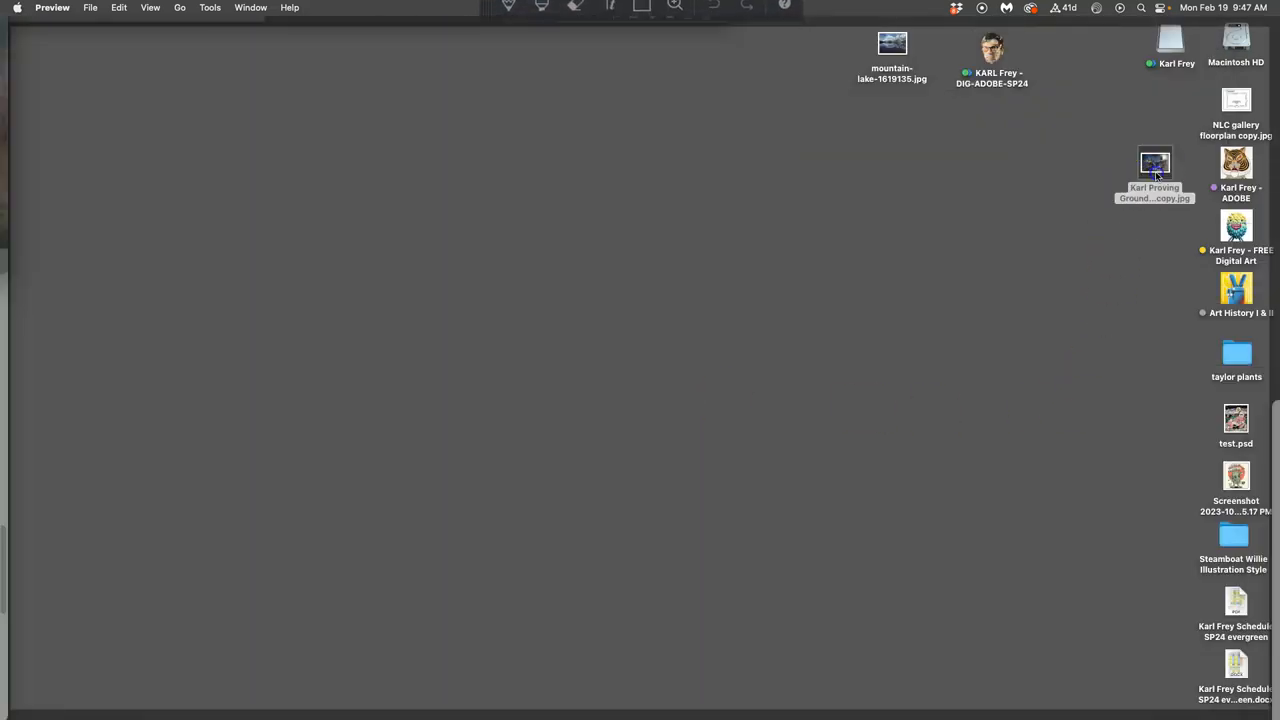
pyautogui.doubleClick(1154, 164)
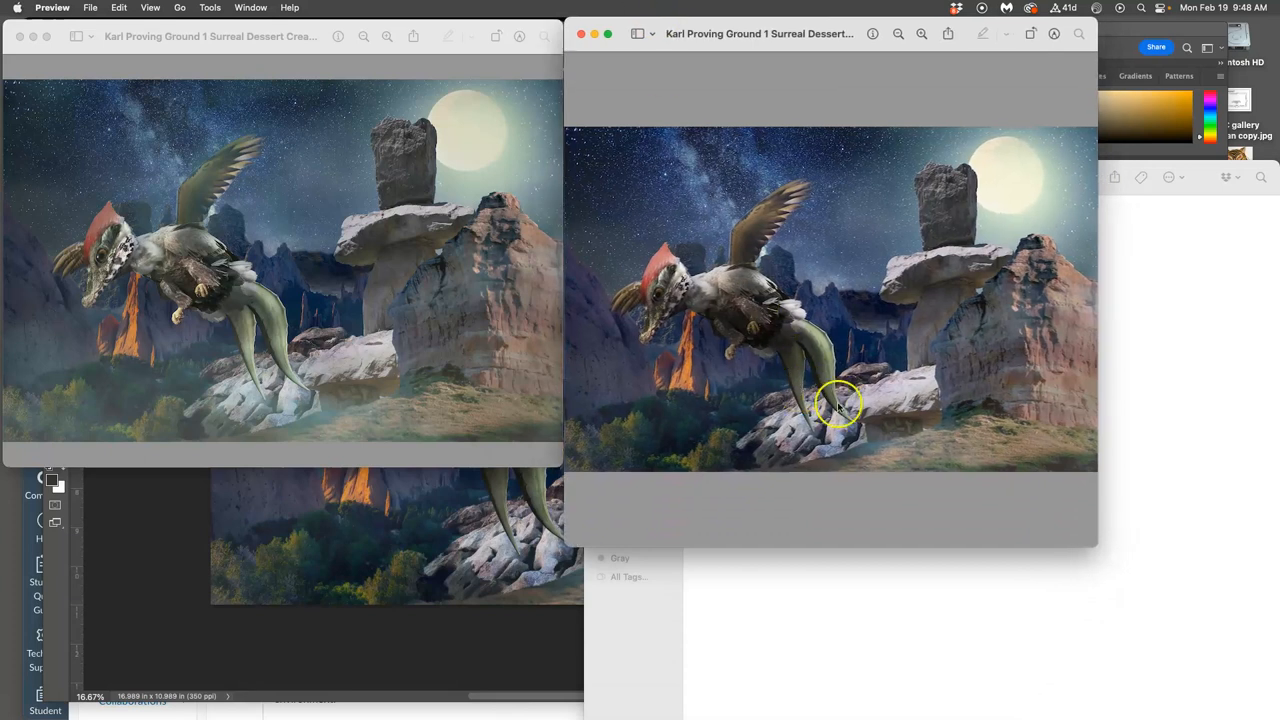
pyautogui.moveTo(956, 224)
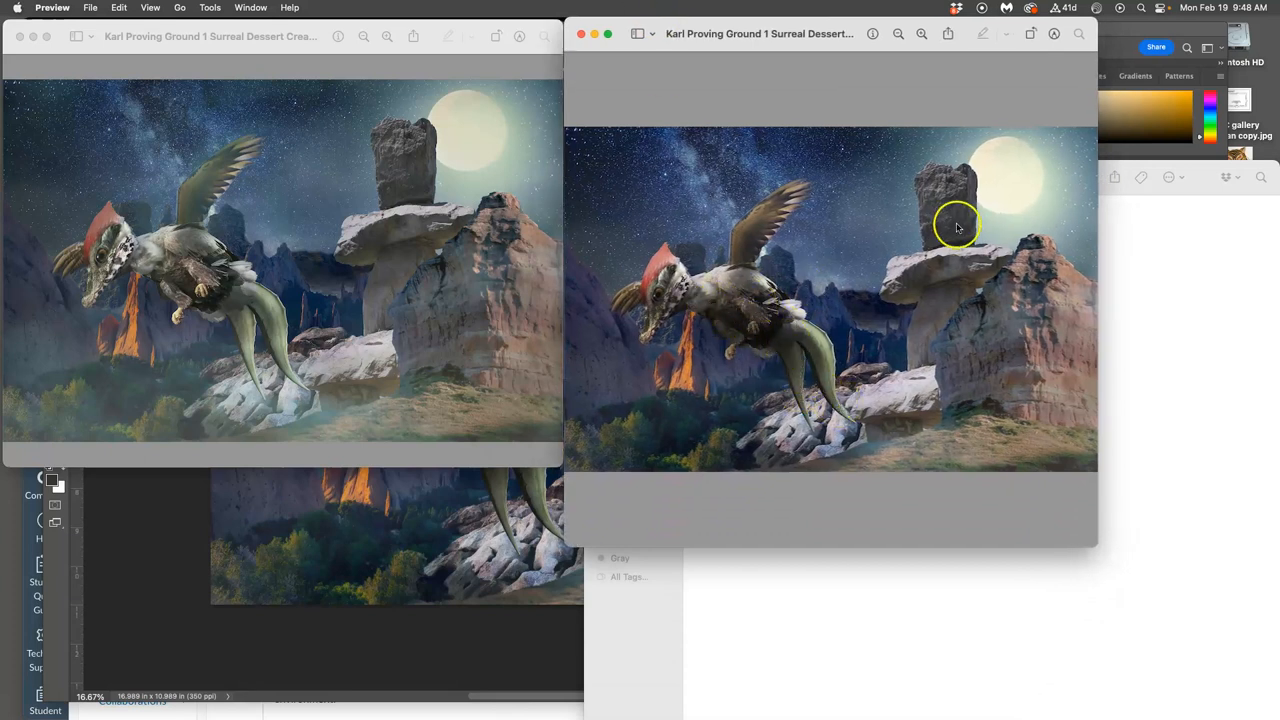
pyautogui.moveTo(892, 412)
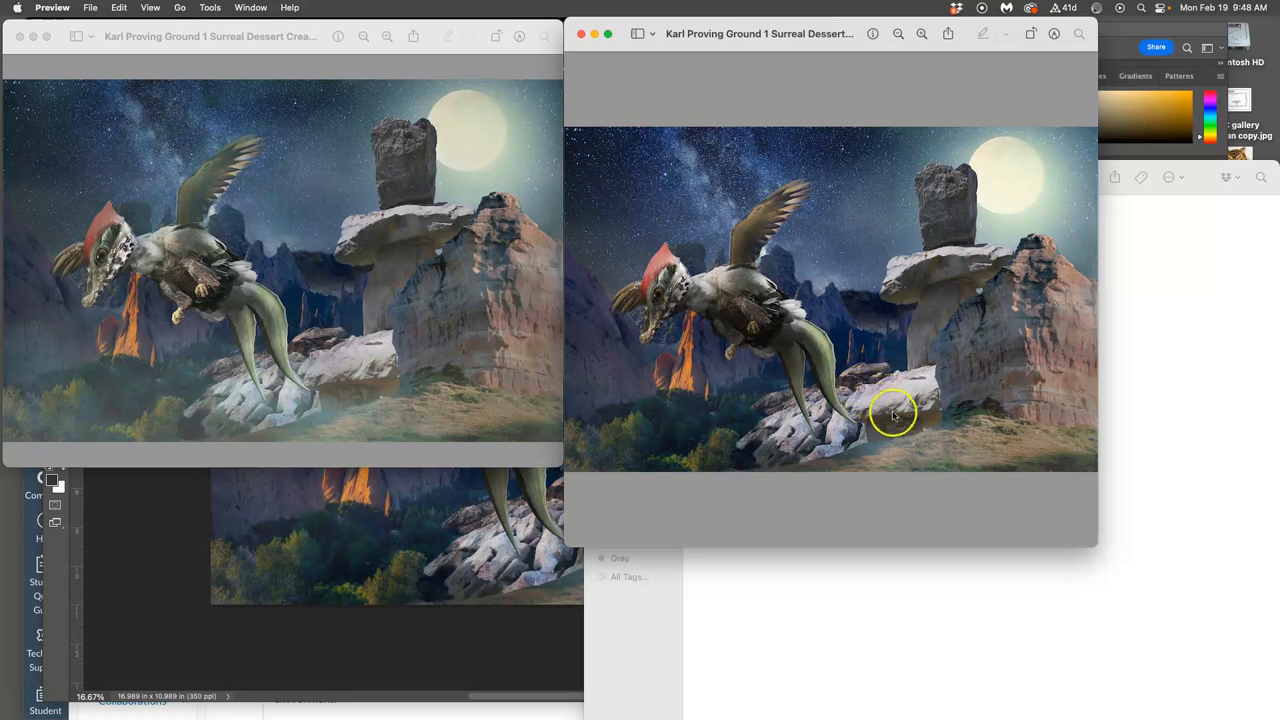
pyautogui.moveTo(882, 312)
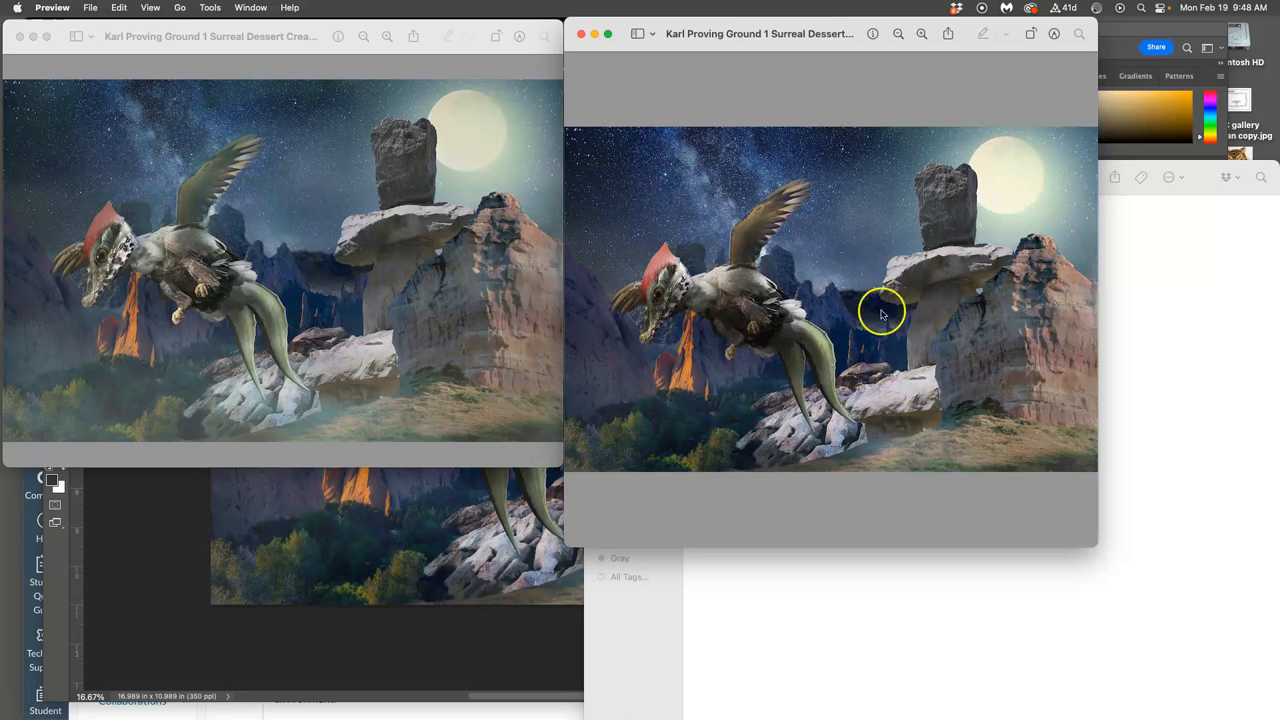
pyautogui.moveTo(778, 284)
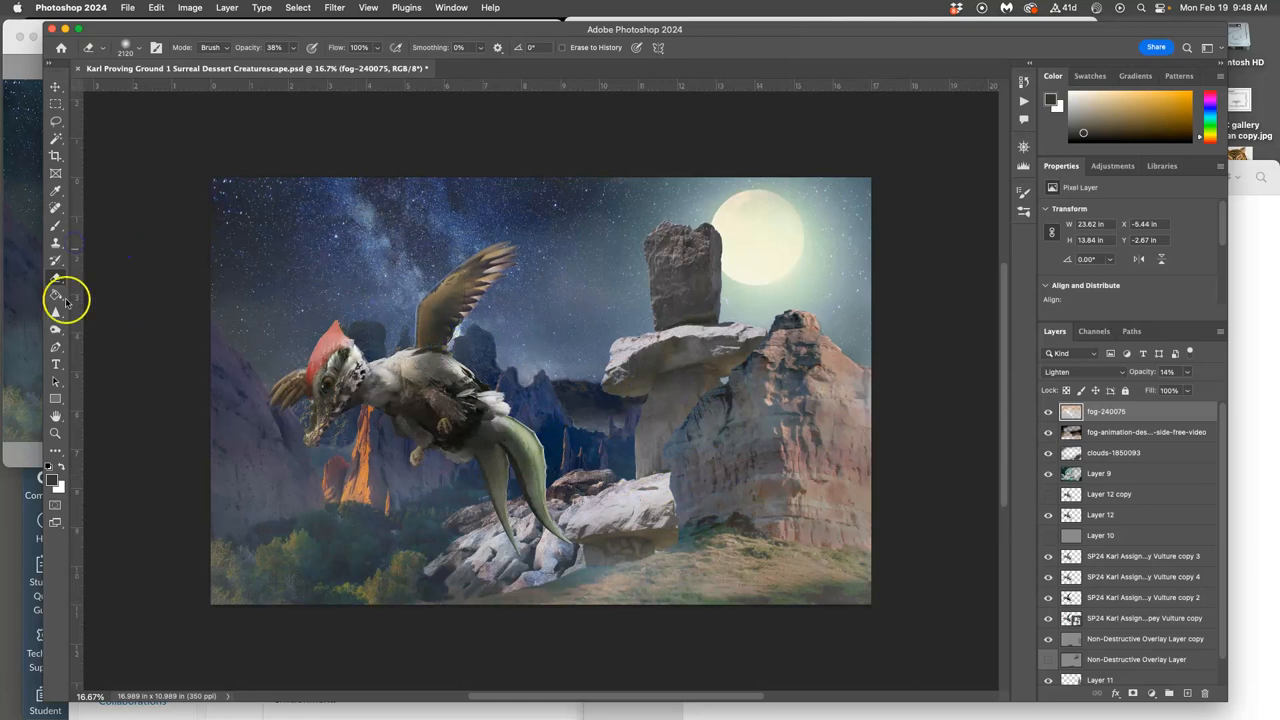
pyautogui.moveTo(136, 358)
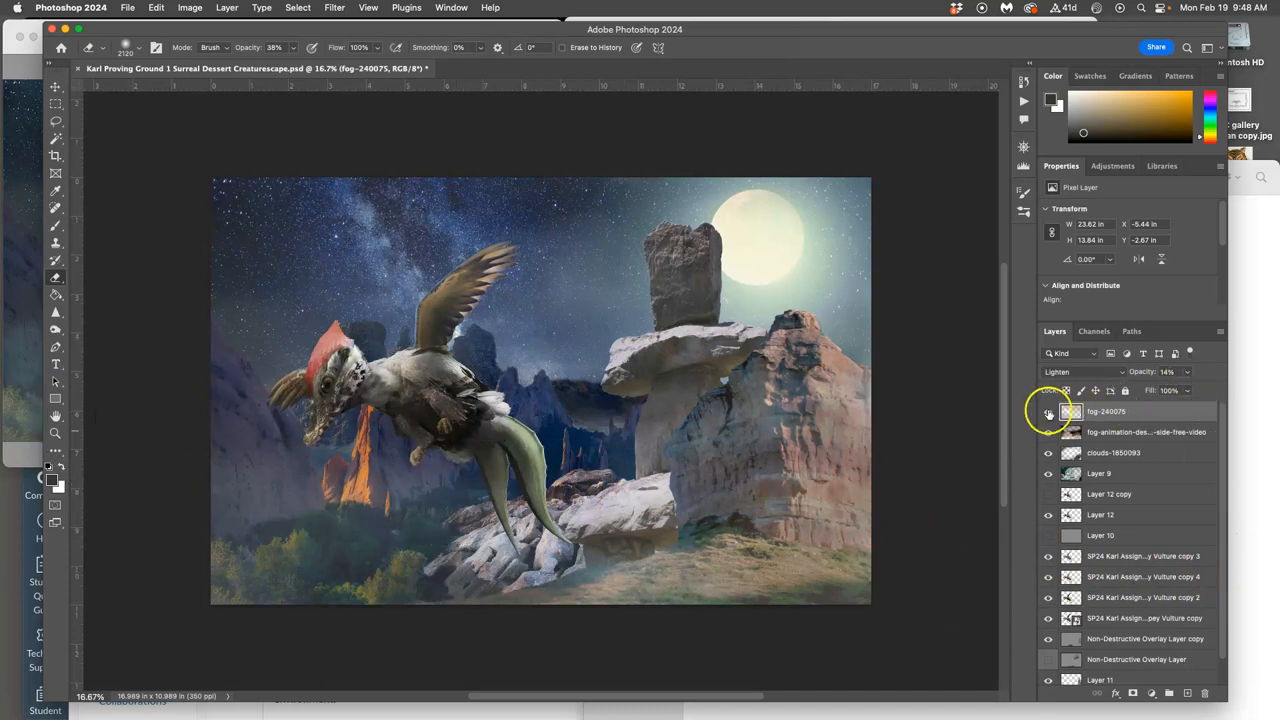
pyautogui.click(1048, 412)
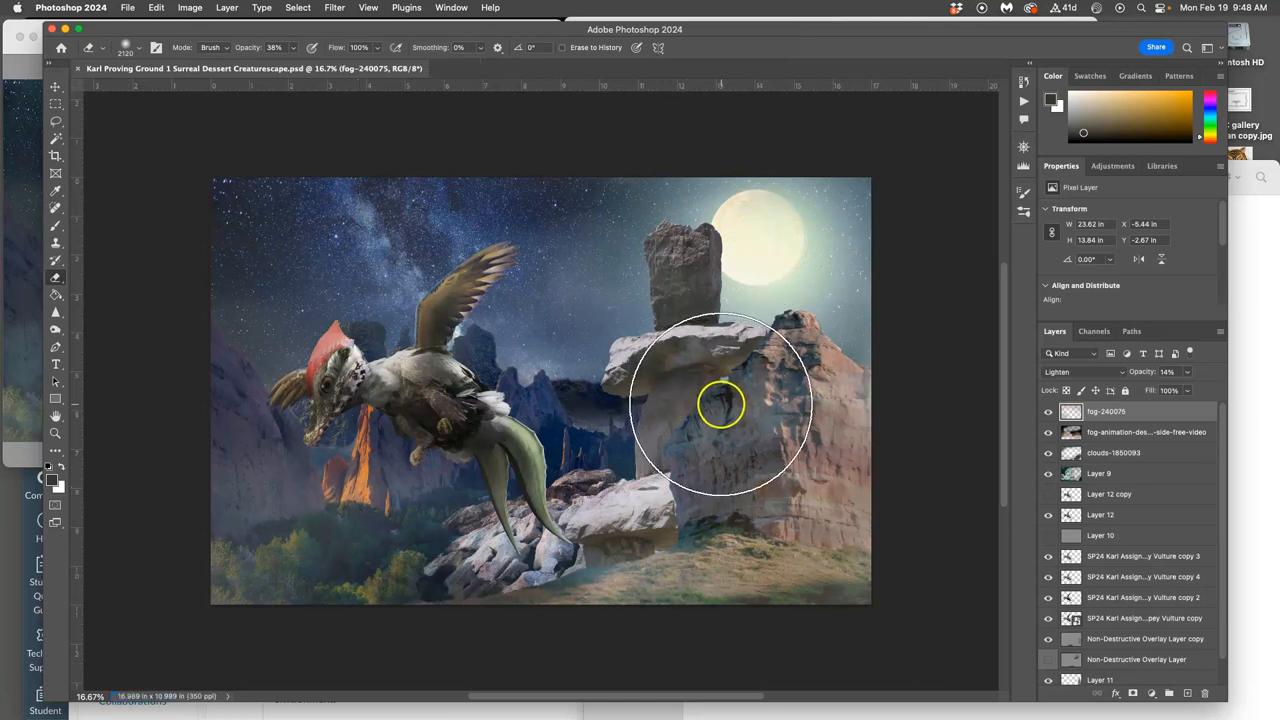
# Step: Save the JPEG copy again at maximum quality, replacing the existing file
pyautogui.click(128, 8)
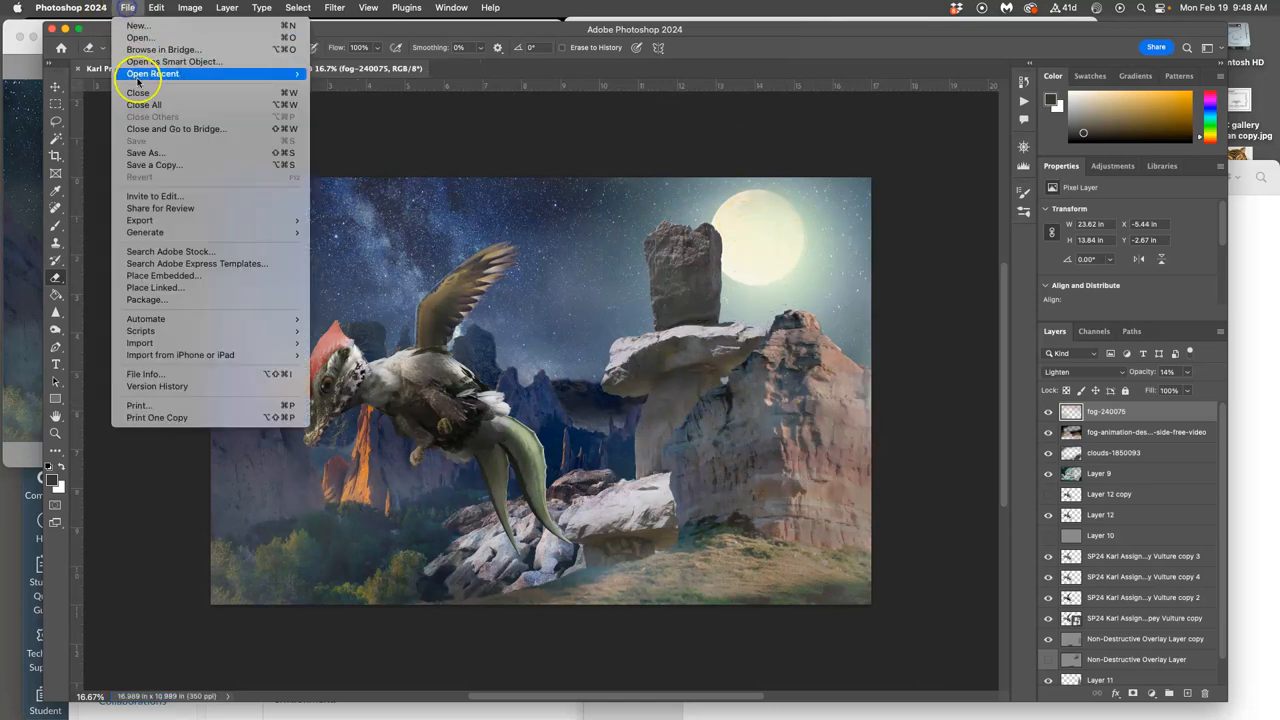
pyautogui.click(152, 164)
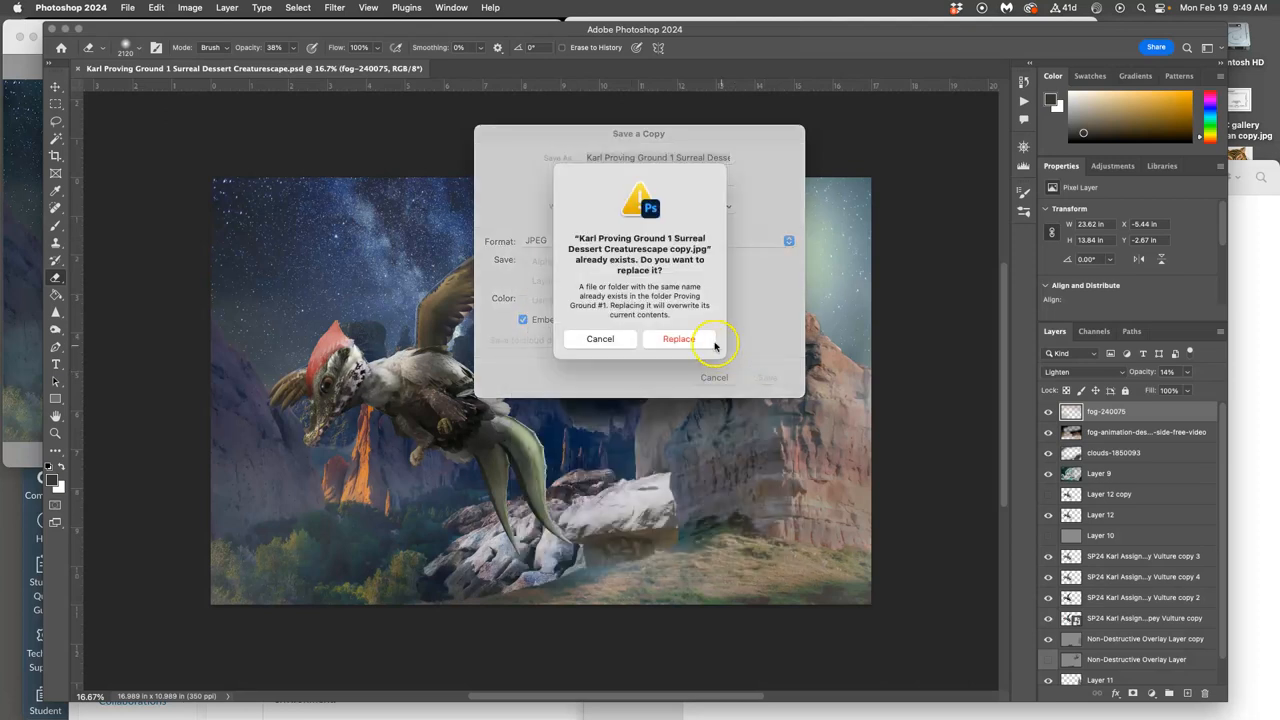
pyautogui.click(678, 338)
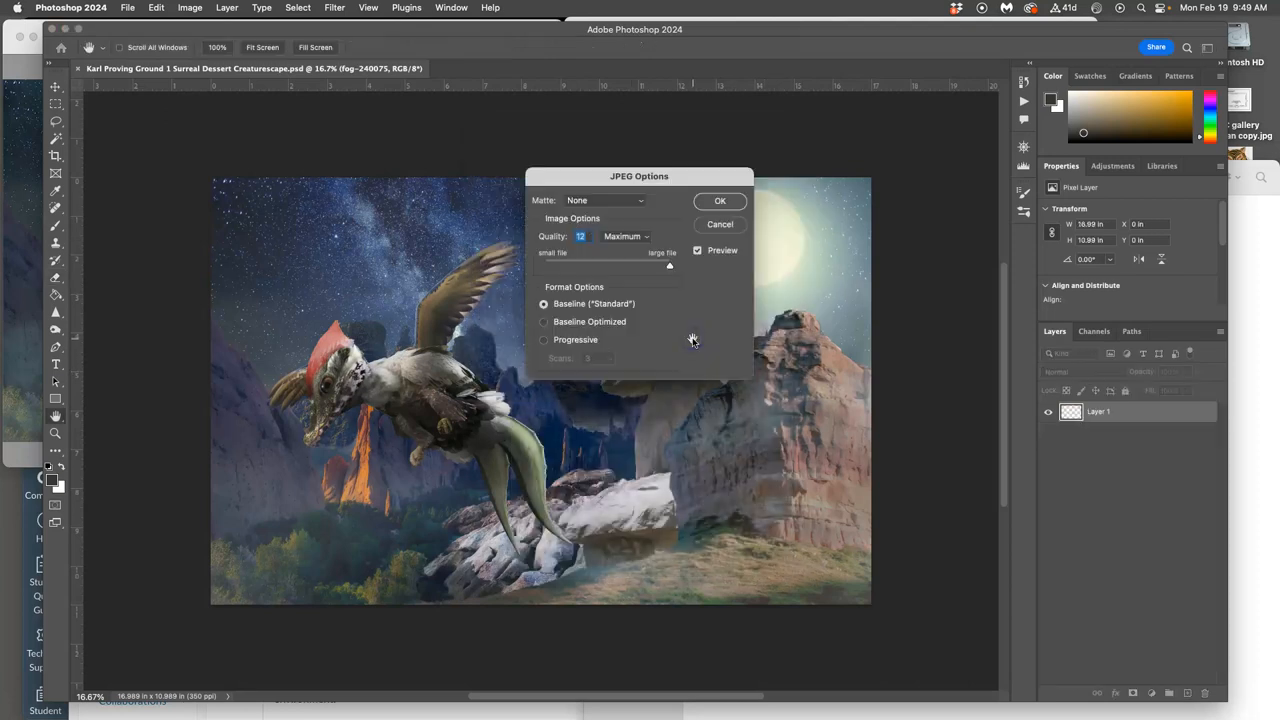
pyautogui.click(720, 200)
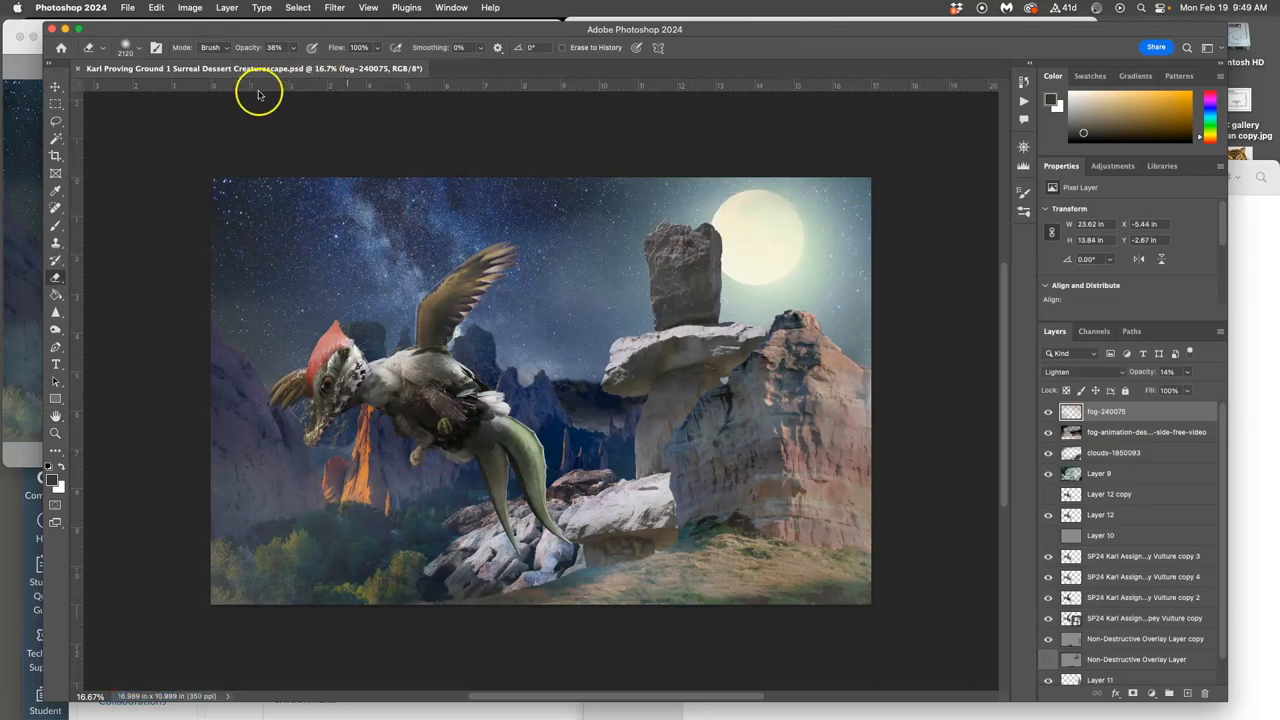
pyautogui.moveTo(200, 96)
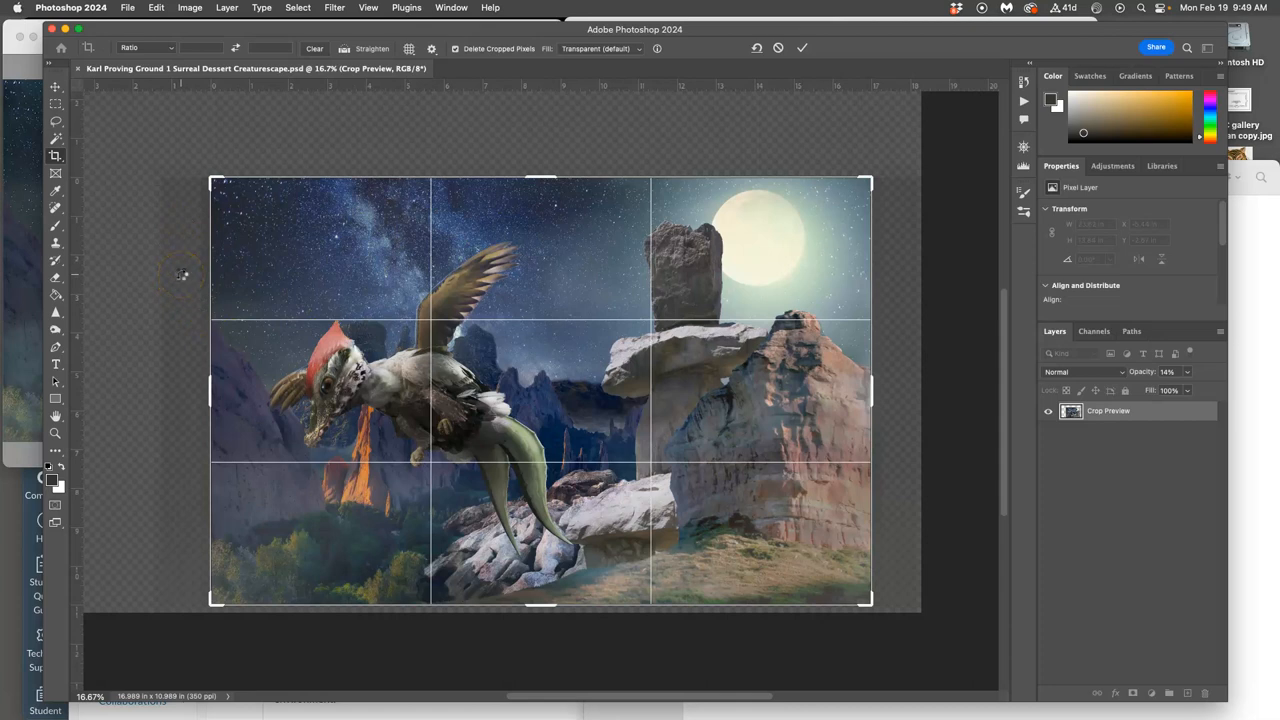
pyautogui.click(802, 48)
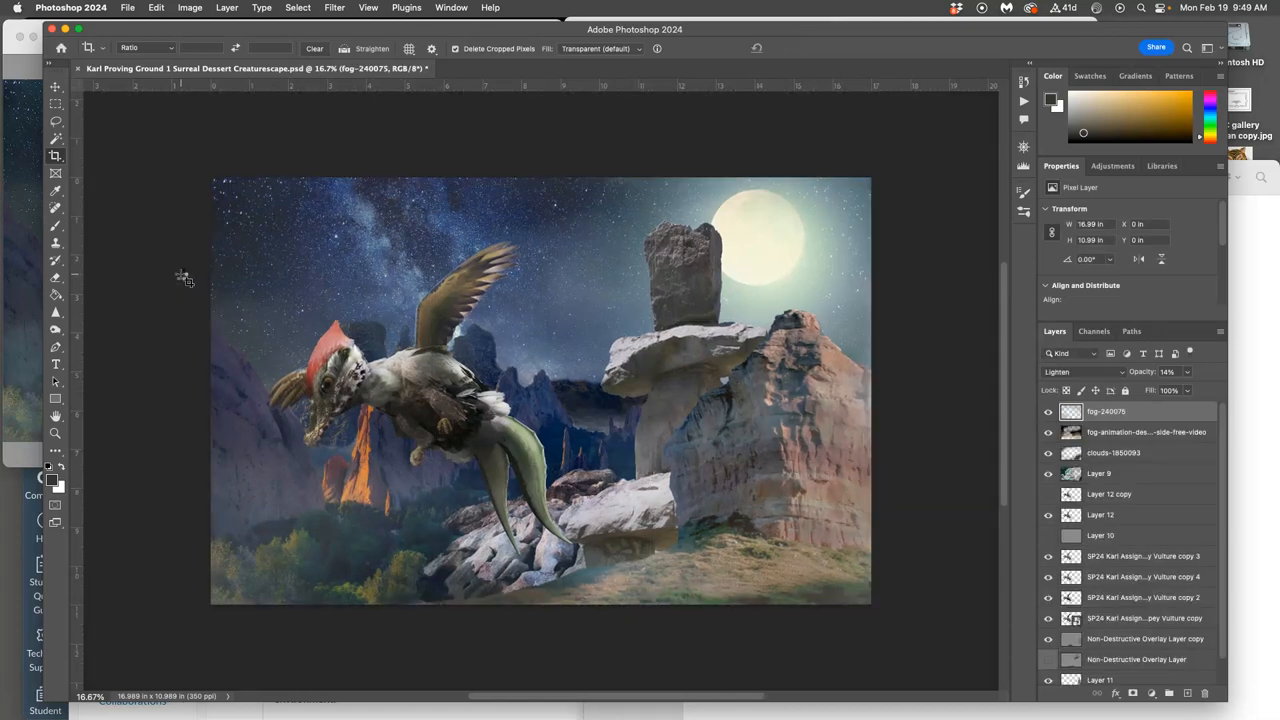
pyautogui.moveTo(128, 8)
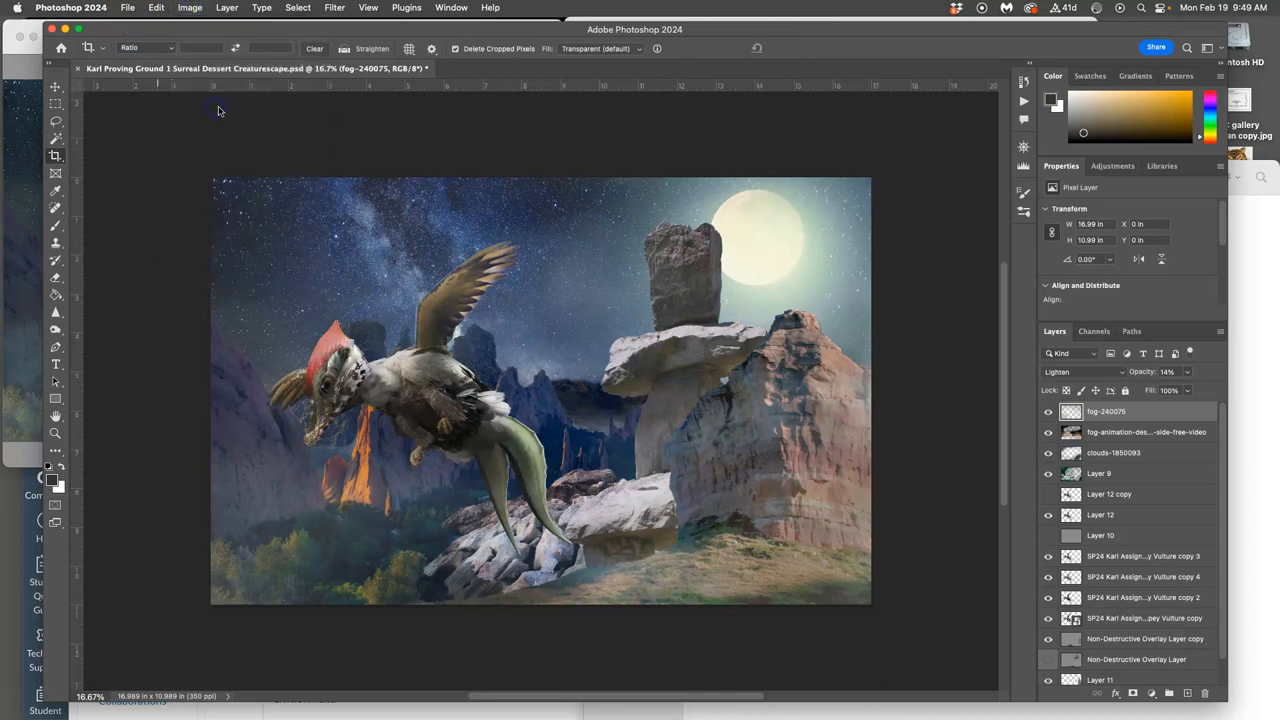
# Step: With Resample off in Image Size, set resolution to 300 pixels/inch, giving 19.82 × 12.82 inches
pyautogui.click(188, 8)
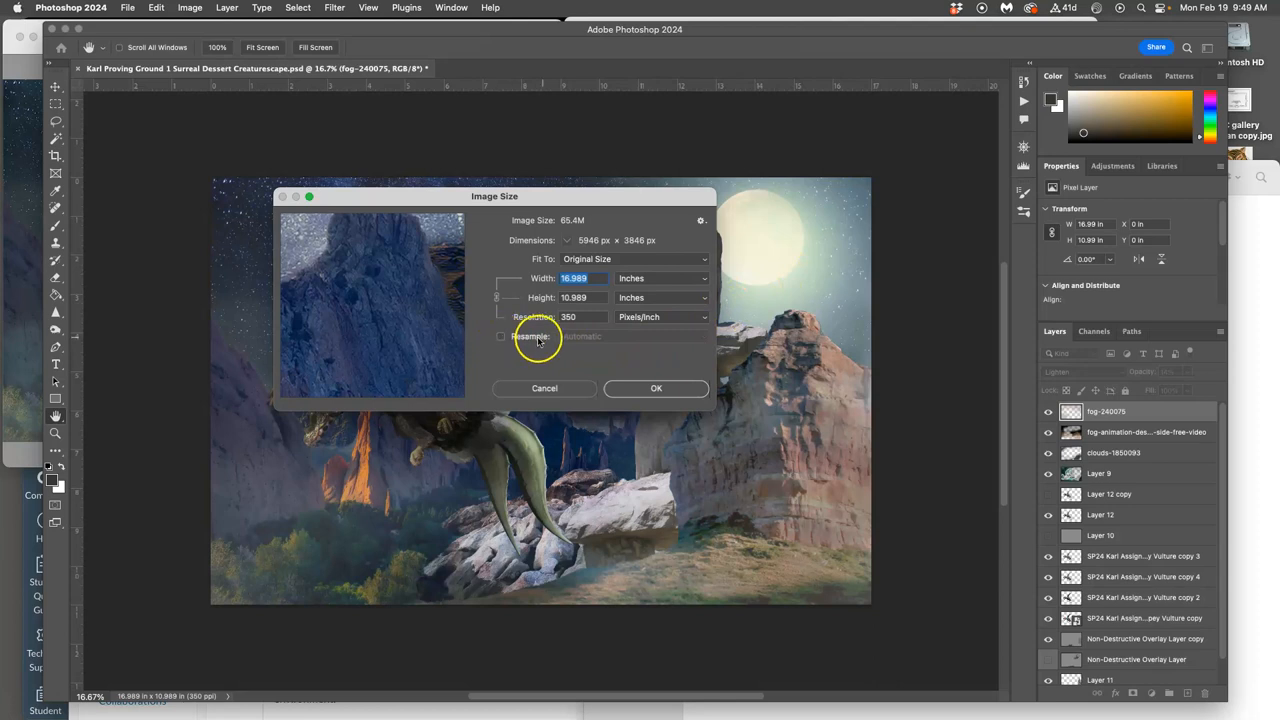
pyautogui.click(500, 336)
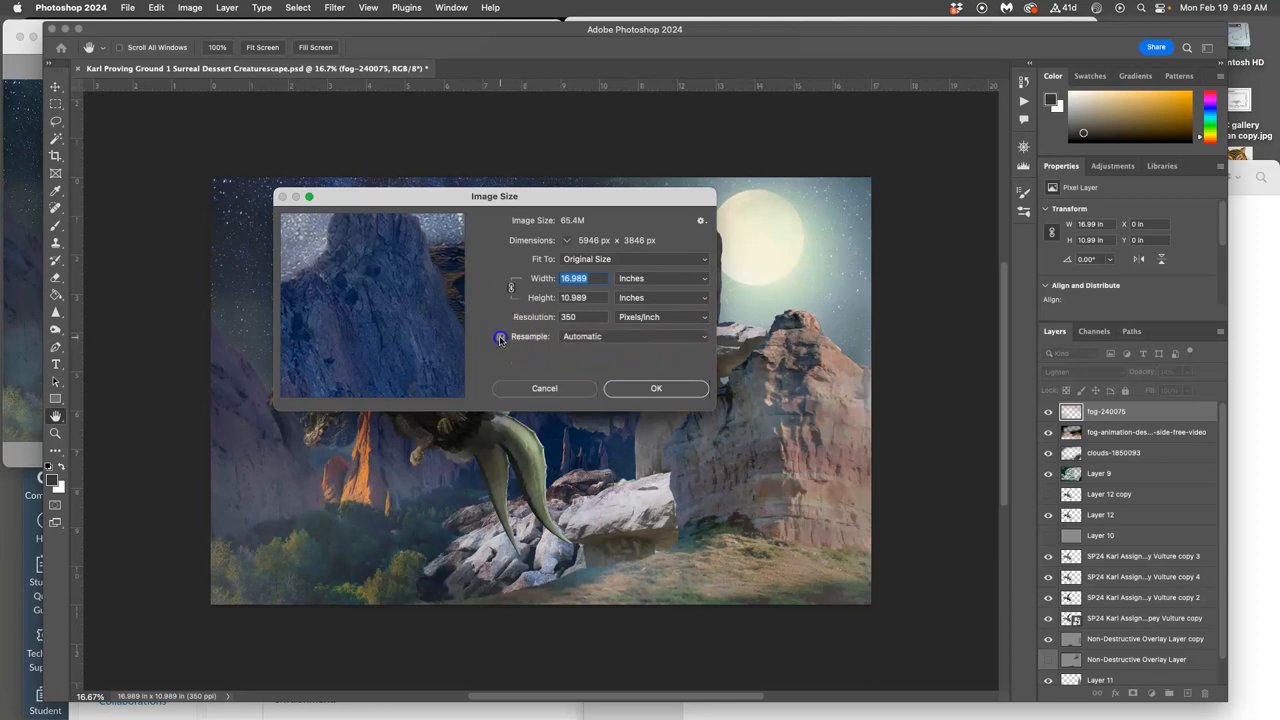
pyautogui.click(500, 336)
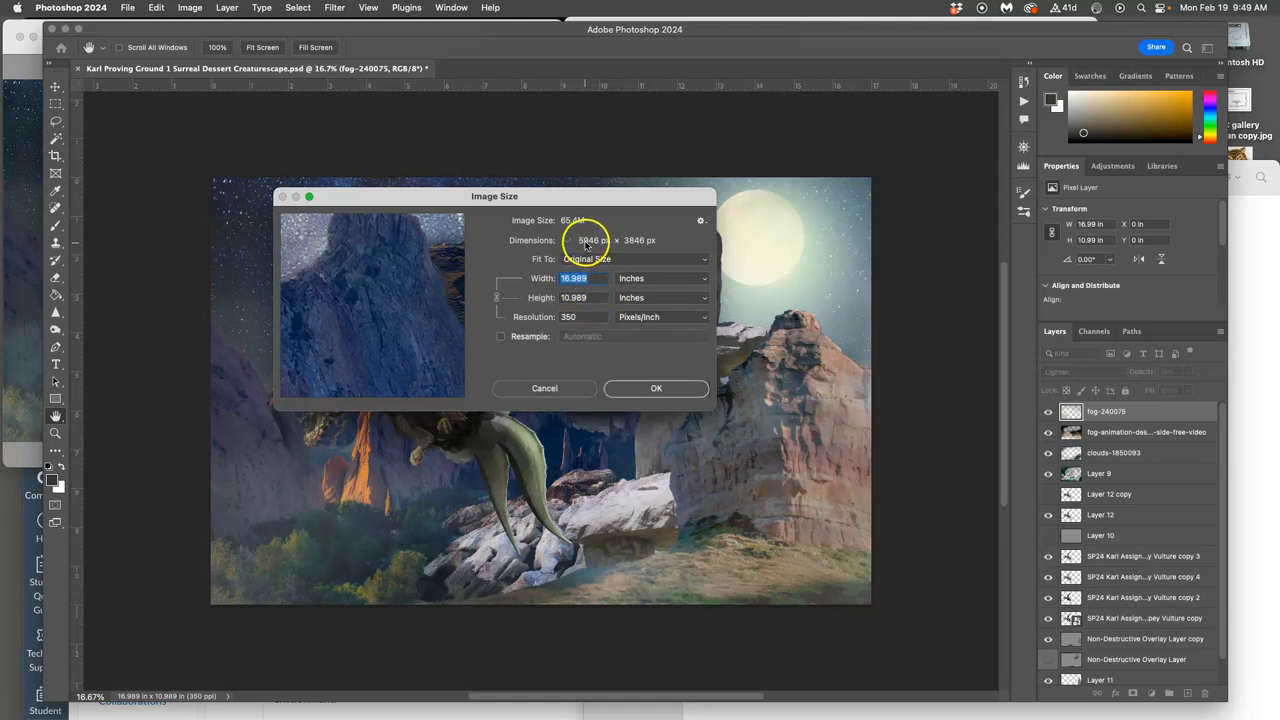
pyautogui.moveTo(632, 240)
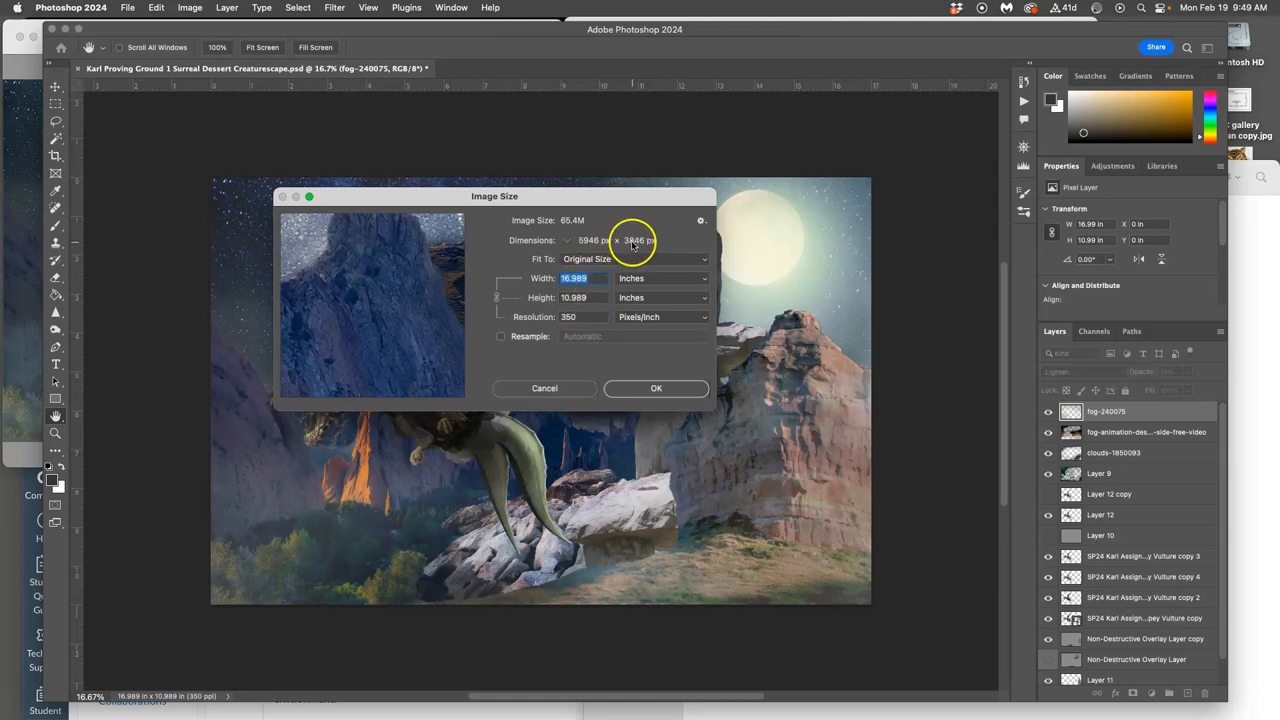
pyautogui.moveTo(684, 248)
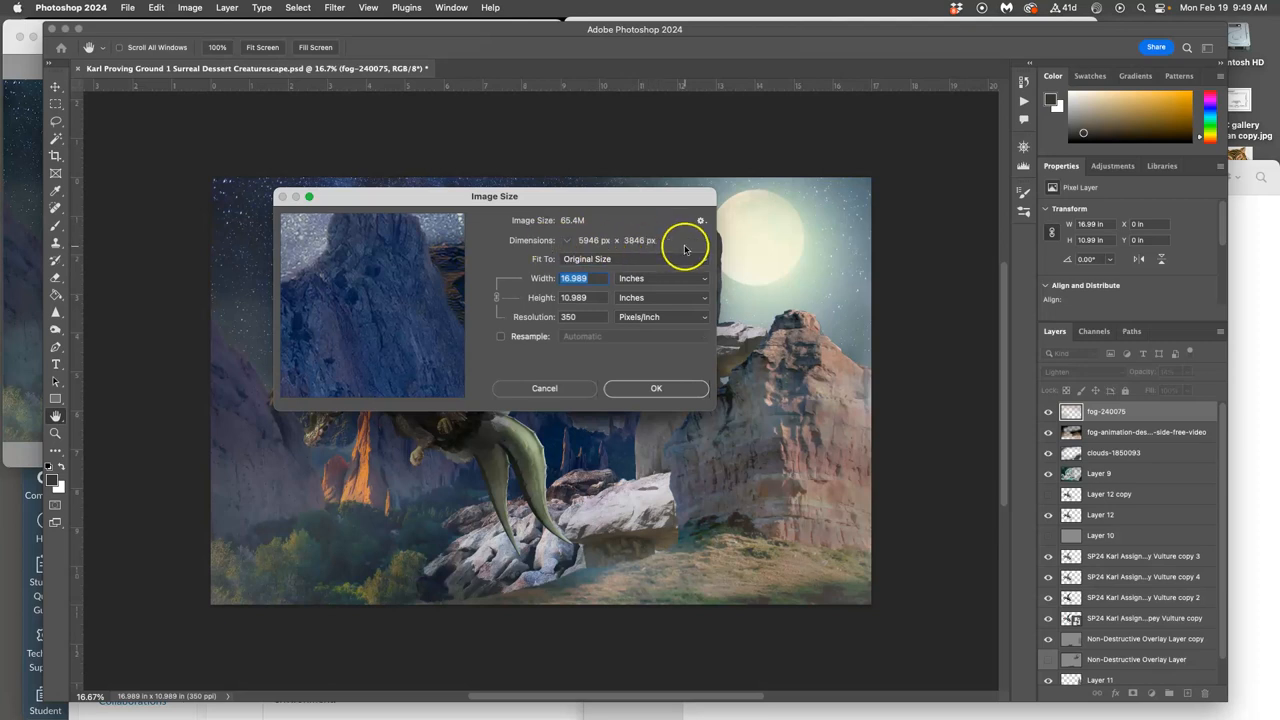
pyautogui.moveTo(608, 248)
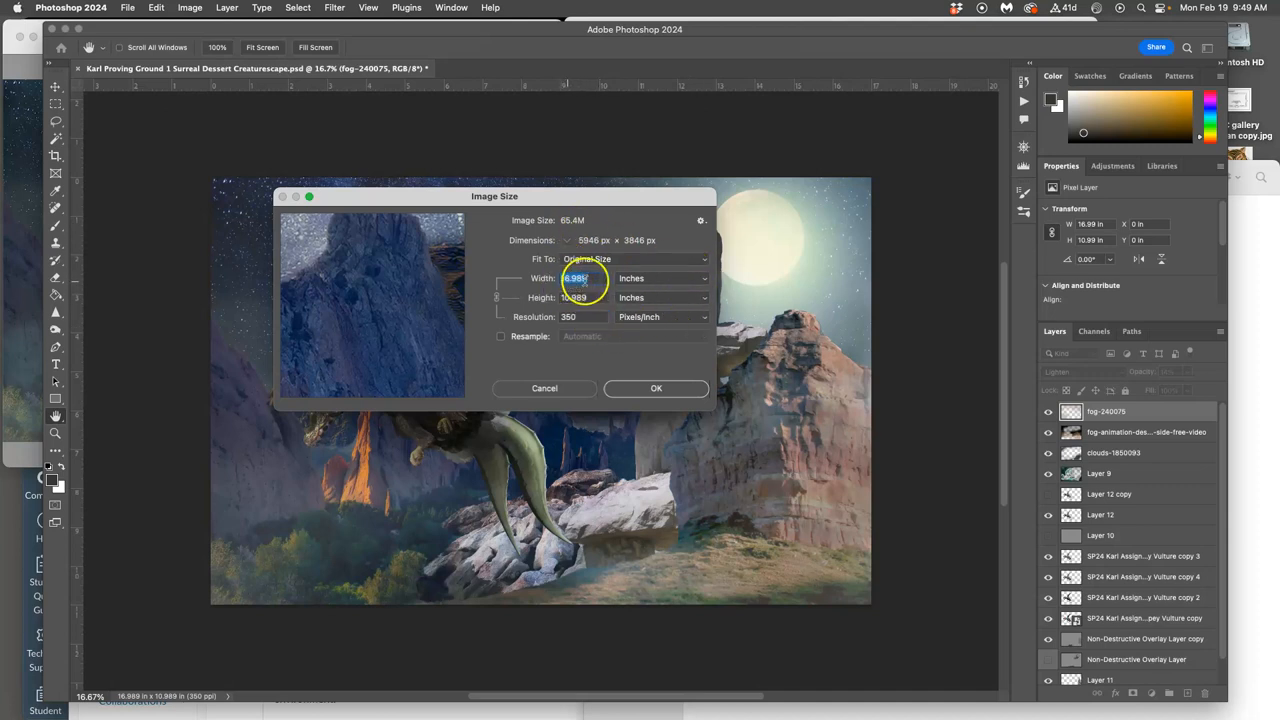
pyautogui.click(596, 296)
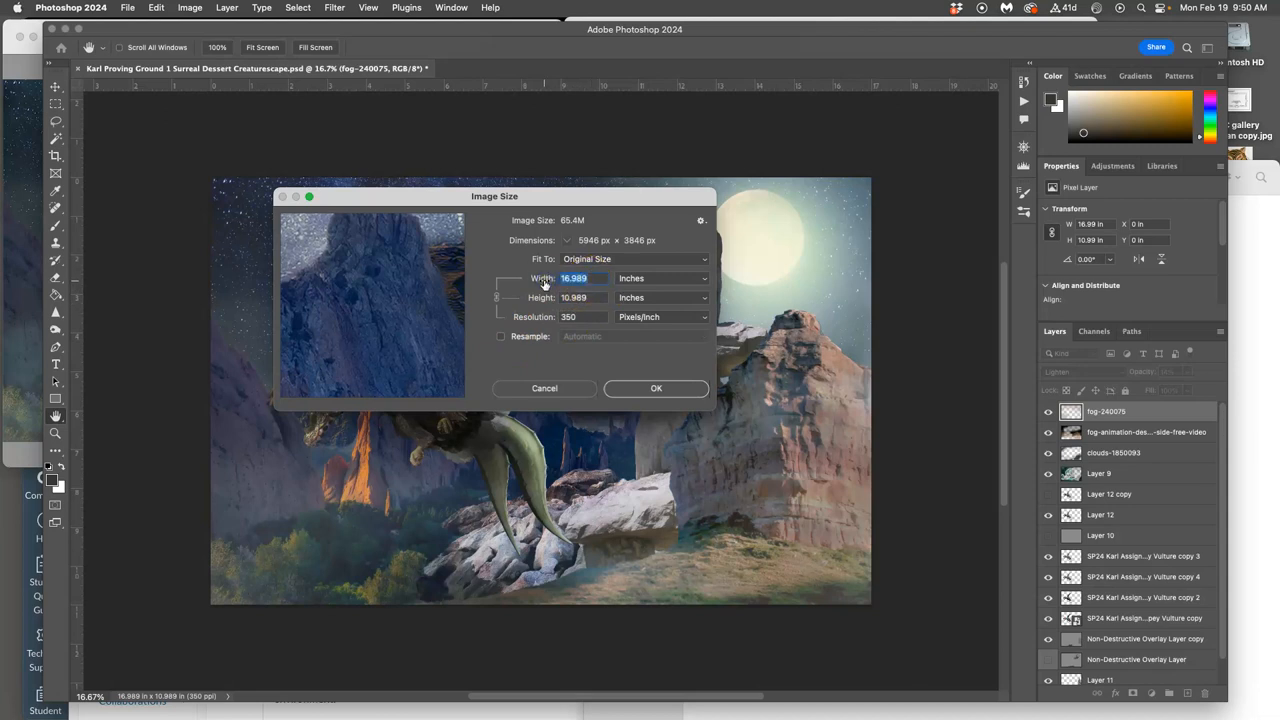
pyautogui.write('17')
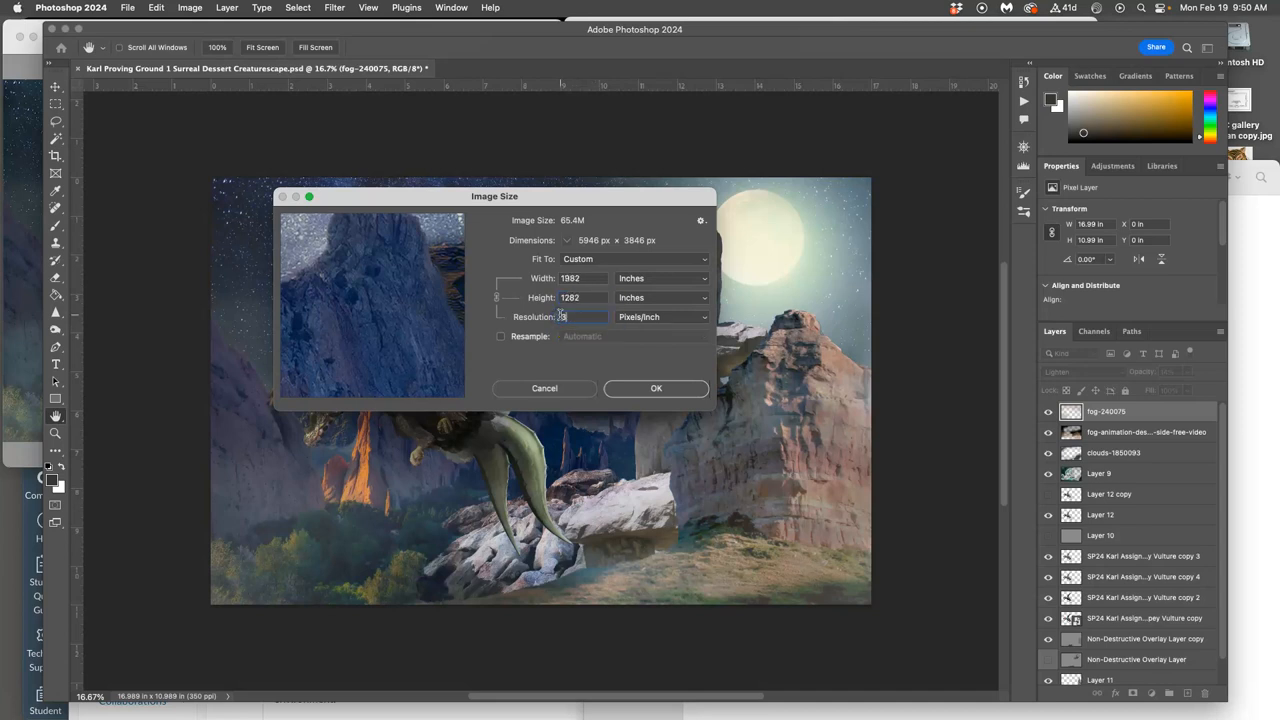
pyautogui.write('300')
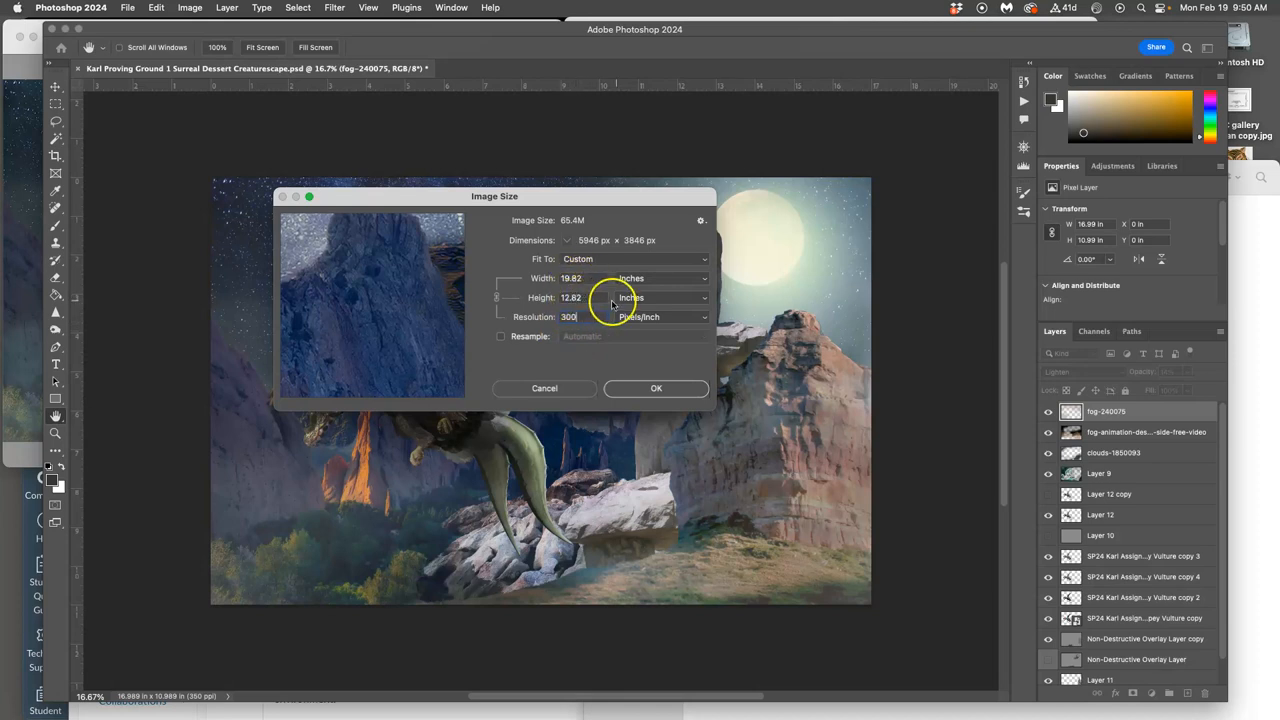
pyautogui.moveTo(610, 296)
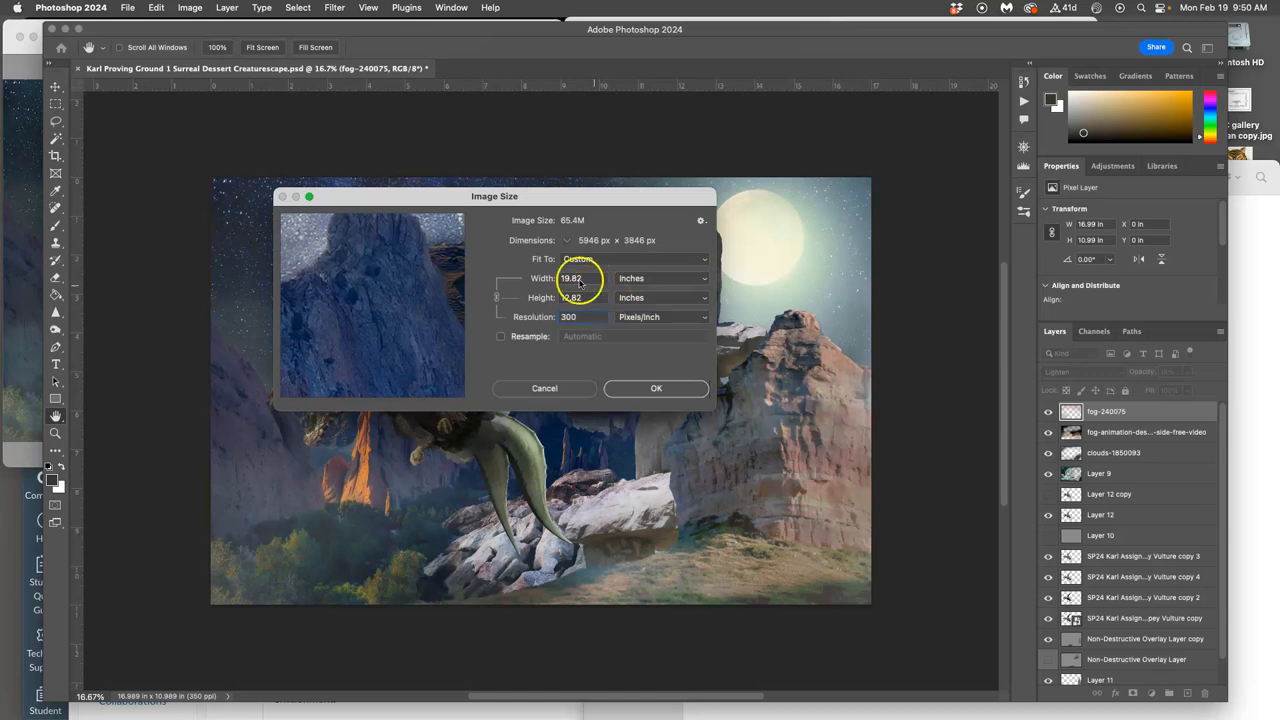
pyautogui.moveTo(636, 344)
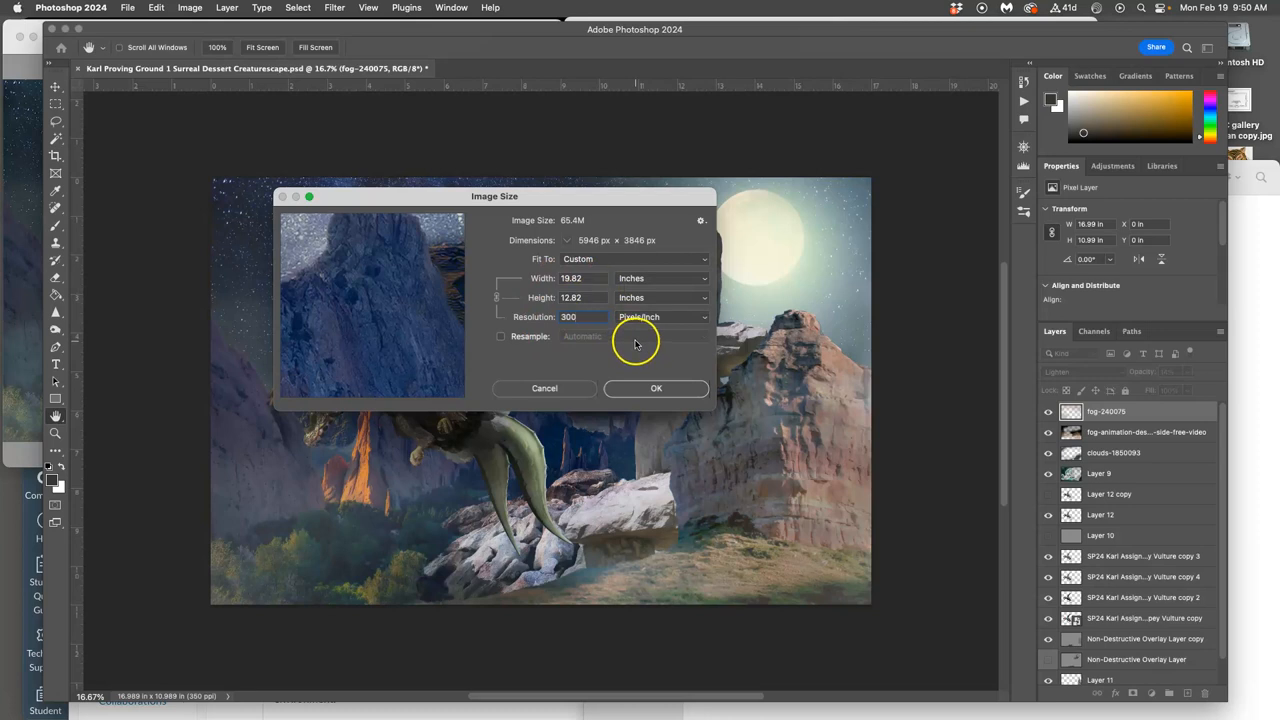